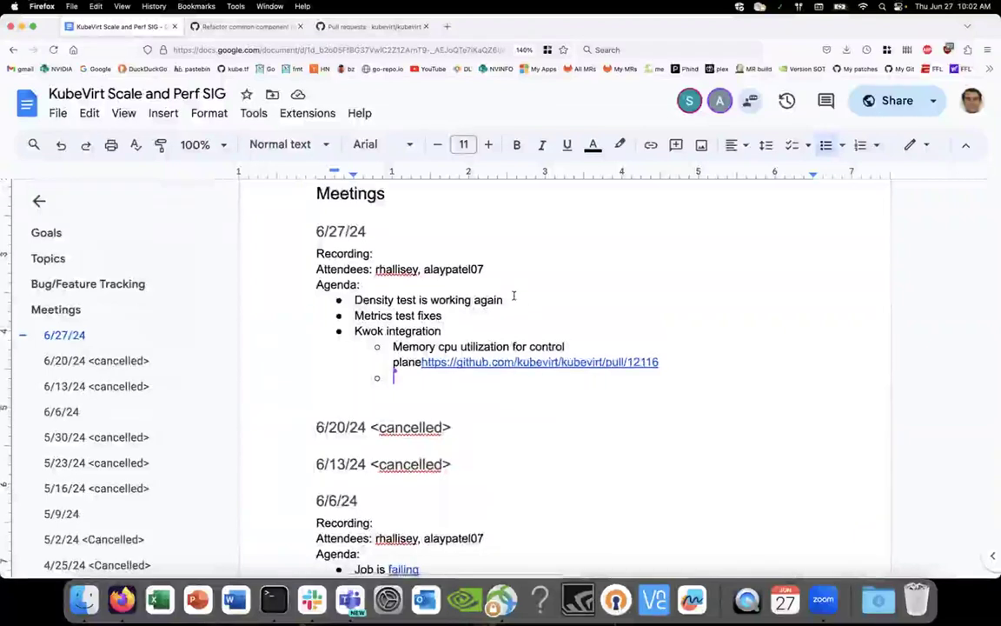
Scroll the meeting notes and open the failing density job's TestGrid results from its link
{"action": "scroll", "scroll_direction": "down", "scroll_amount": 3}
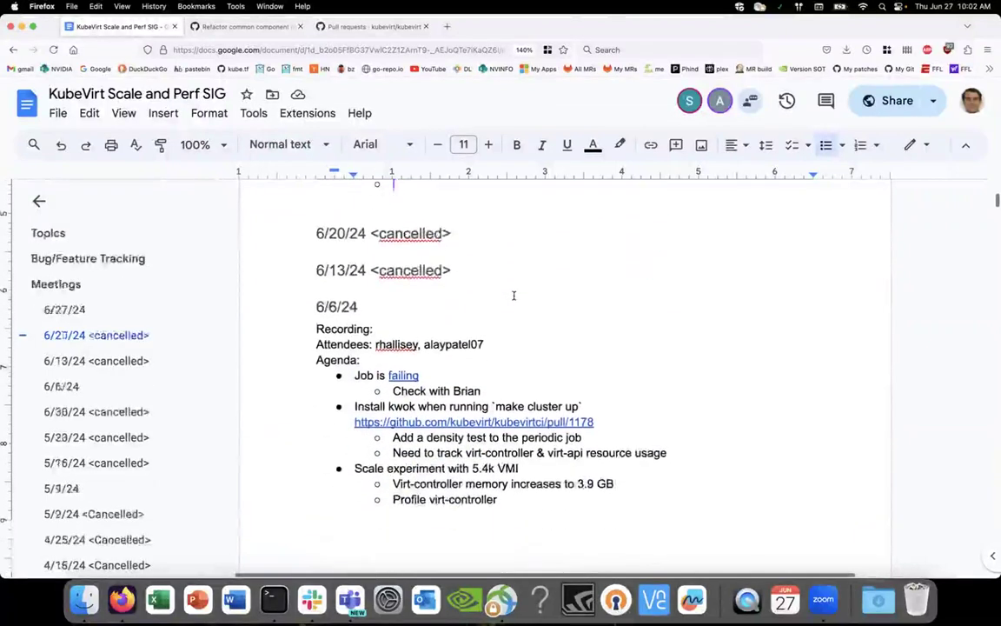
{"action": "scroll", "scroll_direction": "up", "scroll_amount": 3}
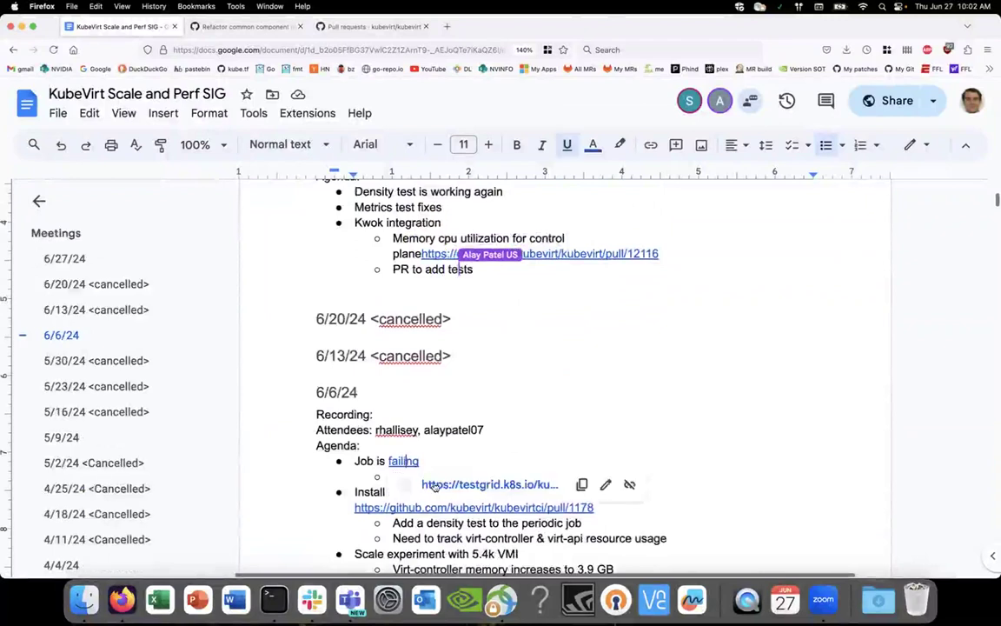
{"action": "left_click", "coordinate": [490, 484]}
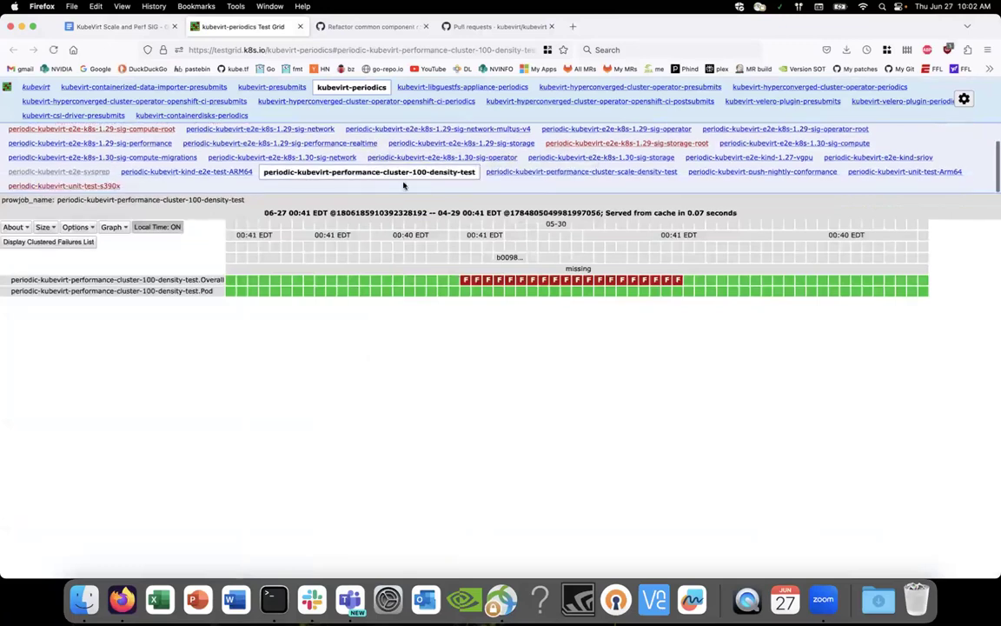
{"action": "mouse_move", "coordinate": [570, 301]}
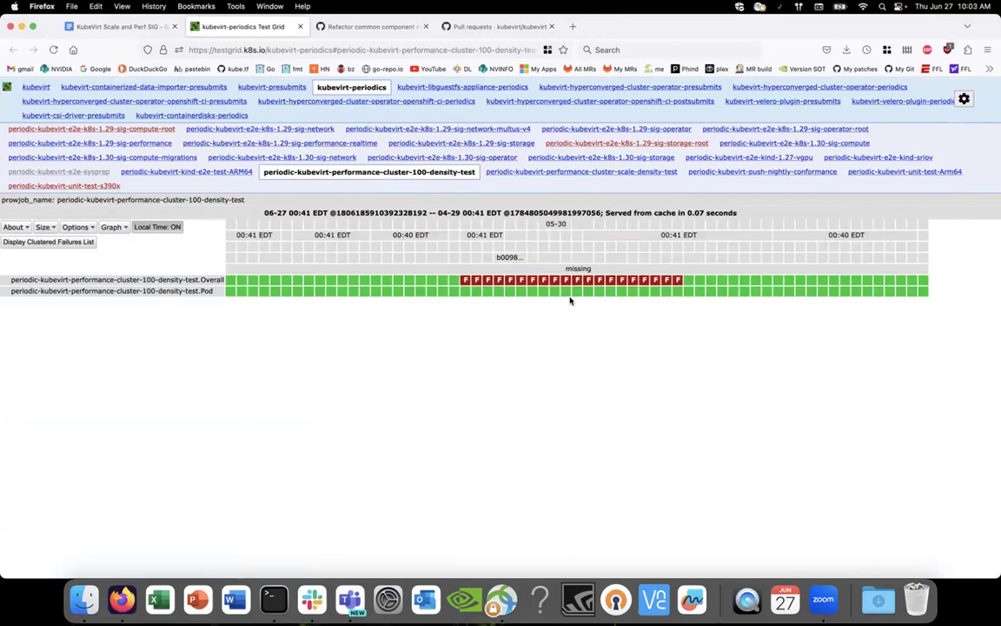
{"action": "mouse_move", "coordinate": [426, 169]}
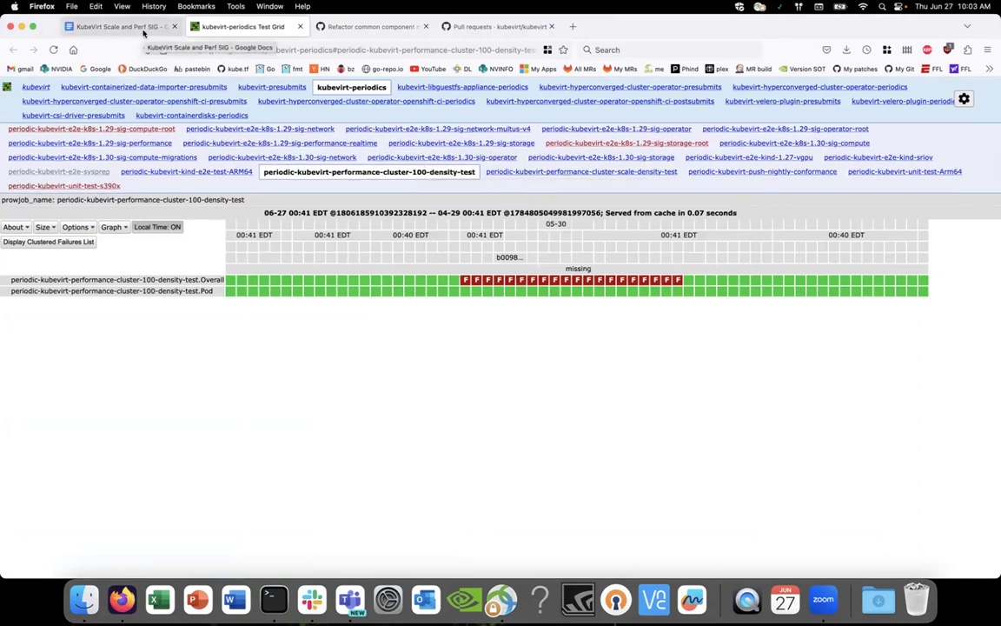
Compare the 100-density TestGrid history against the meeting notes, ending back in the notes
{"action": "left_click", "coordinate": [122, 26]}
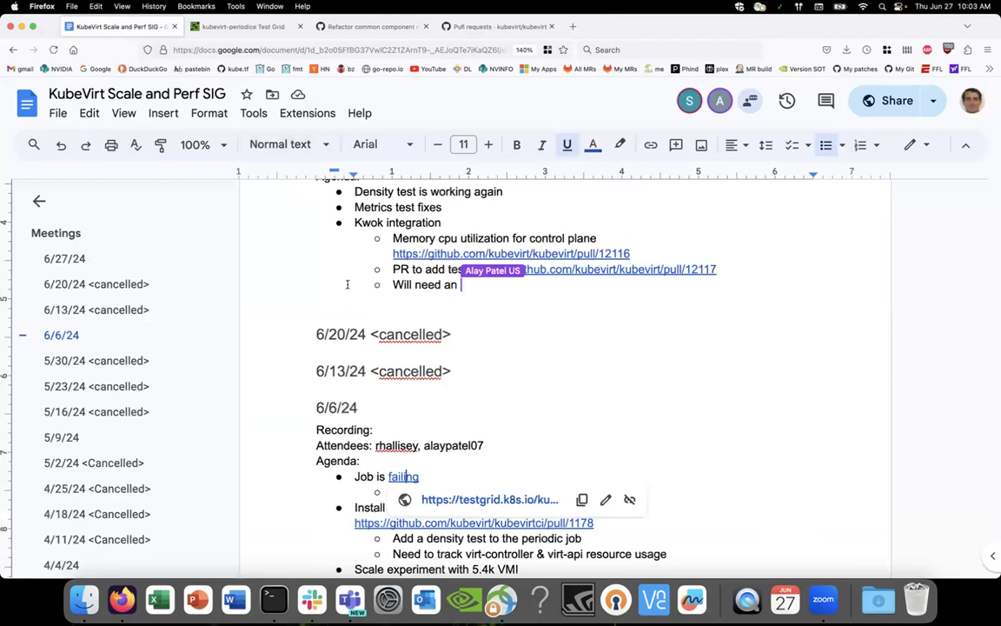
{"action": "left_click", "coordinate": [243, 26]}
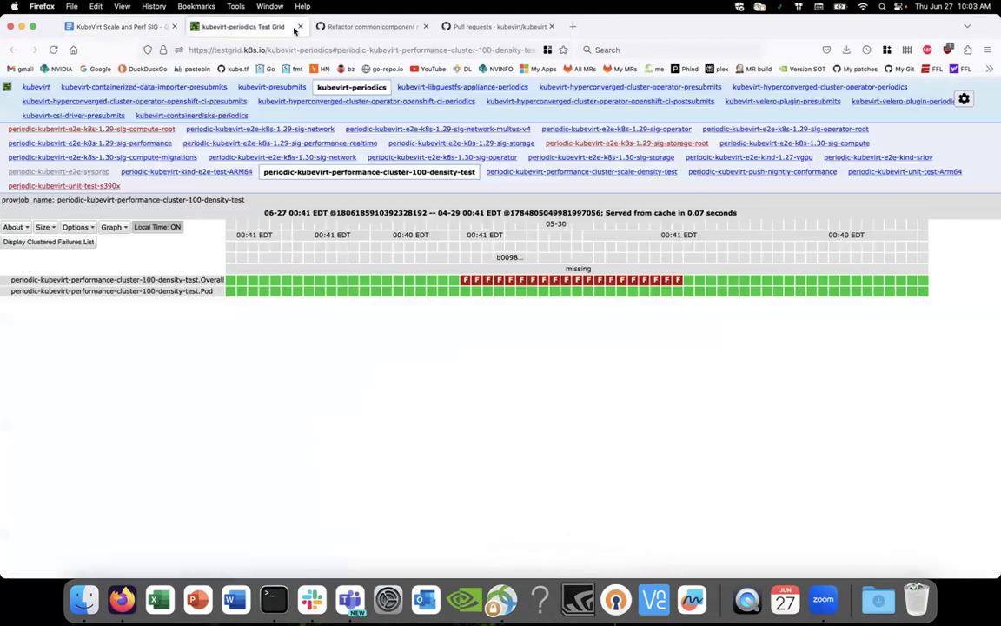
{"action": "left_click", "coordinate": [117, 26]}
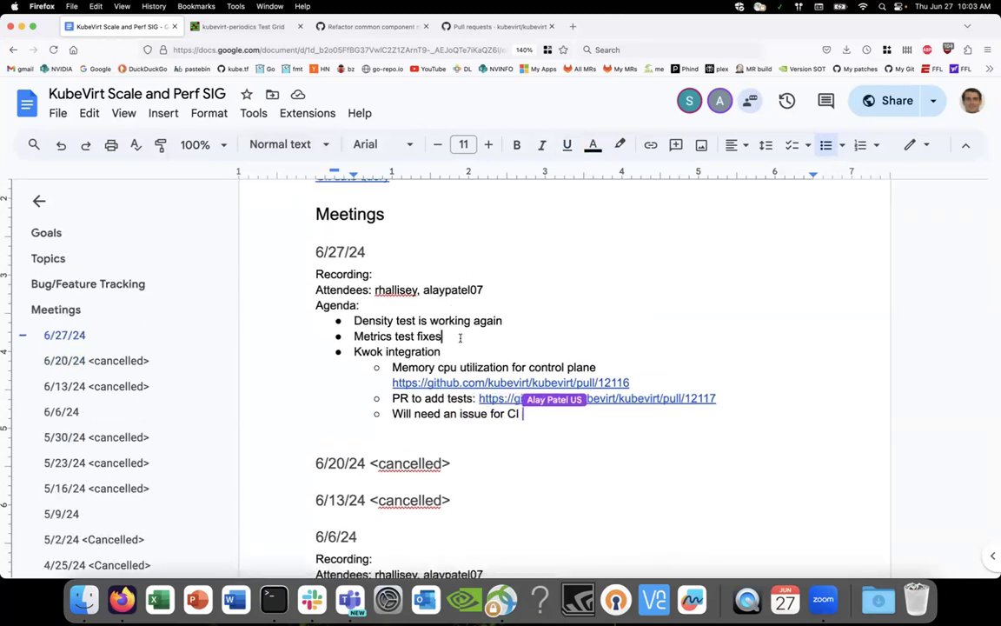
Complete the kwok CI-configuration note with 'conf' and scroll through the 6/27 agenda
{"action": "type", "text": "configuration f"}
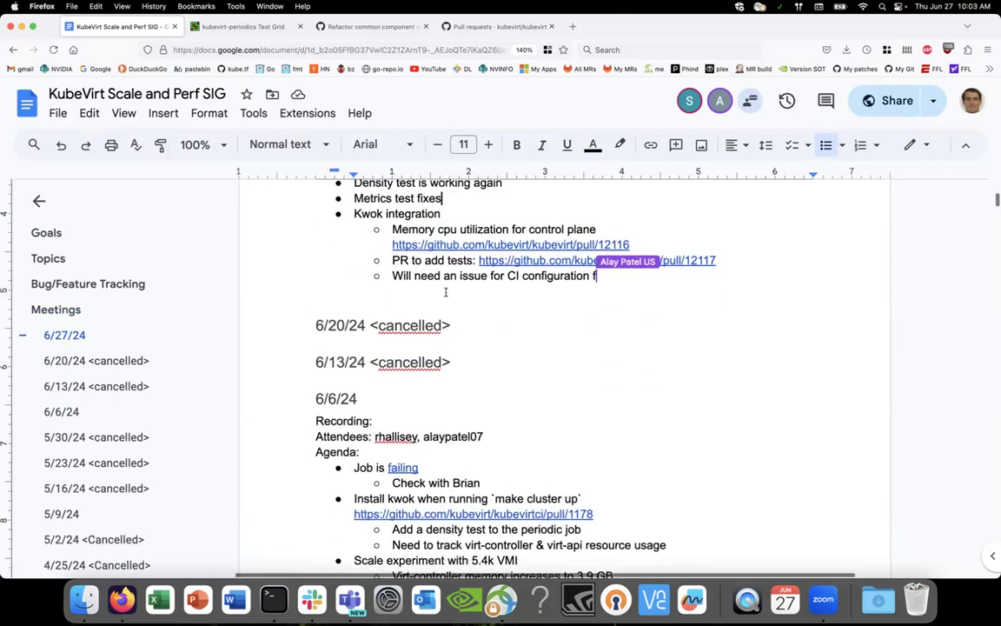
{"action": "scroll", "scroll_direction": "down", "scroll_amount": 3}
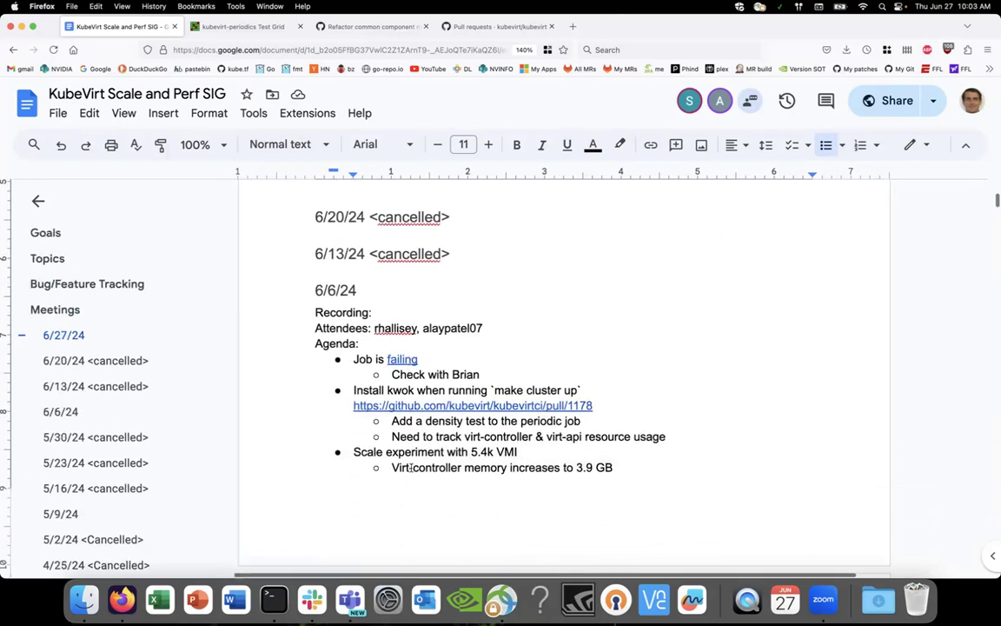
{"action": "scroll", "scroll_direction": "down", "scroll_amount": 3}
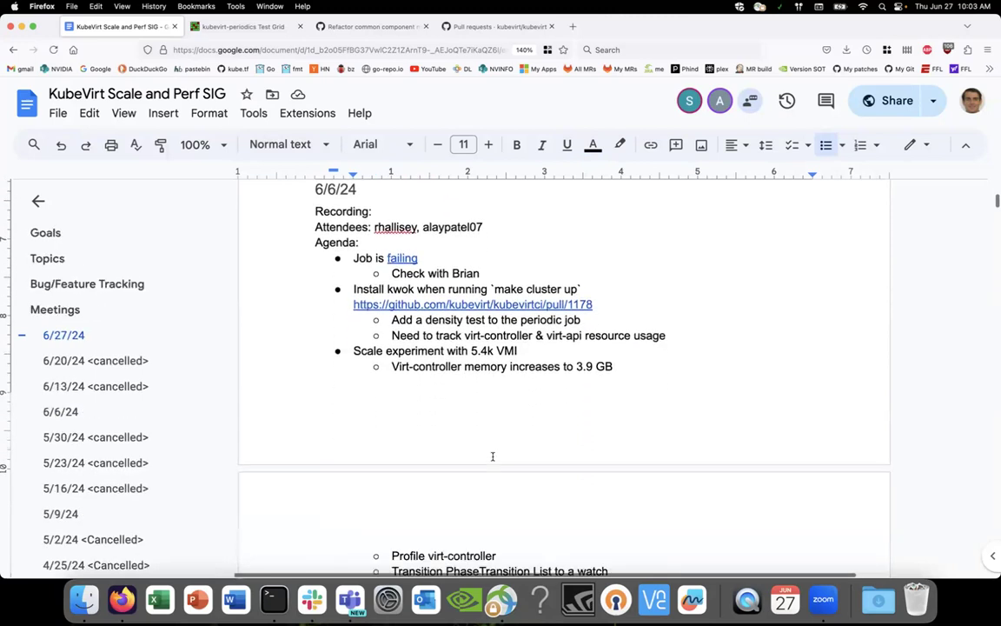
{"action": "scroll", "scroll_direction": "down", "scroll_amount": 3}
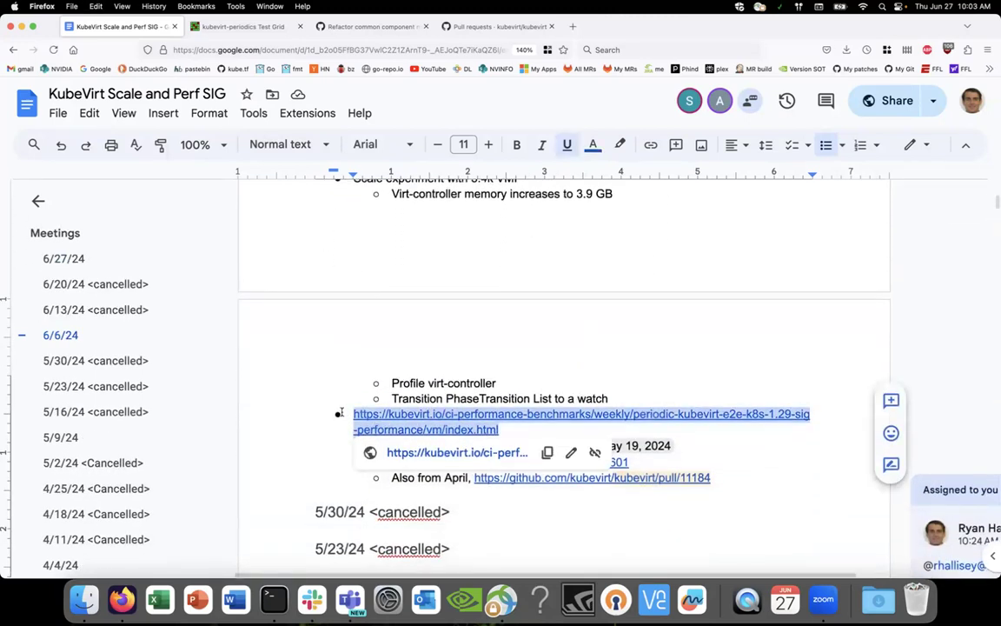
{"action": "scroll", "scroll_direction": "up", "scroll_amount": 3}
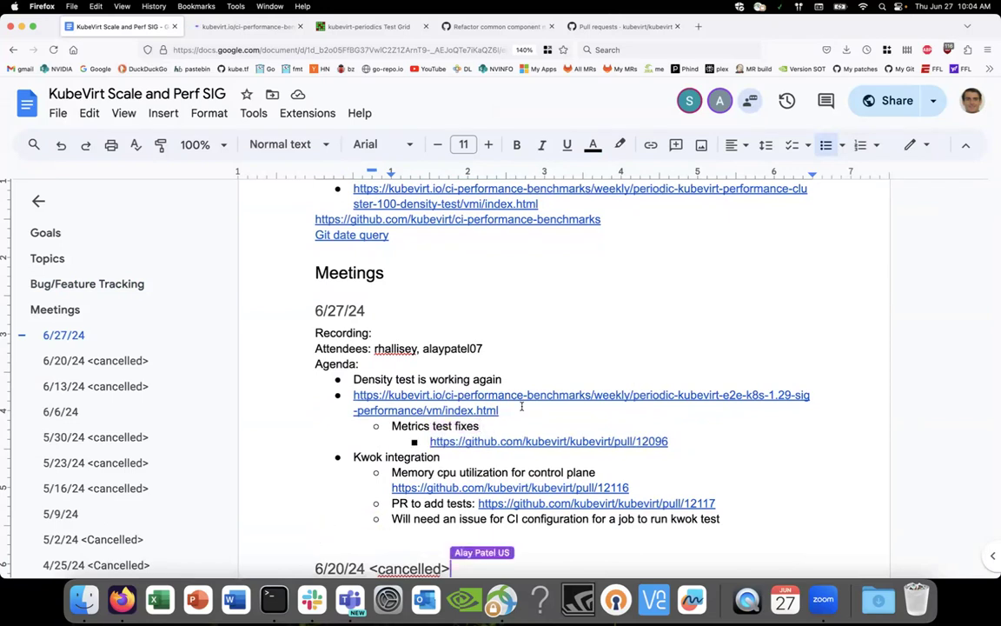
Open PR 12096 on GitHub and read its conversation, checks and needs-rebase notice
{"action": "left_click", "coordinate": [548, 441]}
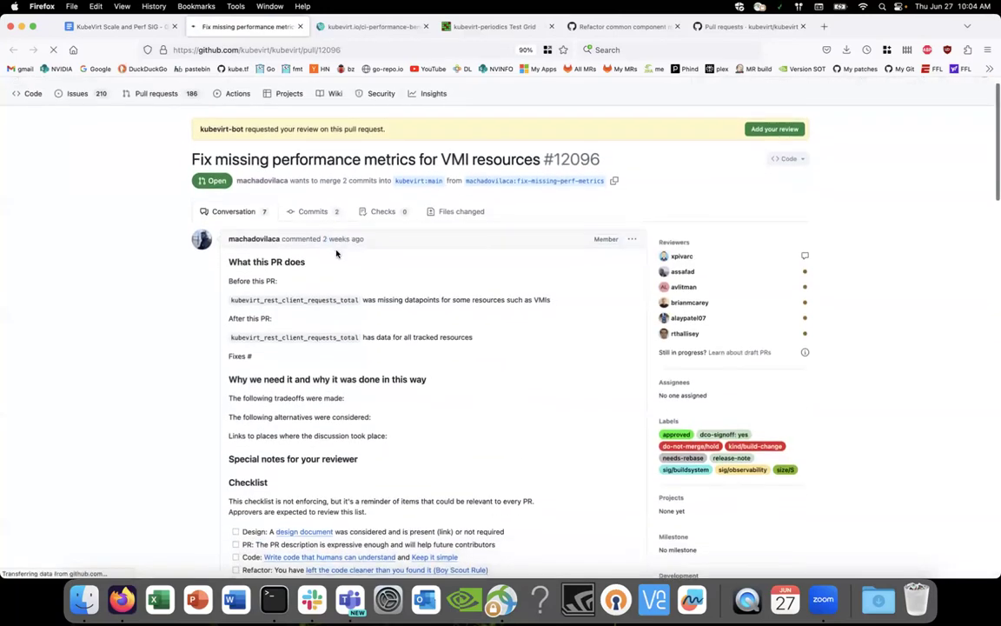
{"action": "scroll", "scroll_direction": "down", "scroll_amount": 3}
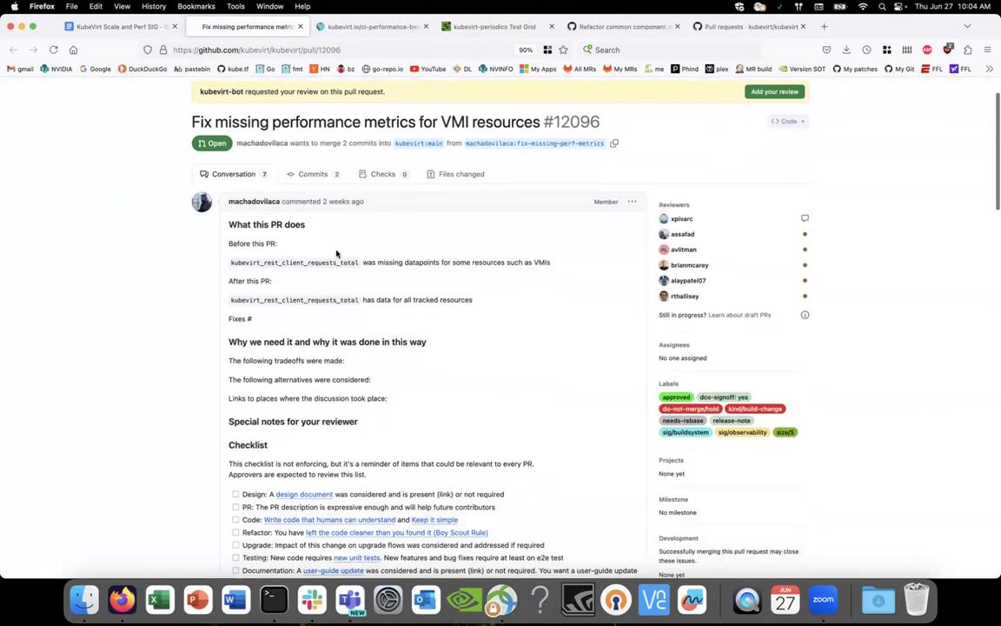
{"action": "scroll", "scroll_direction": "down", "scroll_amount": 3}
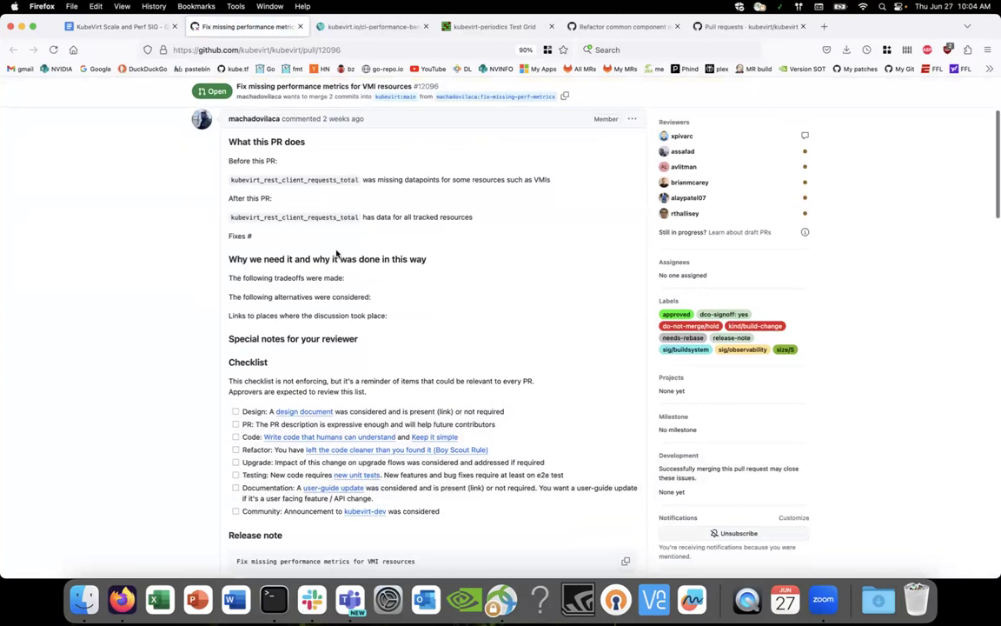
{"action": "scroll", "scroll_direction": "down", "scroll_amount": 3}
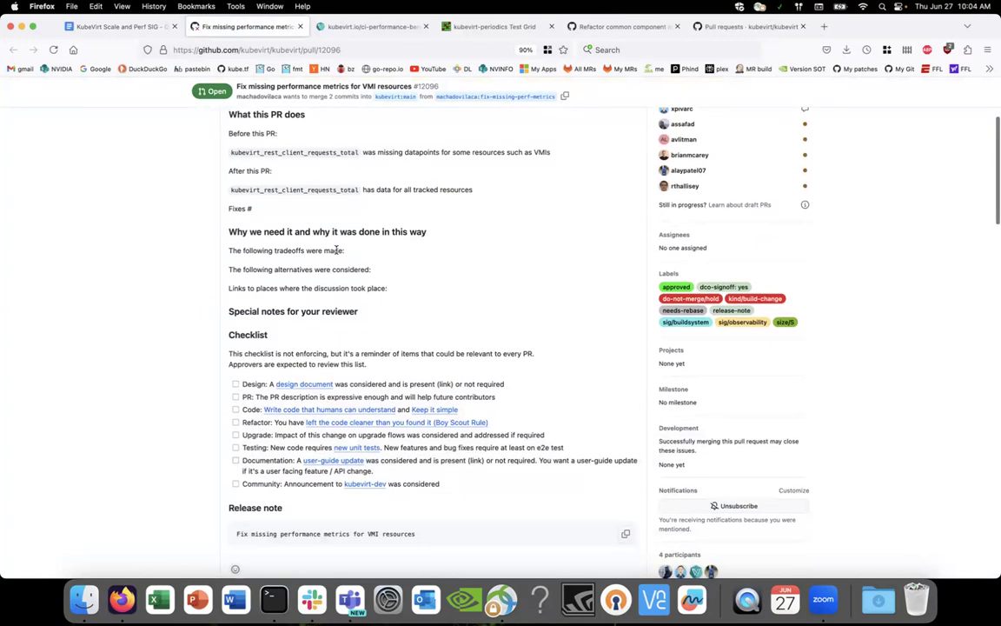
{"action": "scroll", "scroll_direction": "down", "scroll_amount": 3}
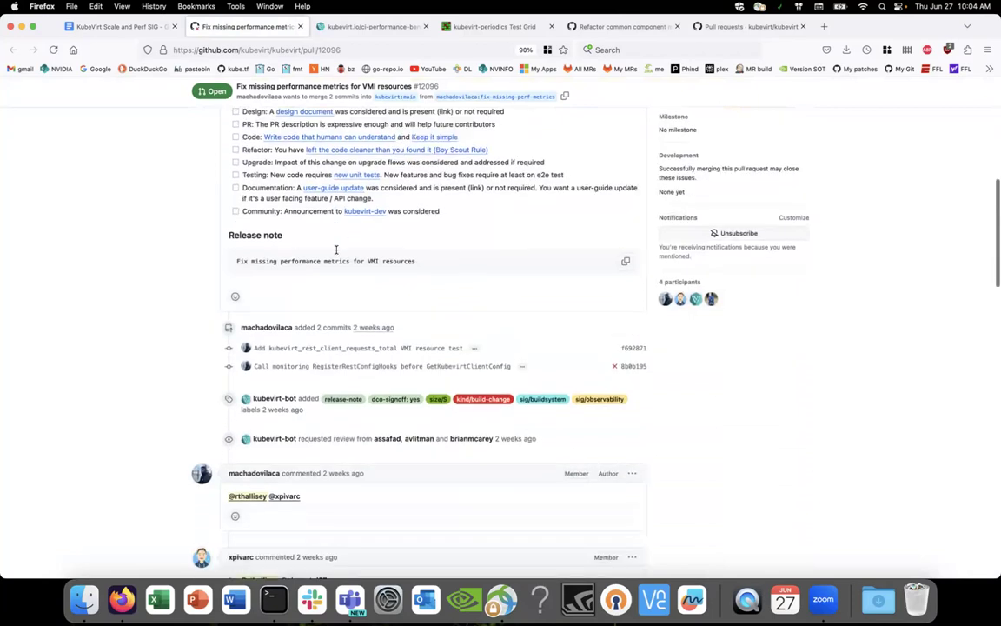
{"action": "scroll", "scroll_direction": "down", "scroll_amount": 3}
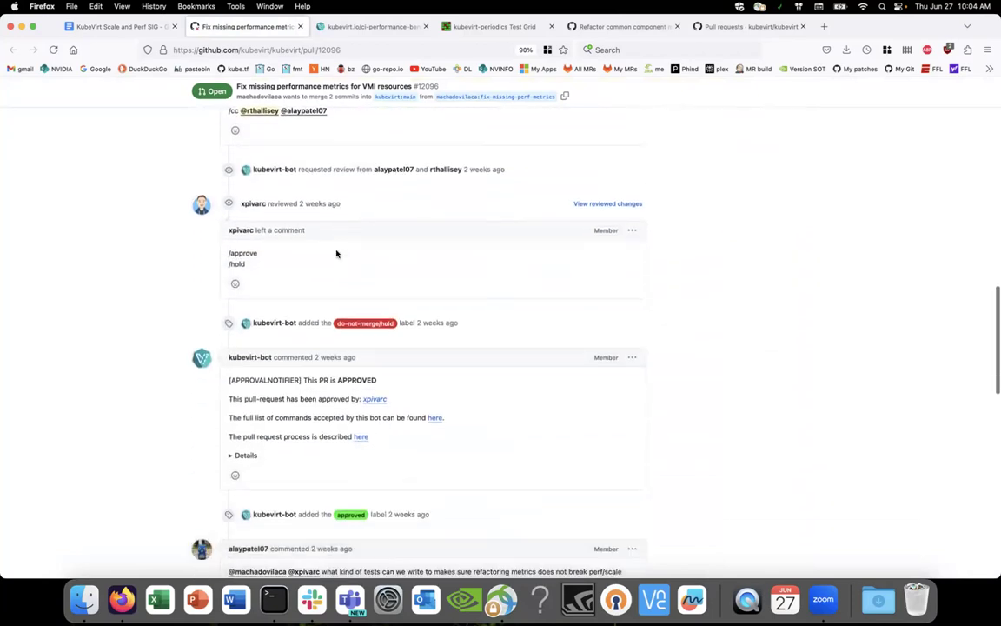
{"action": "scroll", "scroll_direction": "down", "scroll_amount": 3}
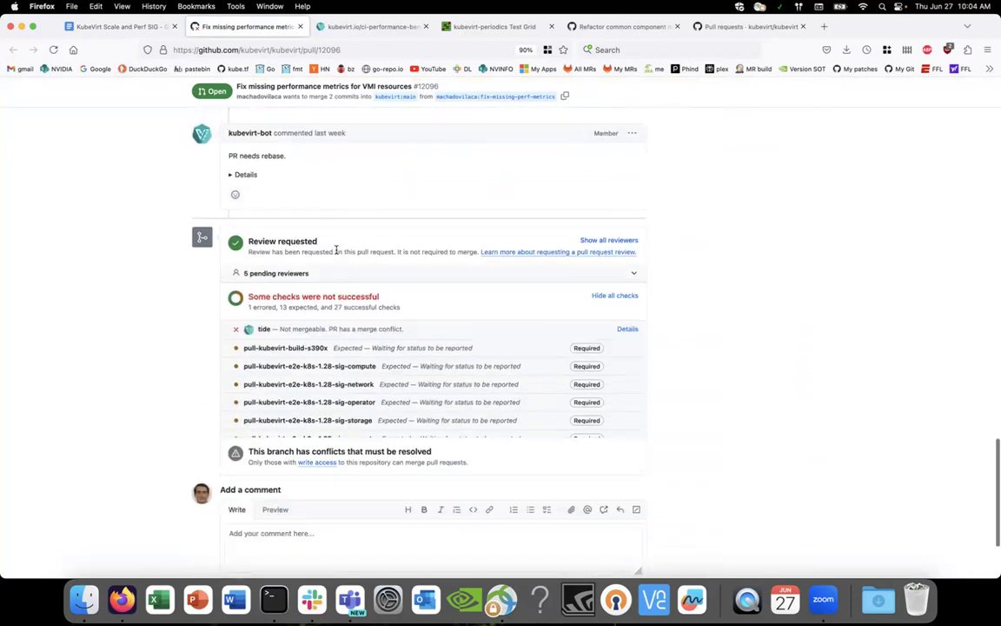
{"action": "scroll", "scroll_direction": "up", "scroll_amount": 3}
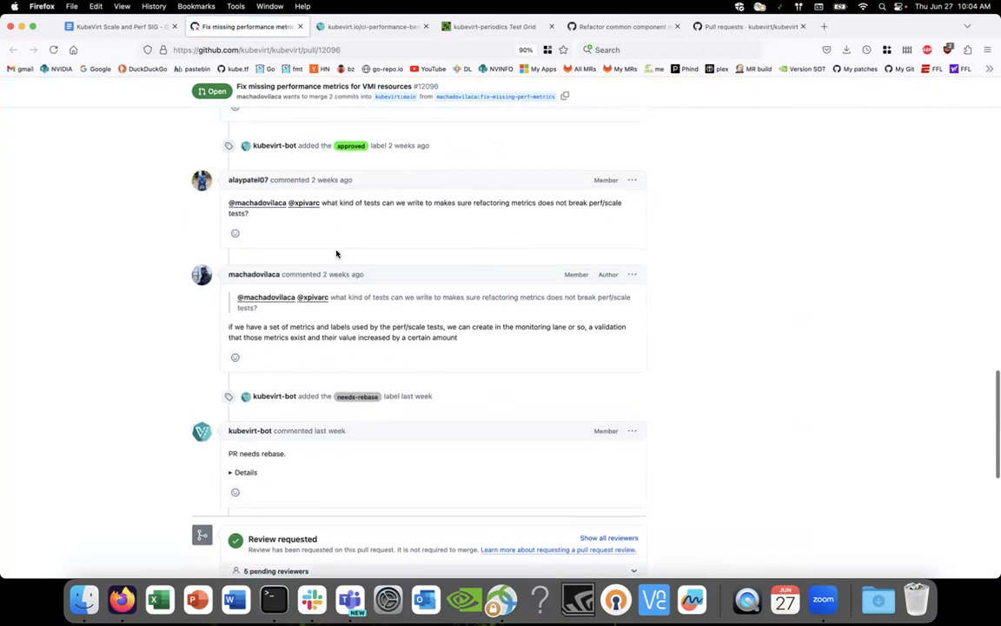
{"action": "scroll", "scroll_direction": "up", "scroll_amount": 3}
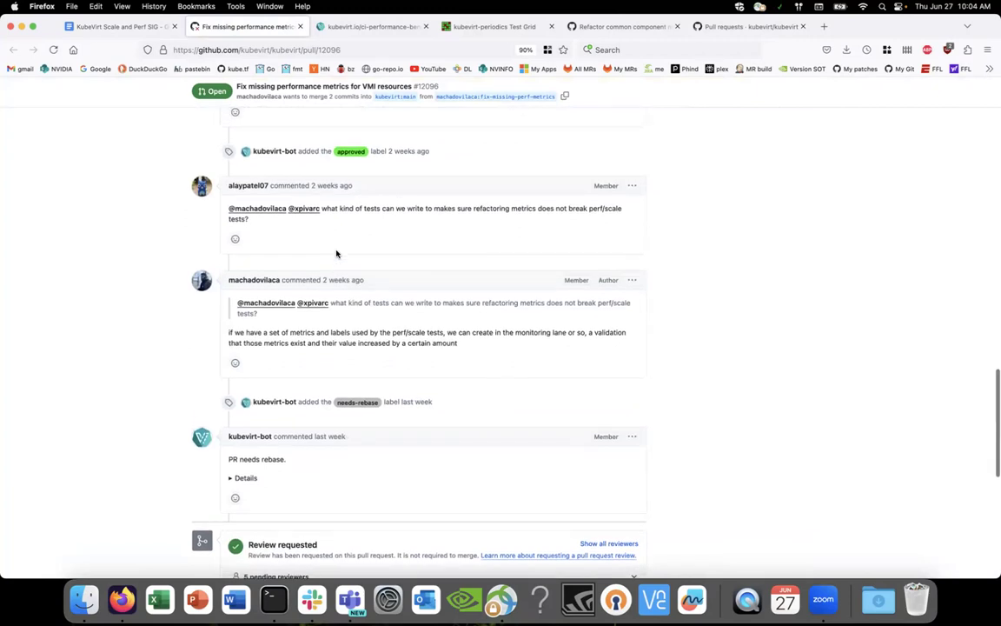
{"action": "scroll", "scroll_direction": "up", "scroll_amount": 3}
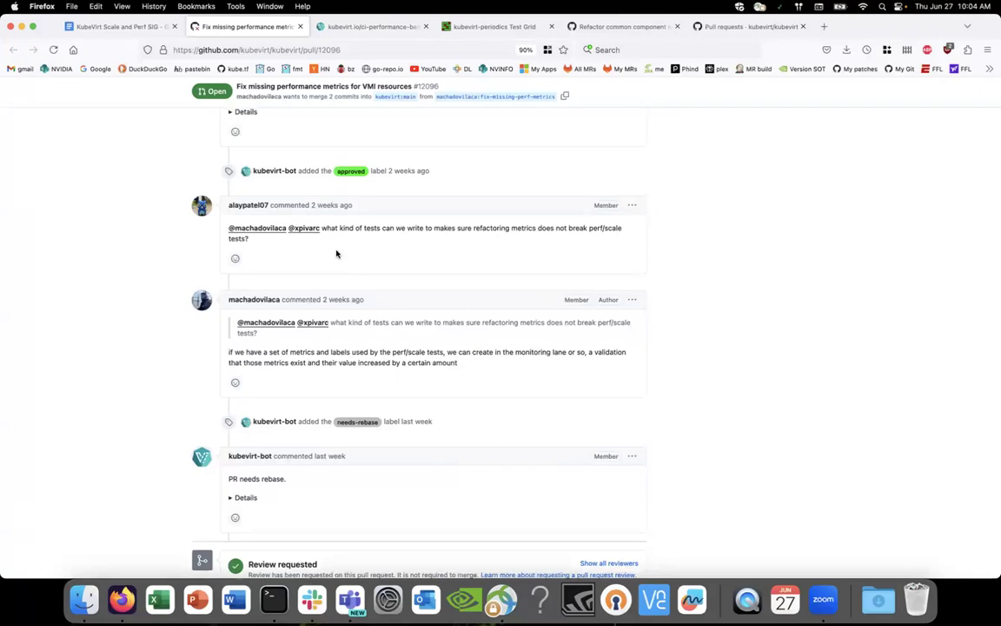
{"action": "mouse_move", "coordinate": [442, 287]}
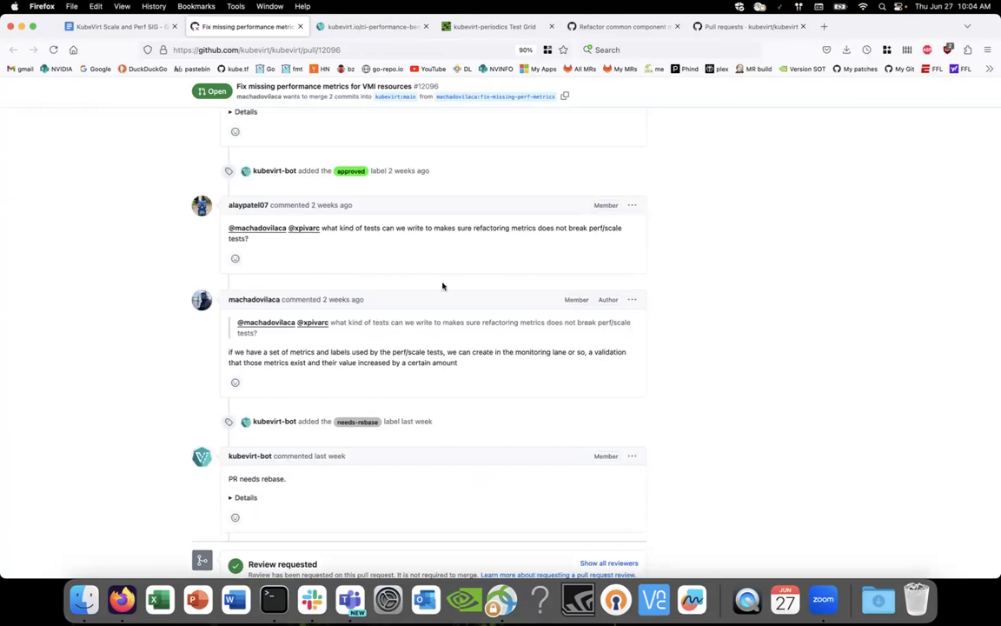
{"action": "mouse_move", "coordinate": [404, 104]}
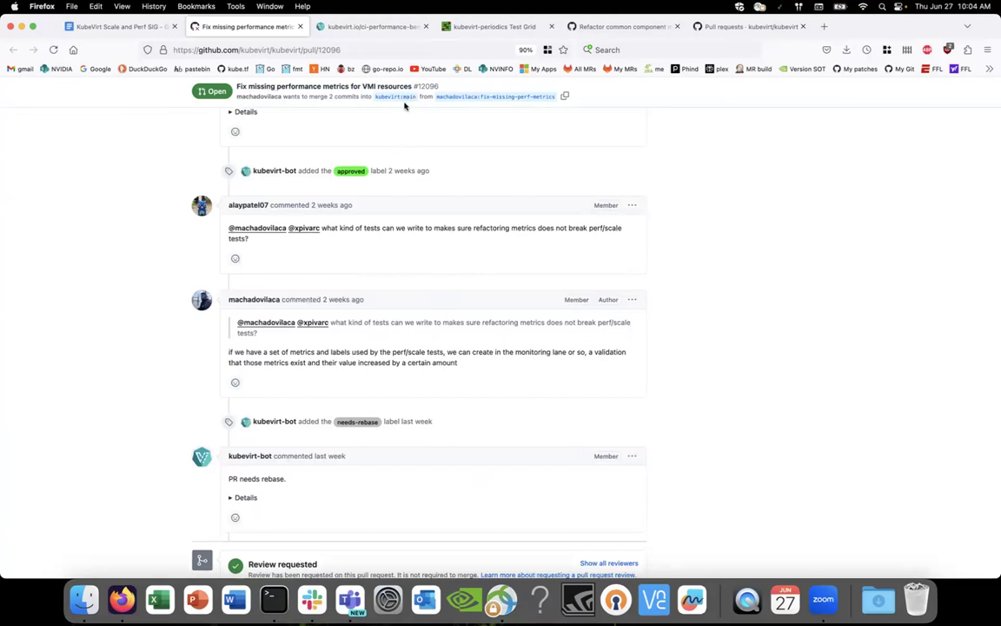
{"action": "mouse_move", "coordinate": [266, 261]}
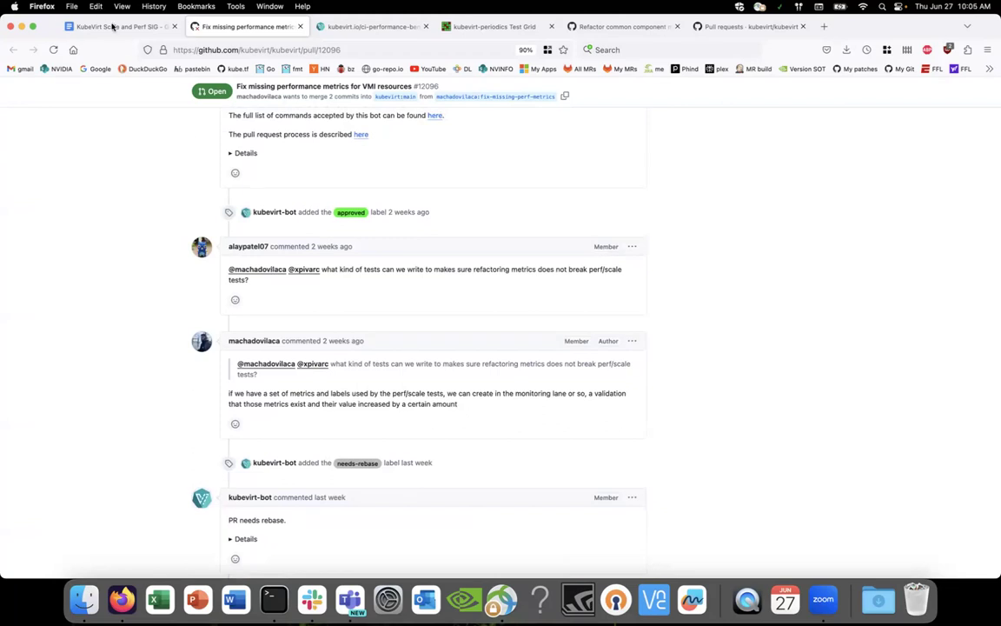
{"action": "left_click", "coordinate": [113, 26]}
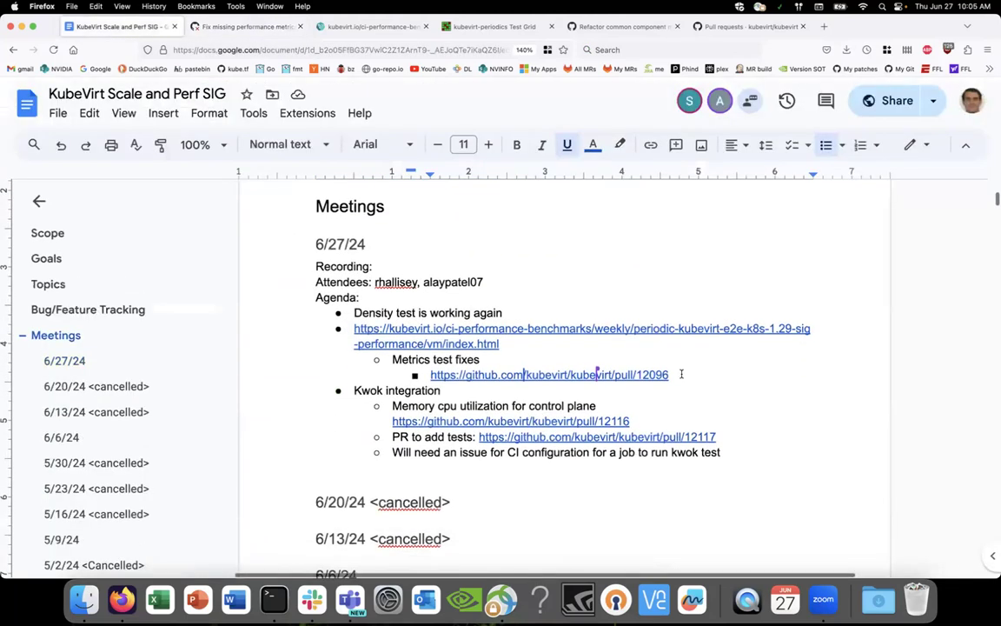
{"action": "key", "text": "Return"}
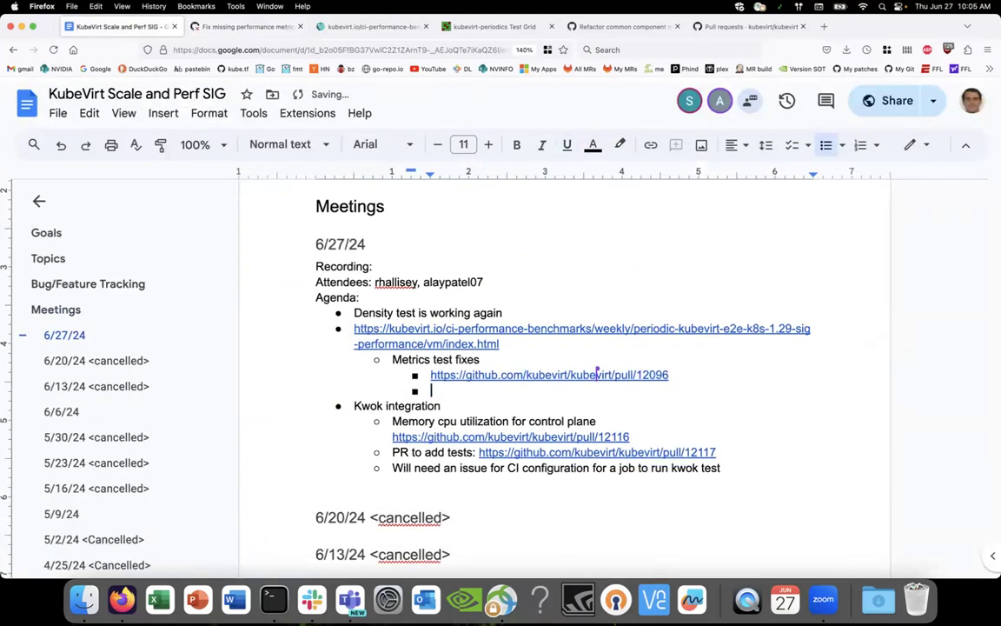
{"action": "type", "text": "@rya"}
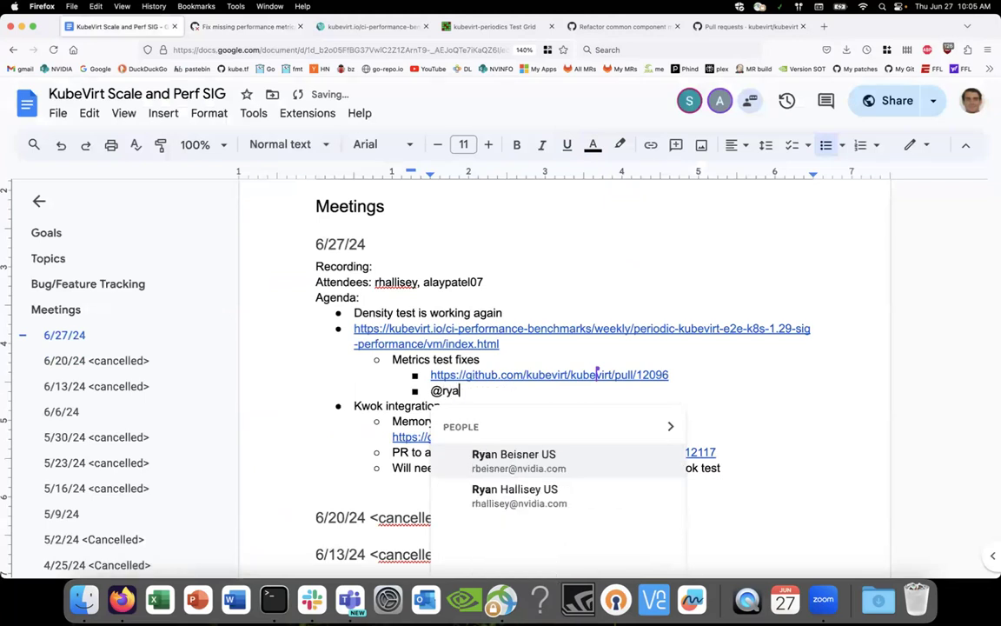
{"action": "left_click", "coordinate": [515, 496]}
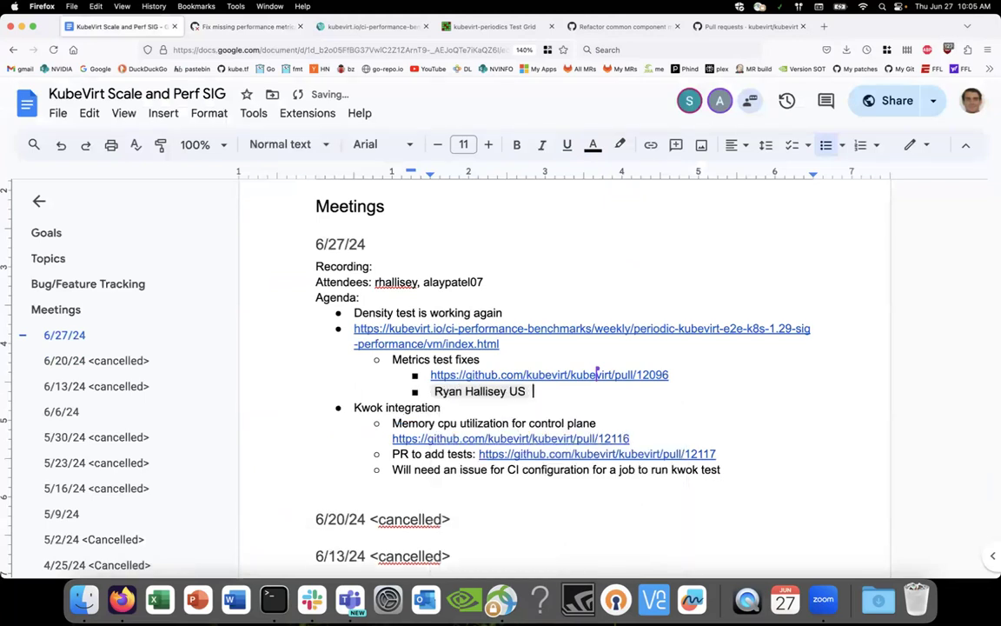
{"action": "type", "text": "& @ala"}
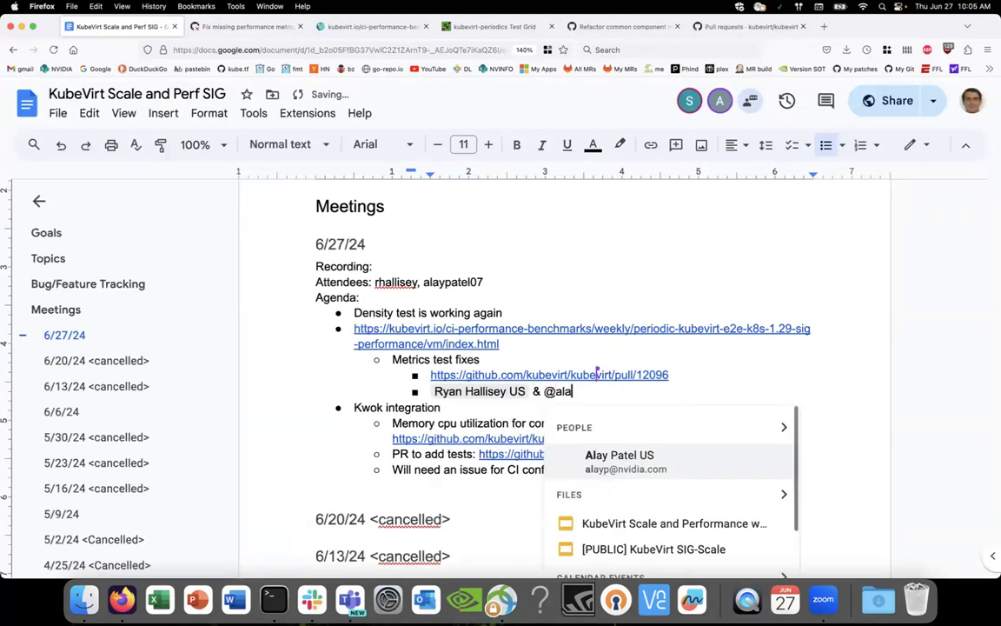
{"action": "left_click", "coordinate": [619, 455]}
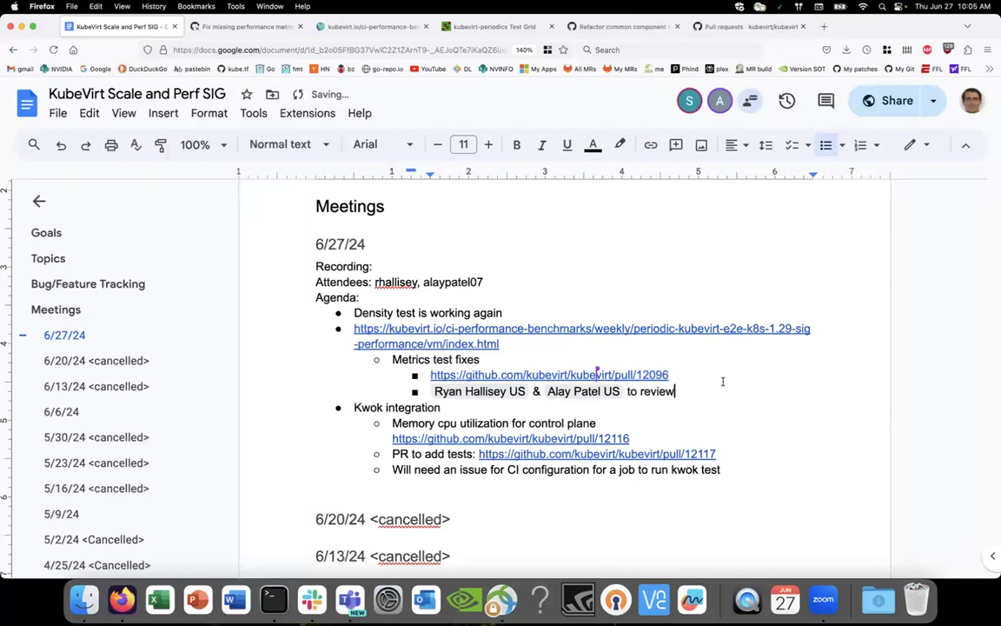
{"action": "key", "text": "Return"}
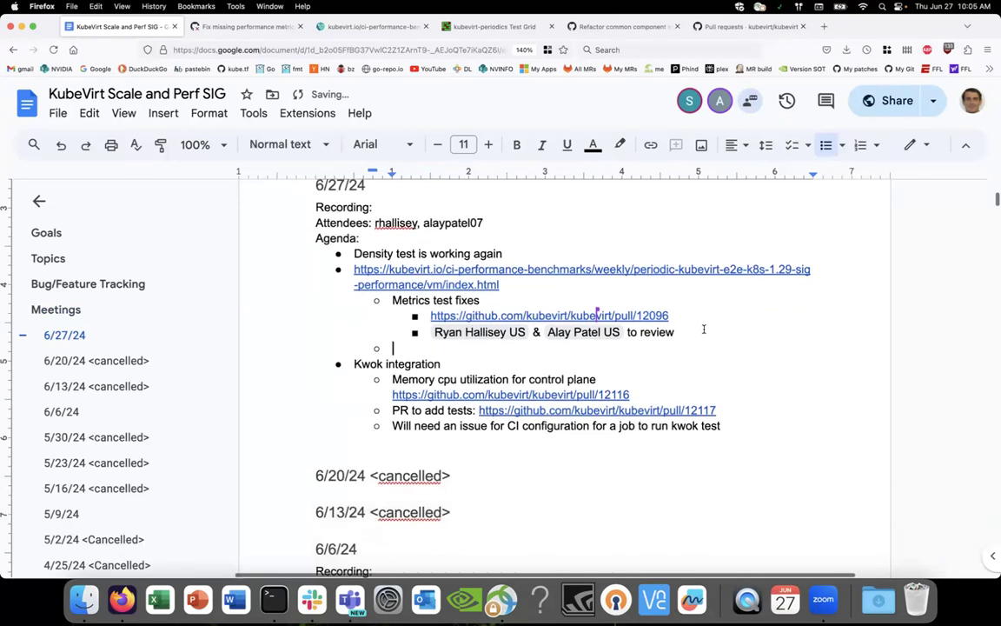
Type the new Metrics-level item 'How can we catch changes that break'
{"action": "type", "text": "R"}
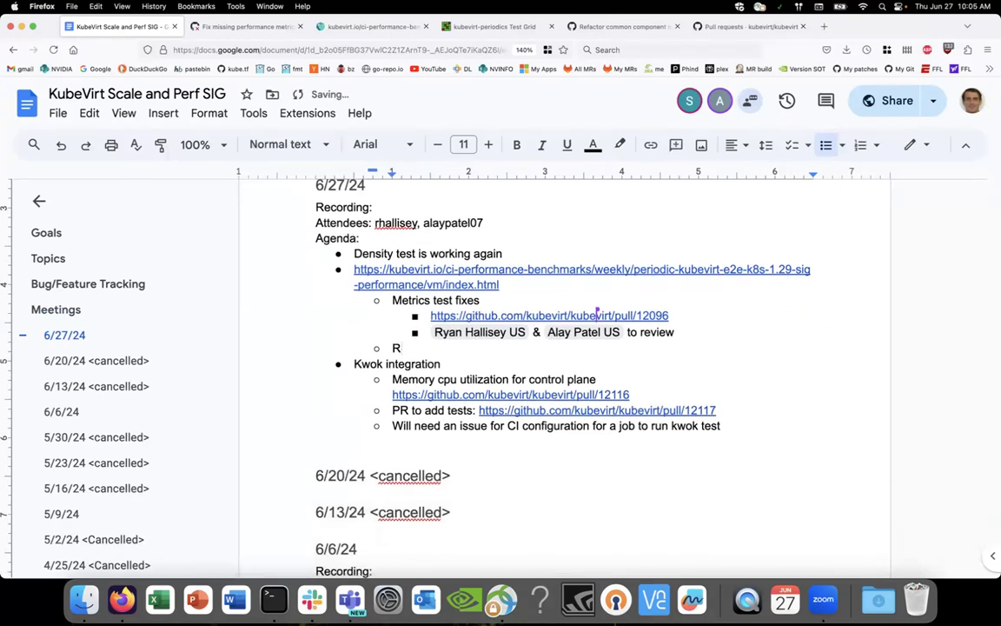
{"action": "type", "text": "How can w"}
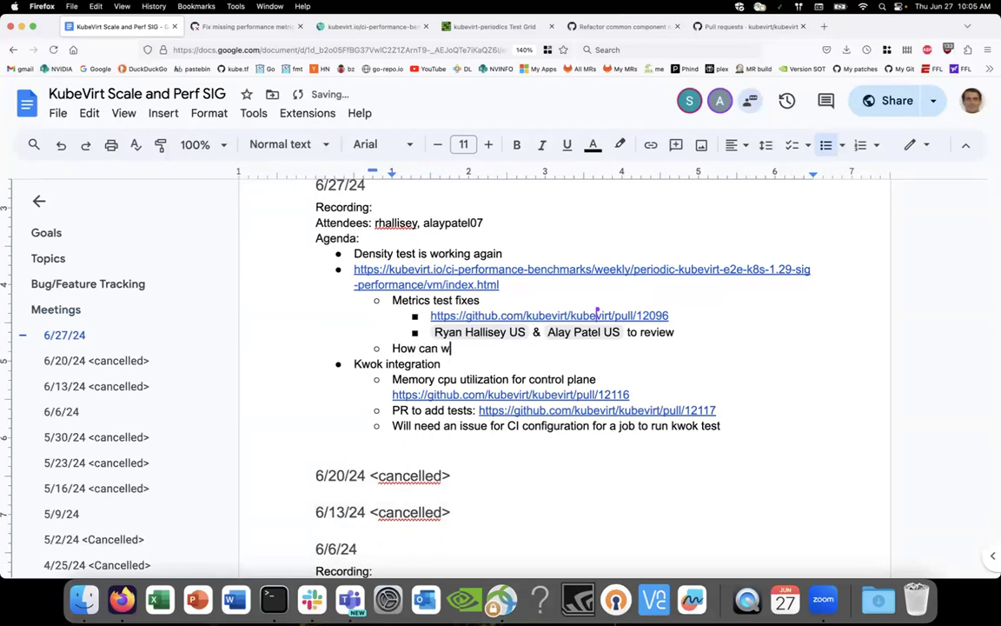
{"action": "type", "text": "e catch"}
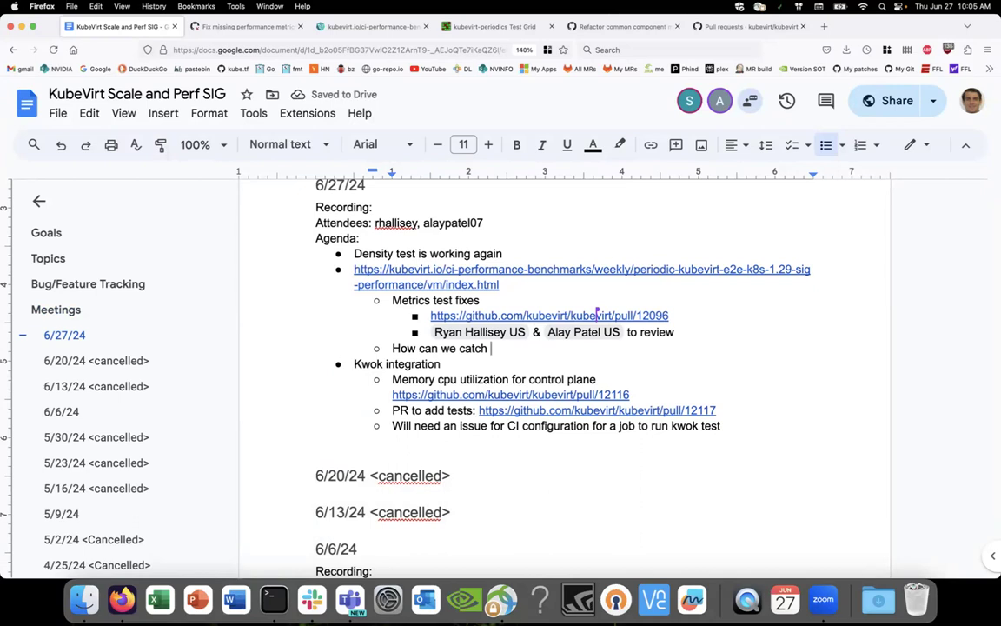
{"action": "type", "text": "changes that"}
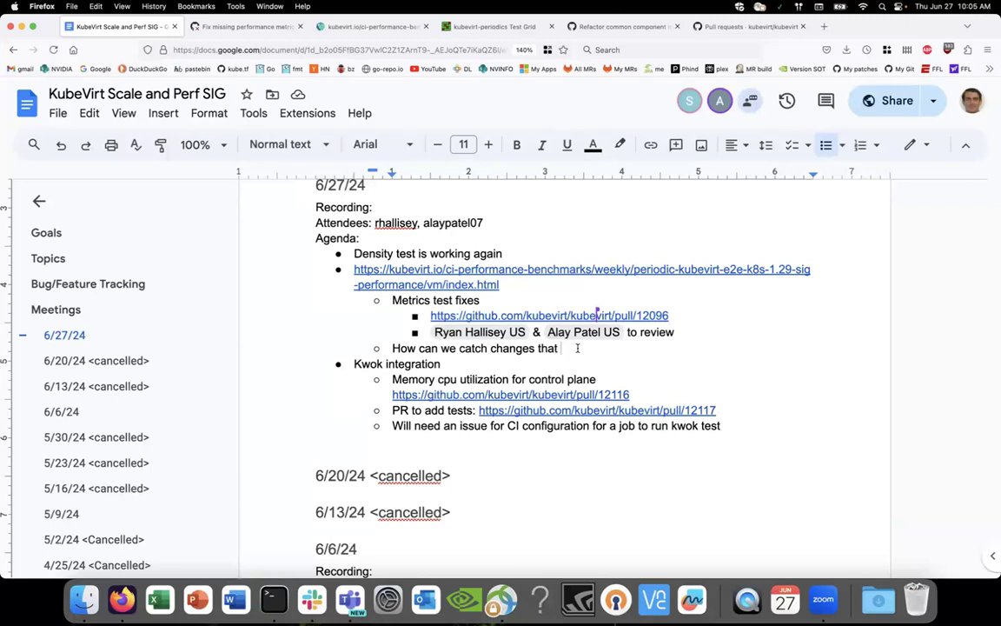
{"action": "left_click", "coordinate": [561, 348]}
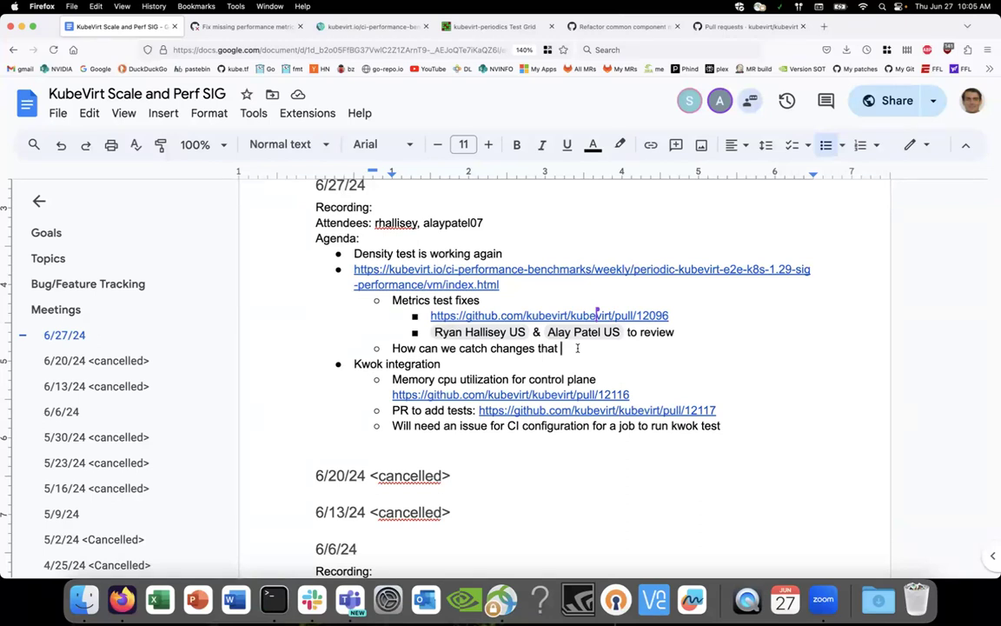
{"action": "type", "text": "break"}
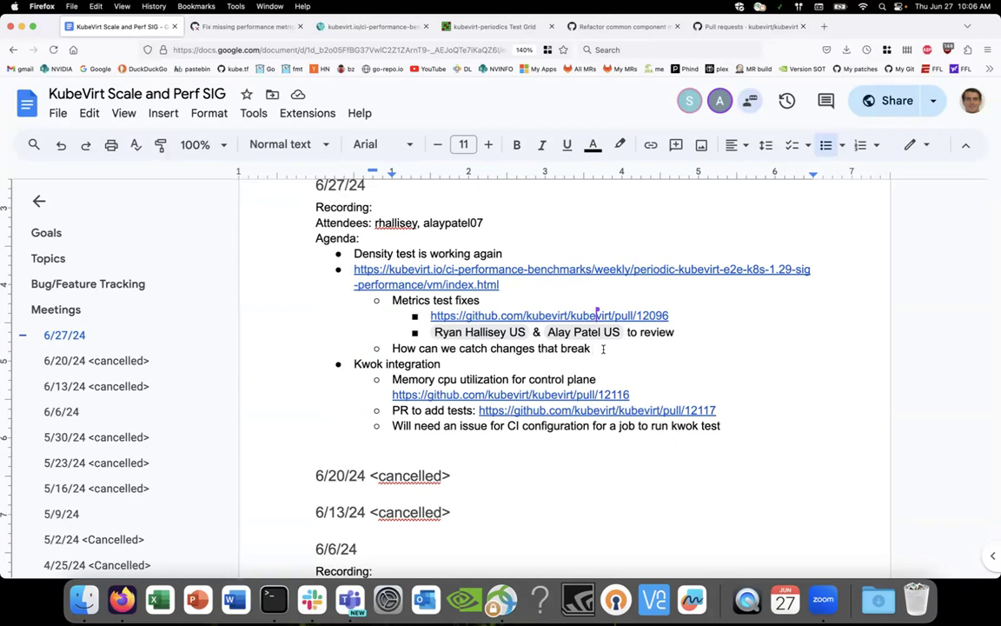
{"action": "left_click", "coordinate": [595, 348]}
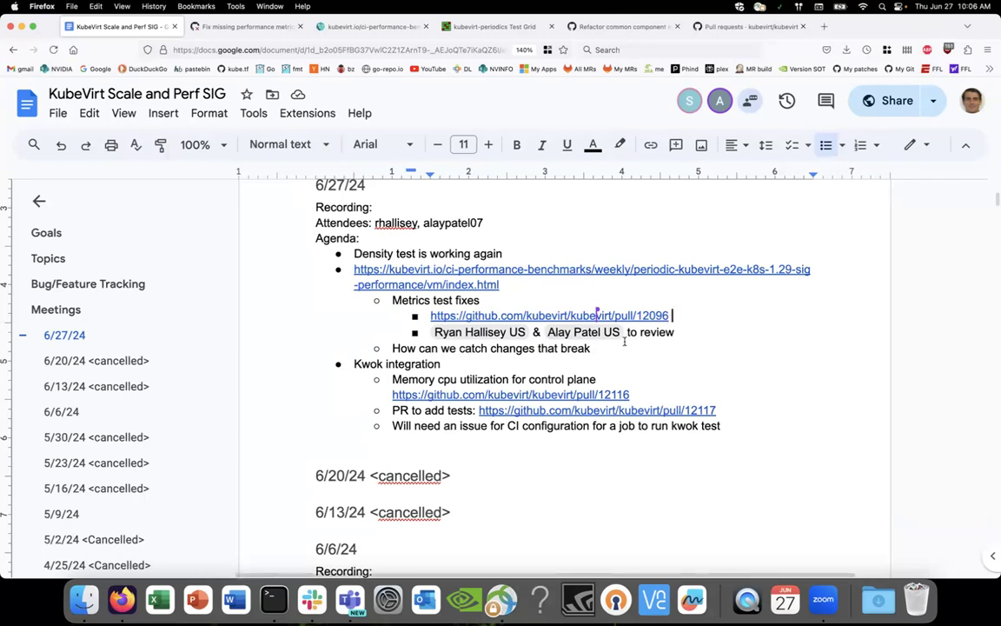
{"action": "mouse_move", "coordinate": [619, 342]}
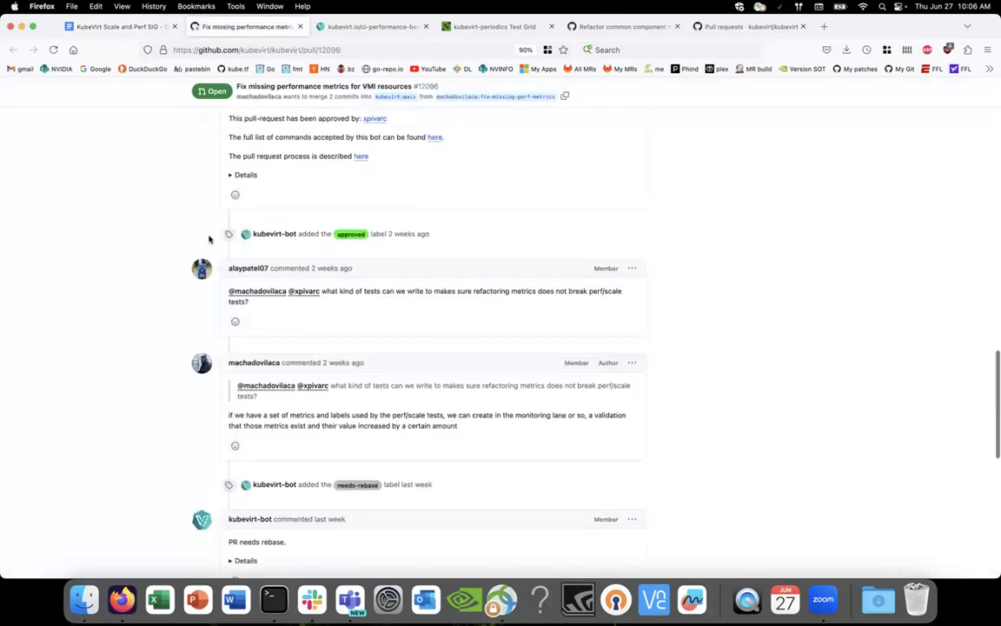
Scroll PR 12096's conversation back up to its description, then return to the notes
{"action": "scroll", "scroll_direction": "up", "scroll_amount": 3}
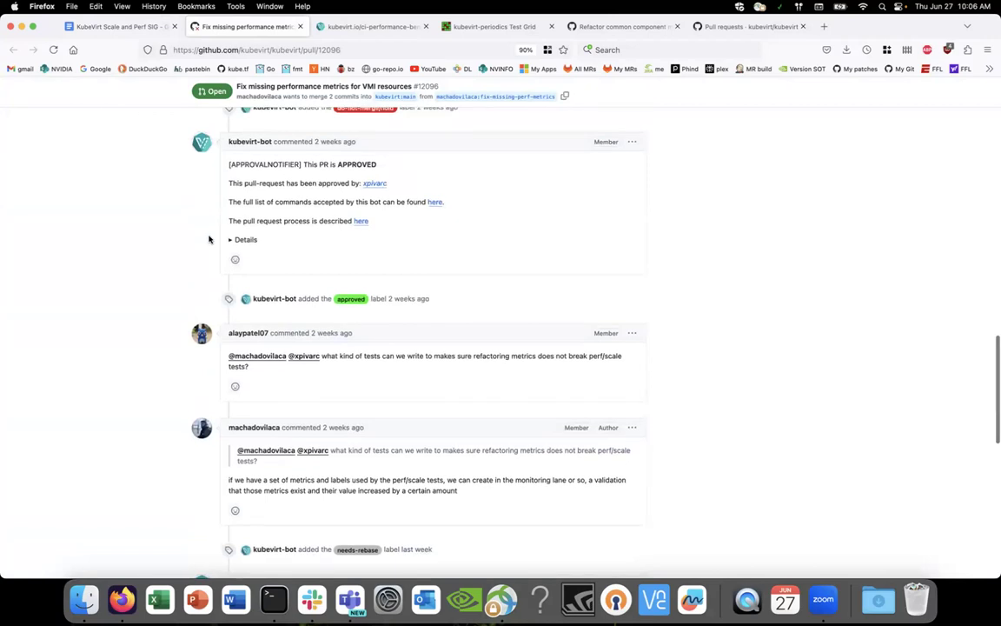
{"action": "scroll", "scroll_direction": "up", "scroll_amount": 3}
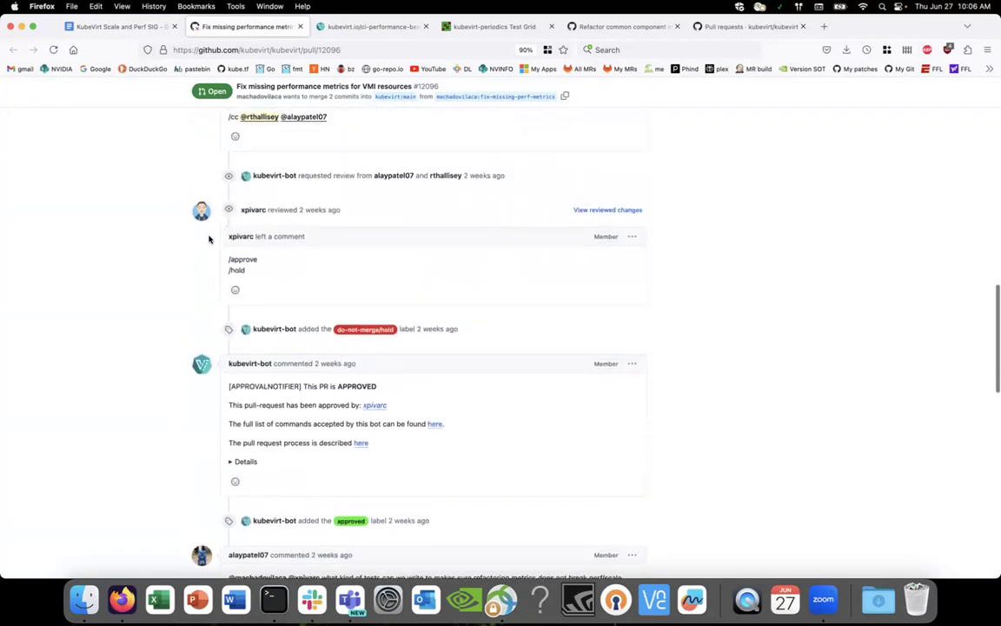
{"action": "scroll", "scroll_direction": "up", "scroll_amount": 3}
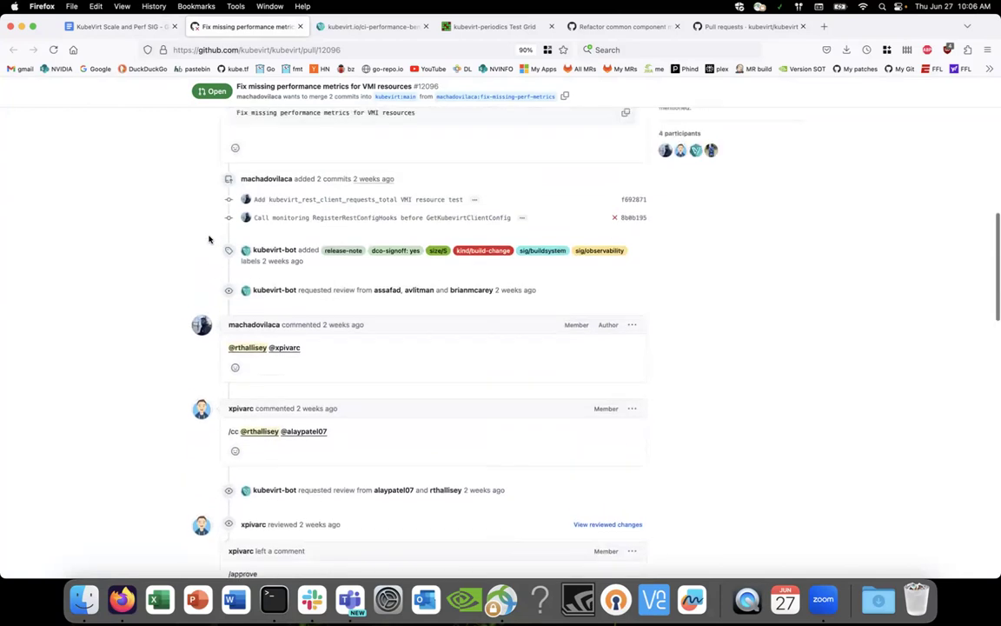
{"action": "scroll", "scroll_direction": "up", "scroll_amount": 3}
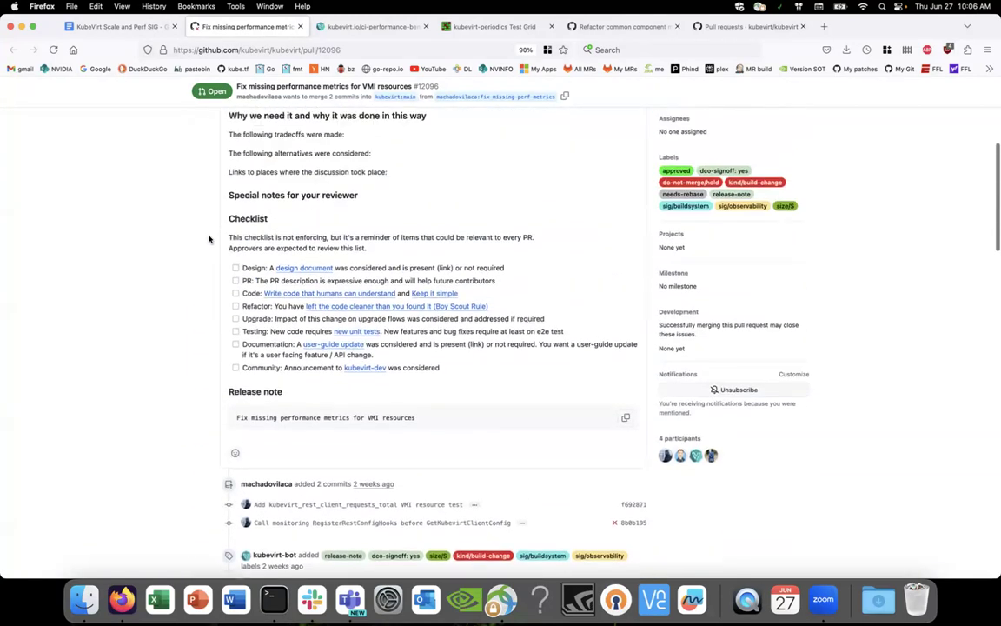
{"action": "scroll", "scroll_direction": "up", "scroll_amount": 3}
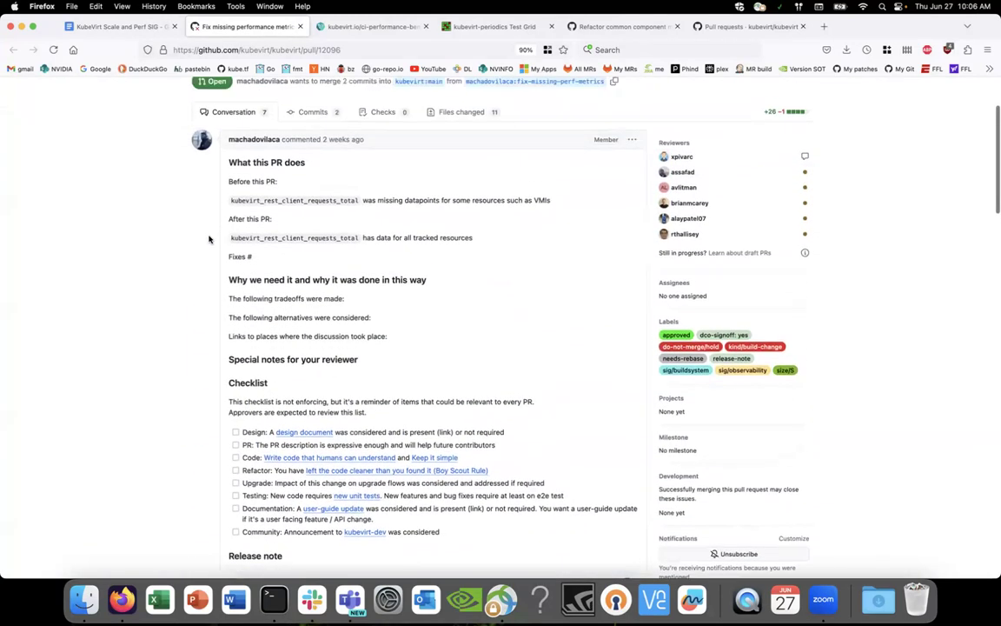
{"action": "mouse_move", "coordinate": [118, 26]}
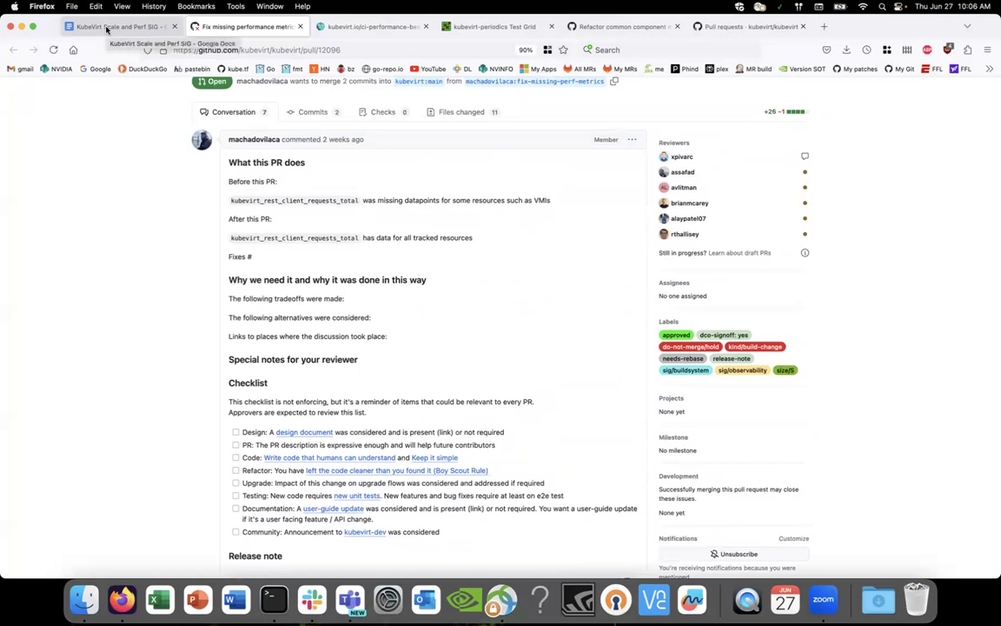
{"action": "mouse_move", "coordinate": [117, 26]}
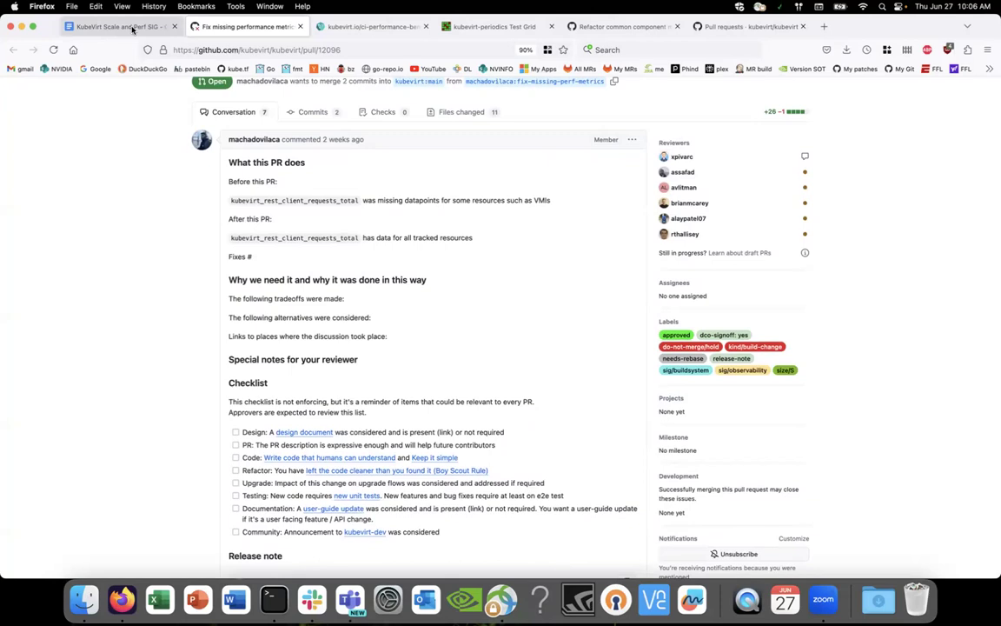
{"action": "mouse_move", "coordinate": [117, 26]}
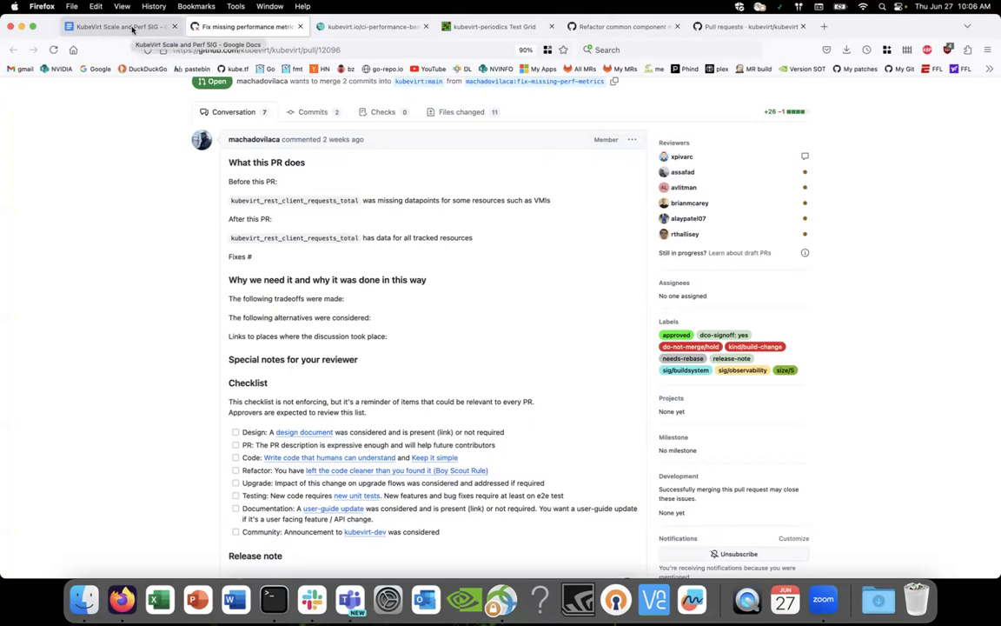
{"action": "mouse_move", "coordinate": [170, 62]}
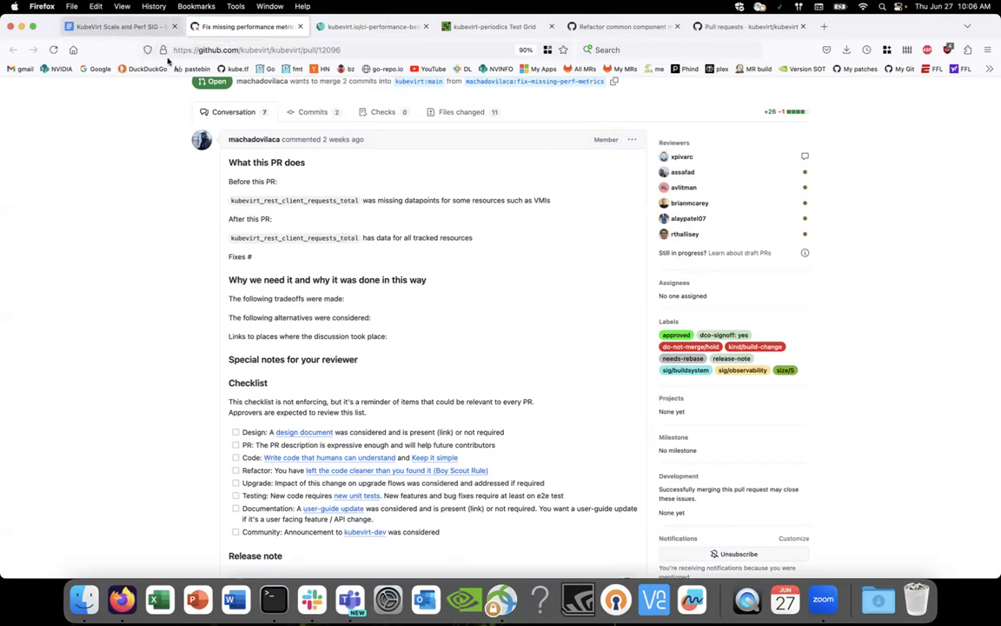
{"action": "left_click", "coordinate": [113, 26]}
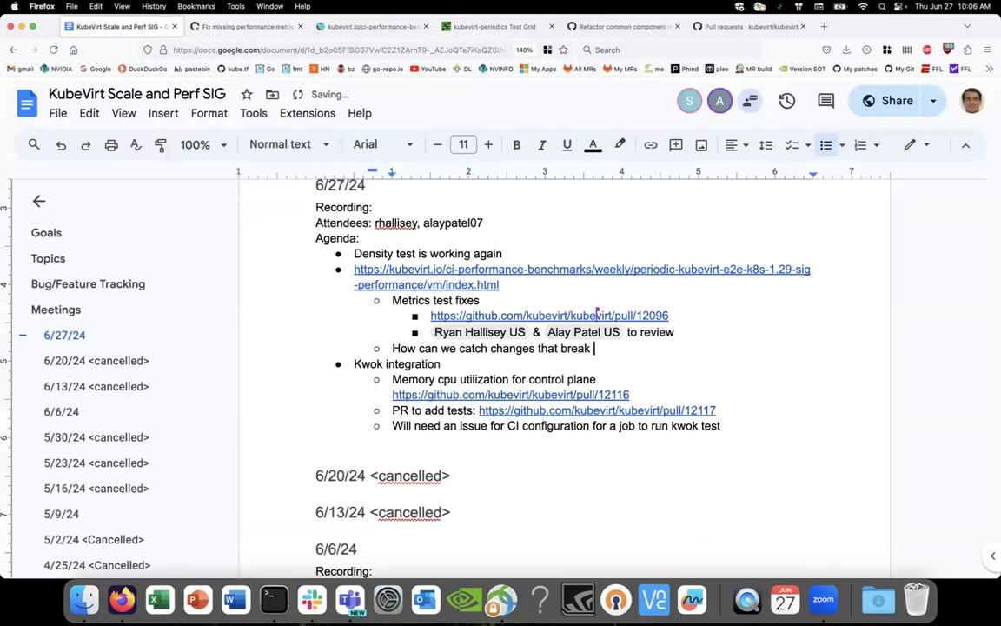
Extend the question to '...break the performance metrics' with a 'Unit tests? Func tests?' sub-bullet
{"action": "type", "text": "the performance metrics"}
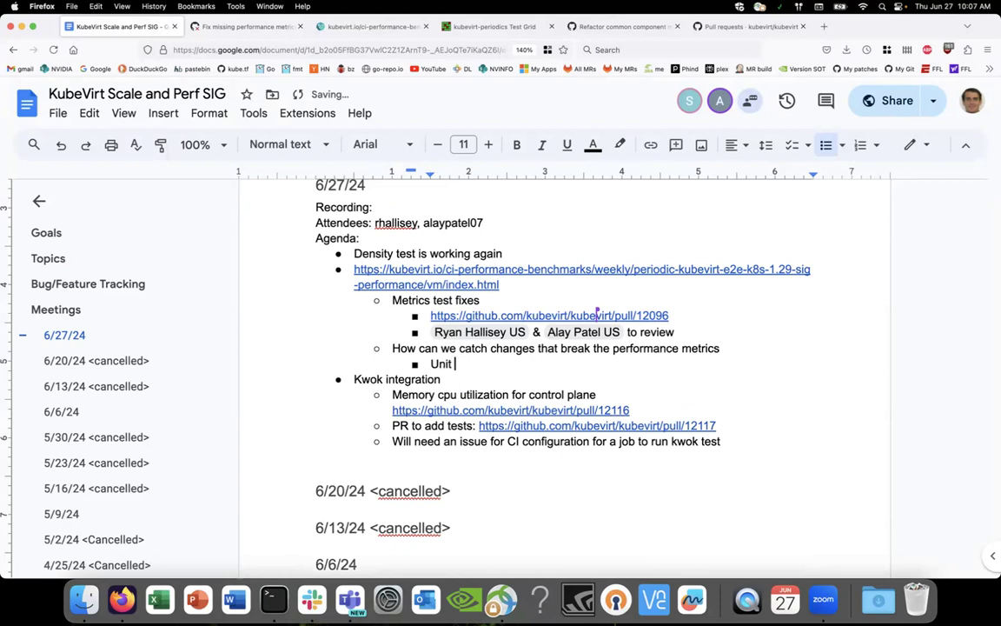
{"action": "type", "text": "tests?"}
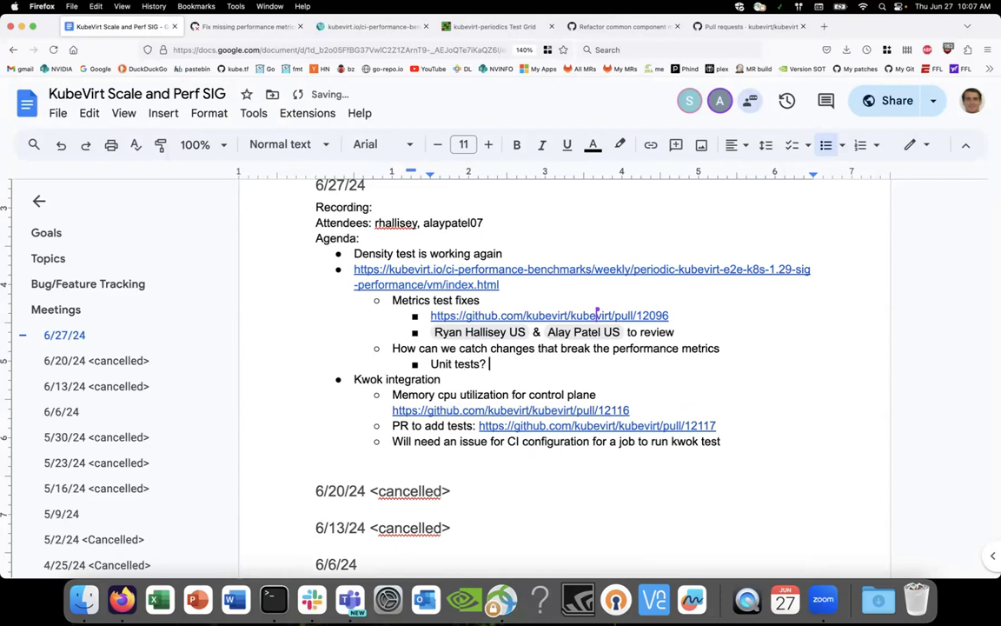
{"action": "type", "text": "Func tests?"}
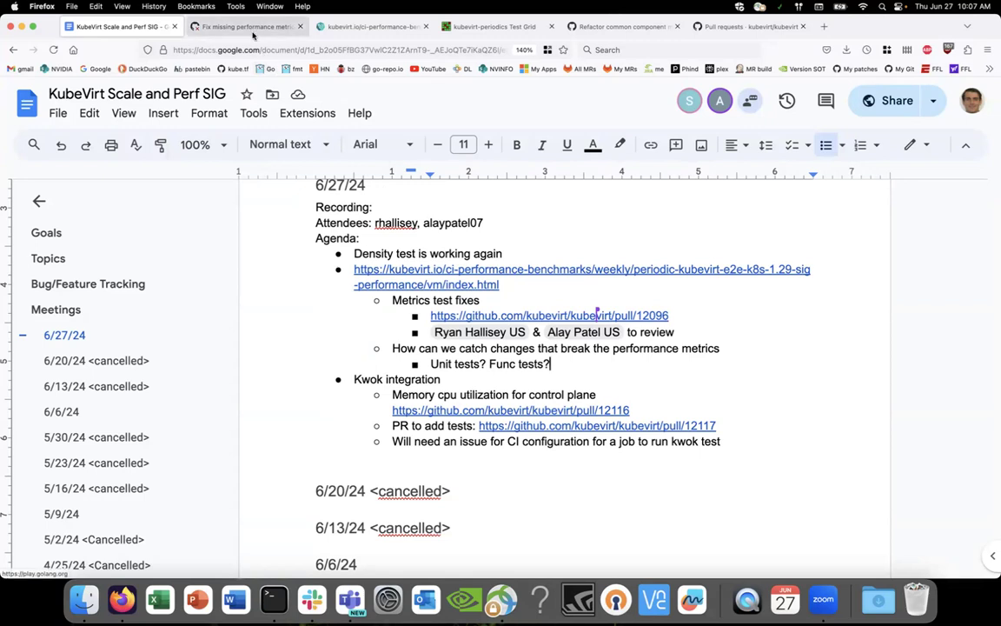
{"action": "left_click", "coordinate": [248, 26]}
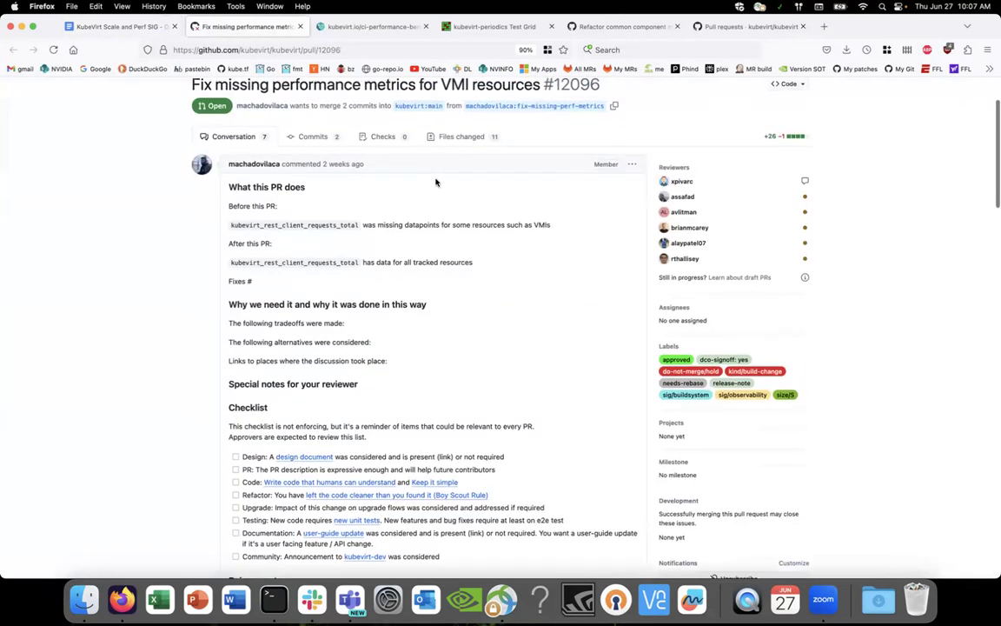
{"action": "left_click", "coordinate": [122, 26]}
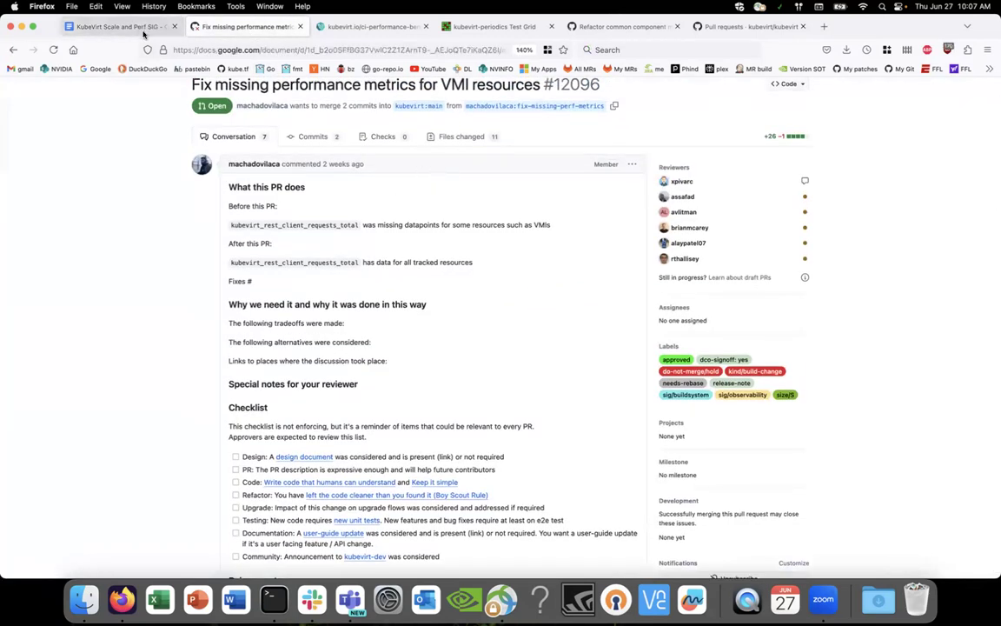
{"action": "left_click", "coordinate": [118, 26]}
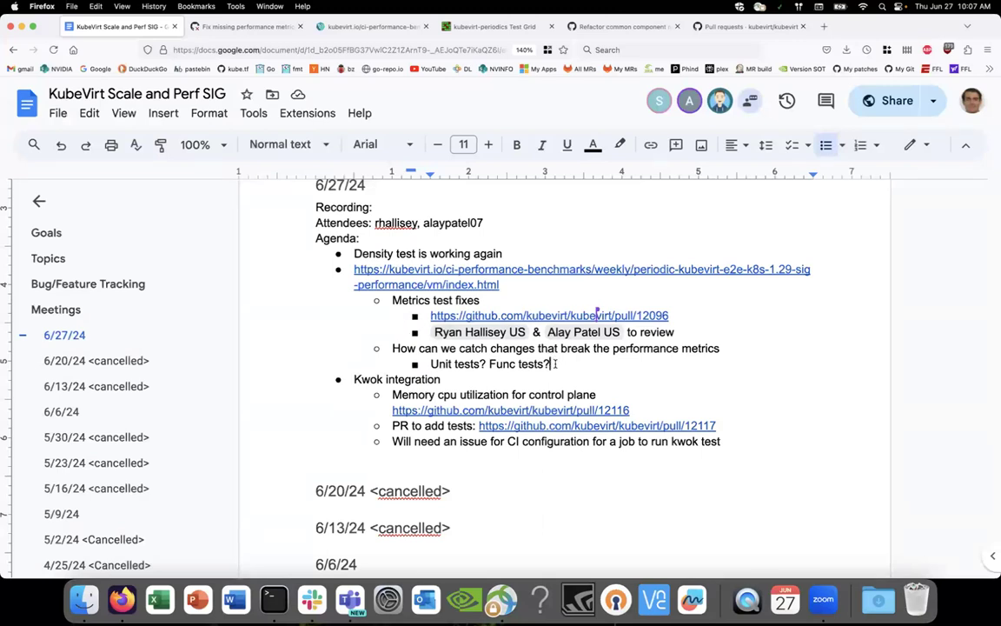
Add 'Make a 1.3 release blocker' below the reviewers line for PR 12096
{"action": "left_click", "coordinate": [430, 363]}
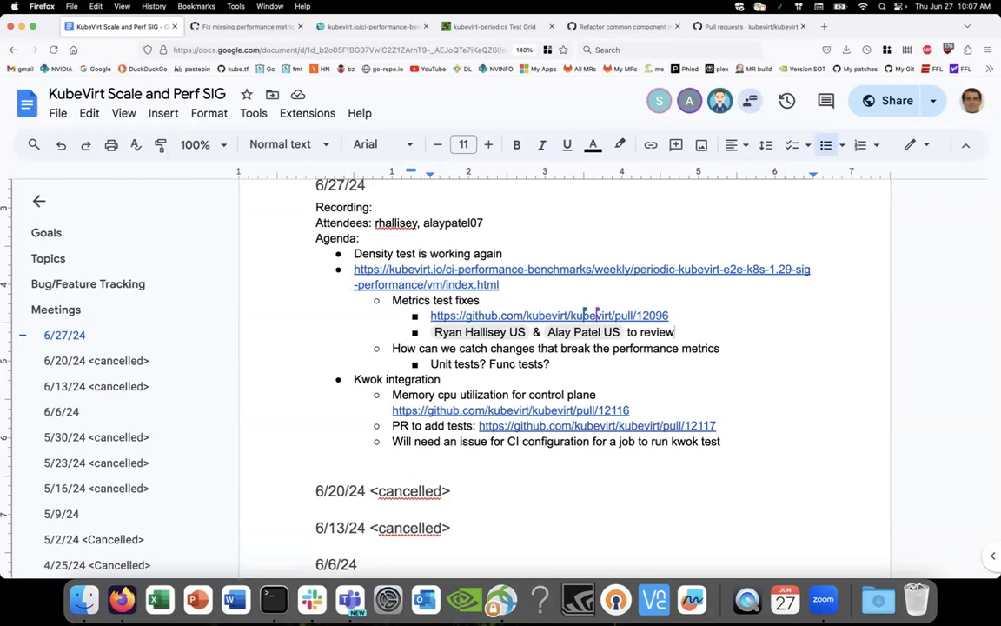
{"action": "type", "text": "Make"}
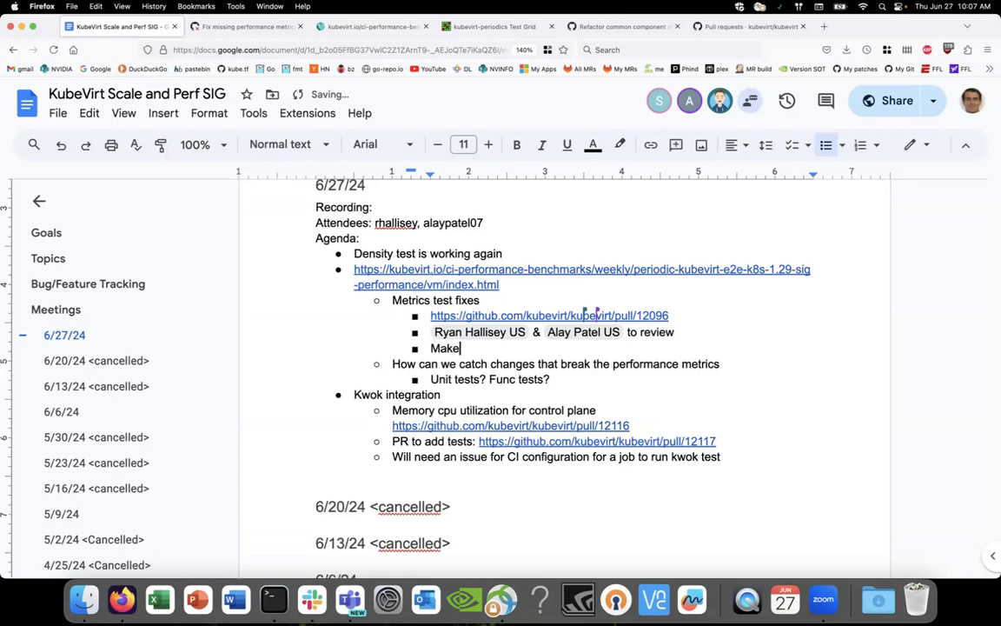
{"action": "type", "text": "a 1.3 release blocker"}
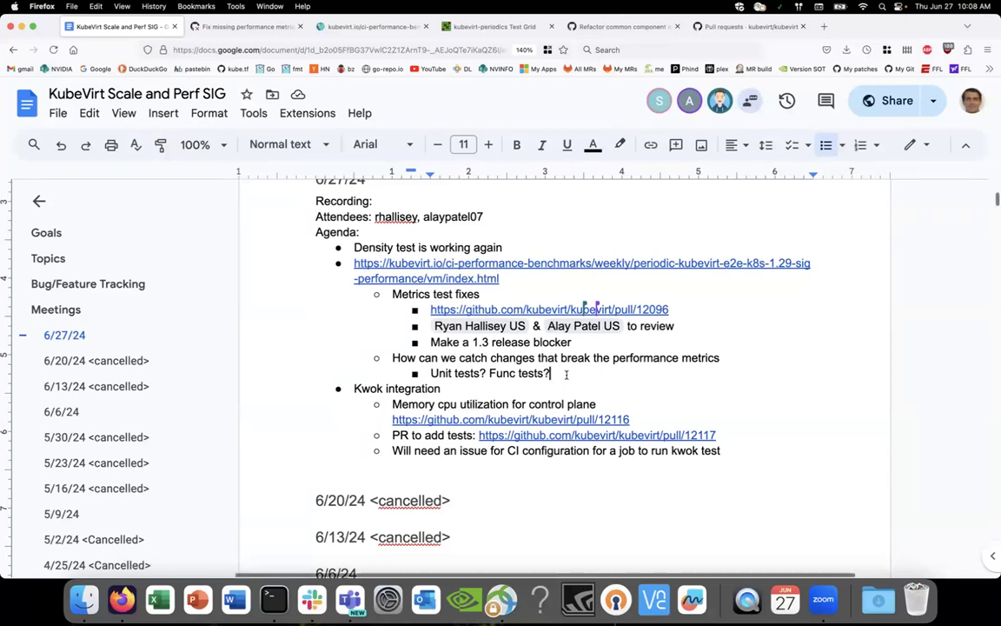
{"action": "scroll", "scroll_direction": "up", "scroll_amount": 3}
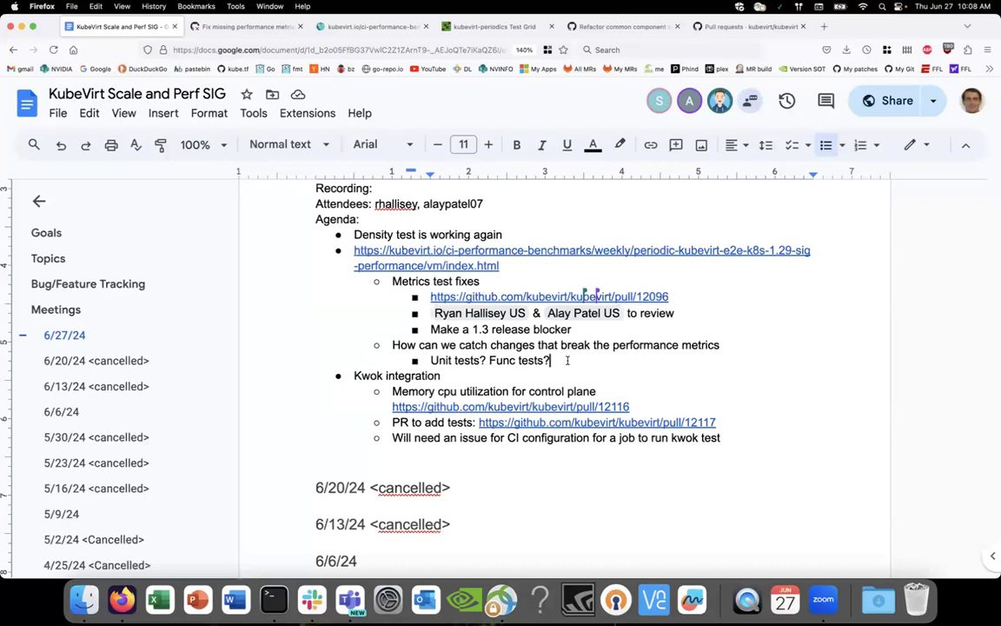
{"action": "mouse_move", "coordinate": [405, 232]}
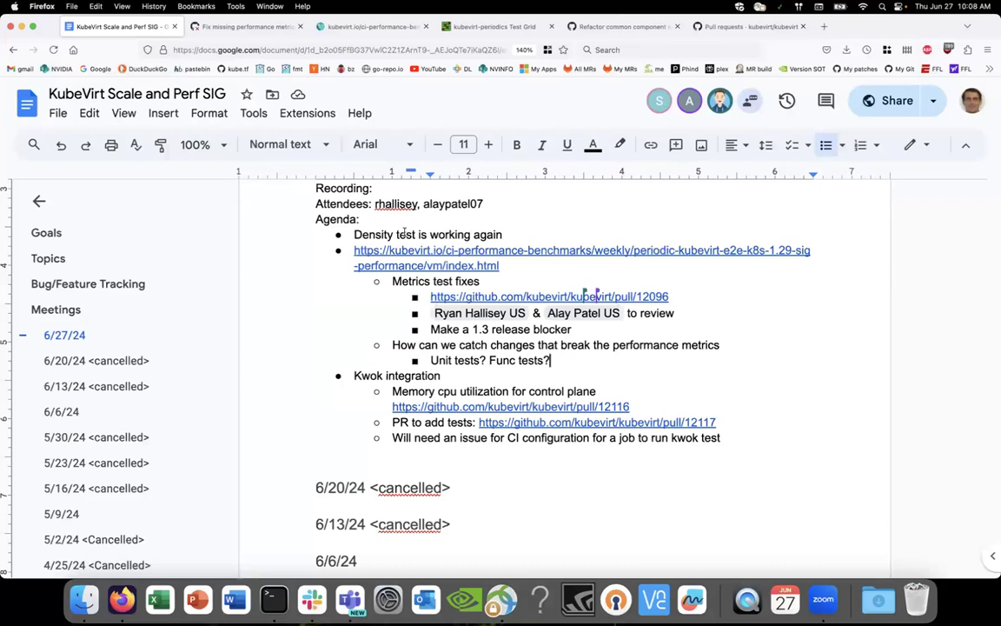
{"action": "left_click", "coordinate": [246, 26]}
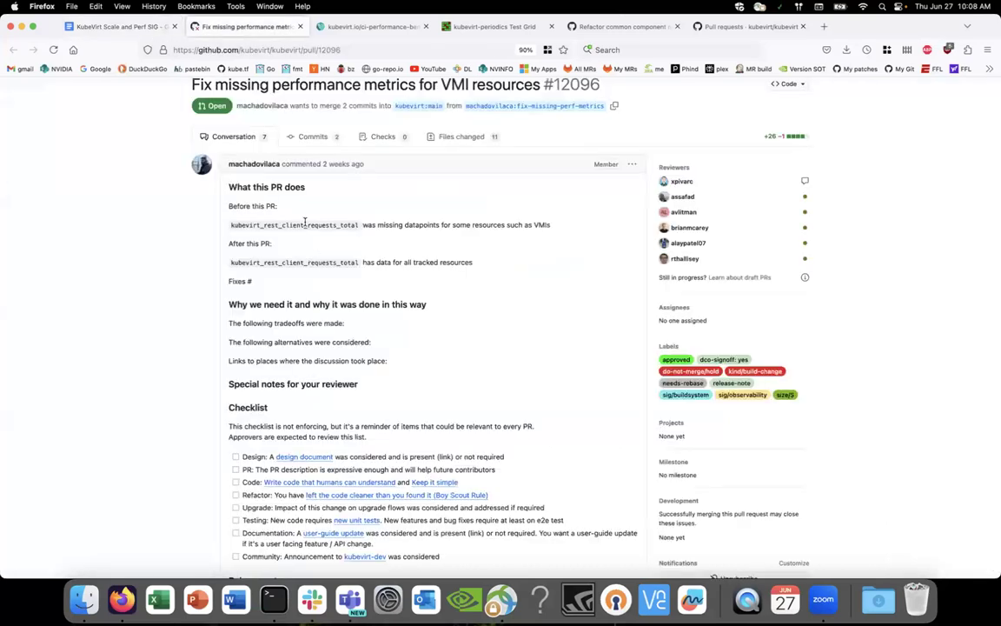
Read PR 12096's rebase and cherry-pick release-1.3 comments, then return to the notes
{"action": "scroll", "scroll_direction": "down", "scroll_amount": 3}
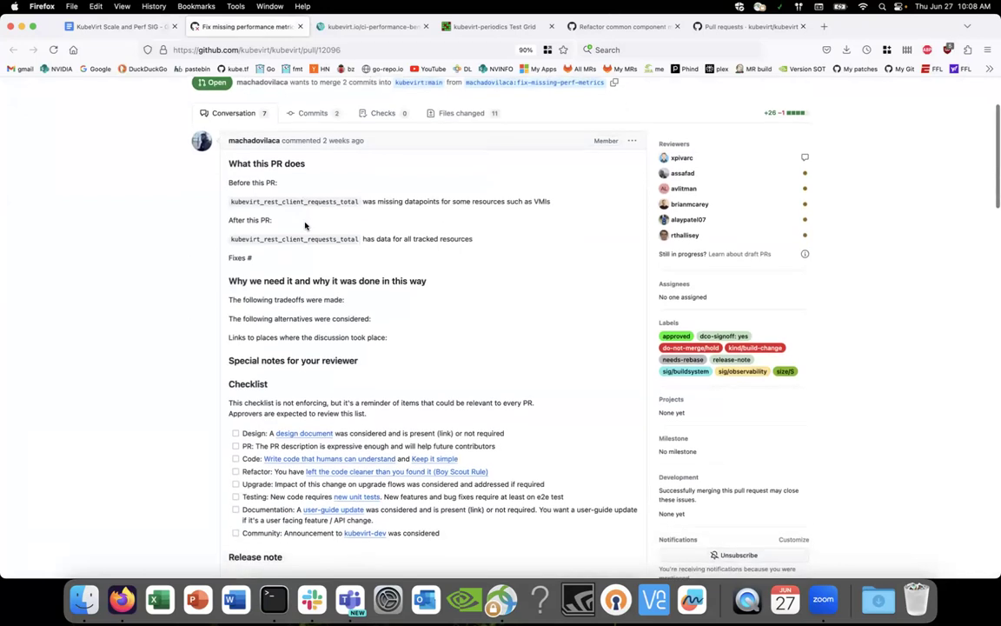
{"action": "scroll", "scroll_direction": "down", "scroll_amount": 3}
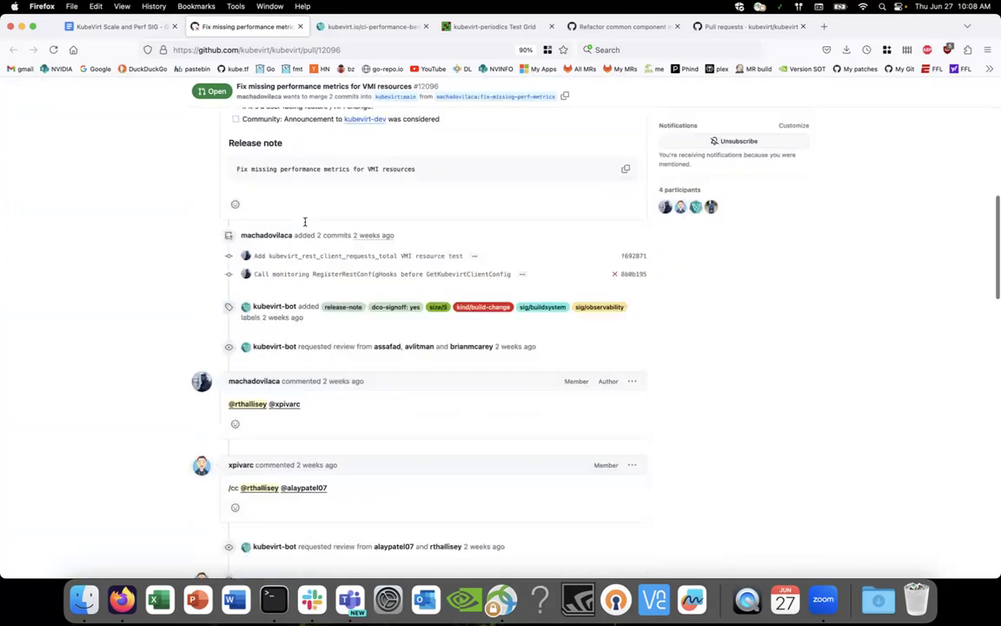
{"action": "scroll", "scroll_direction": "down", "scroll_amount": 3}
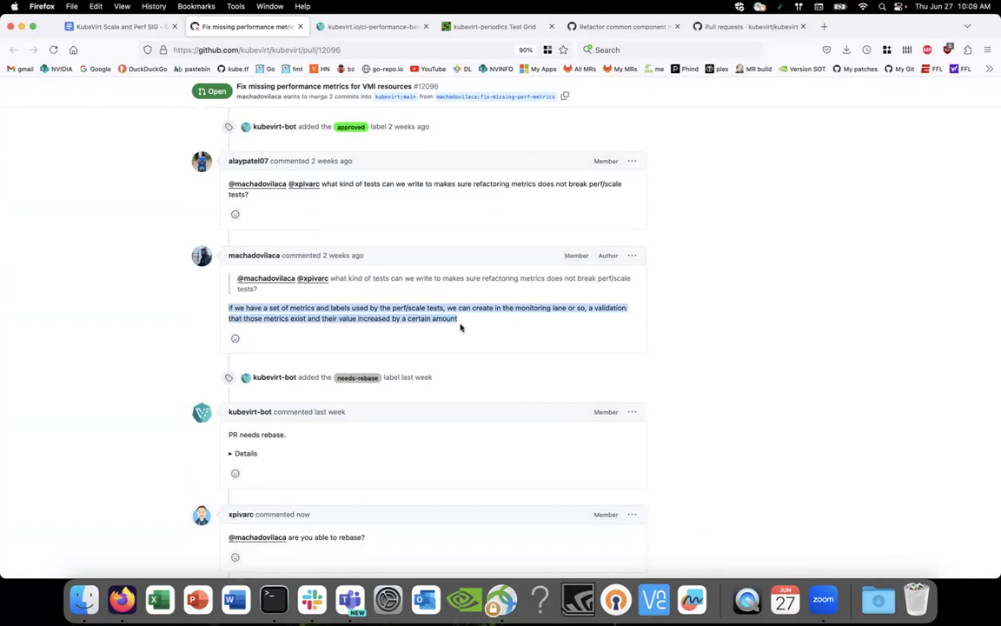
{"action": "scroll", "scroll_direction": "down", "scroll_amount": 3}
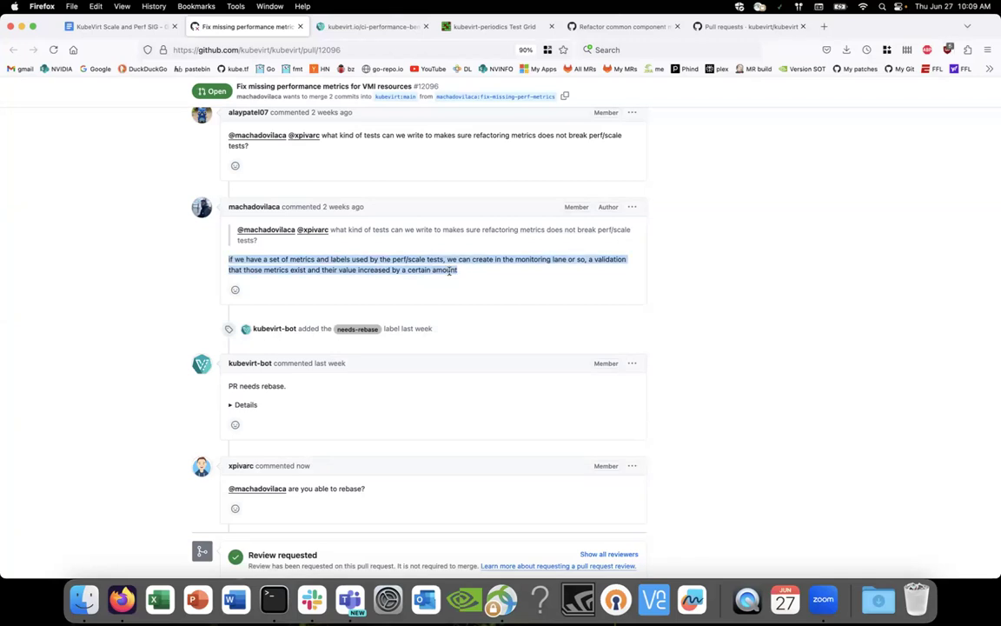
{"action": "scroll", "scroll_direction": "down", "scroll_amount": 3}
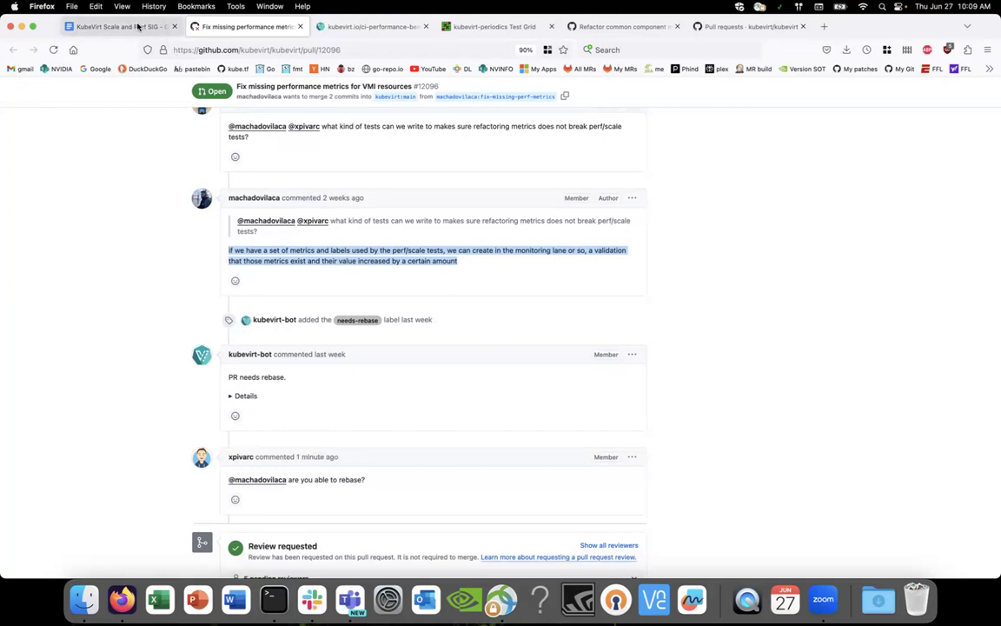
{"action": "mouse_move", "coordinate": [122, 26]}
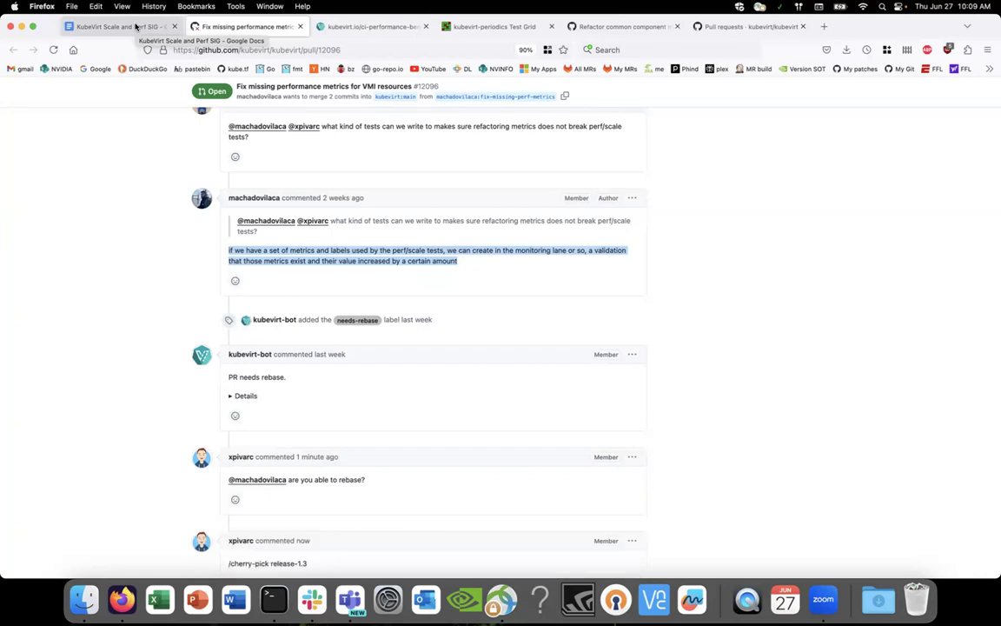
{"action": "mouse_move", "coordinate": [125, 118]}
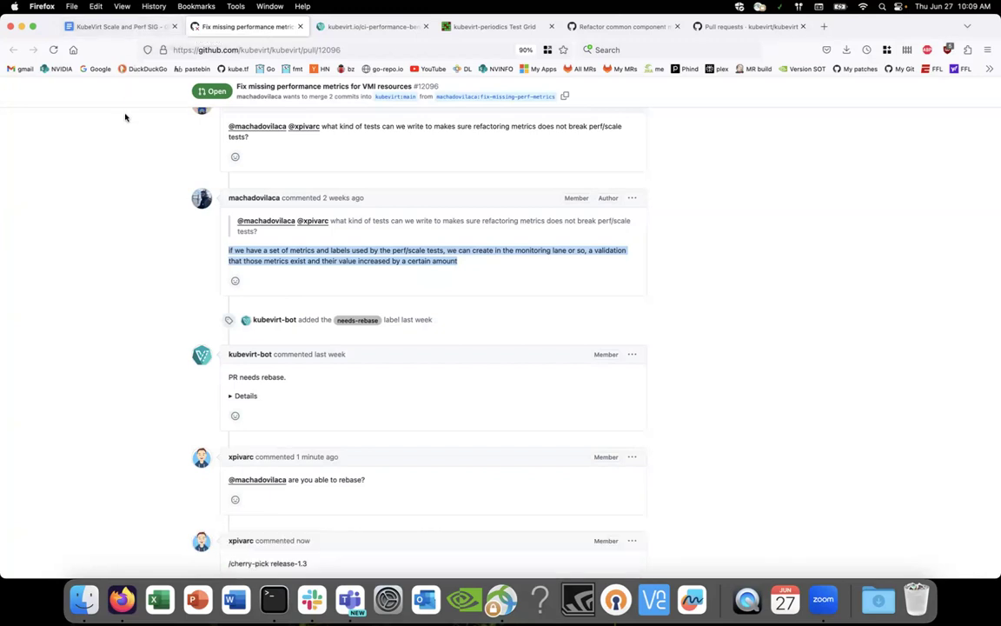
{"action": "scroll", "scroll_direction": "down", "scroll_amount": 3}
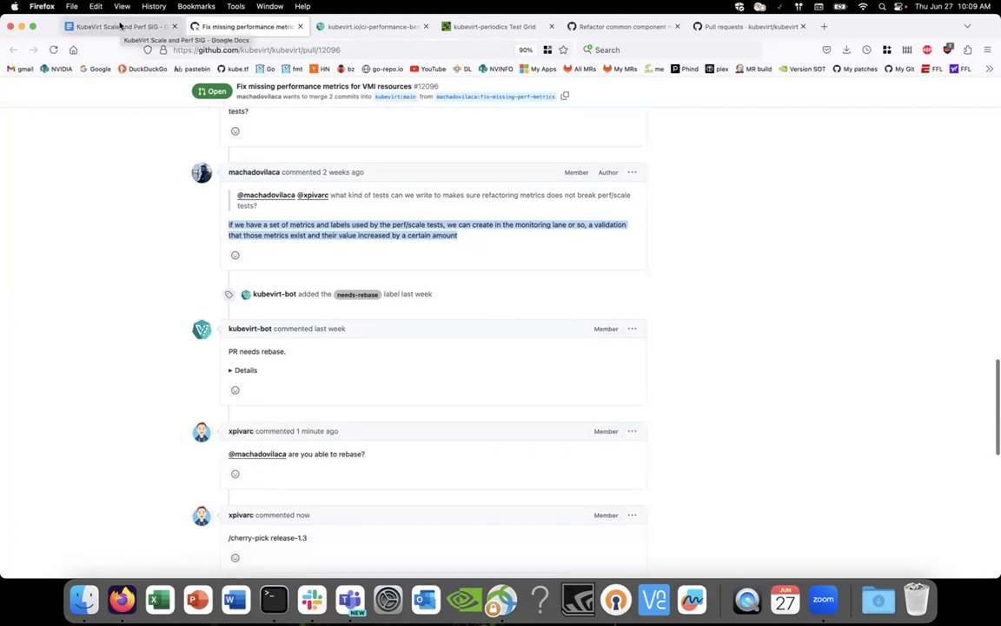
{"action": "left_click", "coordinate": [117, 26]}
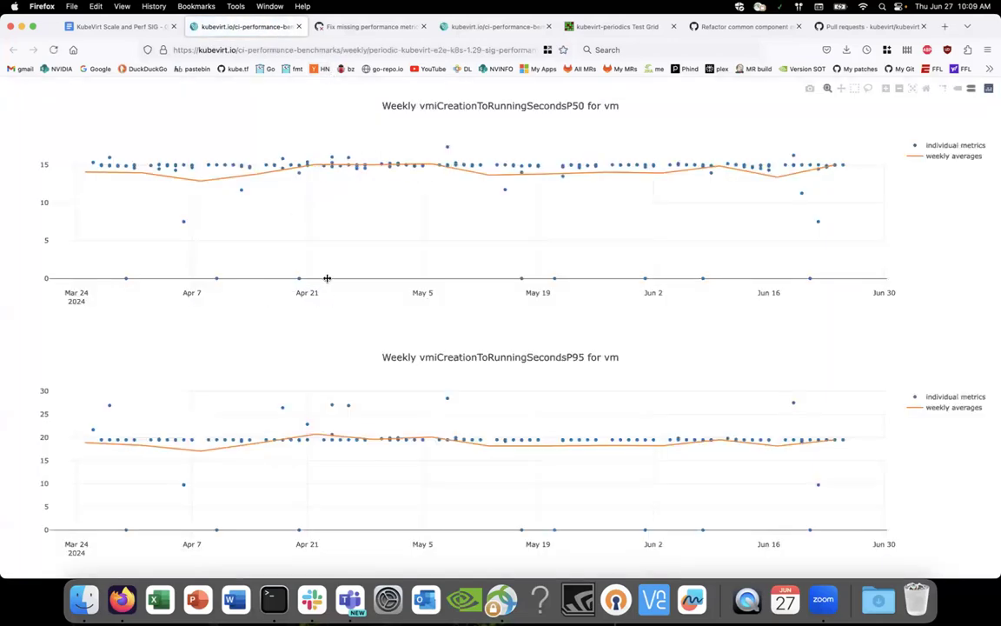
Scroll to the LIST-virtualmachineinstances-count chart's drop to zero and select the page address
{"action": "scroll", "scroll_direction": "down", "scroll_amount": 3}
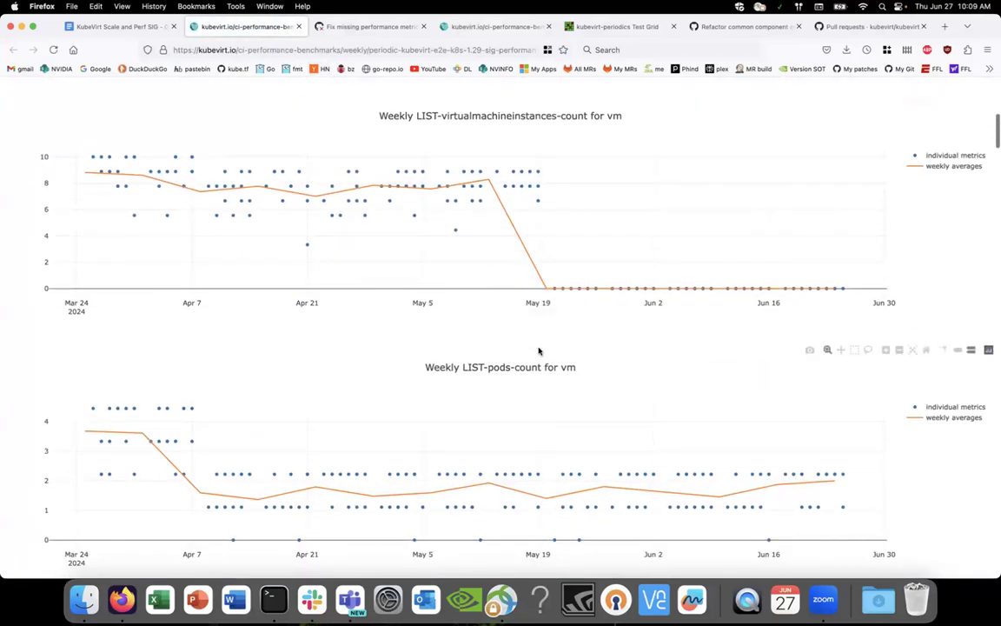
{"action": "mouse_move", "coordinate": [484, 282]}
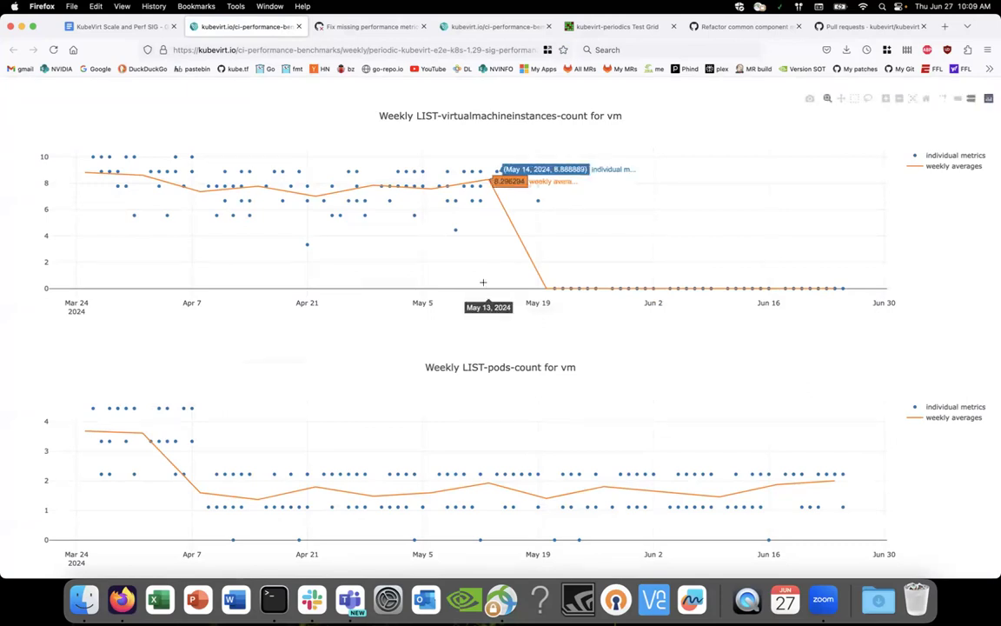
{"action": "scroll", "scroll_direction": "down", "scroll_amount": 3}
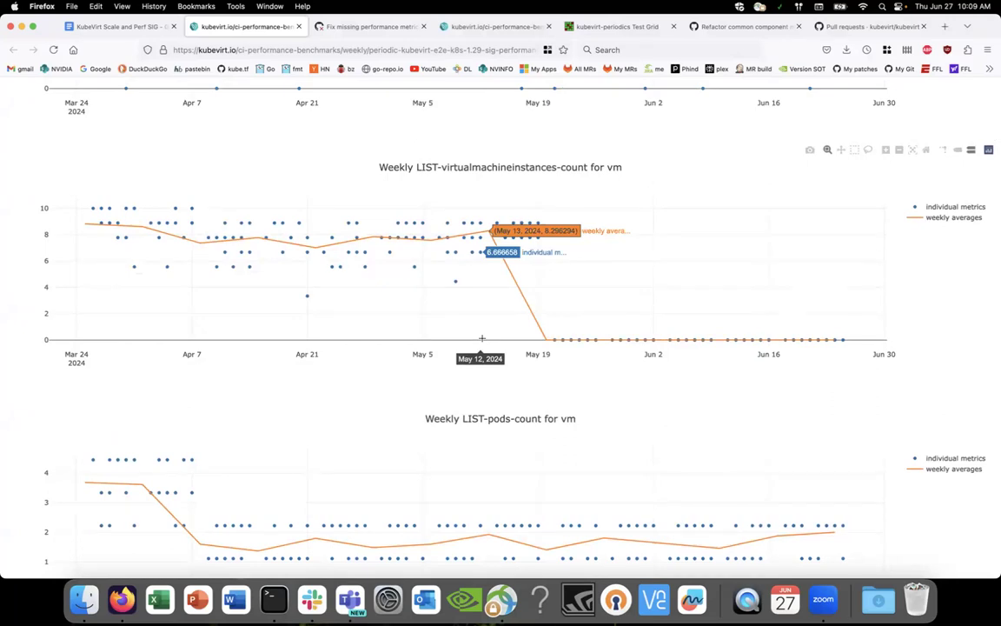
{"action": "left_click", "coordinate": [347, 49]}
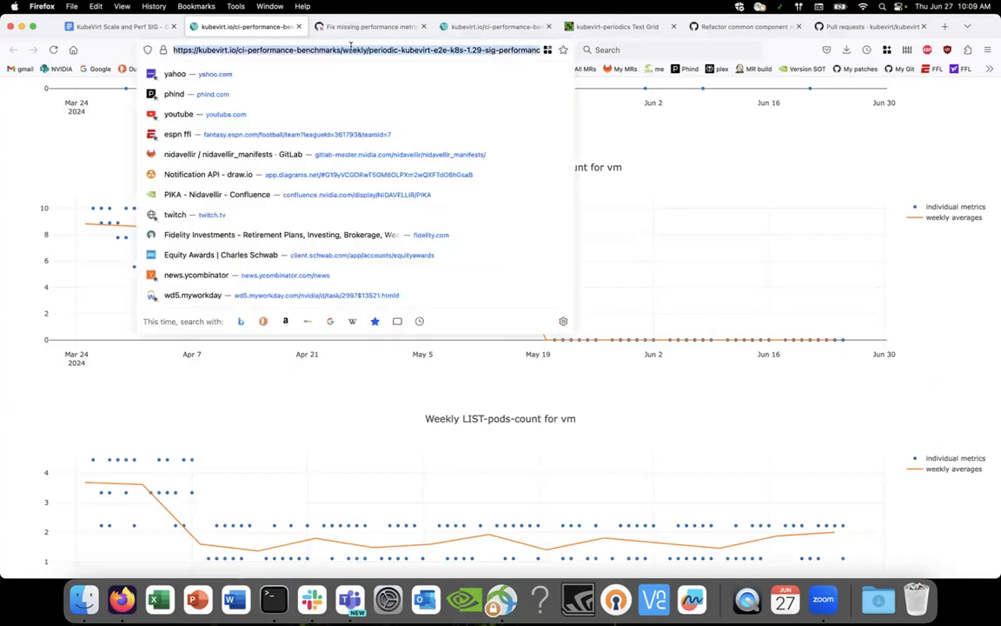
{"action": "left_click", "coordinate": [945, 26]}
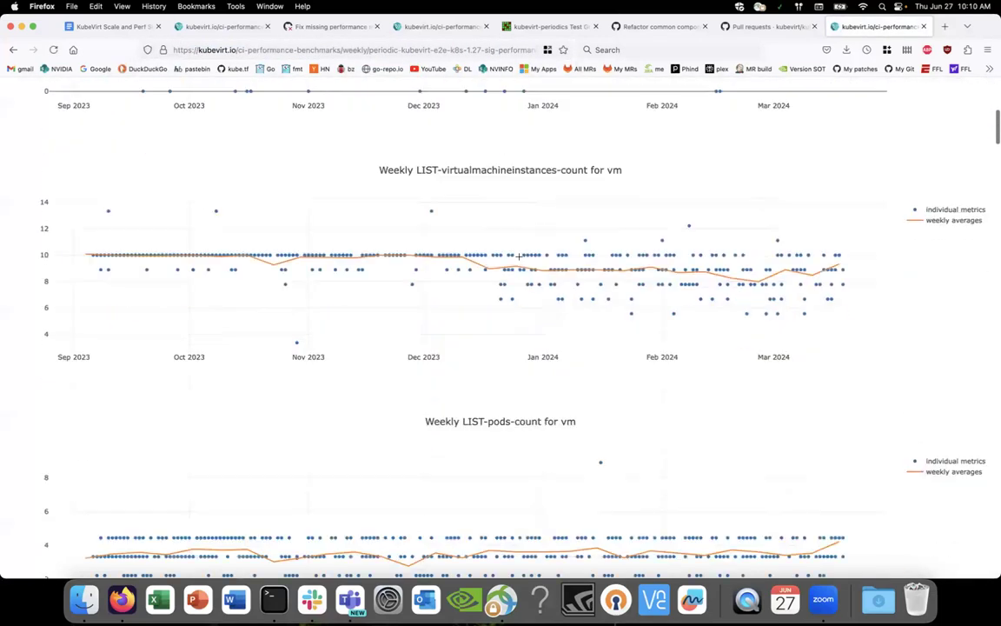
{"action": "scroll", "scroll_direction": "down", "scroll_amount": 3}
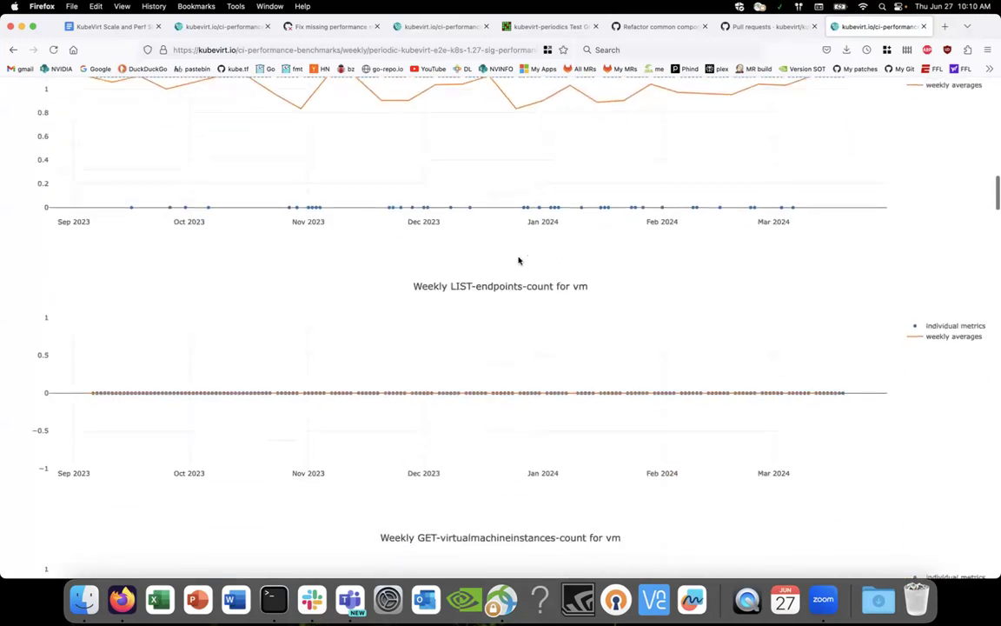
{"action": "scroll", "scroll_direction": "up", "scroll_amount": 3}
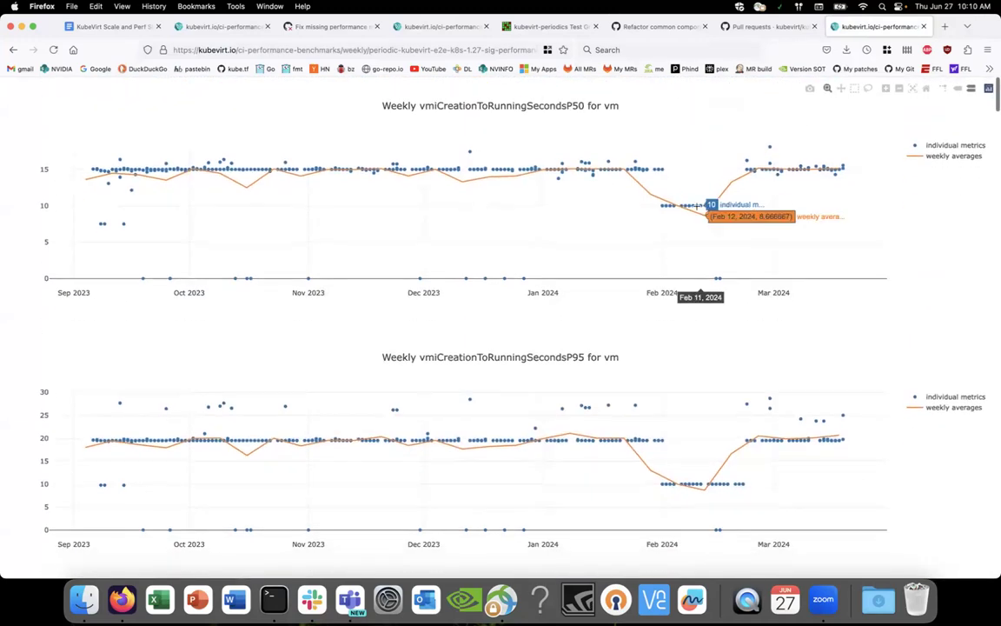
{"action": "mouse_move", "coordinate": [723, 206]}
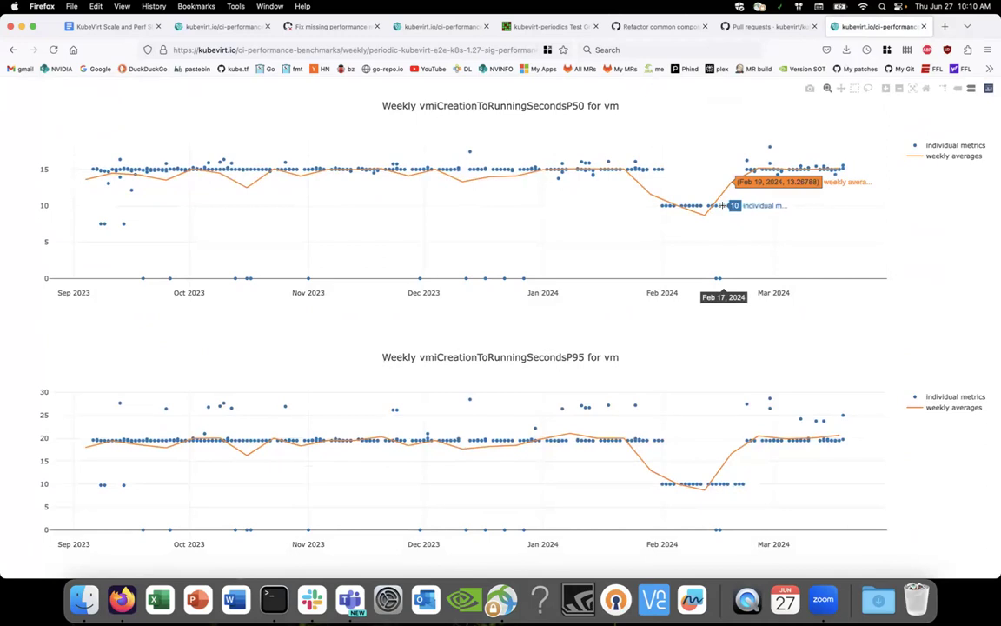
{"action": "scroll", "scroll_direction": "down", "scroll_amount": 3}
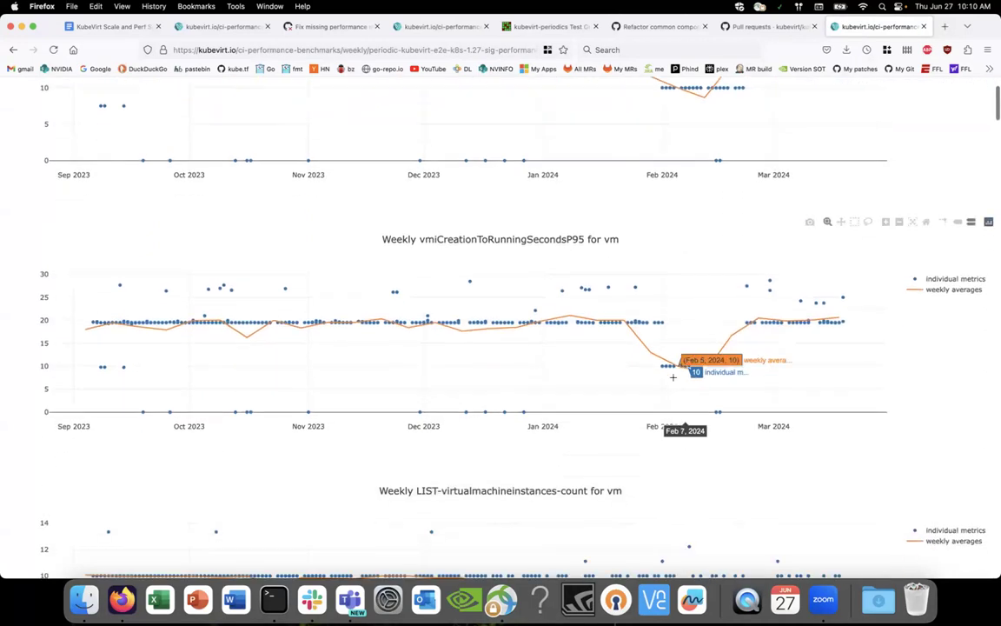
{"action": "mouse_move", "coordinate": [743, 335]}
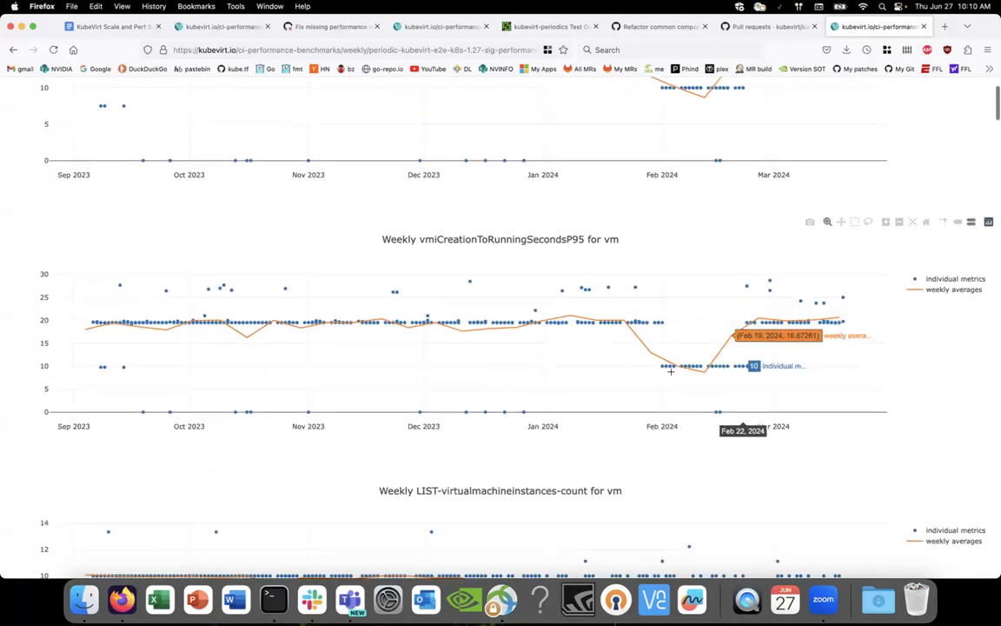
{"action": "mouse_move", "coordinate": [689, 371]}
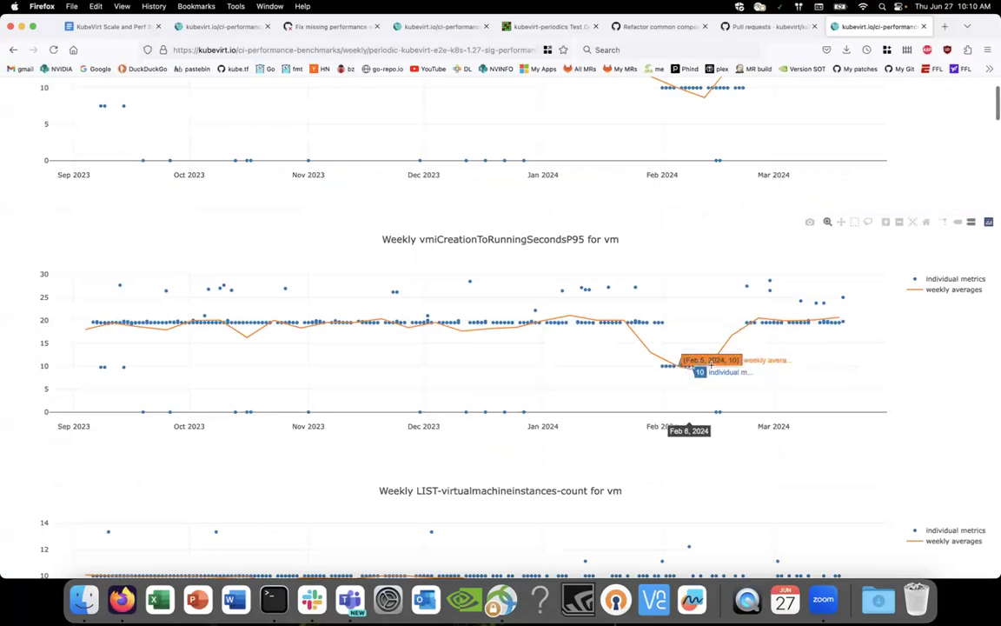
{"action": "mouse_move", "coordinate": [674, 352]}
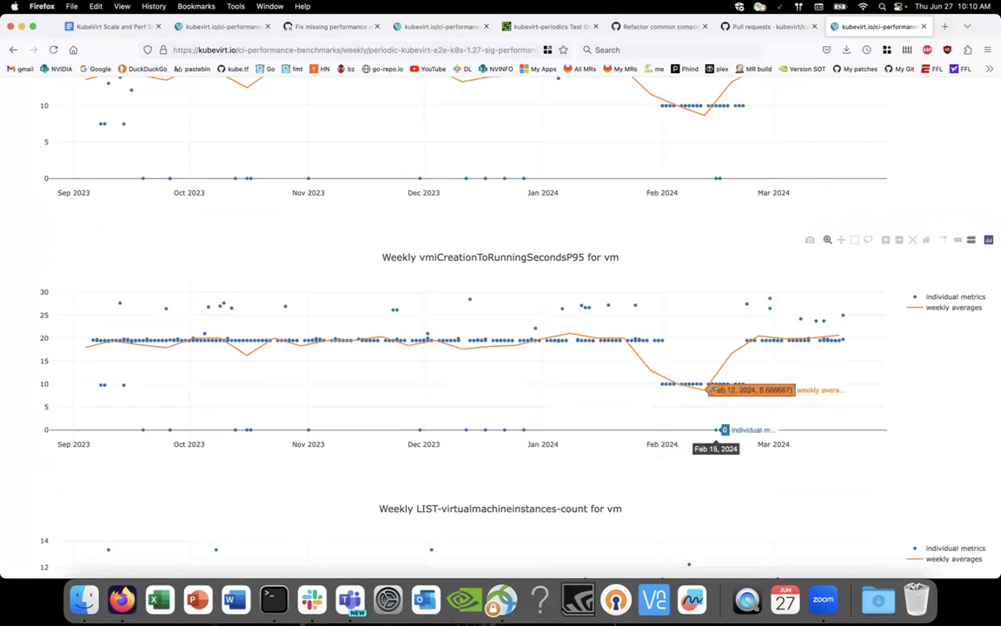
{"action": "mouse_move", "coordinate": [653, 350]}
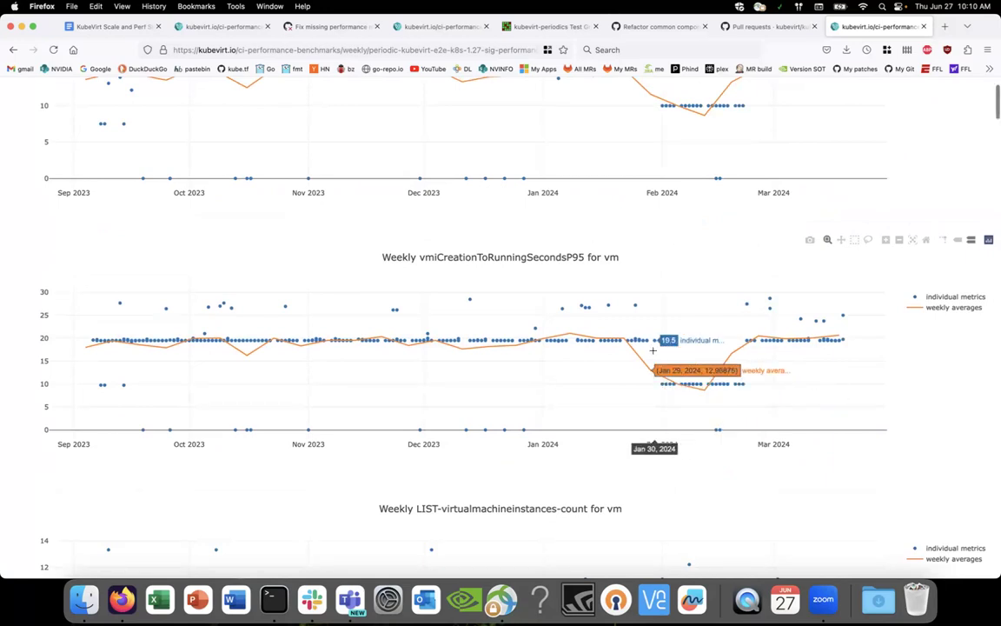
{"action": "mouse_move", "coordinate": [671, 356]}
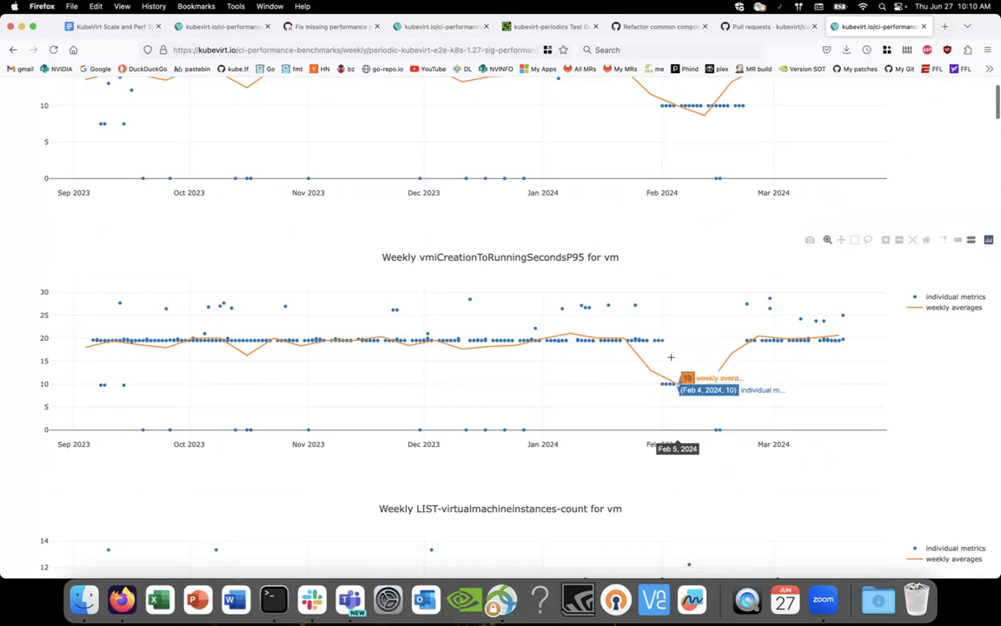
{"action": "mouse_move", "coordinate": [844, 43]}
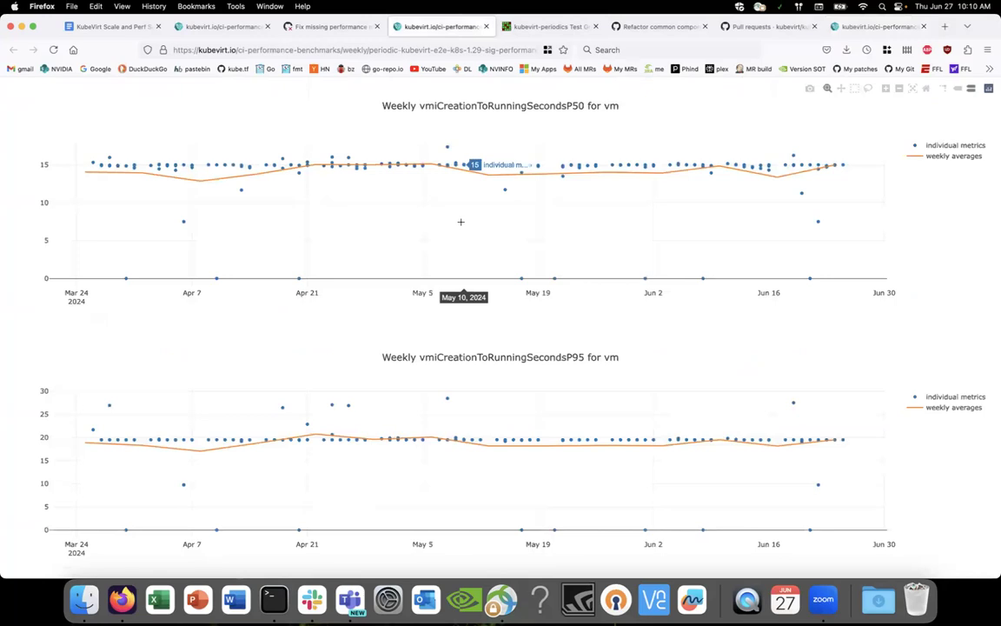
{"action": "scroll", "scroll_direction": "down", "scroll_amount": 3}
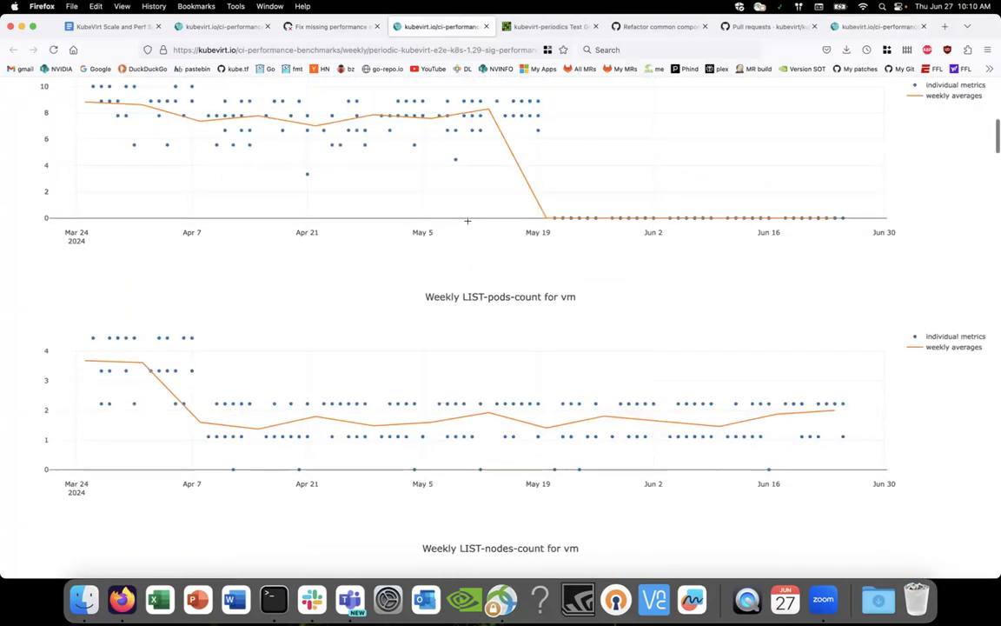
{"action": "scroll", "scroll_direction": "up", "scroll_amount": 3}
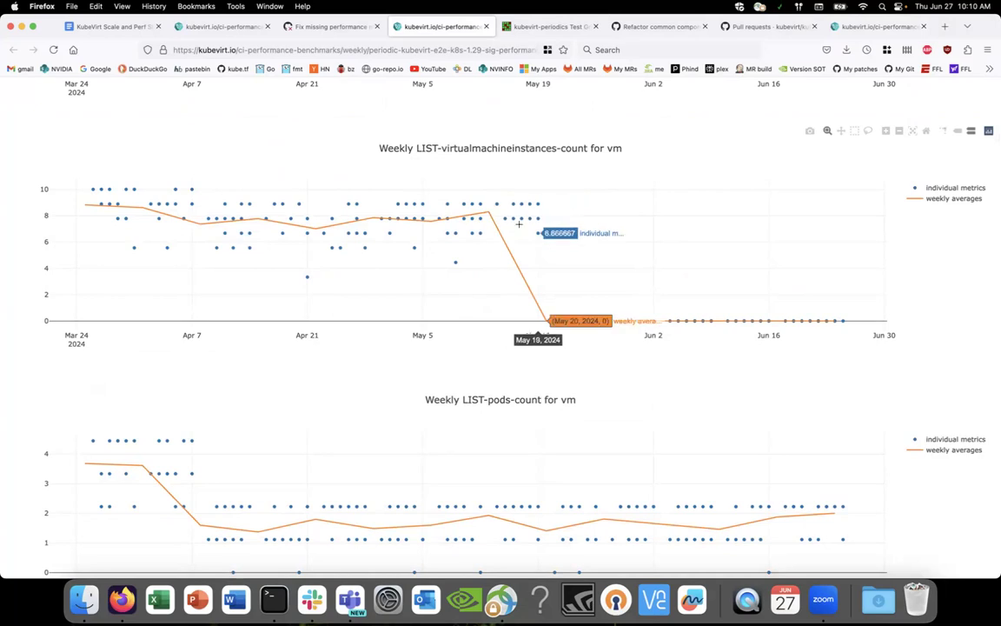
{"action": "mouse_move", "coordinate": [513, 218]}
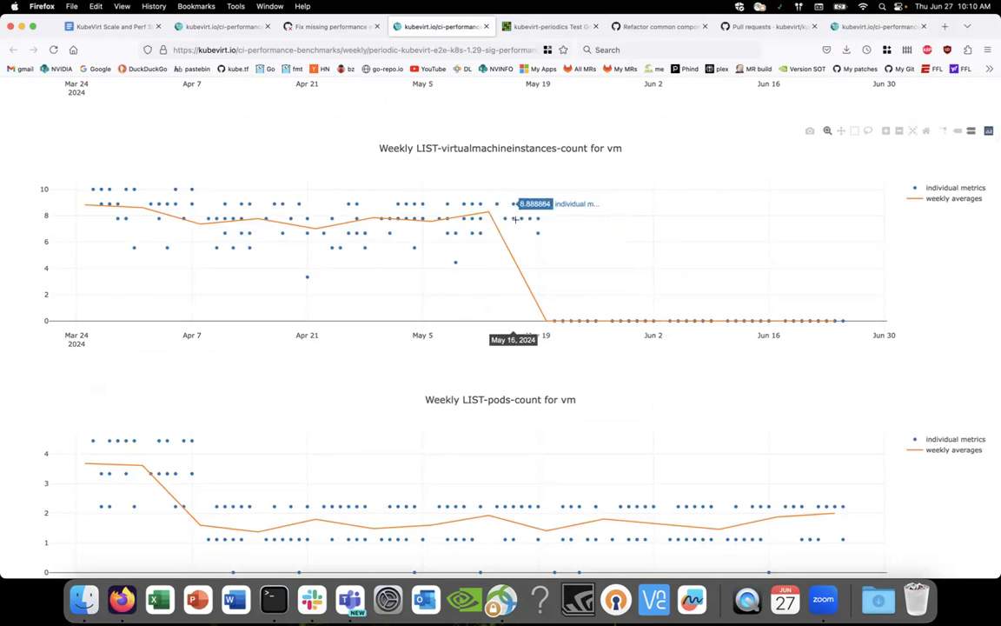
{"action": "scroll", "scroll_direction": "down", "scroll_amount": 3}
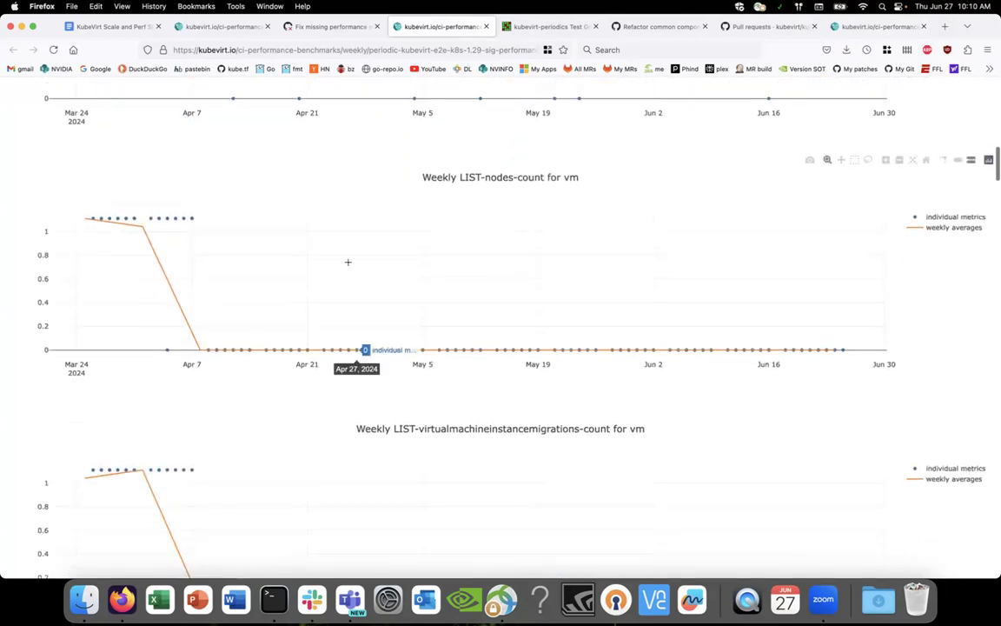
{"action": "scroll", "scroll_direction": "down", "scroll_amount": 3}
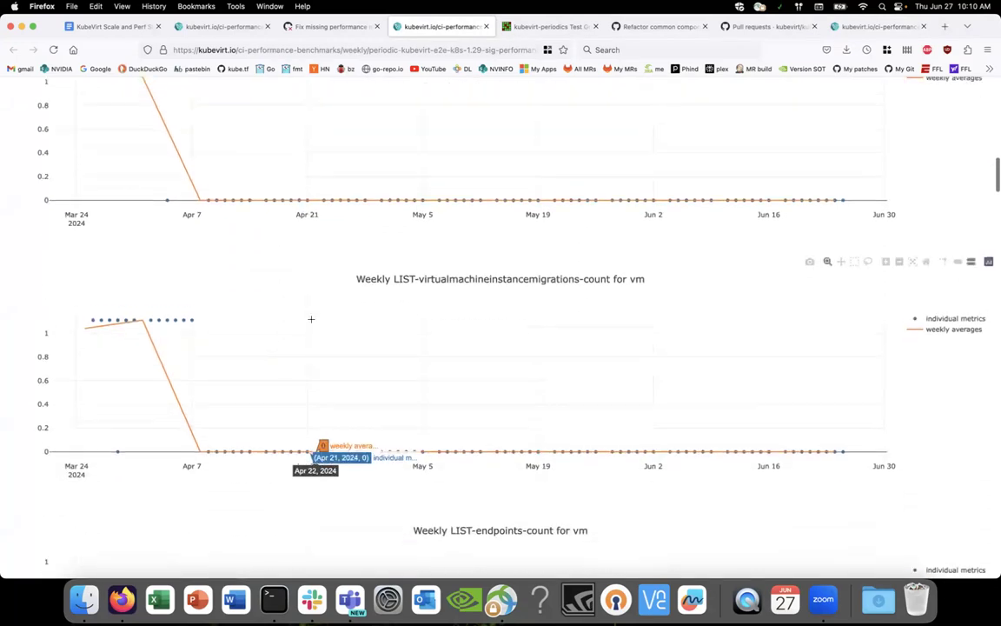
{"action": "scroll", "scroll_direction": "up", "scroll_amount": 3}
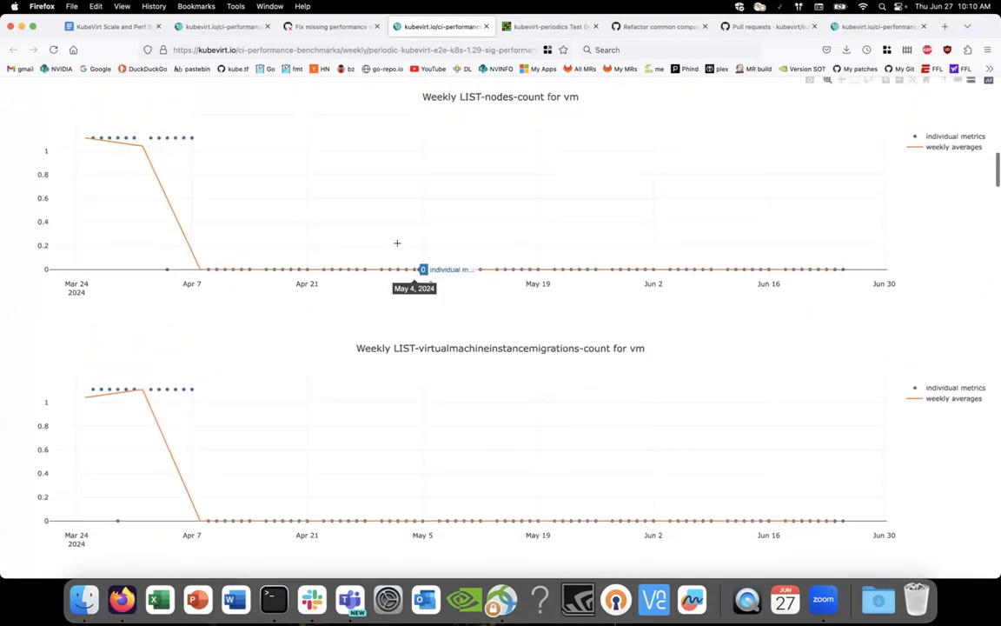
{"action": "scroll", "scroll_direction": "down", "scroll_amount": 3}
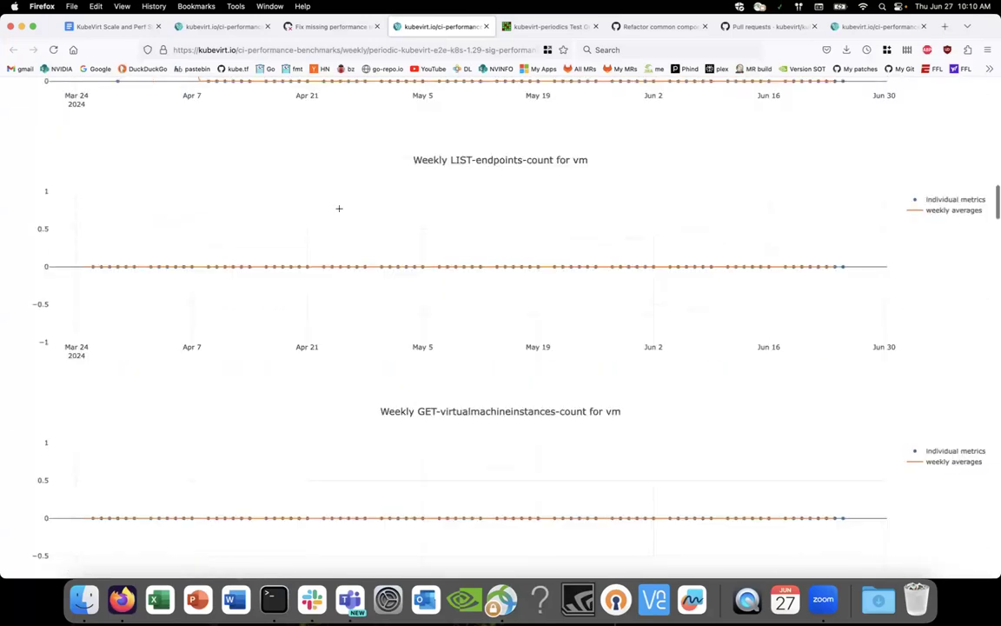
{"action": "scroll", "scroll_direction": "down", "scroll_amount": 3}
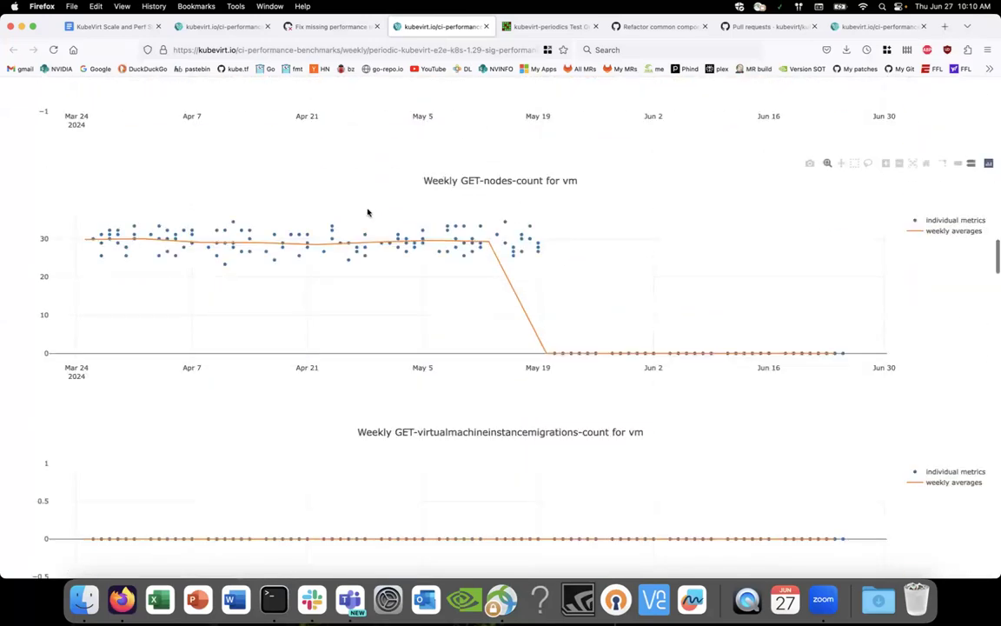
{"action": "scroll", "scroll_direction": "down", "scroll_amount": 3}
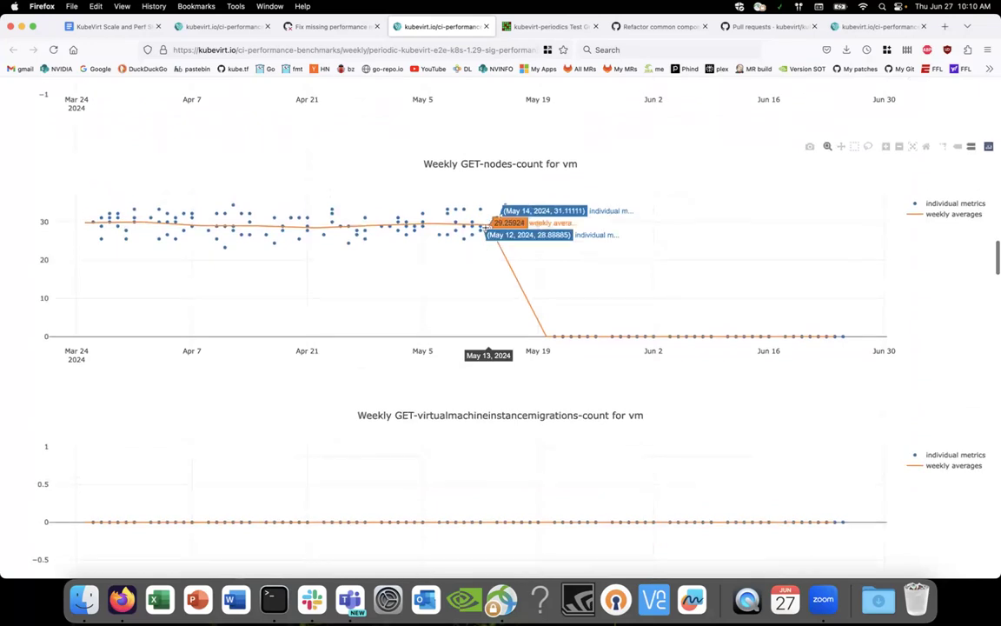
{"action": "mouse_move", "coordinate": [468, 239]}
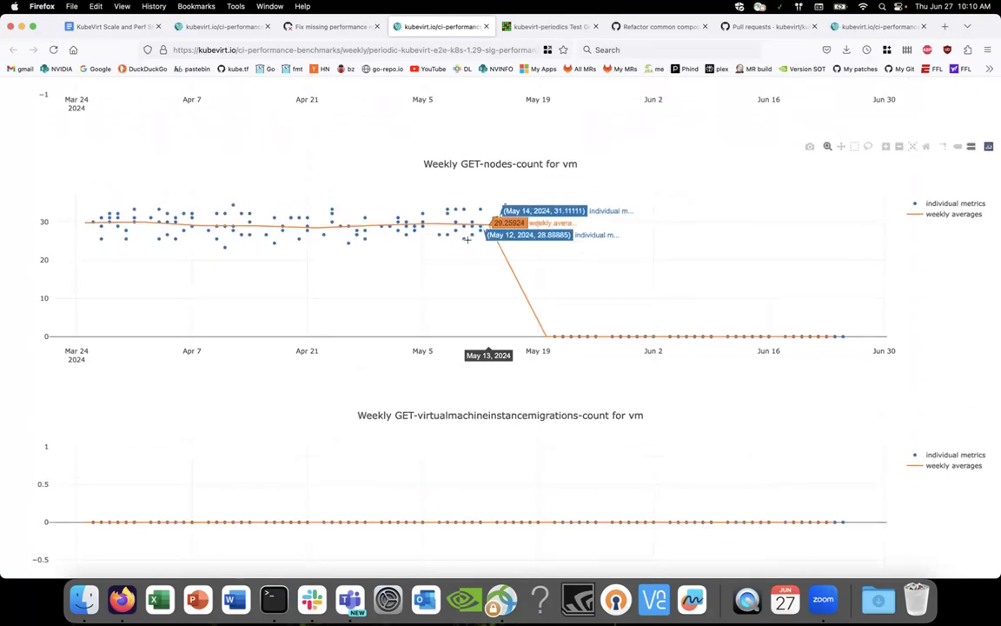
{"action": "mouse_move", "coordinate": [495, 224]}
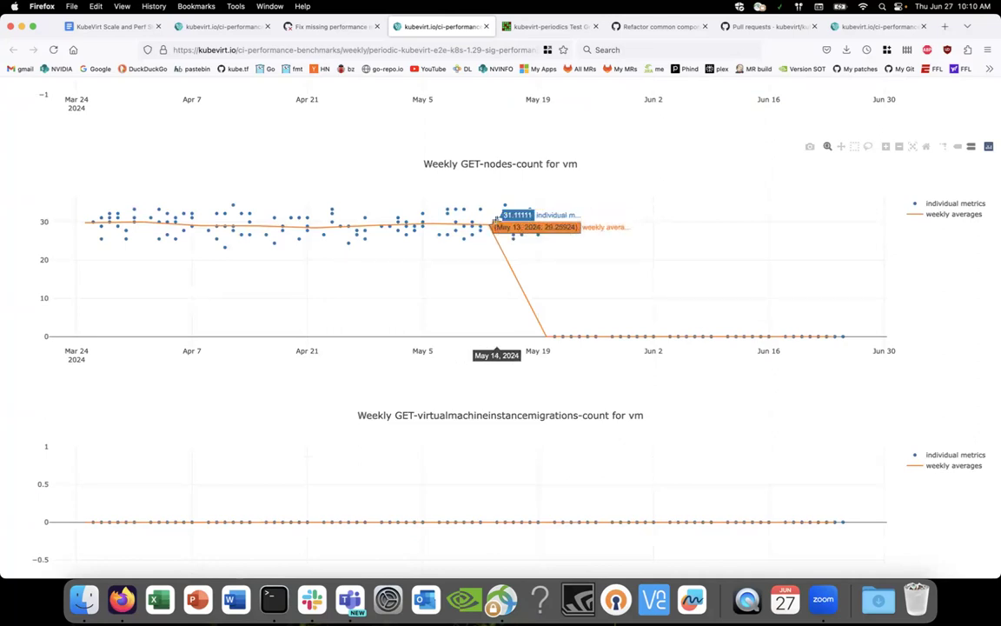
{"action": "mouse_move", "coordinate": [513, 219]}
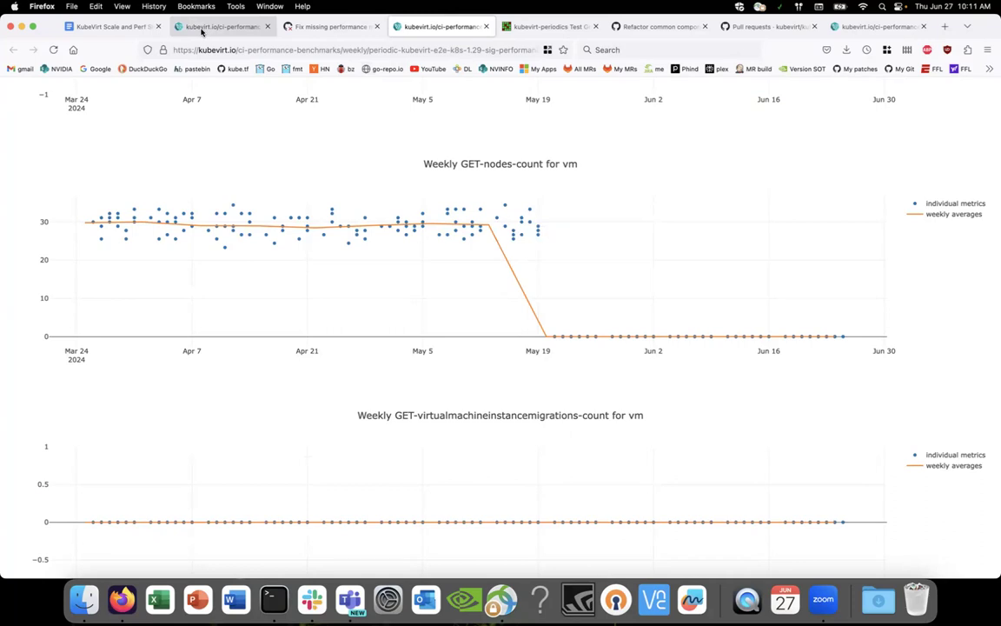
{"action": "mouse_move", "coordinate": [112, 26]}
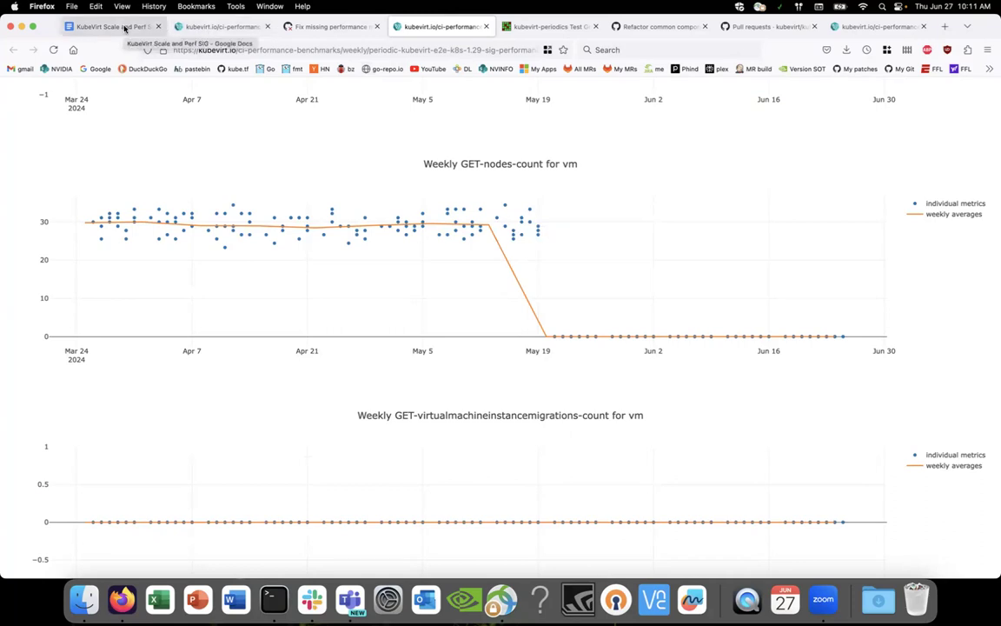
{"action": "left_click", "coordinate": [112, 27]}
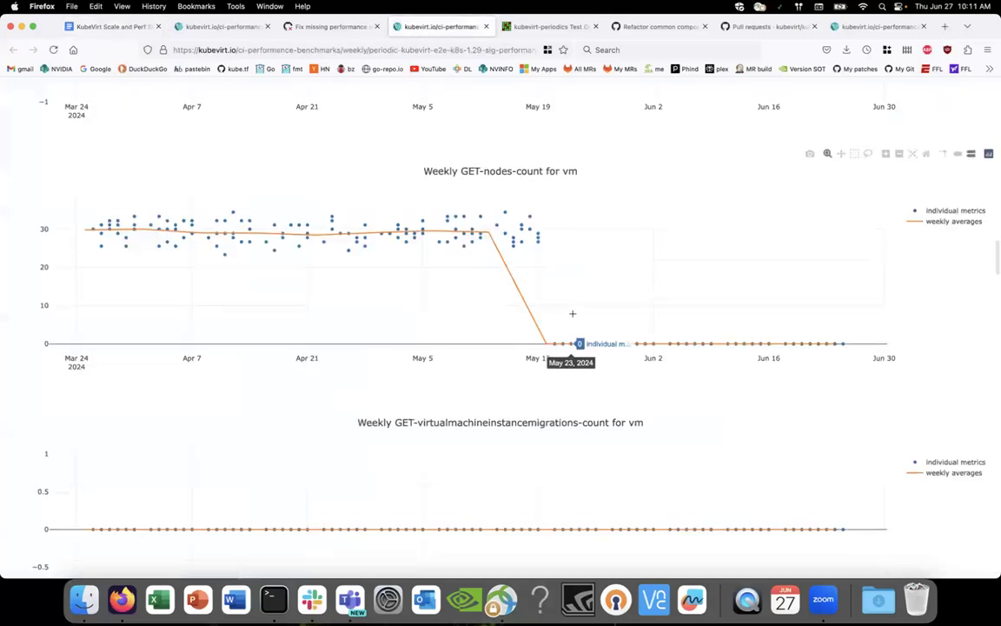
{"action": "scroll", "scroll_direction": "down", "scroll_amount": 3}
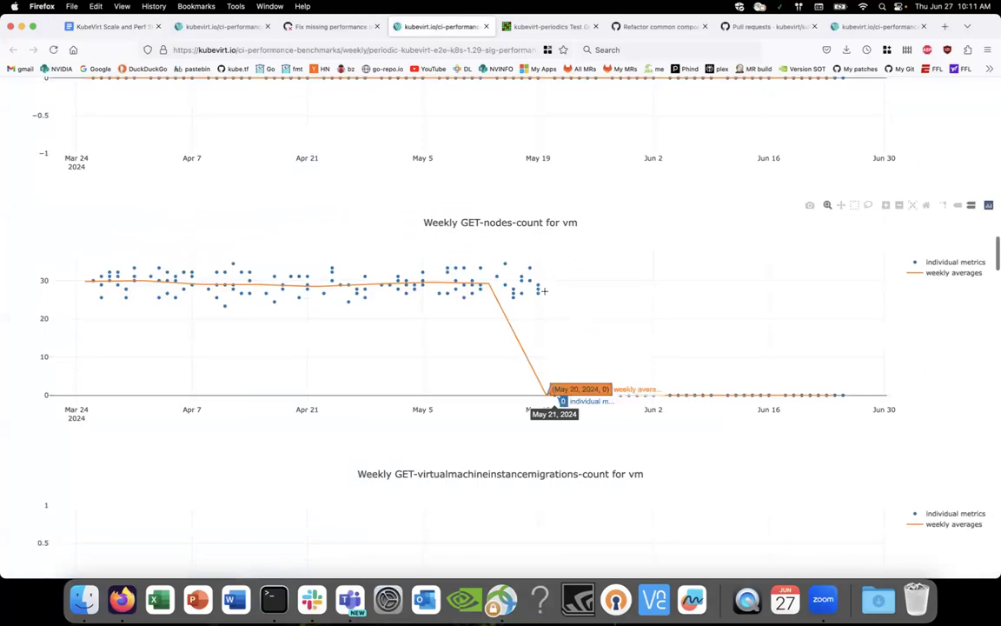
{"action": "mouse_move", "coordinate": [558, 307]}
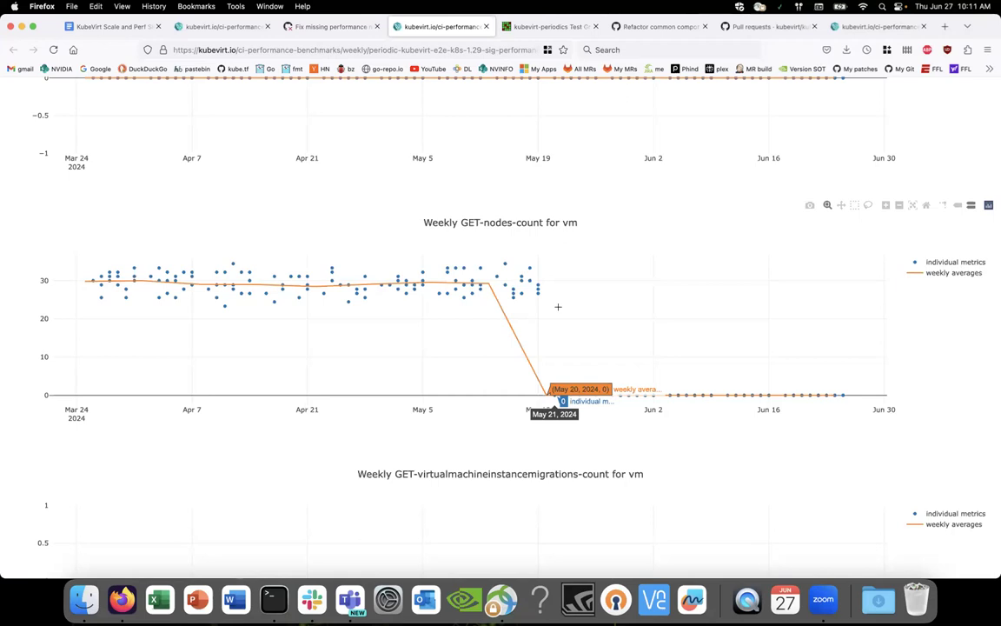
{"action": "mouse_move", "coordinate": [531, 295]}
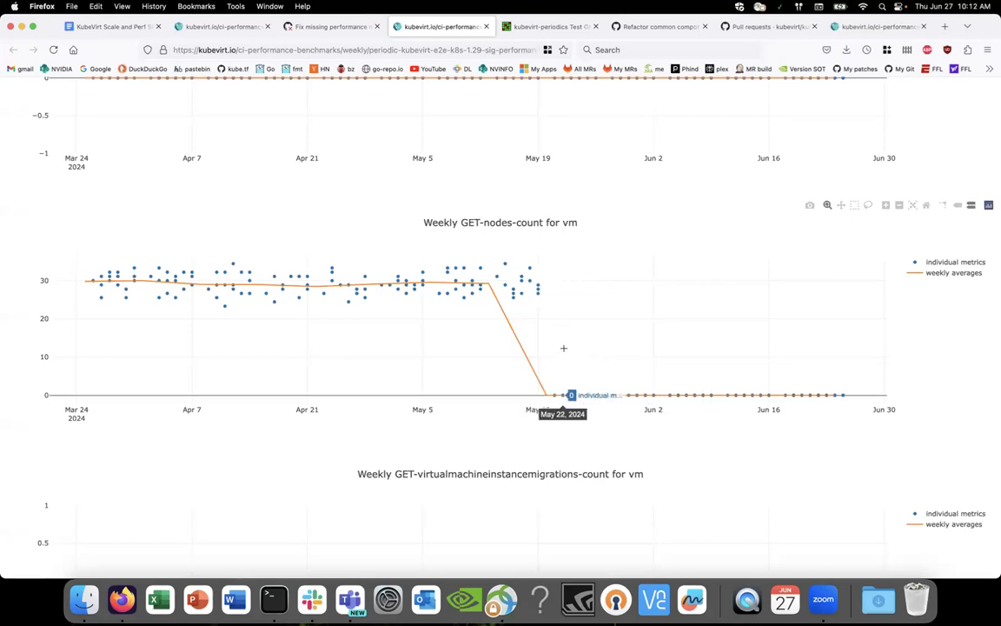
{"action": "mouse_move", "coordinate": [578, 395]}
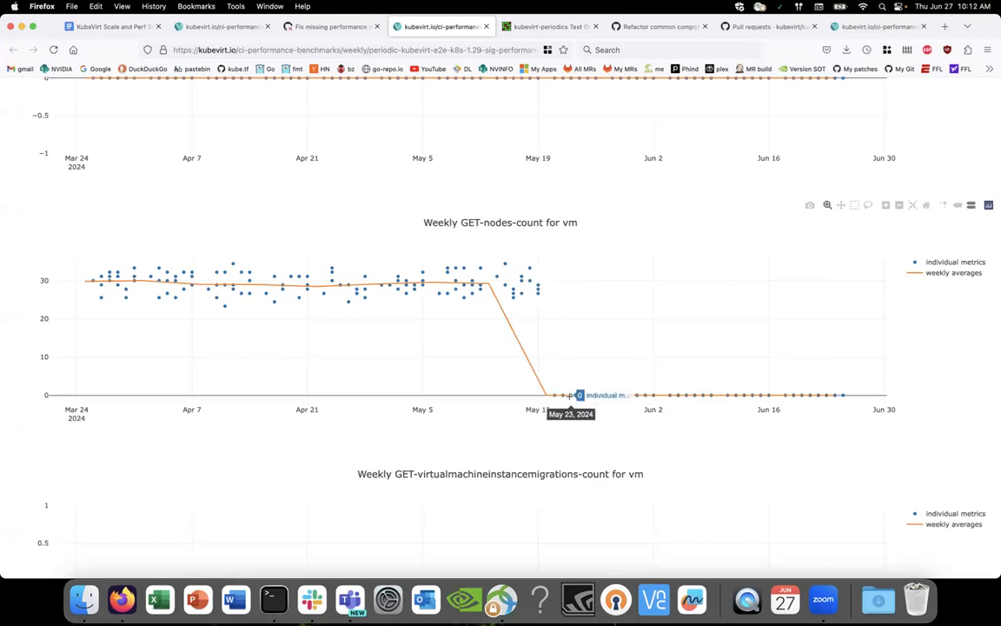
{"action": "mouse_move", "coordinate": [582, 384]}
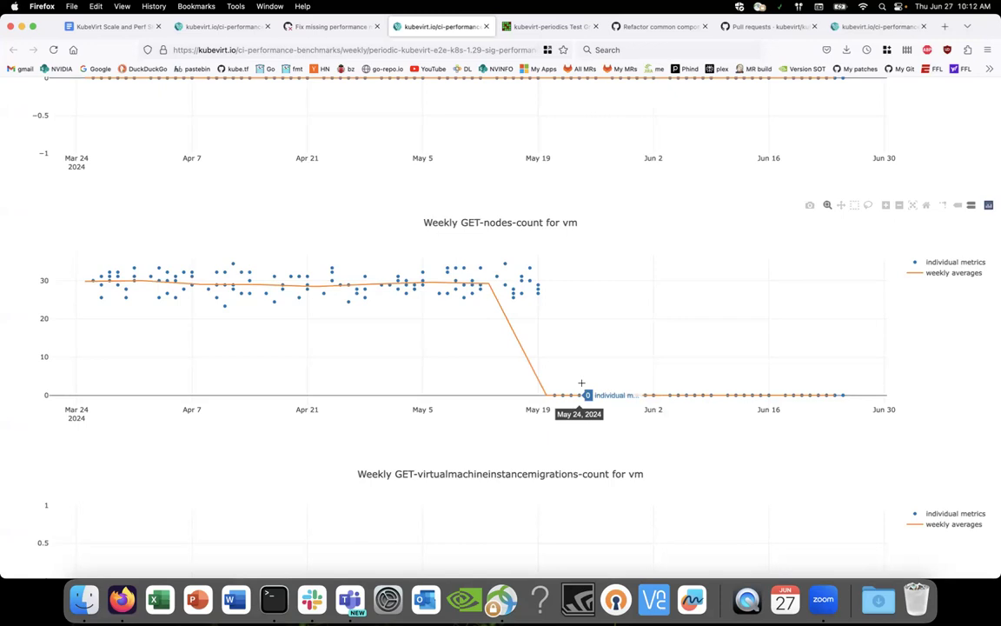
{"action": "mouse_move", "coordinate": [521, 293]}
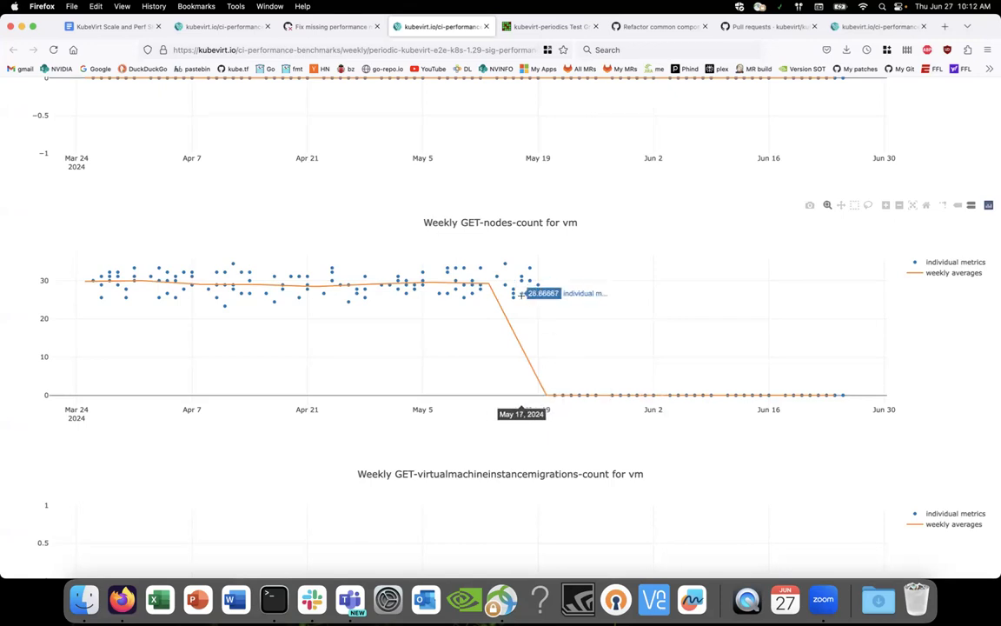
{"action": "mouse_move", "coordinate": [589, 396]}
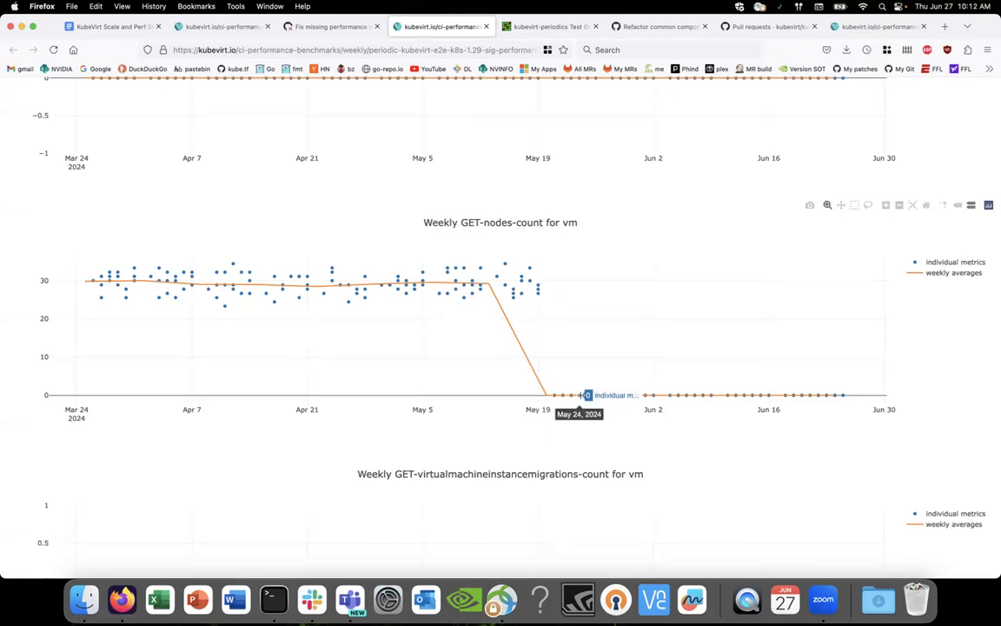
{"action": "mouse_move", "coordinate": [519, 278]}
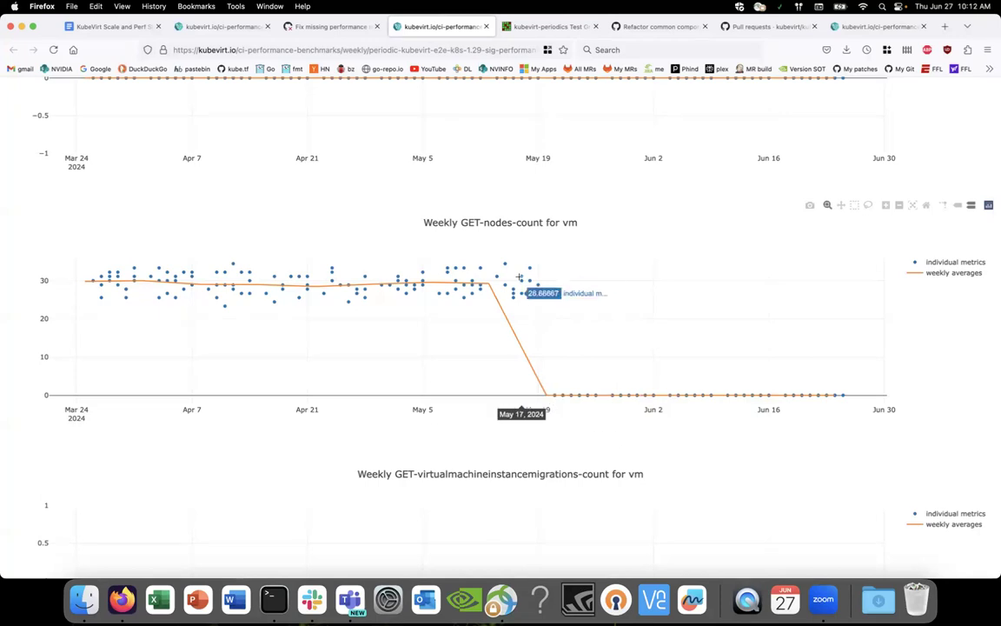
{"action": "mouse_move", "coordinate": [465, 242]}
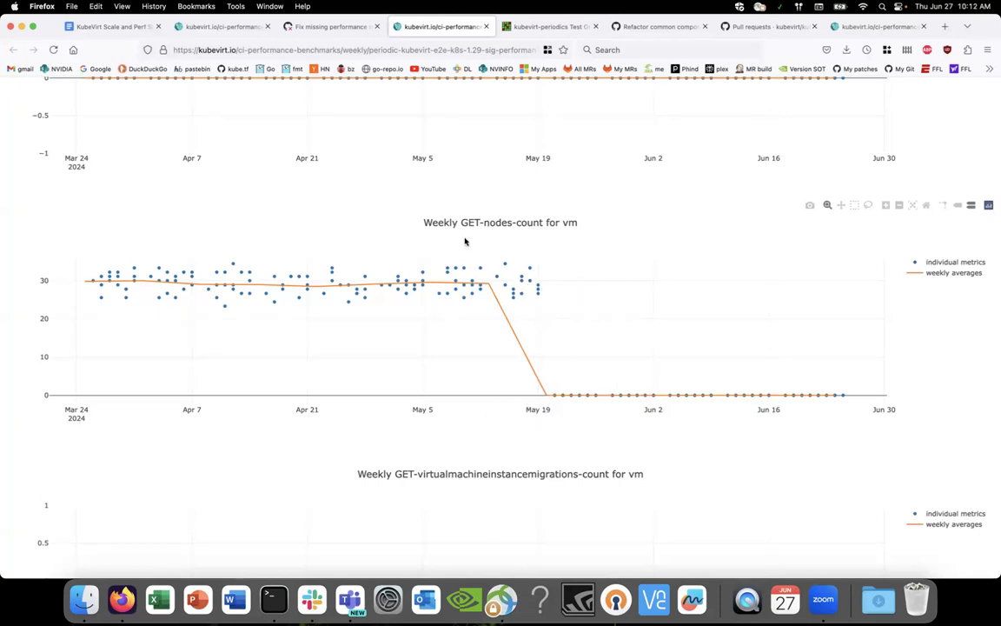
{"action": "scroll", "scroll_direction": "down", "scroll_amount": 3}
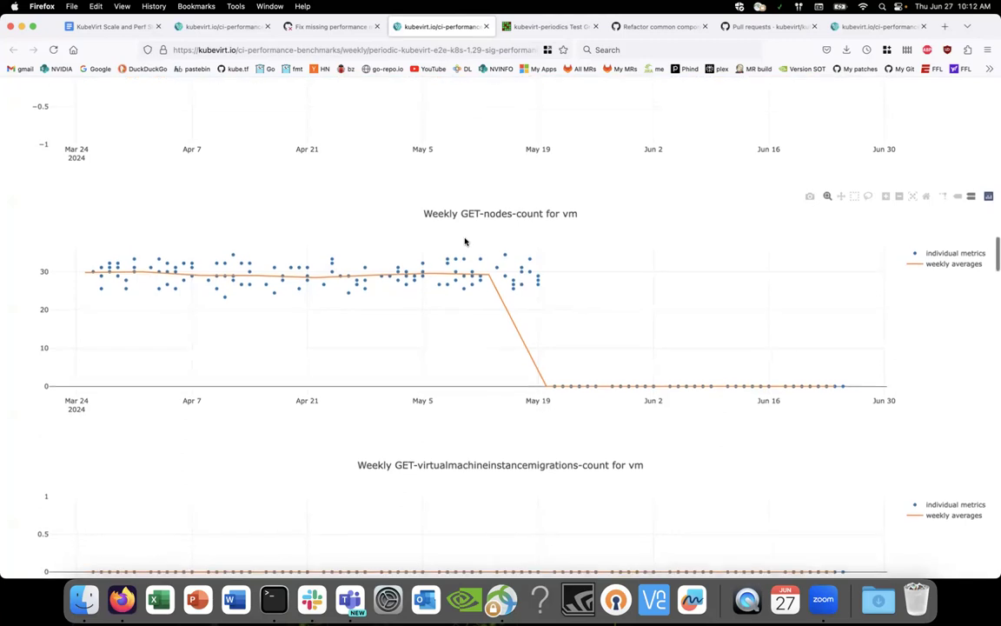
{"action": "scroll", "scroll_direction": "down", "scroll_amount": 3}
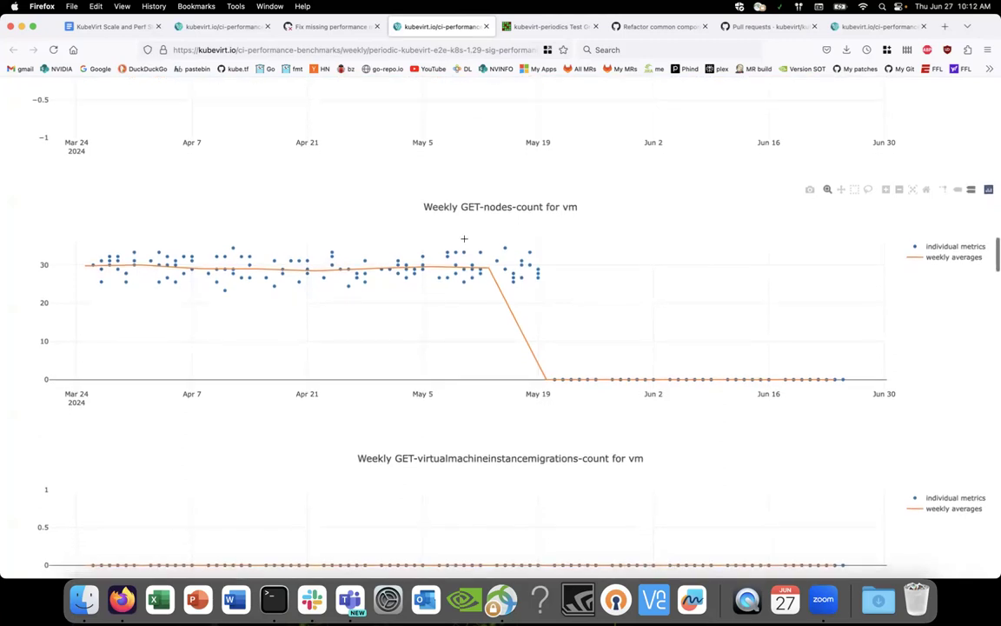
{"action": "mouse_move", "coordinate": [474, 265]}
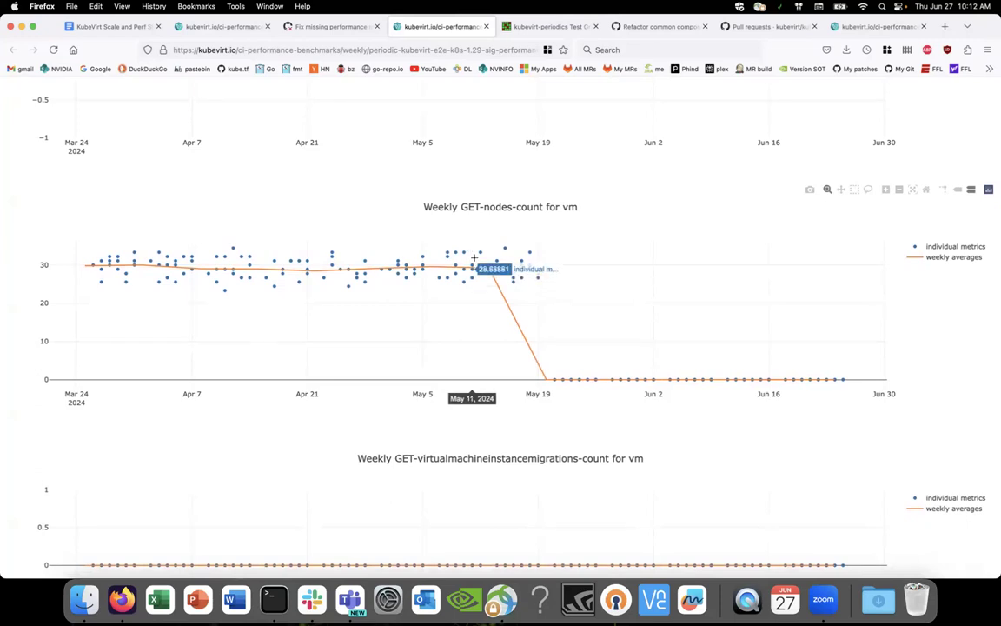
{"action": "mouse_move", "coordinate": [522, 279]}
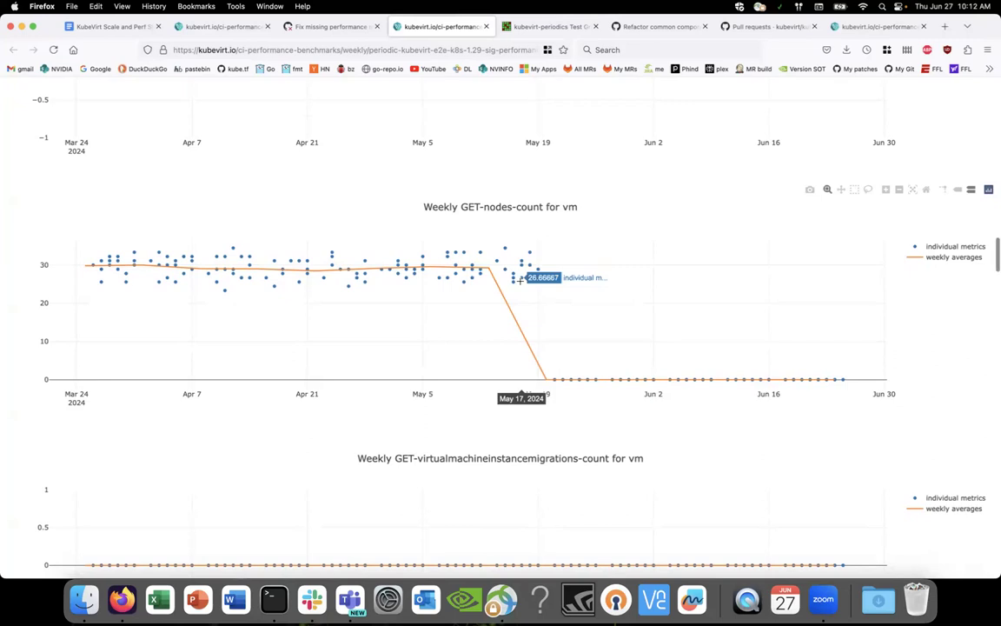
{"action": "mouse_move", "coordinate": [465, 209]}
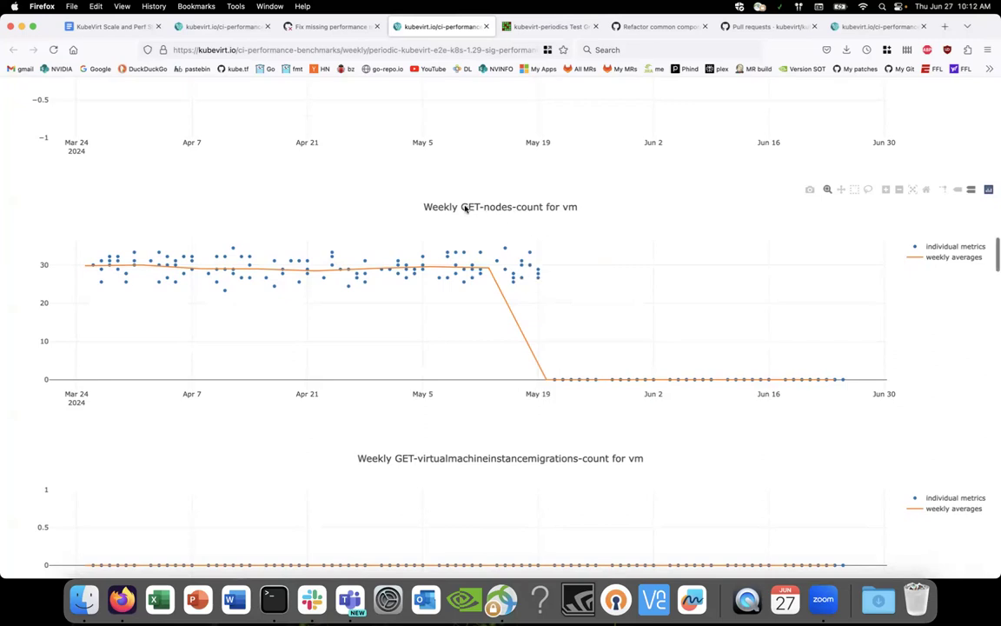
{"action": "mouse_move", "coordinate": [549, 278]}
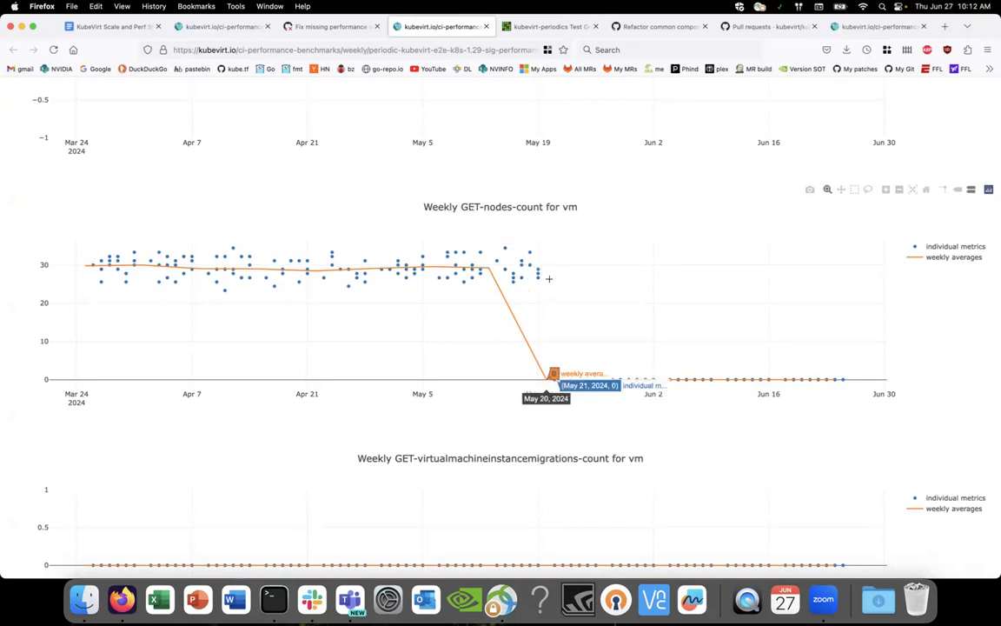
{"action": "mouse_move", "coordinate": [530, 273]}
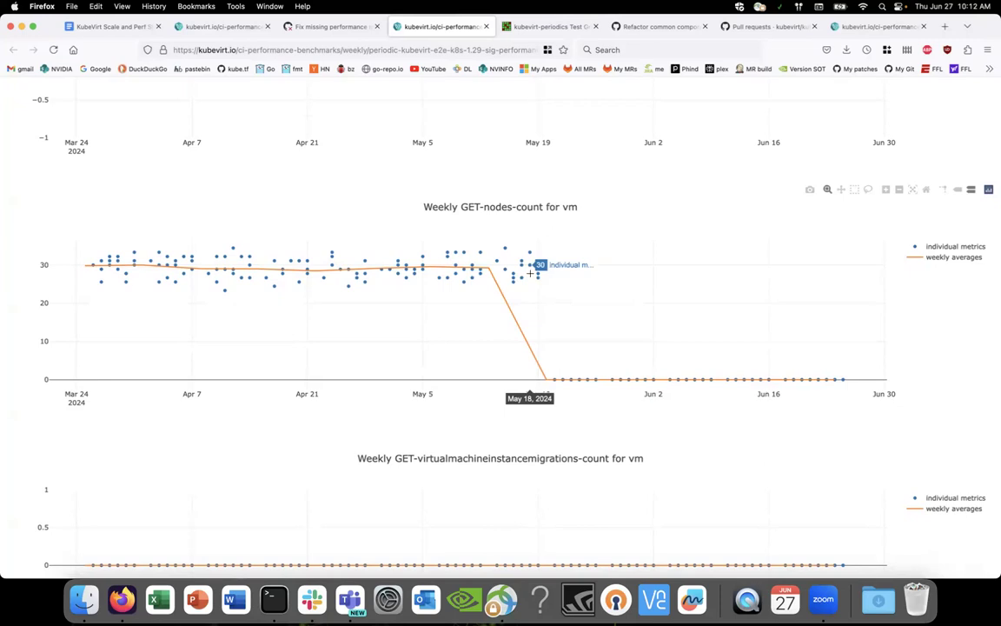
{"action": "mouse_move", "coordinate": [544, 281]}
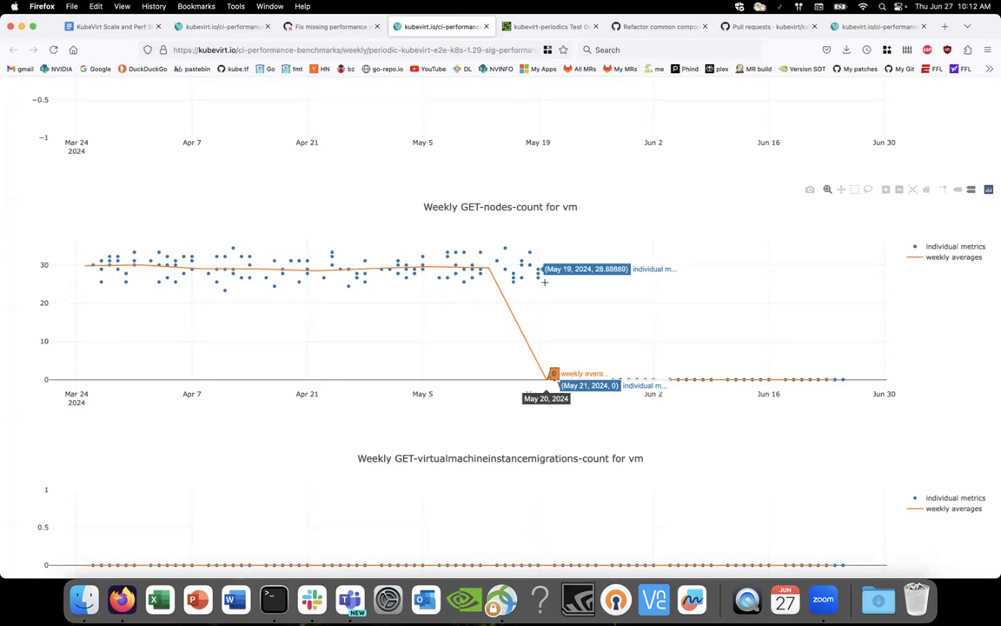
{"action": "mouse_move", "coordinate": [538, 274]}
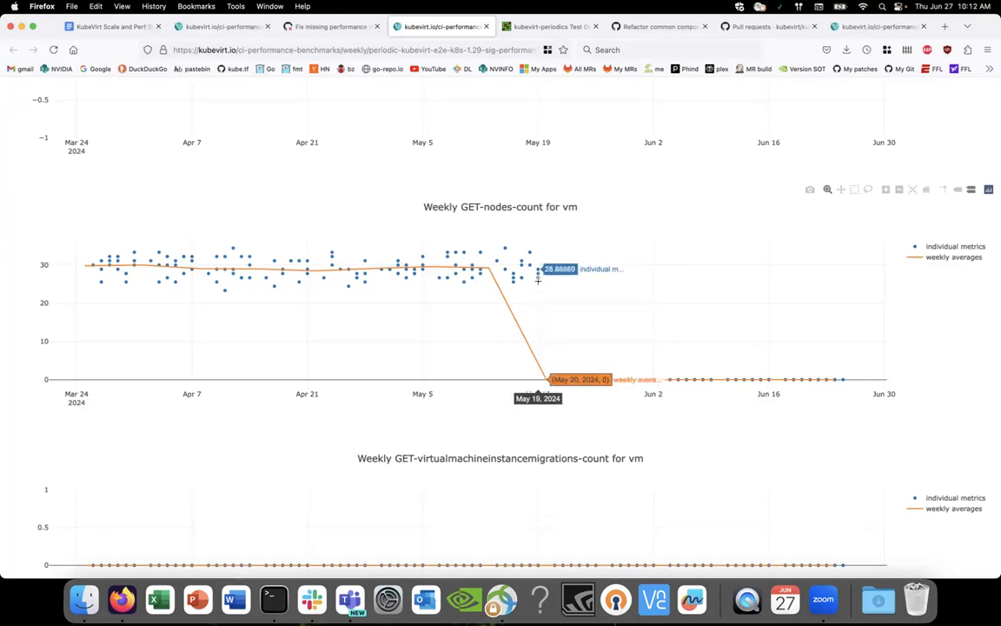
Return to PR #12096 'Fix missing performance metrics for VMI resources' on GitHub
{"action": "left_click", "coordinate": [330, 27]}
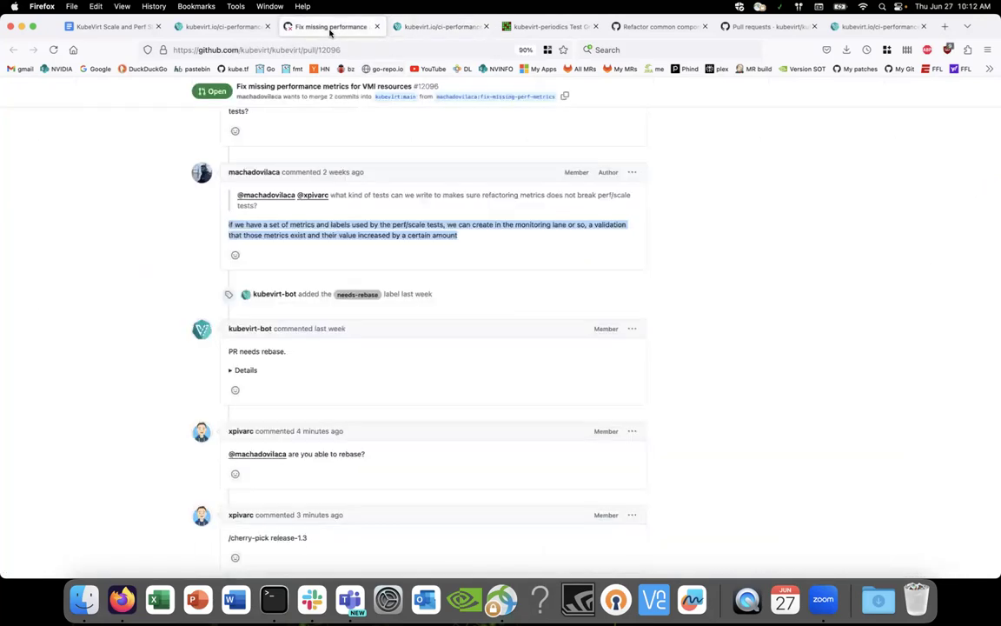
{"action": "mouse_move", "coordinate": [326, 142]}
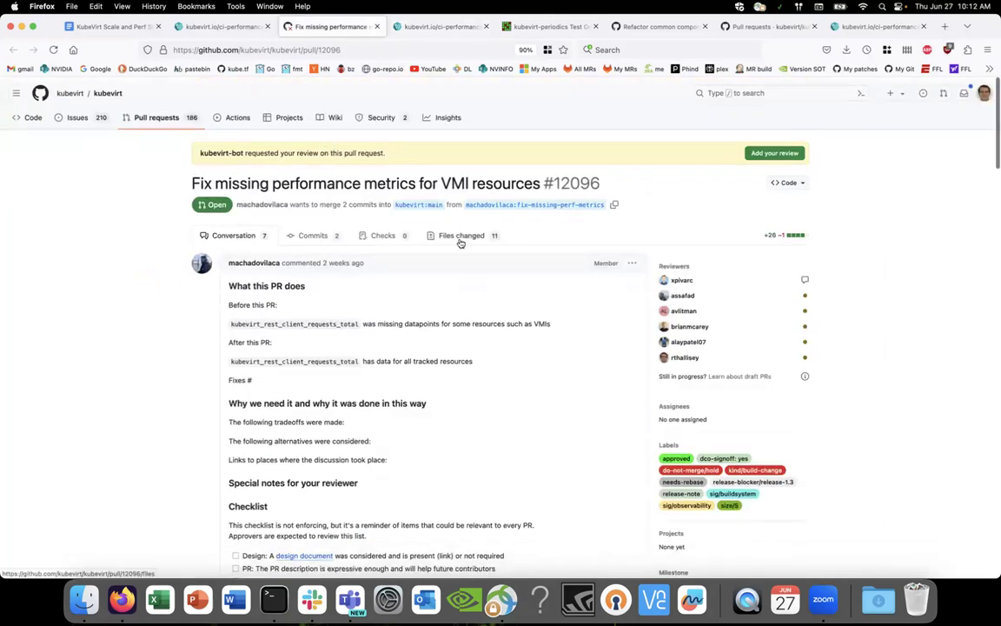
{"action": "mouse_move", "coordinate": [386, 276]}
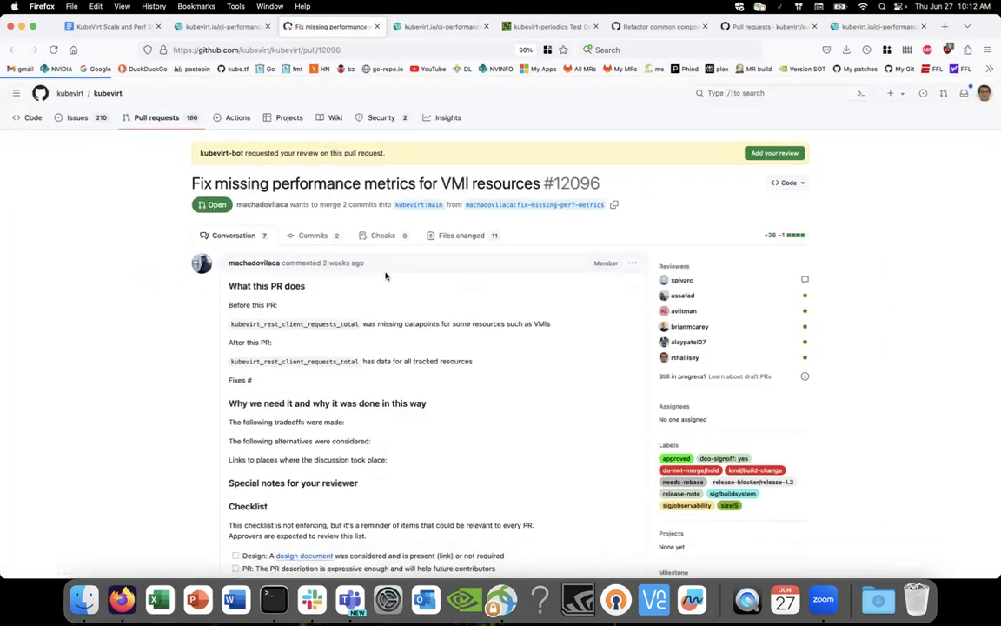
In PR 12096's Files changed, copy the path pkg/monitoring/metrics/common/client/metrics.go
{"action": "left_click", "coordinate": [461, 234]}
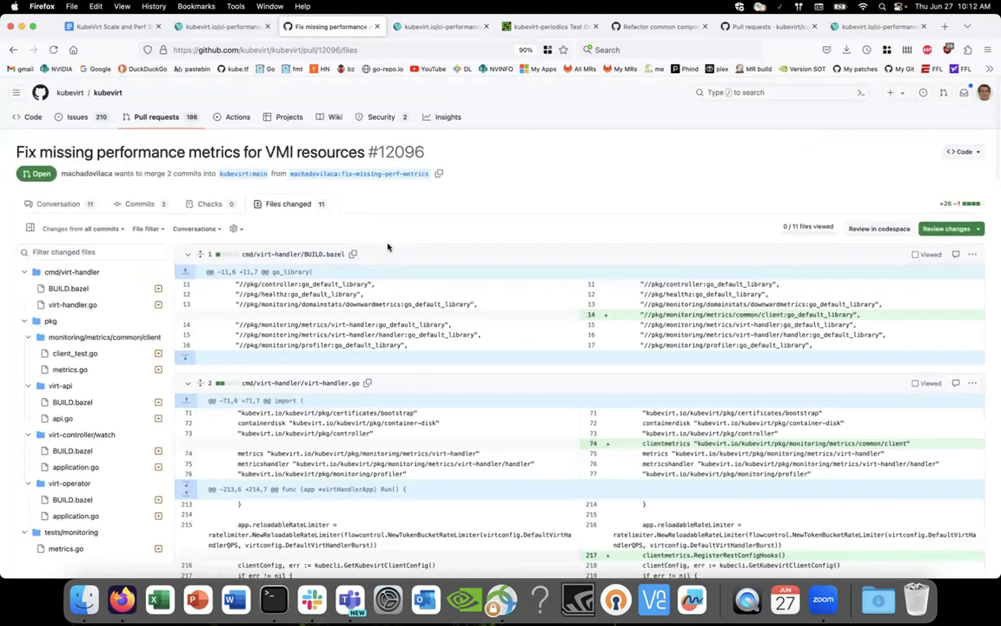
{"action": "scroll", "scroll_direction": "down", "scroll_amount": 3}
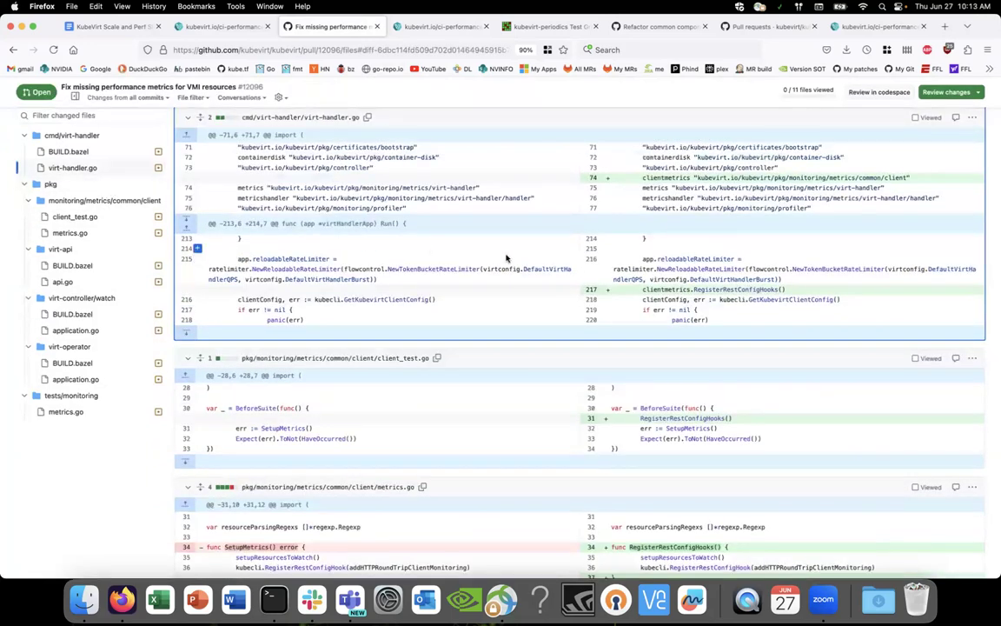
{"action": "scroll", "scroll_direction": "down", "scroll_amount": 3}
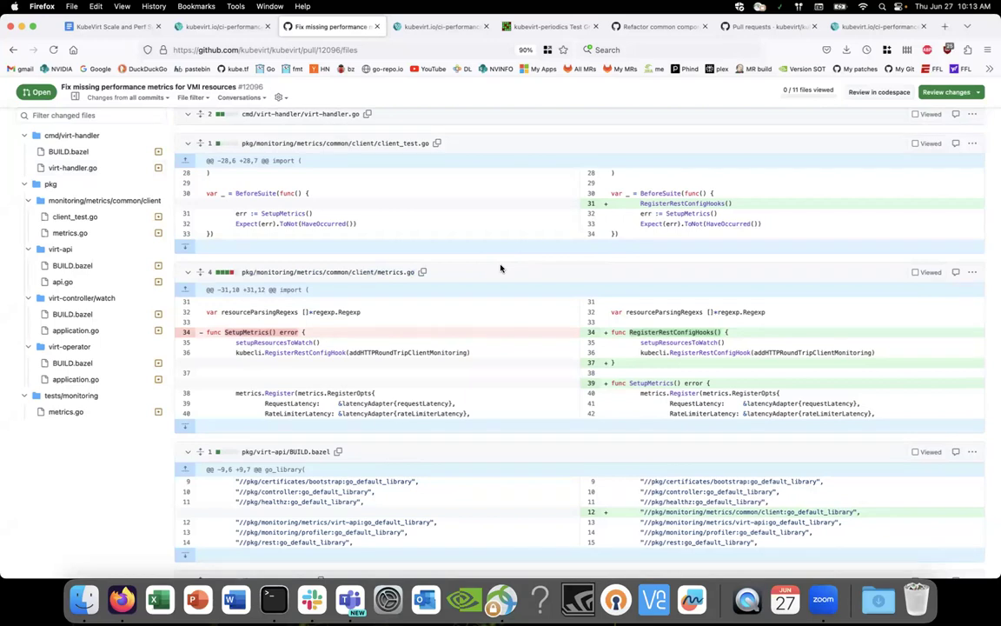
{"action": "mouse_move", "coordinate": [423, 272]}
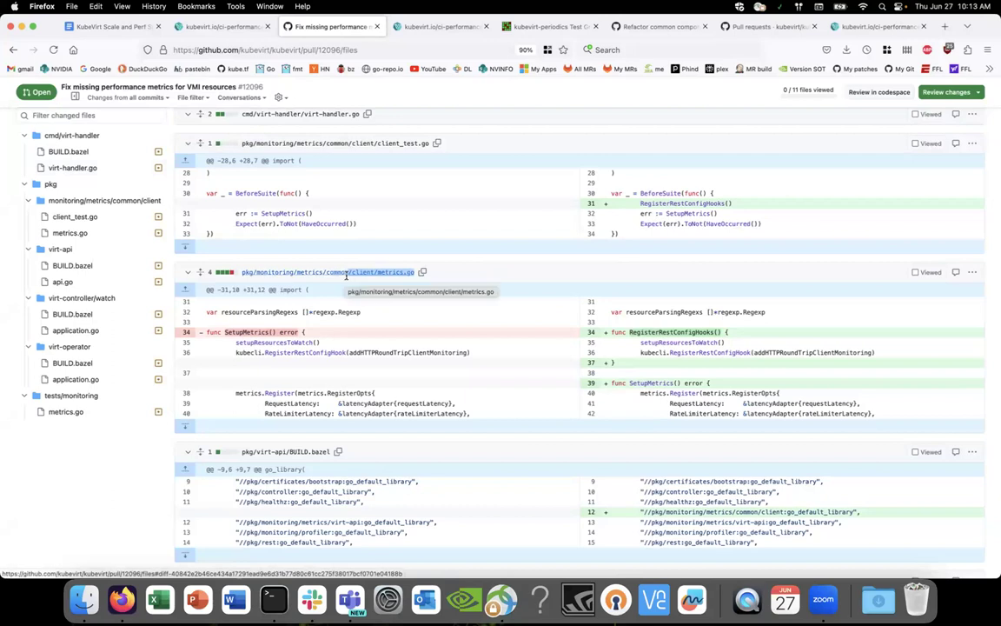
{"action": "mouse_move", "coordinate": [348, 278]}
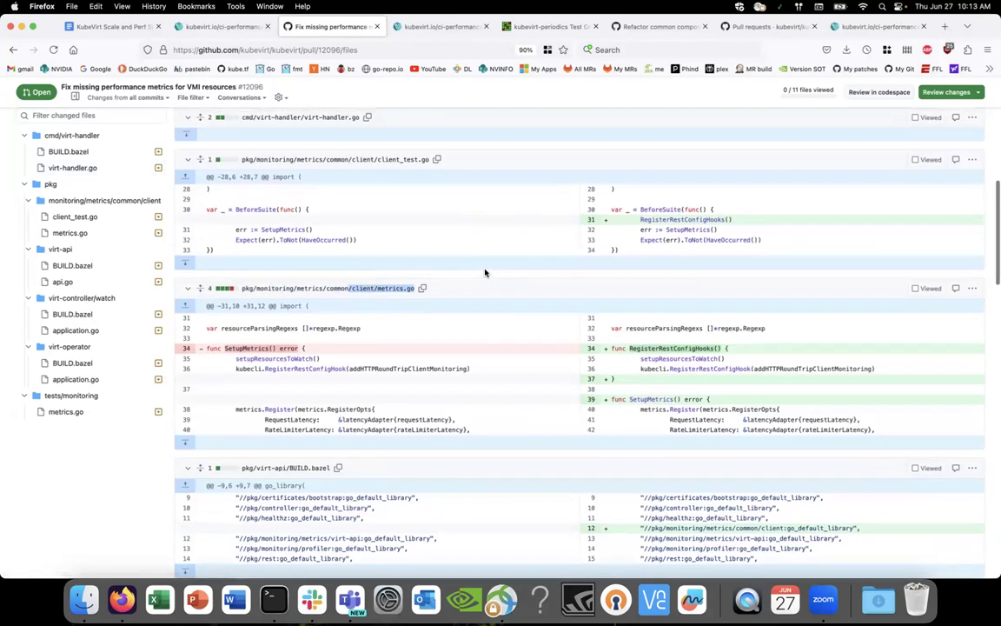
{"action": "scroll", "scroll_direction": "up", "scroll_amount": 3}
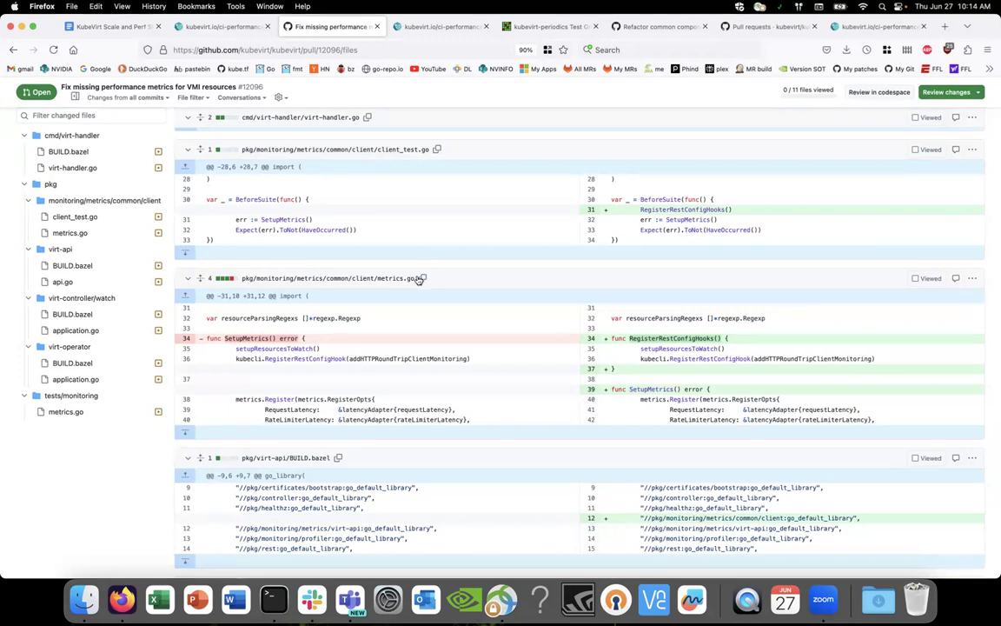
{"action": "left_click", "coordinate": [421, 278]}
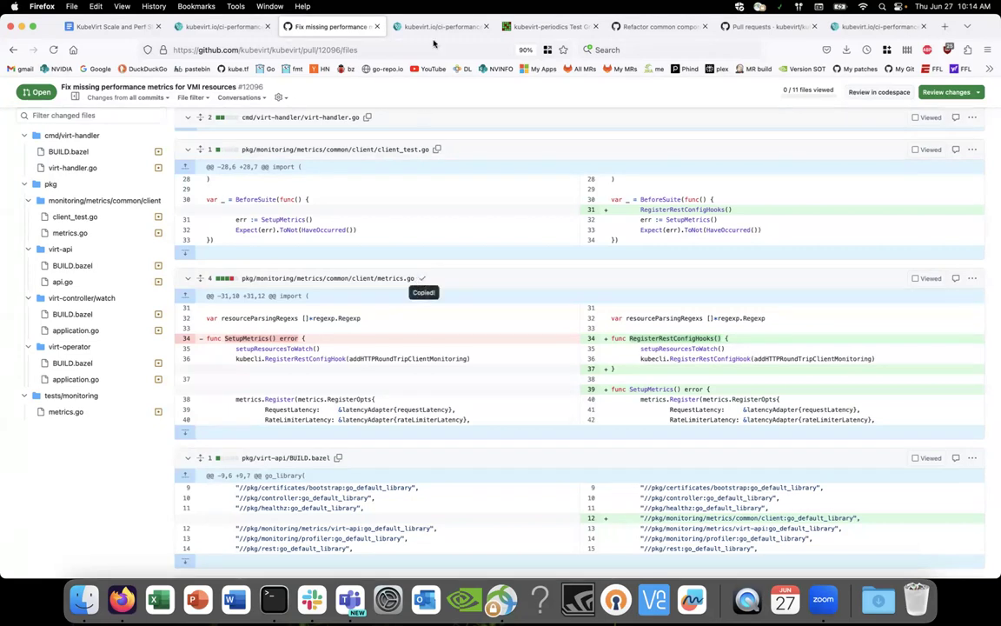
Add the note 'Test metric range, which is triggered only on changes to the path: pkg/monitoring/metrics/common/client/metrics.go'
{"action": "left_click", "coordinate": [111, 26]}
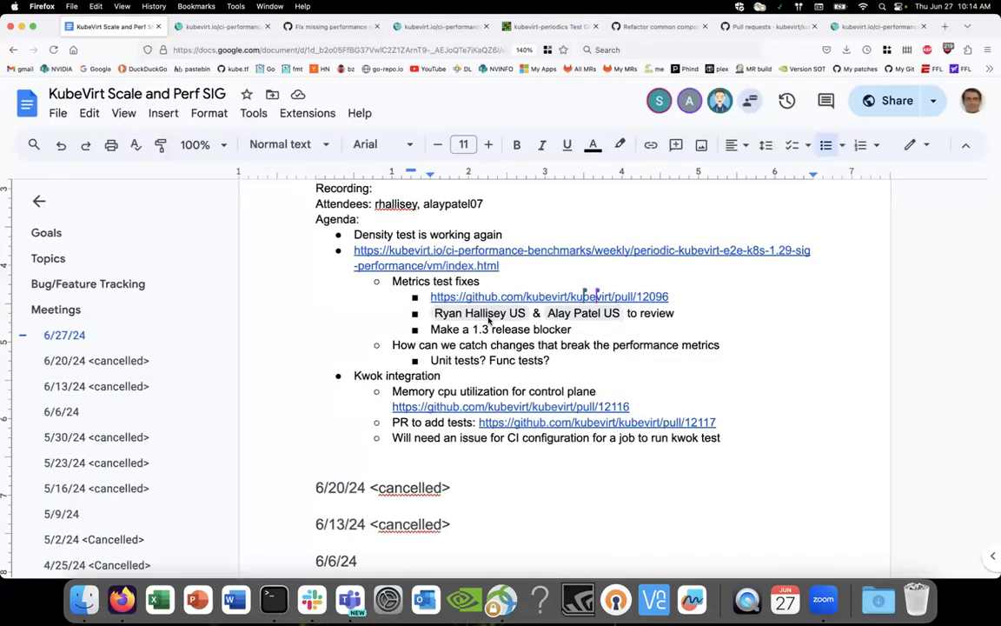
{"action": "type", "text": "pkg/monitoring/metrics/common/client/metrics.go"}
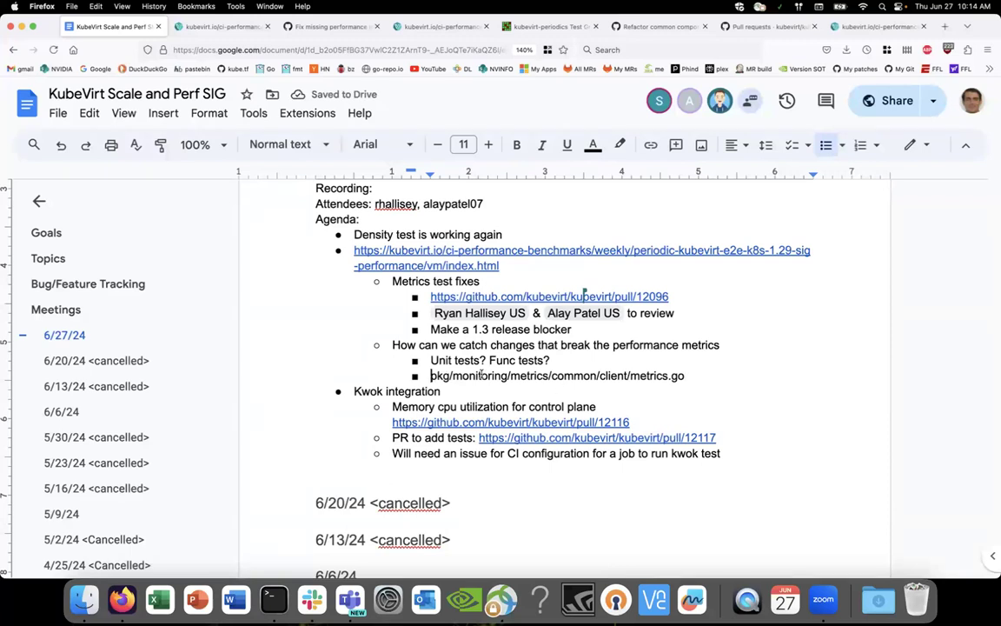
{"action": "scroll", "scroll_direction": "down", "scroll_amount": 3}
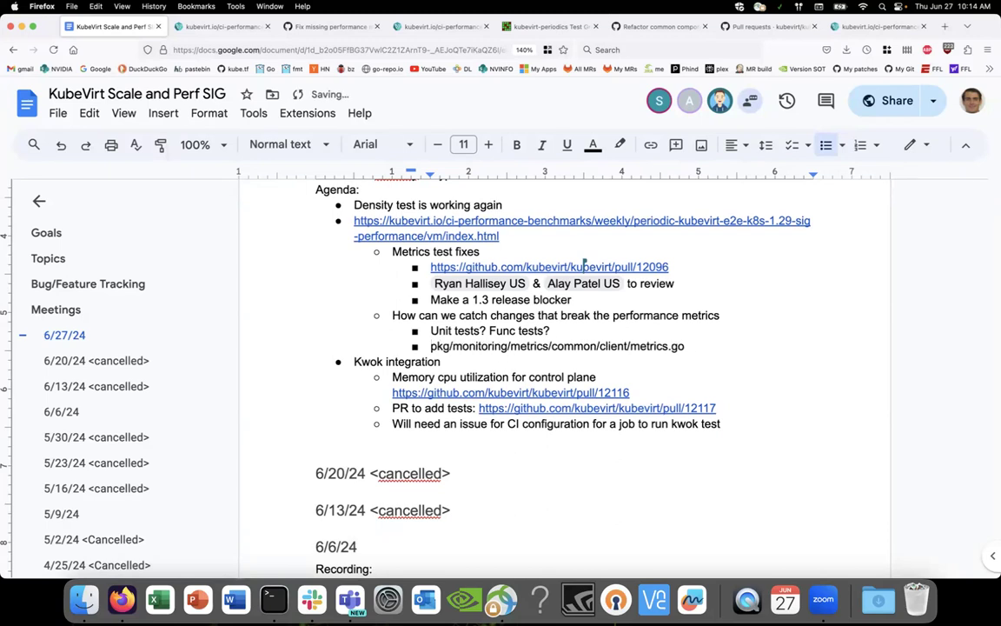
{"action": "type", "text": "Metrics"}
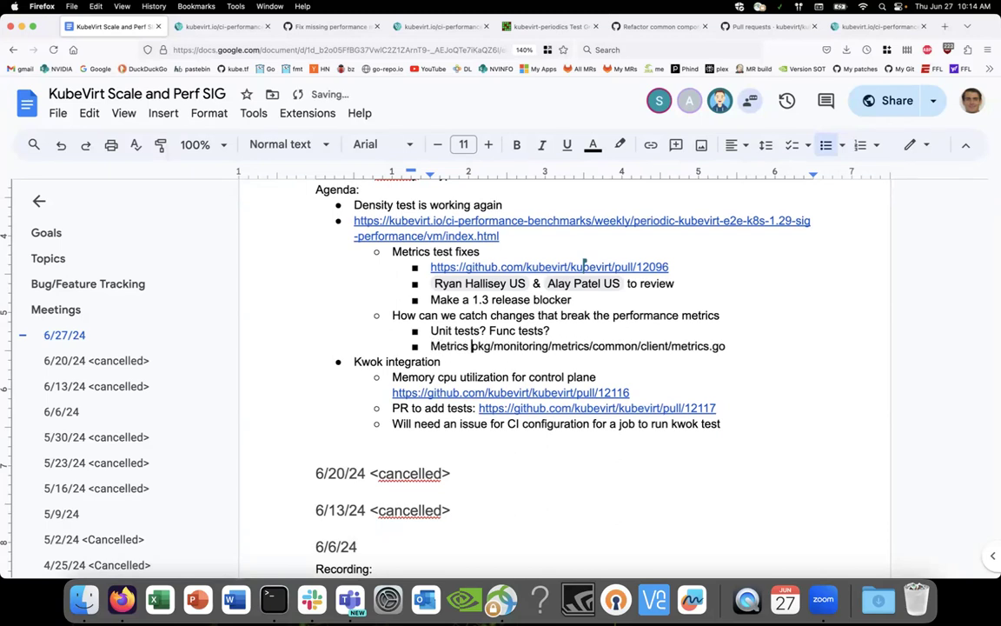
{"action": "type", "text": "value test"}
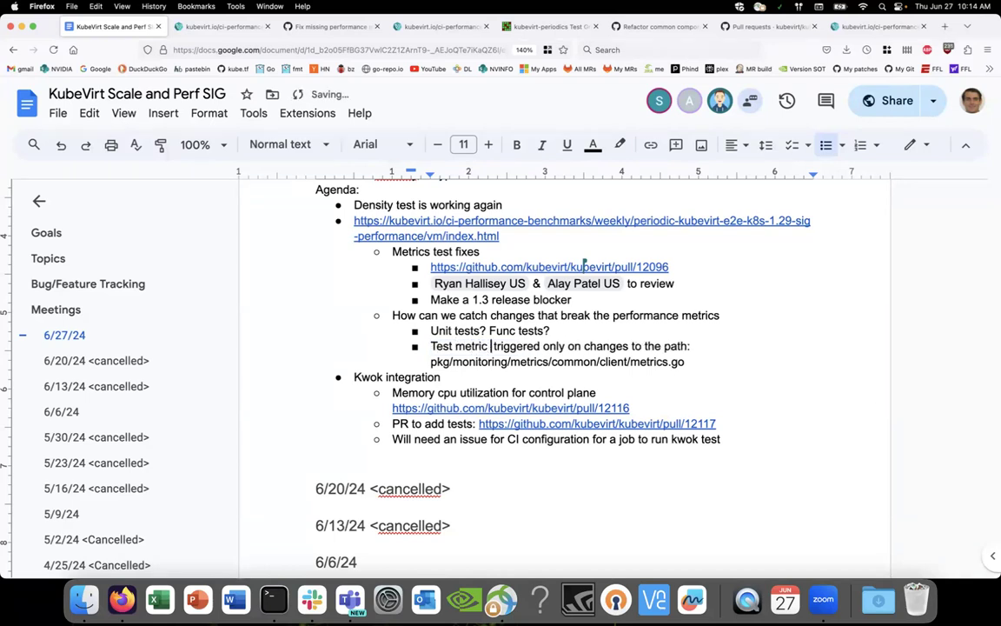
{"action": "type", "text": "range"}
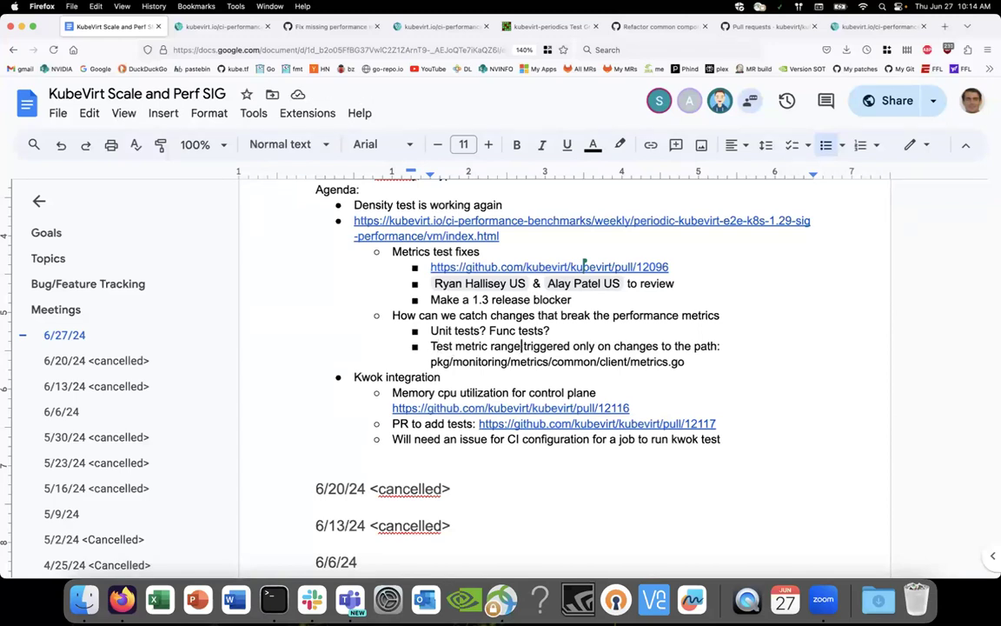
{"action": "type", "text": ", which is"}
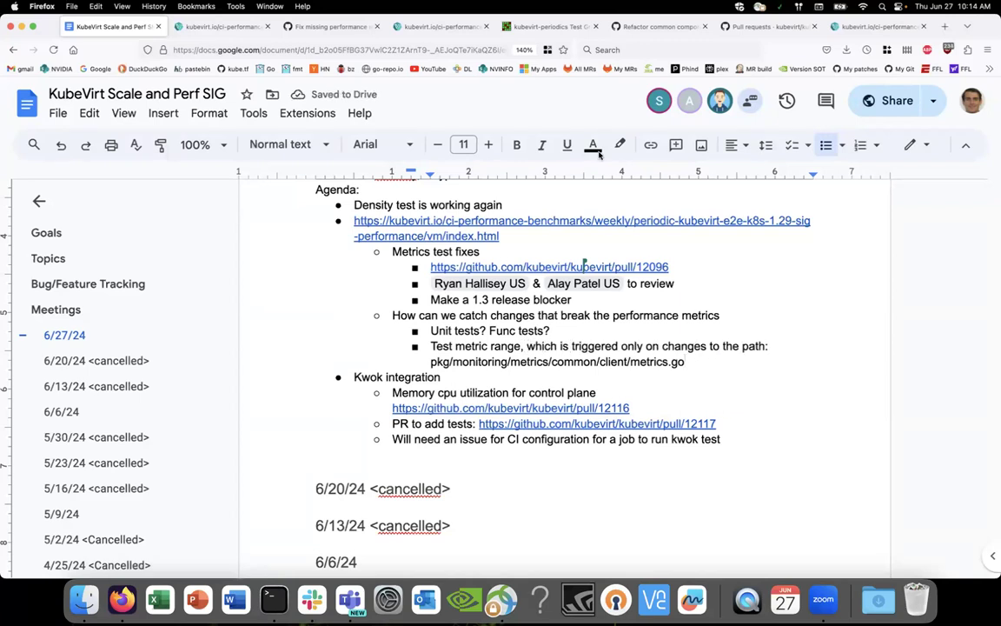
Scroll the 1.29 weekly dashboard to the vmiCreationToRunningSeconds P50 and P95 charts
{"action": "left_click", "coordinate": [222, 26]}
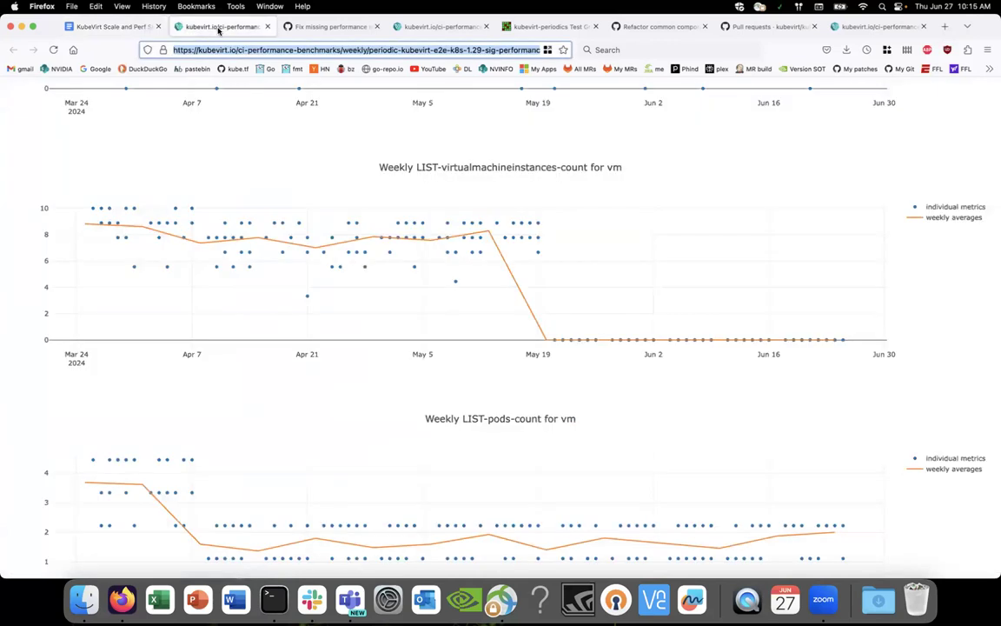
{"action": "mouse_move", "coordinate": [577, 339]}
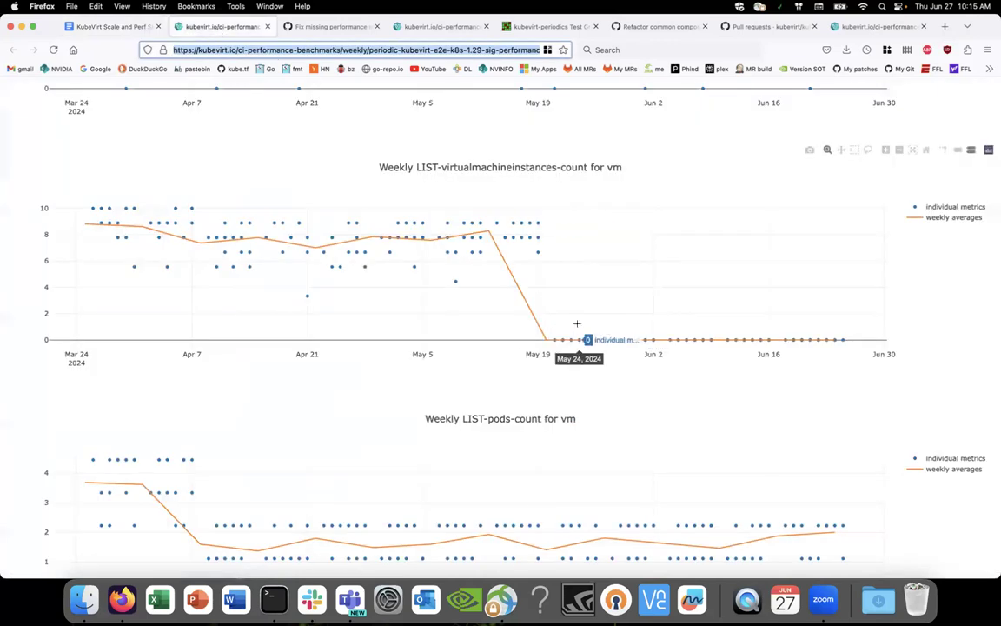
{"action": "scroll", "scroll_direction": "down", "scroll_amount": 3}
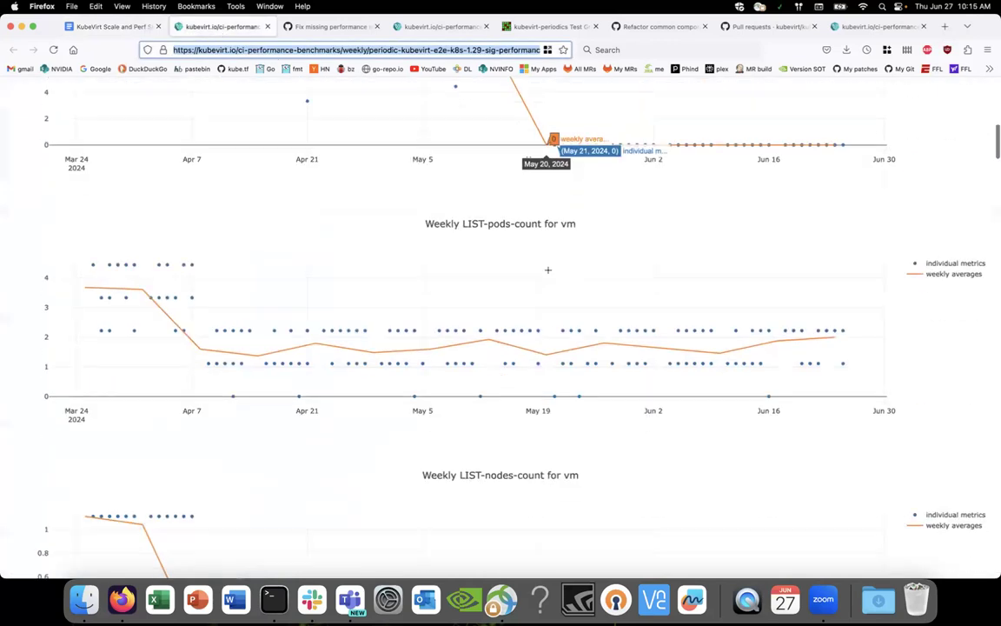
{"action": "scroll", "scroll_direction": "down", "scroll_amount": 3}
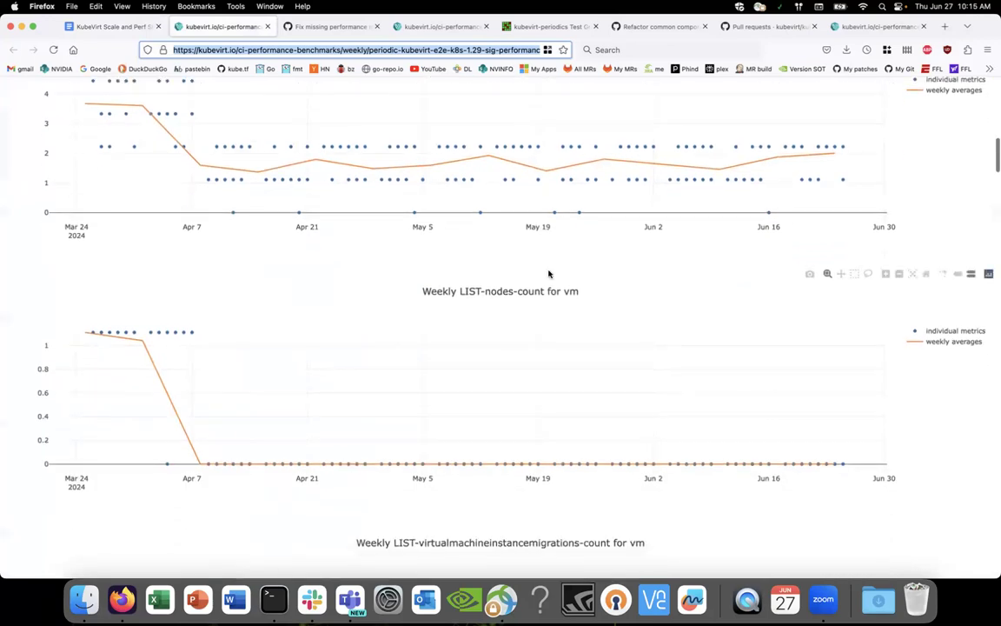
{"action": "scroll", "scroll_direction": "down", "scroll_amount": 3}
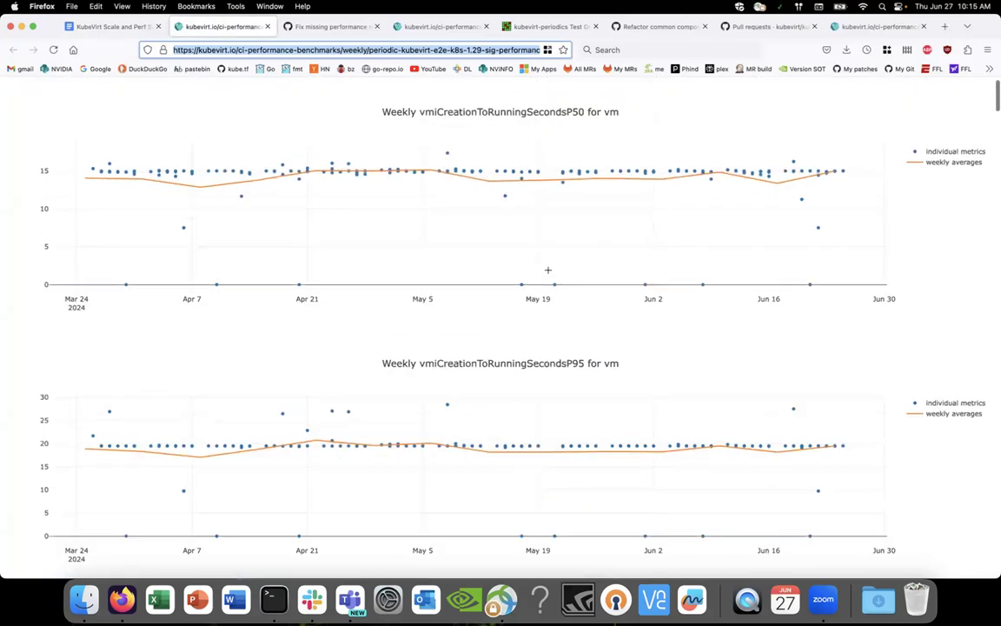
{"action": "mouse_move", "coordinate": [687, 166]}
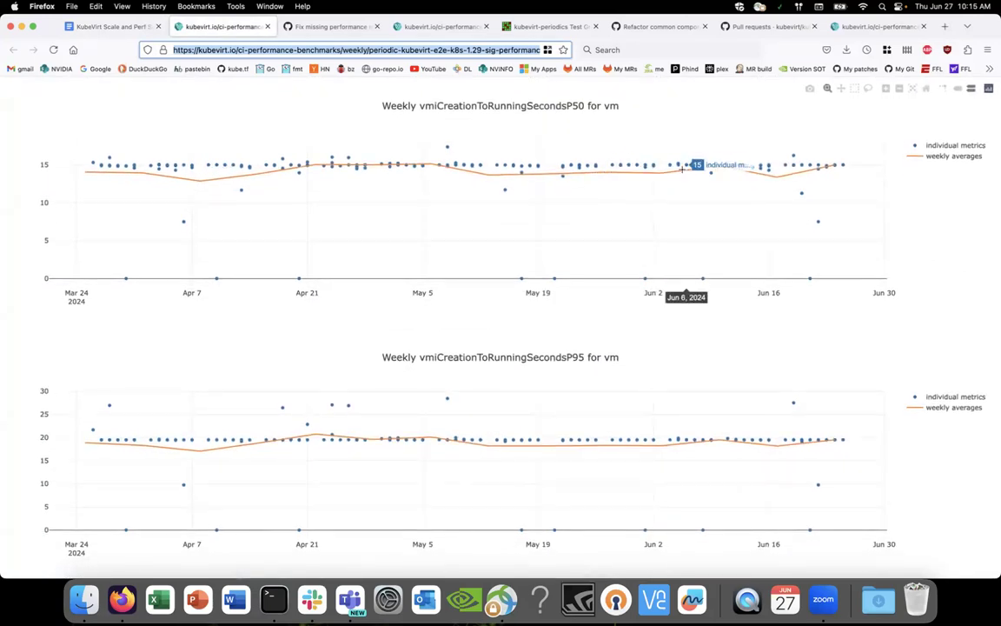
{"action": "mouse_move", "coordinate": [768, 157]}
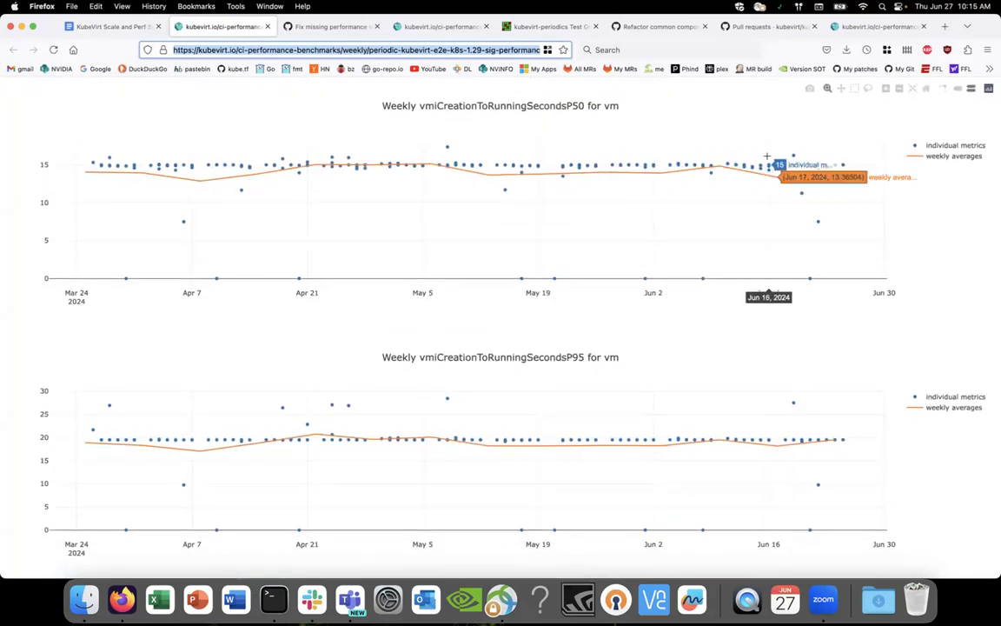
{"action": "mouse_move", "coordinate": [609, 142]}
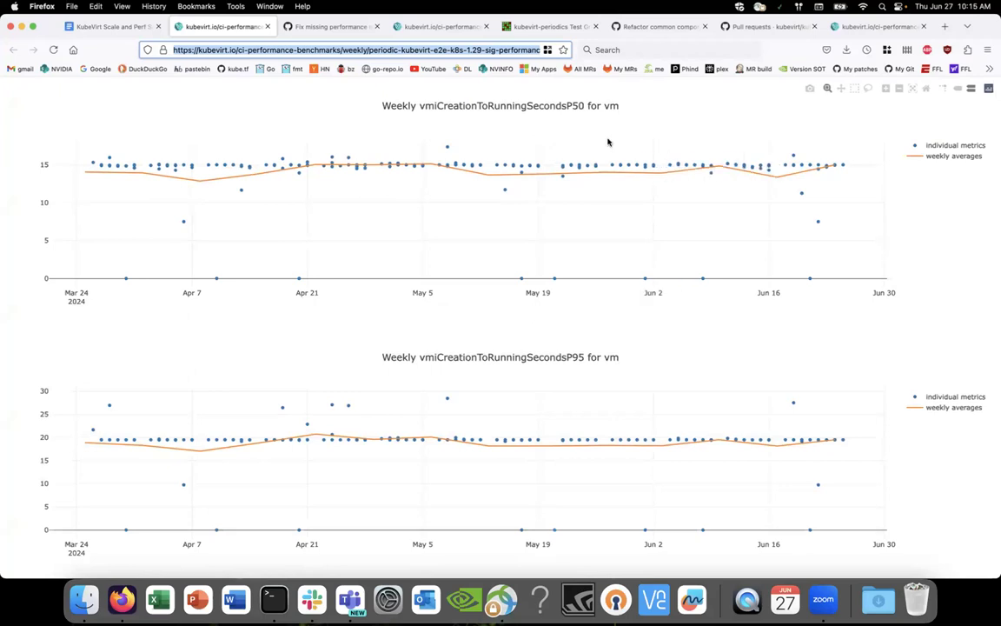
{"action": "mouse_move", "coordinate": [818, 165]}
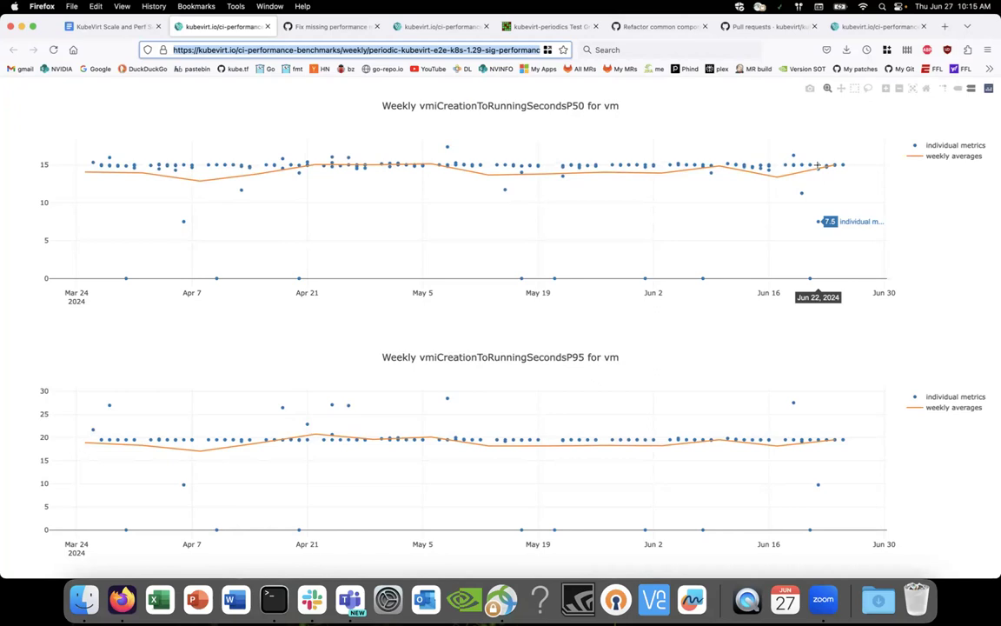
{"action": "mouse_move", "coordinate": [831, 166]}
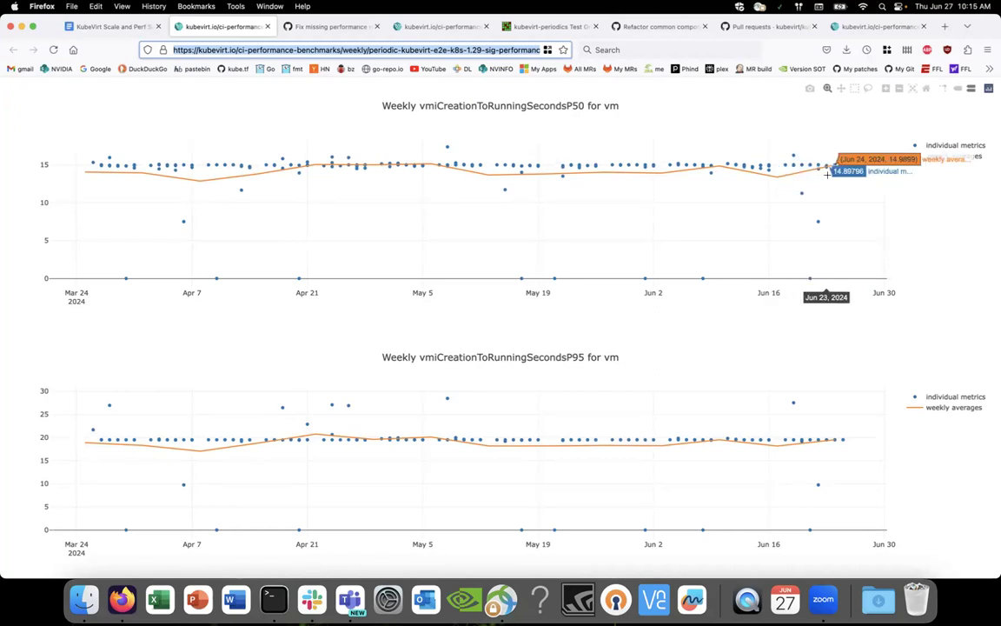
{"action": "mouse_move", "coordinate": [844, 170]}
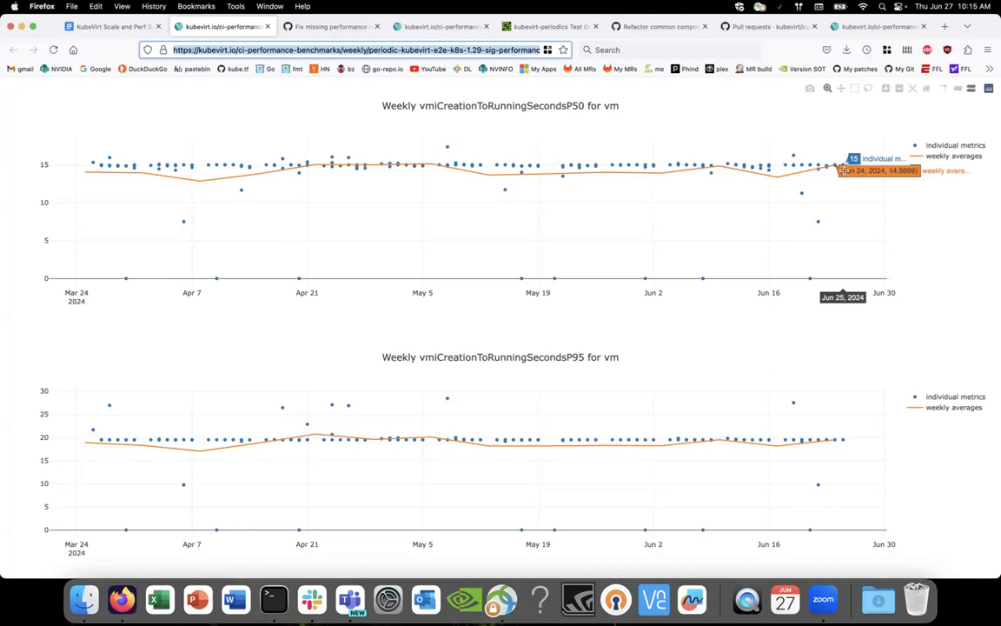
{"action": "mouse_move", "coordinate": [358, 61]}
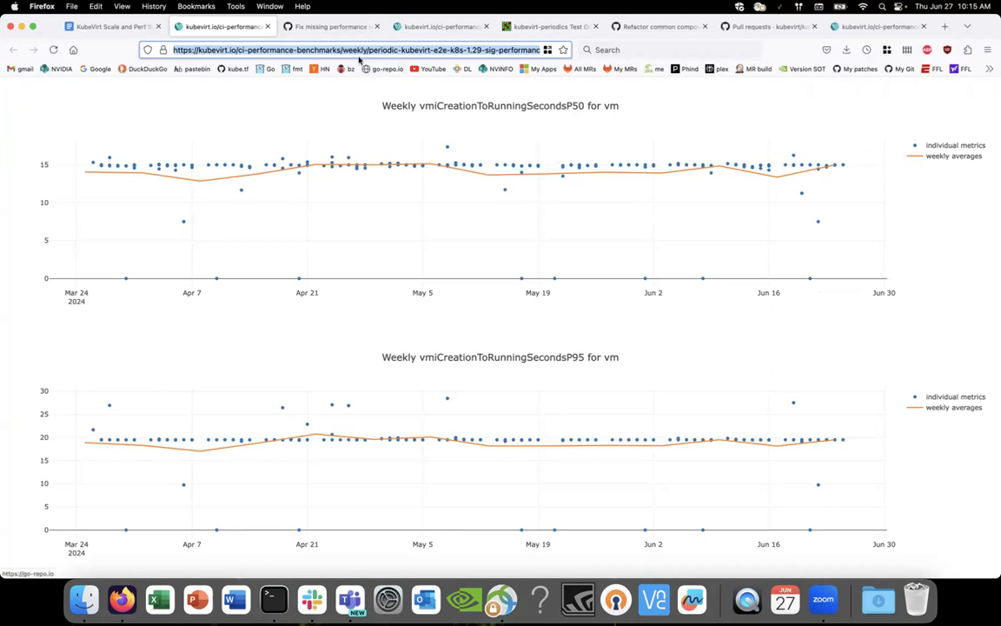
{"action": "scroll", "scroll_direction": "down", "scroll_amount": 3}
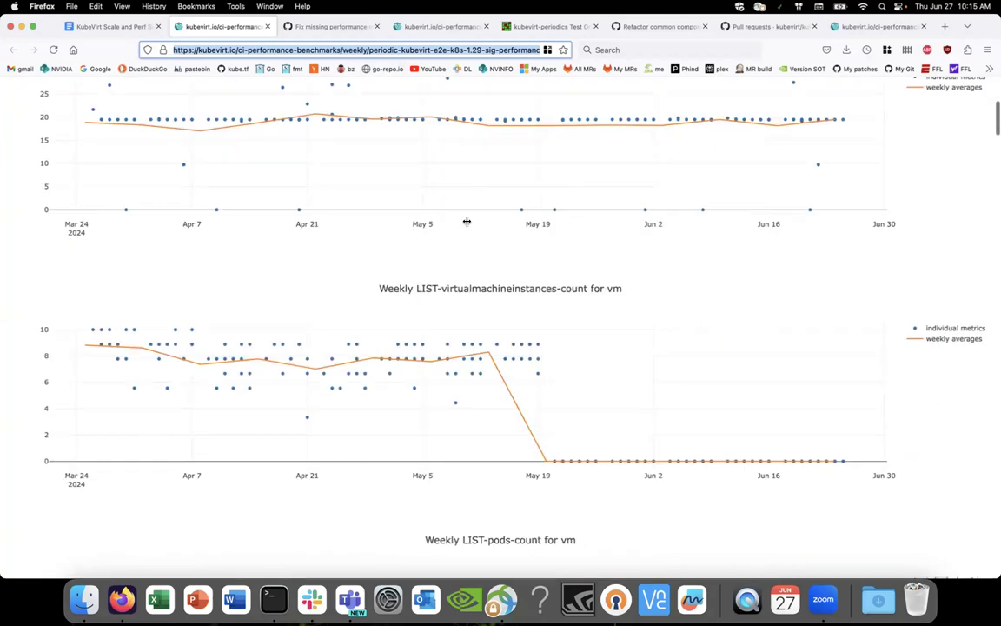
{"action": "scroll", "scroll_direction": "up", "scroll_amount": 3}
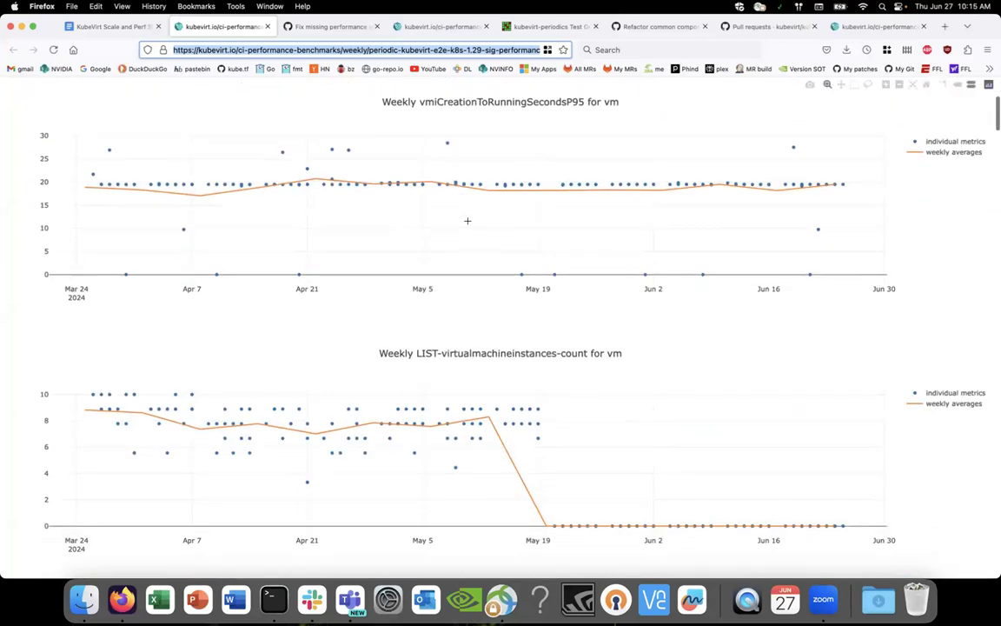
{"action": "scroll", "scroll_direction": "down", "scroll_amount": 3}
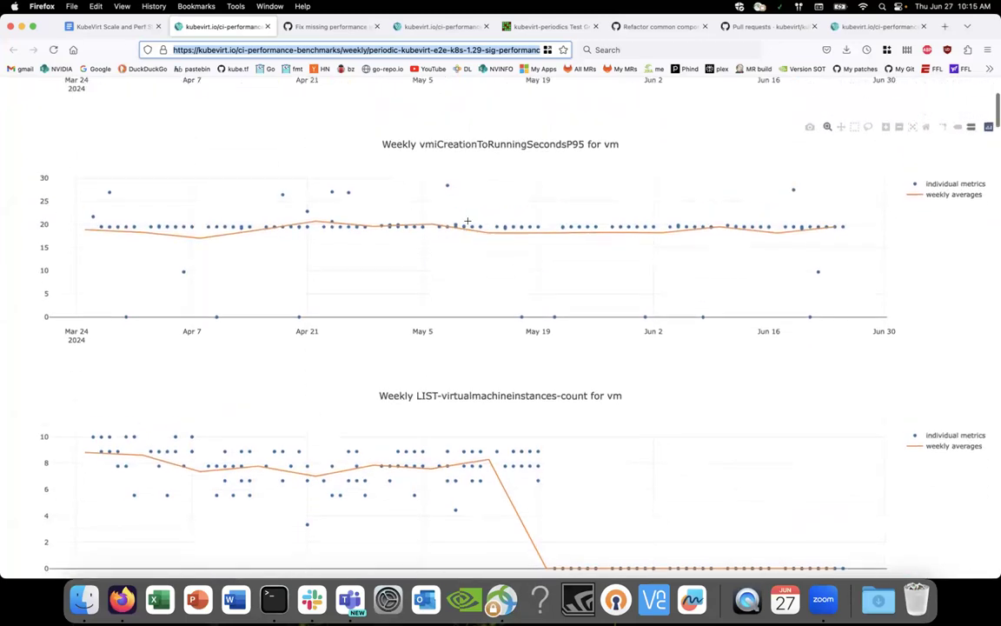
{"action": "scroll", "scroll_direction": "up", "scroll_amount": 3}
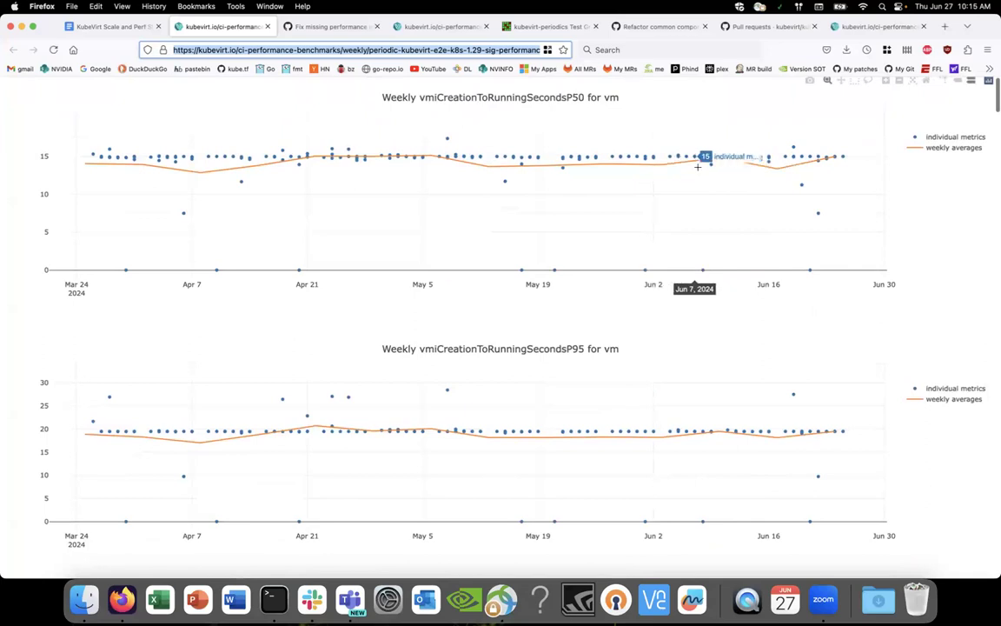
{"action": "mouse_move", "coordinate": [478, 133]}
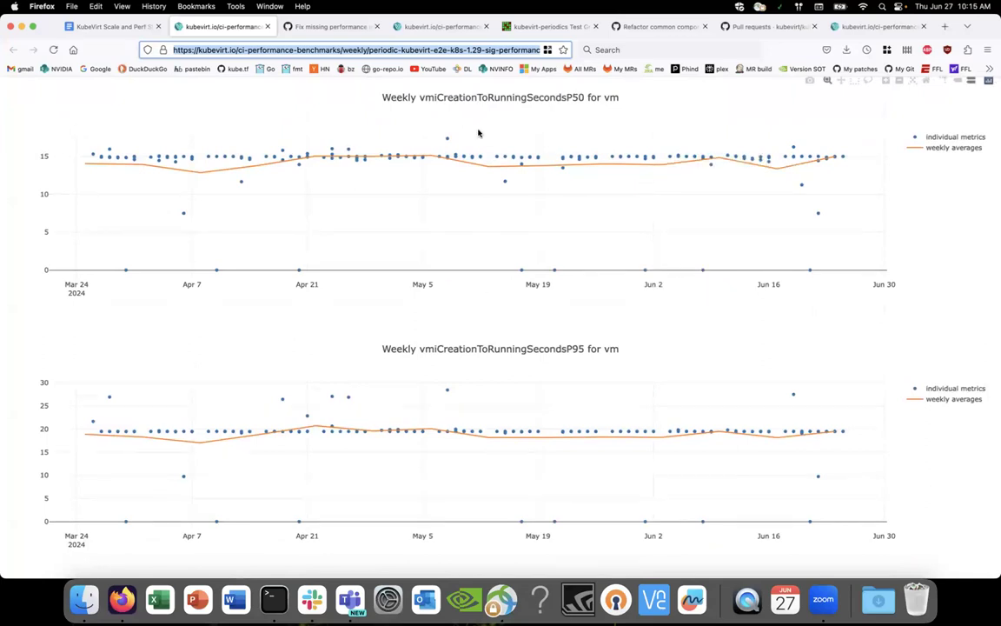
{"action": "mouse_move", "coordinate": [331, 26]}
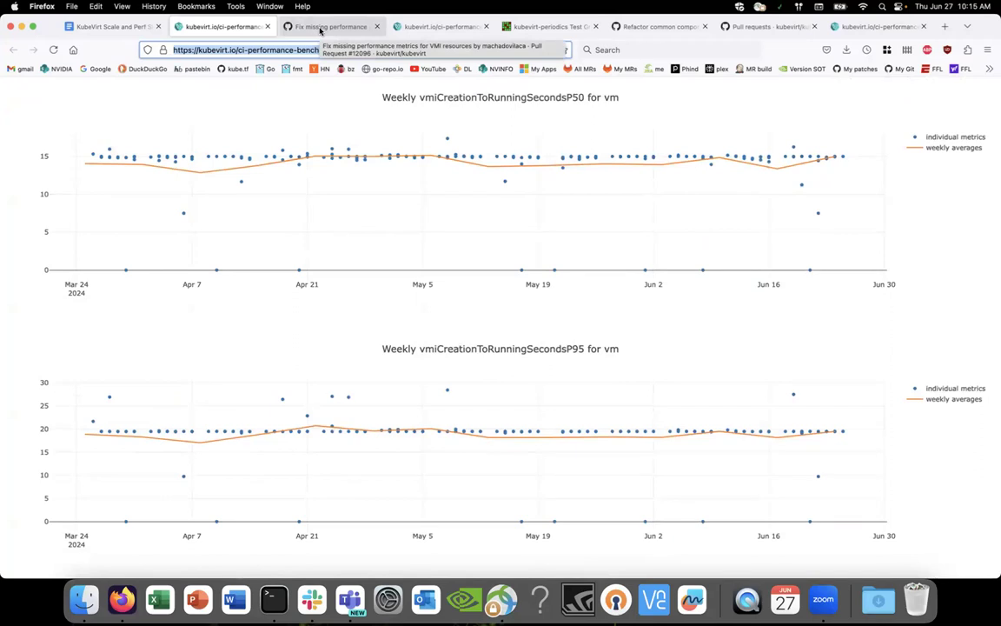
Back in the SIG notes, scroll up to the 6/27 agenda and preview the pull/12096 link
{"action": "left_click", "coordinate": [109, 27]}
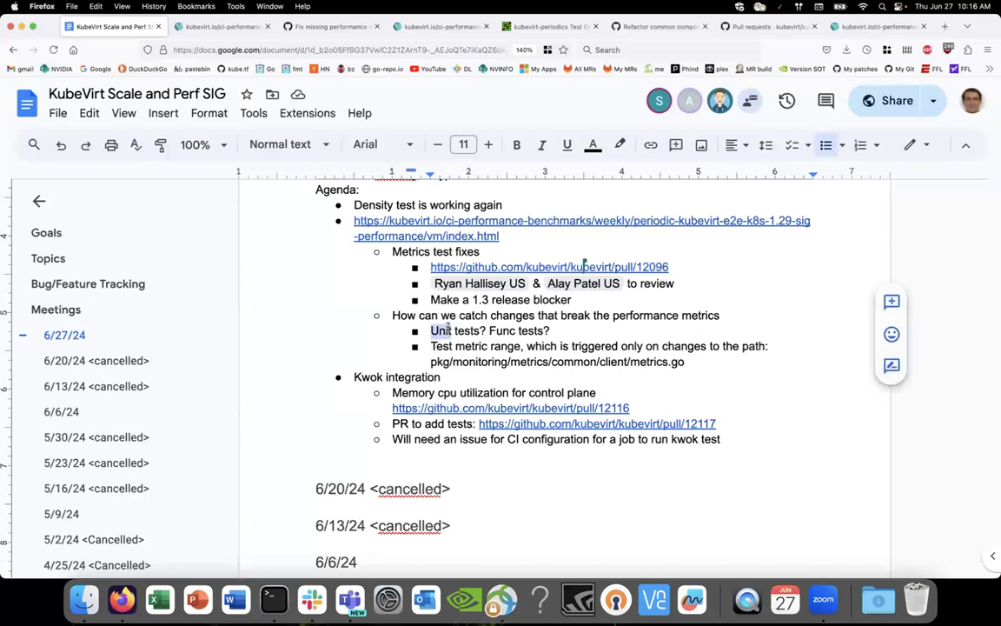
{"action": "scroll", "scroll_direction": "up", "scroll_amount": 3}
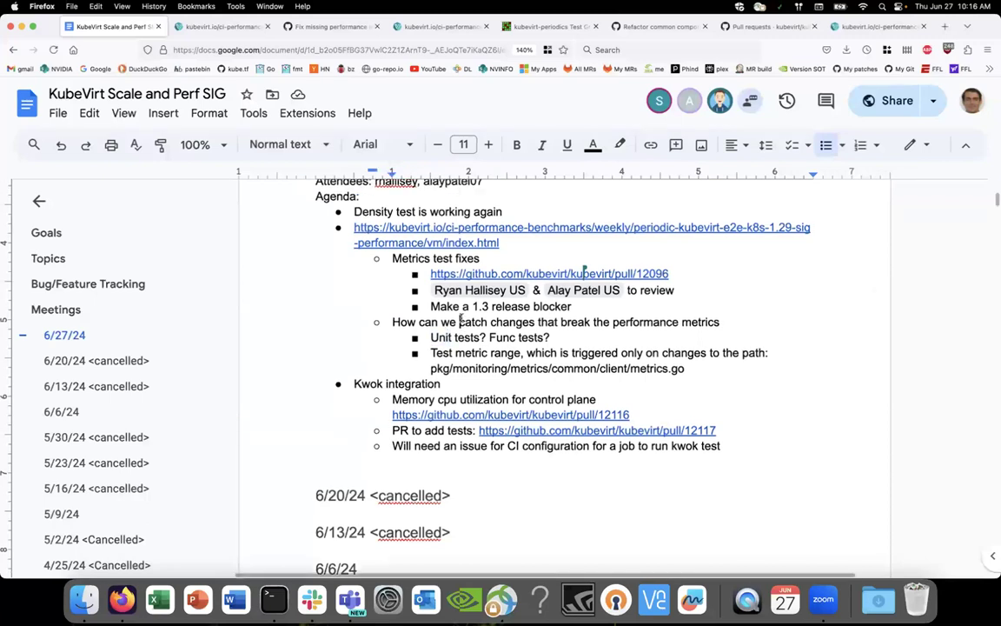
{"action": "scroll", "scroll_direction": "up", "scroll_amount": 3}
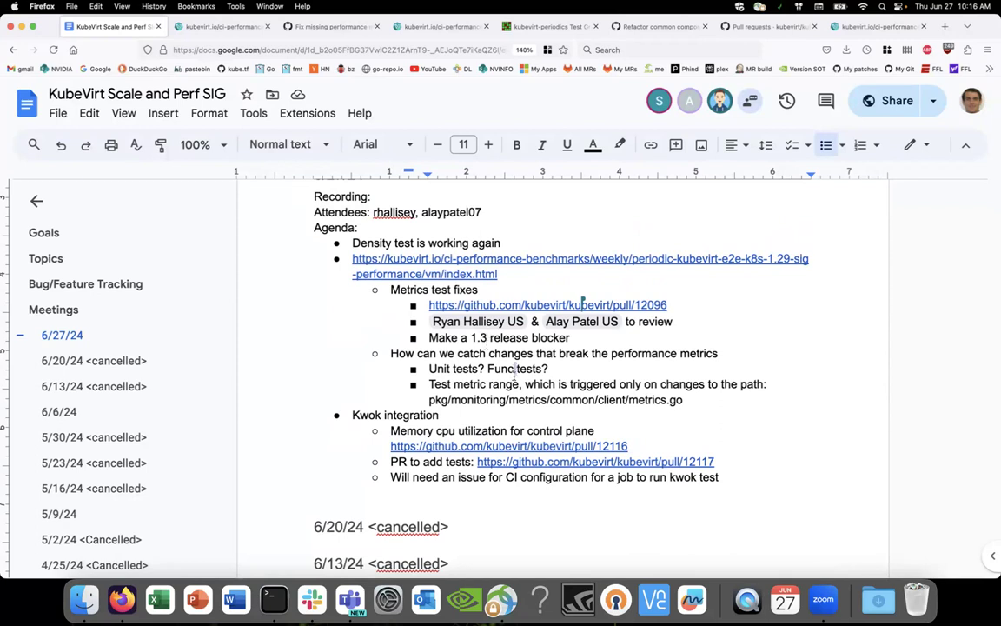
{"action": "left_click", "coordinate": [547, 304]}
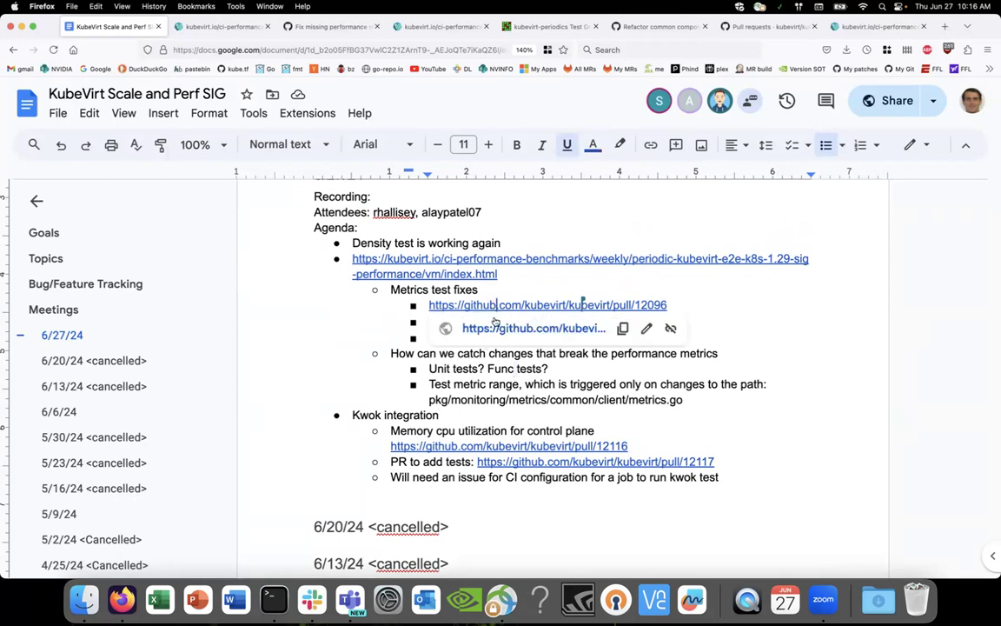
Open PR #12096 from the link preview and scroll to its release-blocker label and failing checks
{"action": "left_click", "coordinate": [548, 304]}
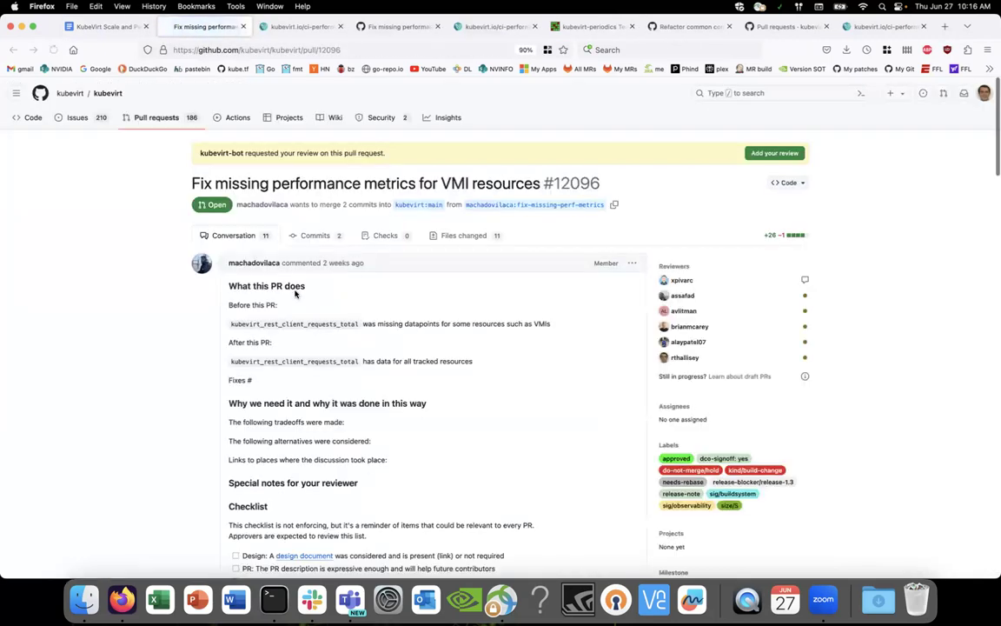
{"action": "scroll", "scroll_direction": "down", "scroll_amount": 3}
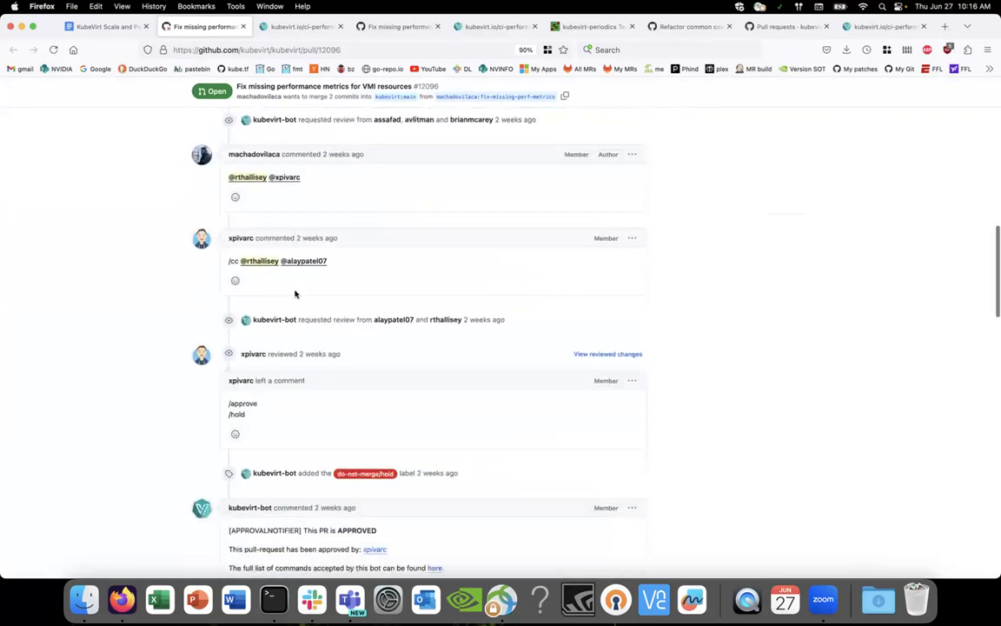
{"action": "scroll", "scroll_direction": "down", "scroll_amount": 3}
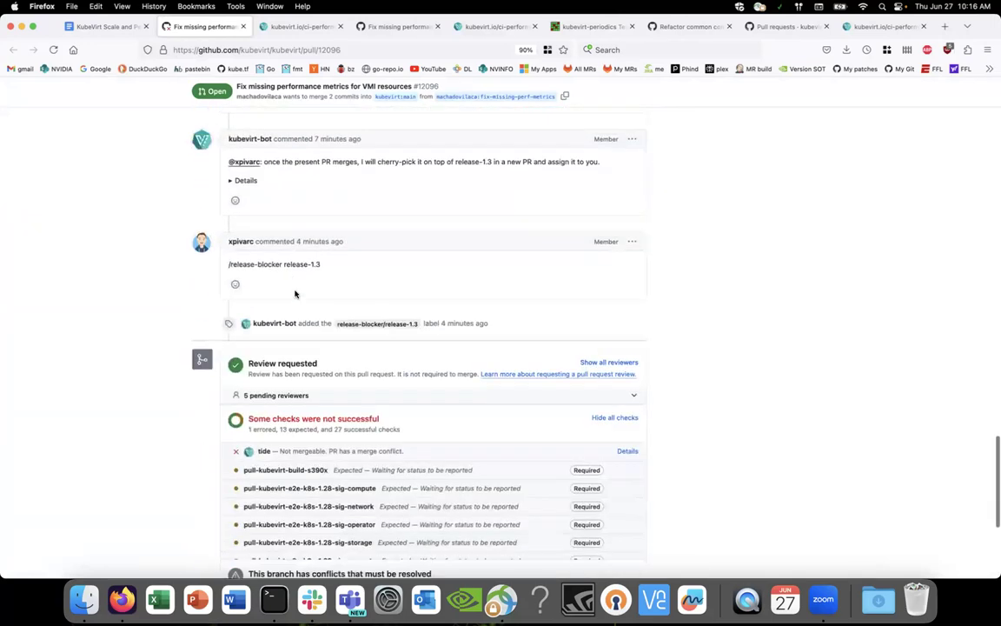
{"action": "scroll", "scroll_direction": "down", "scroll_amount": 3}
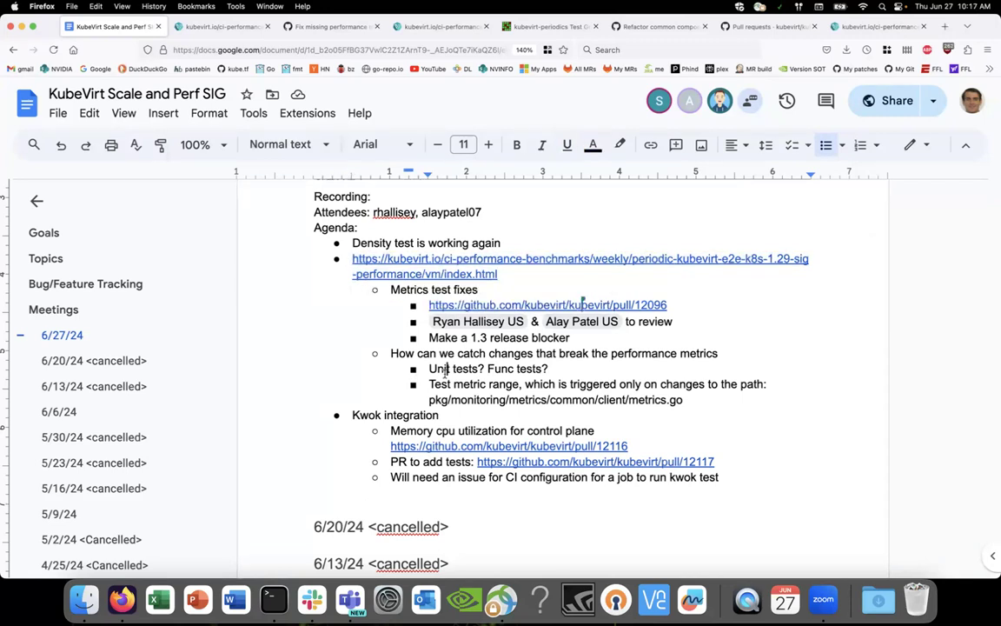
Insert a top-level '1.3' bullet above Kwok integration and return to the weekly benchmarks page
{"action": "scroll", "scroll_direction": "down", "scroll_amount": 3}
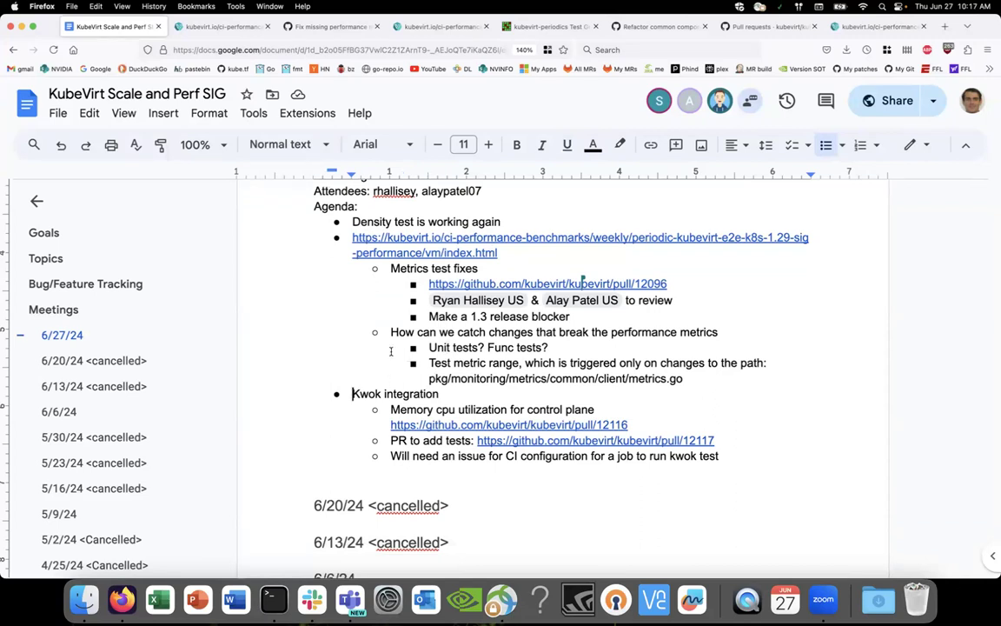
{"action": "key", "text": "Return"}
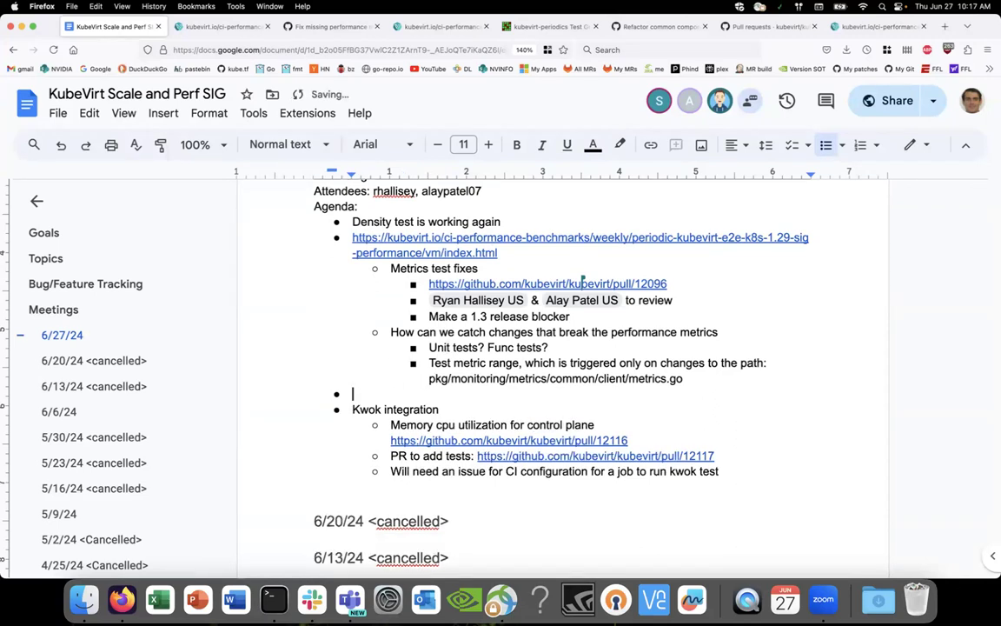
{"action": "type", "text": "1.3"}
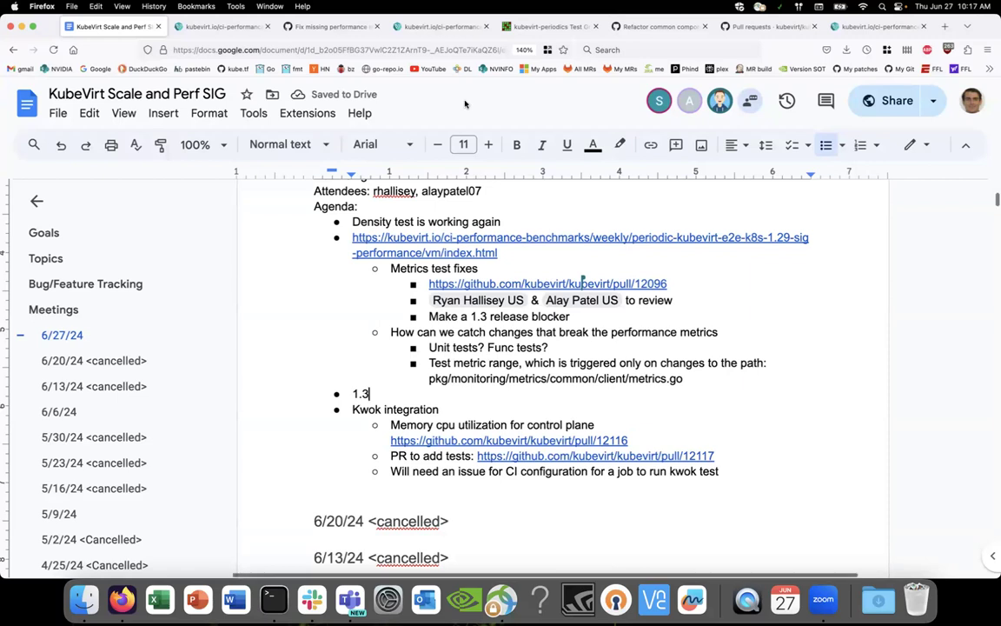
{"action": "left_click", "coordinate": [218, 26]}
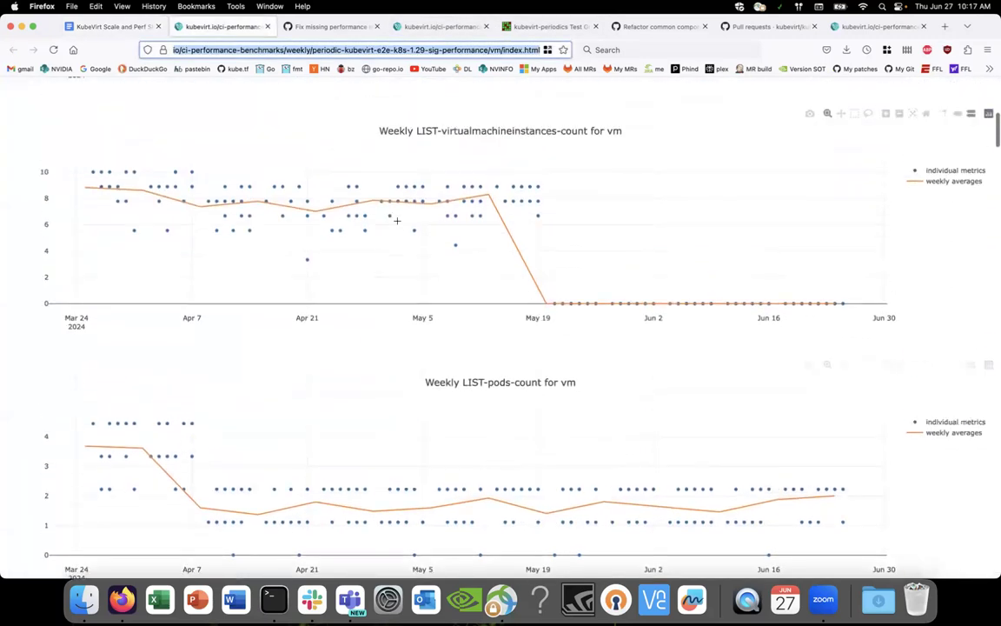
{"action": "scroll", "scroll_direction": "down", "scroll_amount": 3}
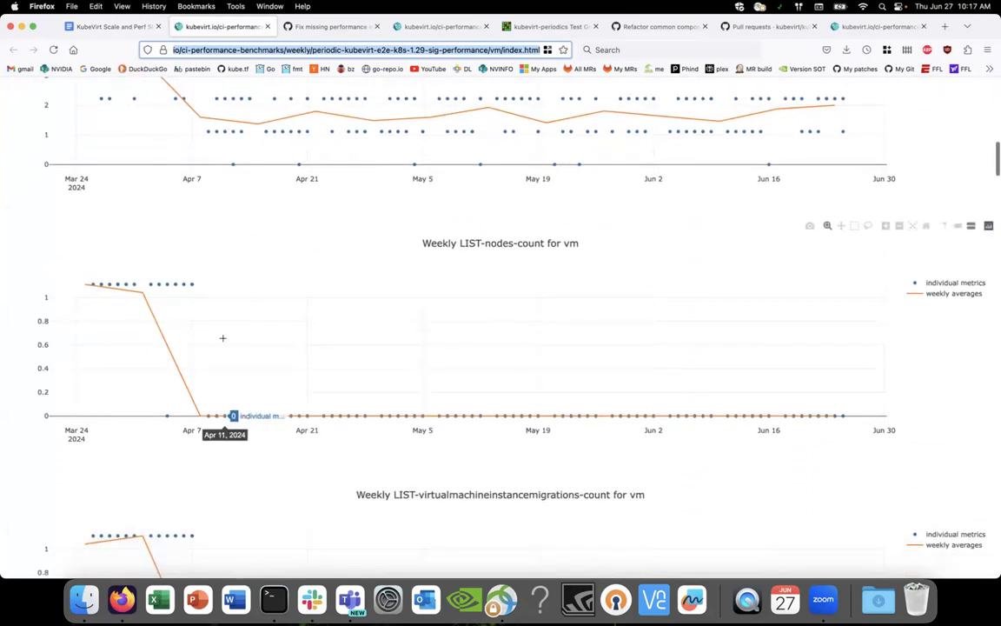
{"action": "scroll", "scroll_direction": "up", "scroll_amount": 3}
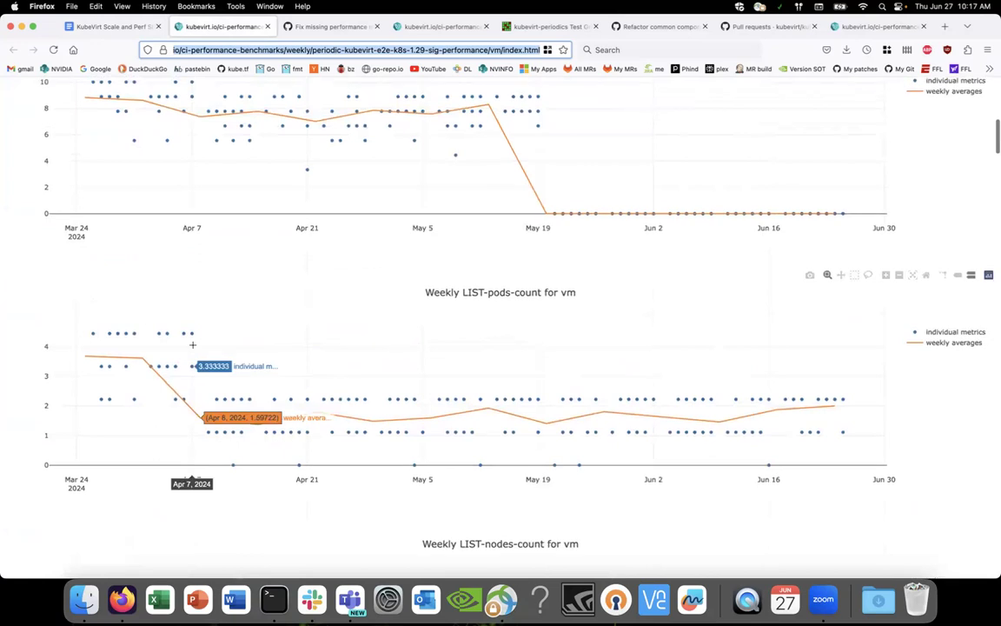
{"action": "scroll", "scroll_direction": "up", "scroll_amount": 3}
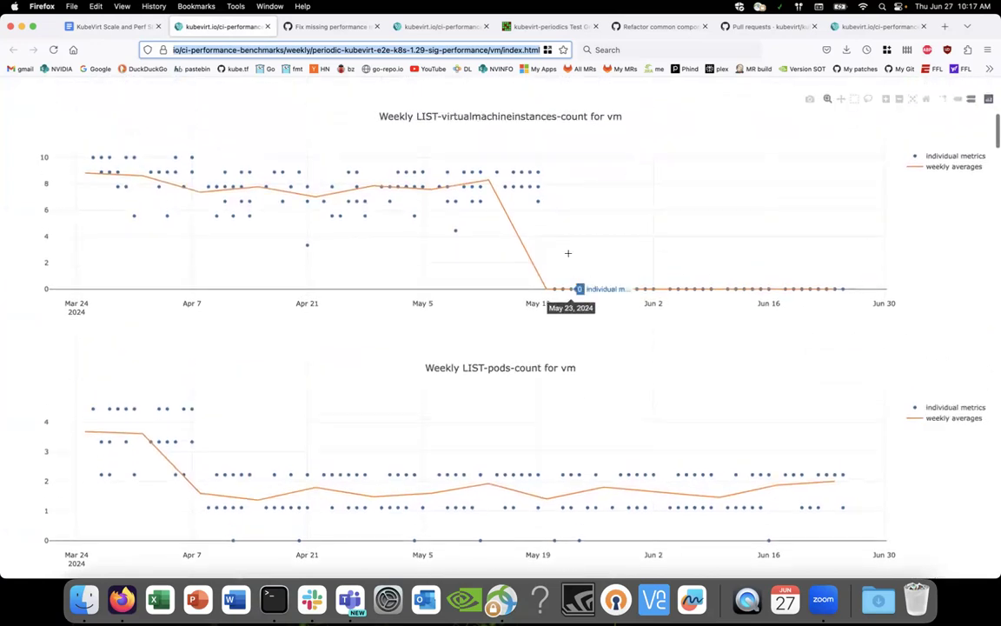
{"action": "mouse_move", "coordinate": [530, 387]}
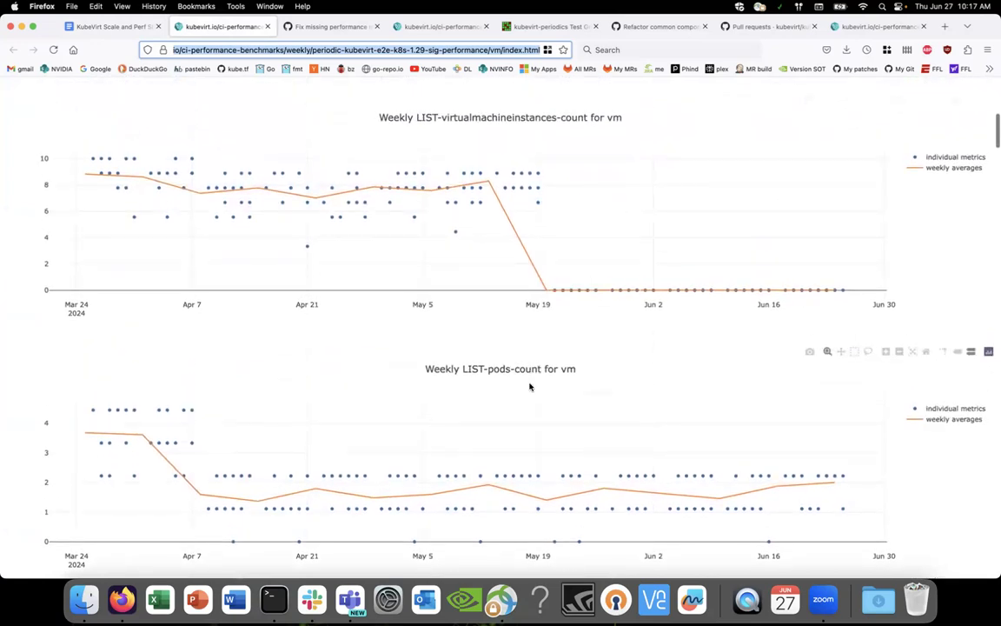
{"action": "scroll", "scroll_direction": "down", "scroll_amount": 3}
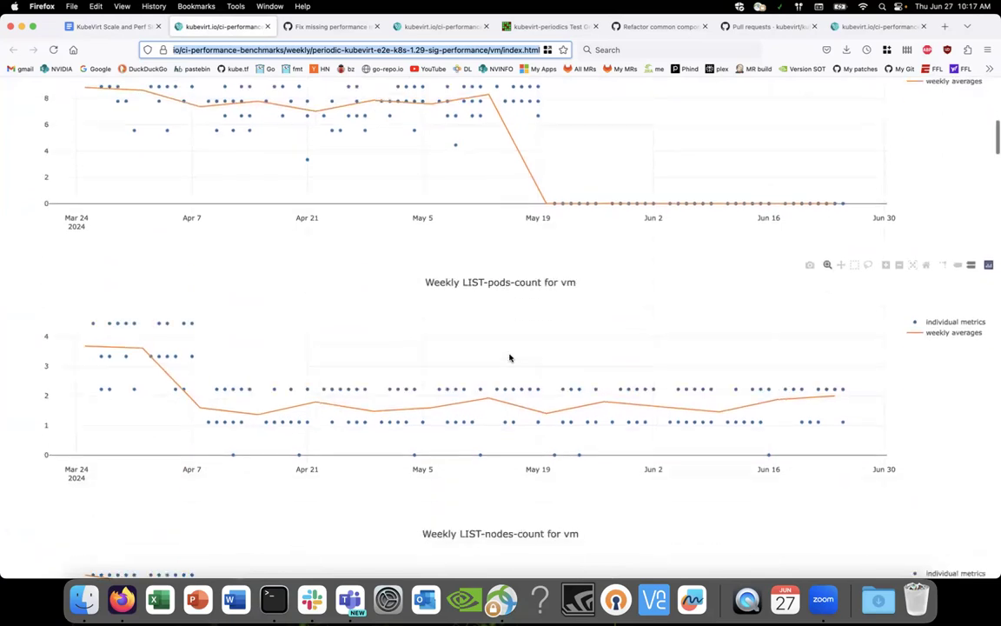
{"action": "scroll", "scroll_direction": "down", "scroll_amount": 3}
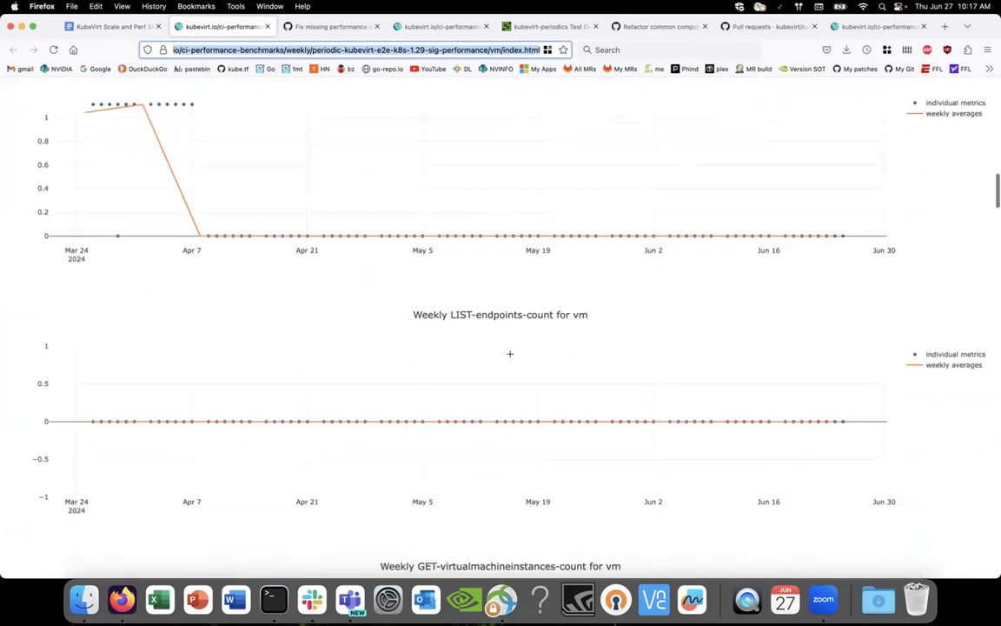
{"action": "scroll", "scroll_direction": "down", "scroll_amount": 3}
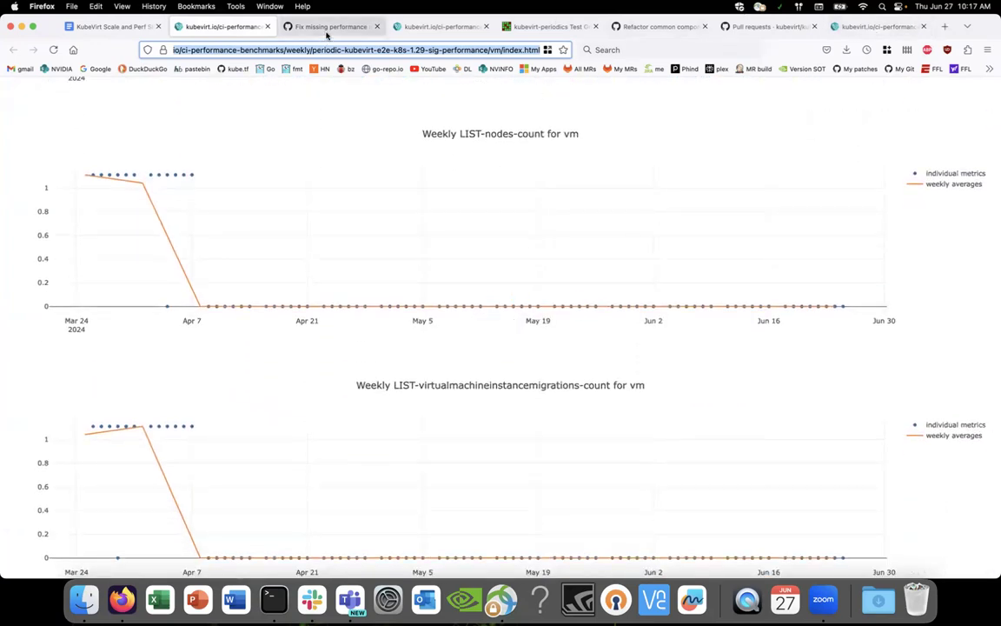
{"action": "scroll", "scroll_direction": "down", "scroll_amount": 3}
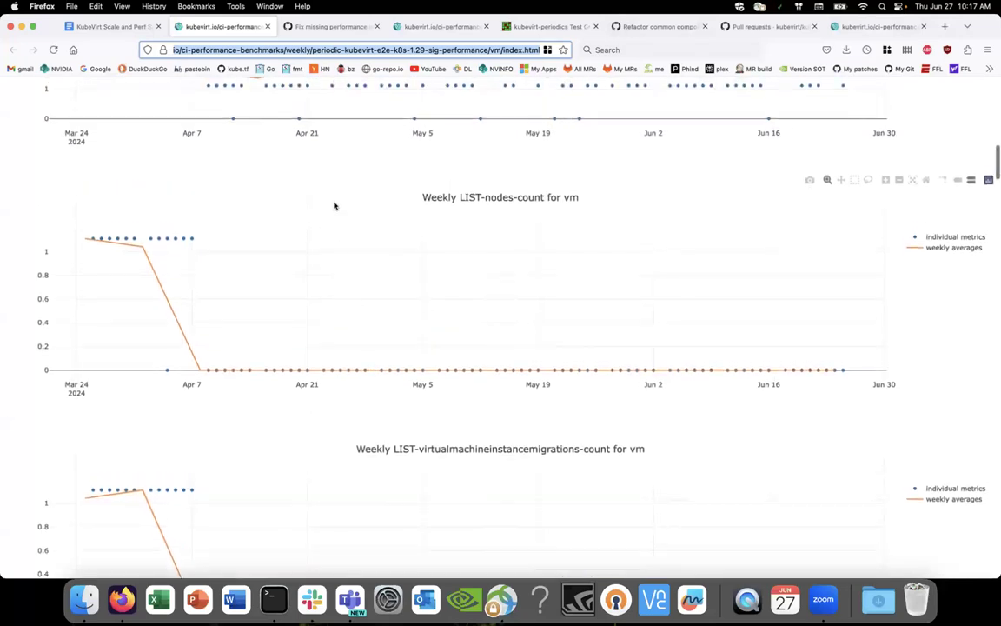
{"action": "scroll", "scroll_direction": "down", "scroll_amount": 3}
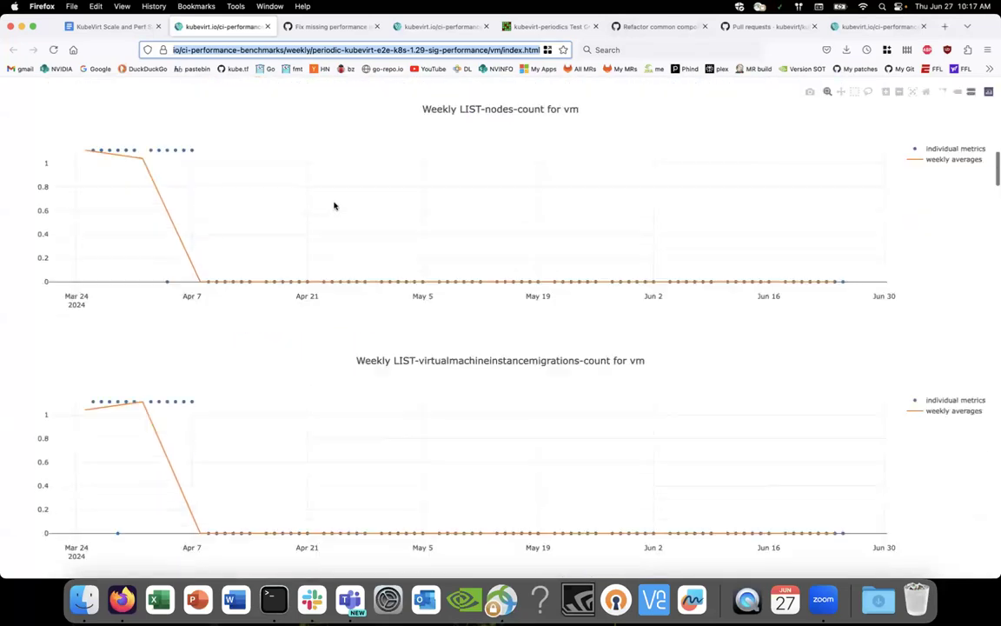
{"action": "scroll", "scroll_direction": "down", "scroll_amount": 3}
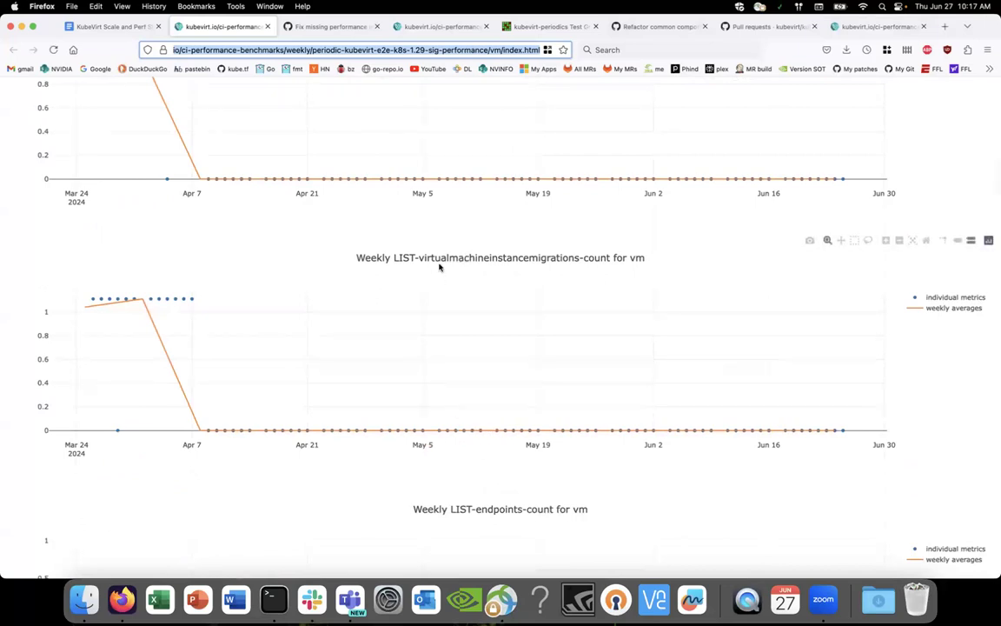
{"action": "scroll", "scroll_direction": "down", "scroll_amount": 3}
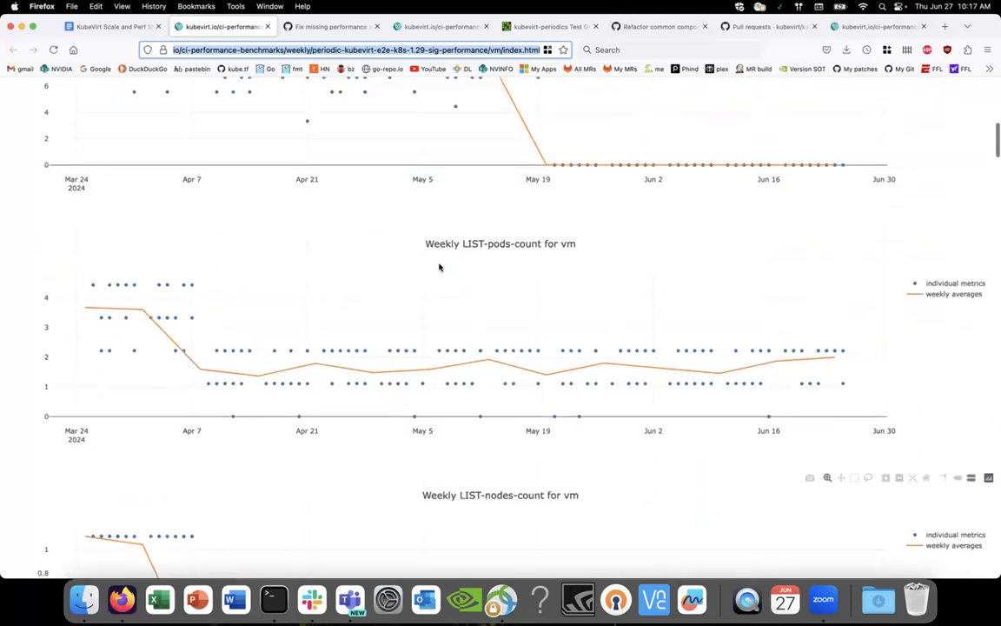
{"action": "scroll", "scroll_direction": "up", "scroll_amount": 3}
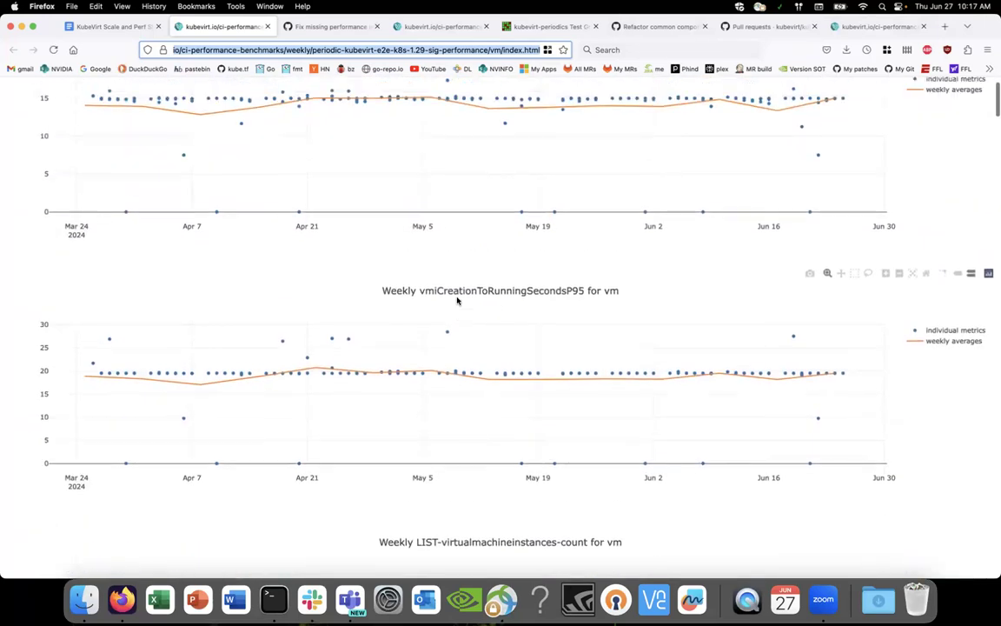
{"action": "scroll", "scroll_direction": "down", "scroll_amount": 3}
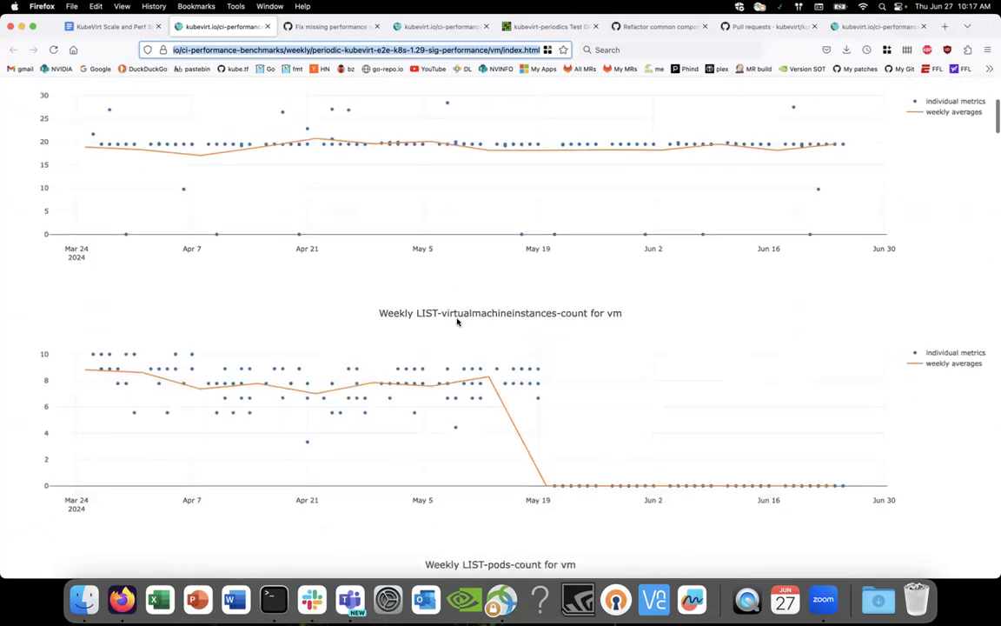
{"action": "scroll", "scroll_direction": "up", "scroll_amount": 3}
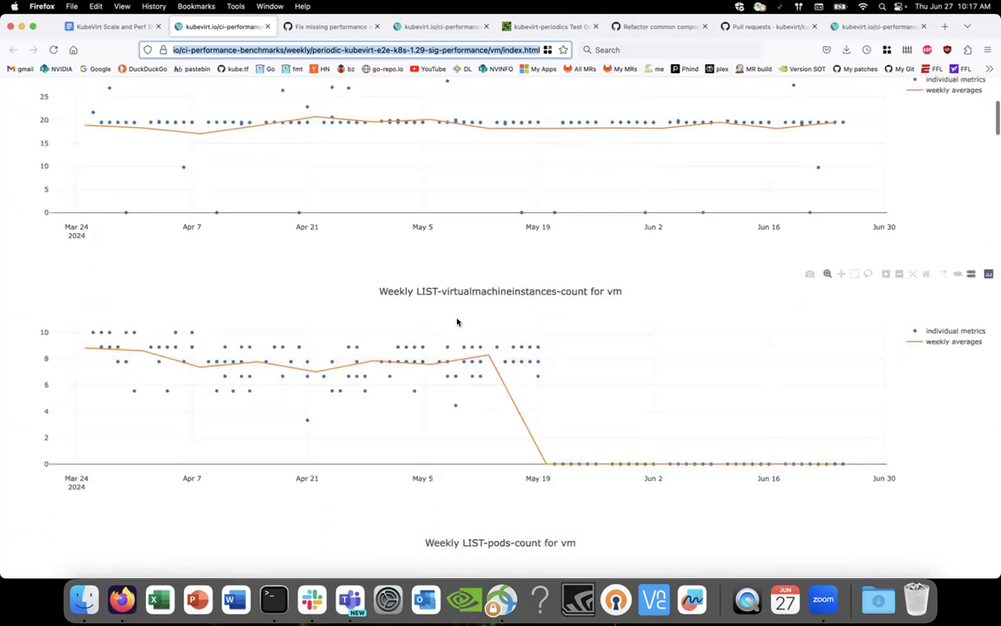
{"action": "mouse_move", "coordinate": [491, 361]}
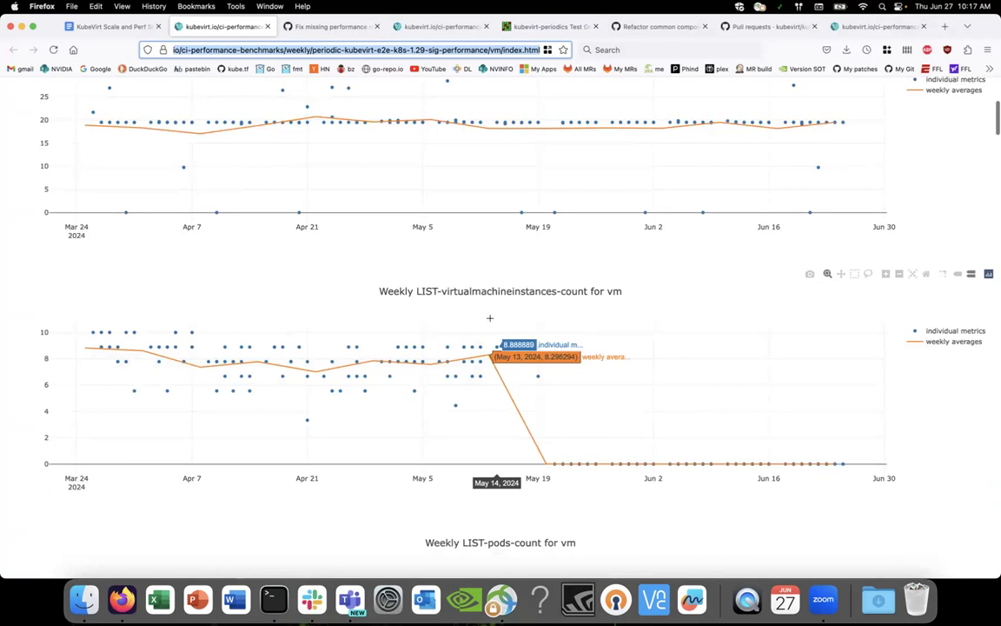
Add an indented sub-item under the 1.3 bullet, drafted so far as 'Discus'
{"action": "left_click", "coordinate": [109, 26]}
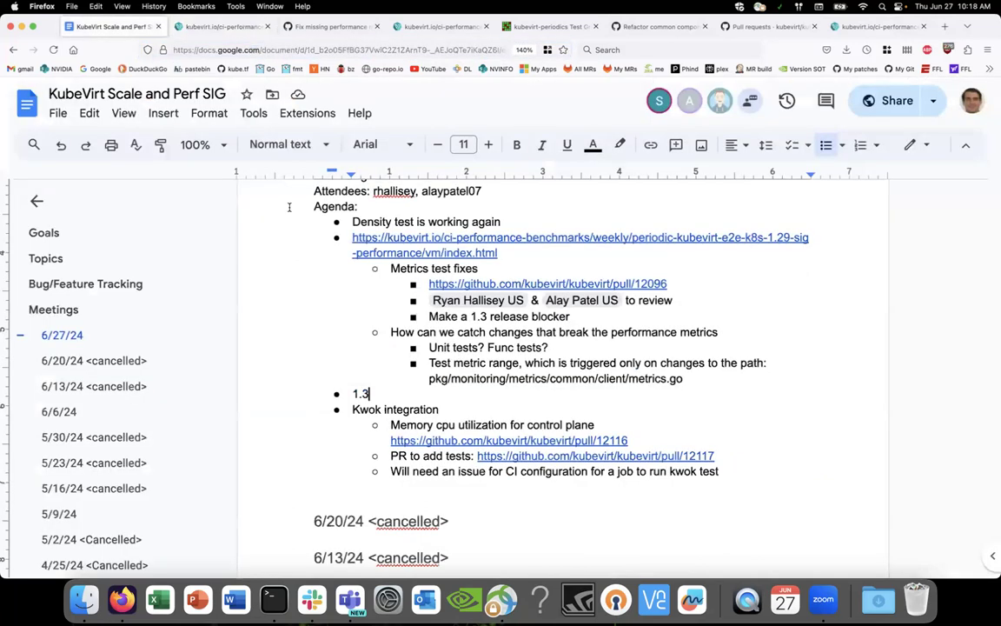
{"action": "key", "text": "Return"}
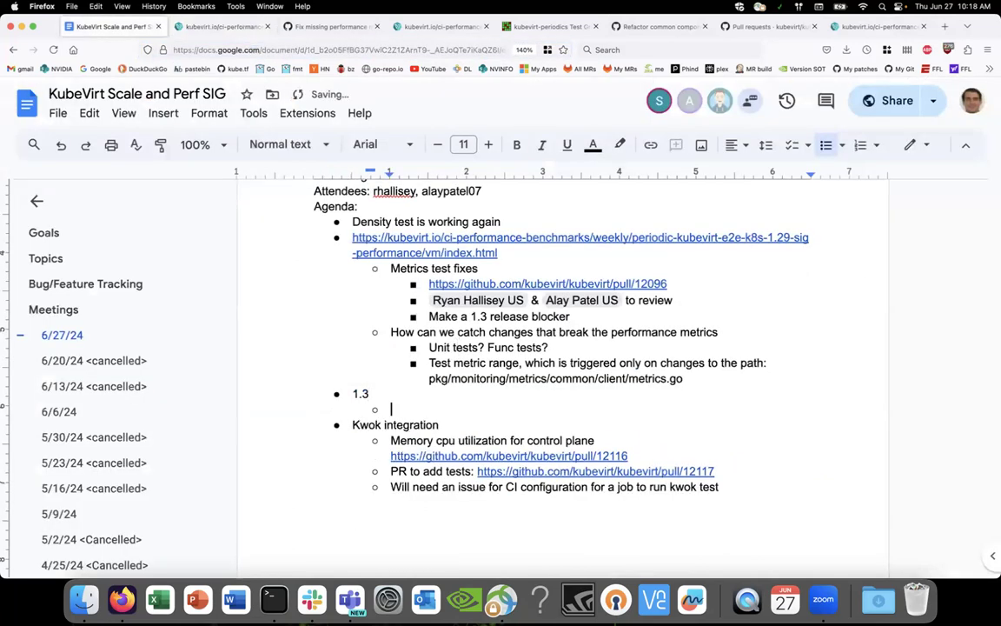
{"action": "type", "text": "D"}
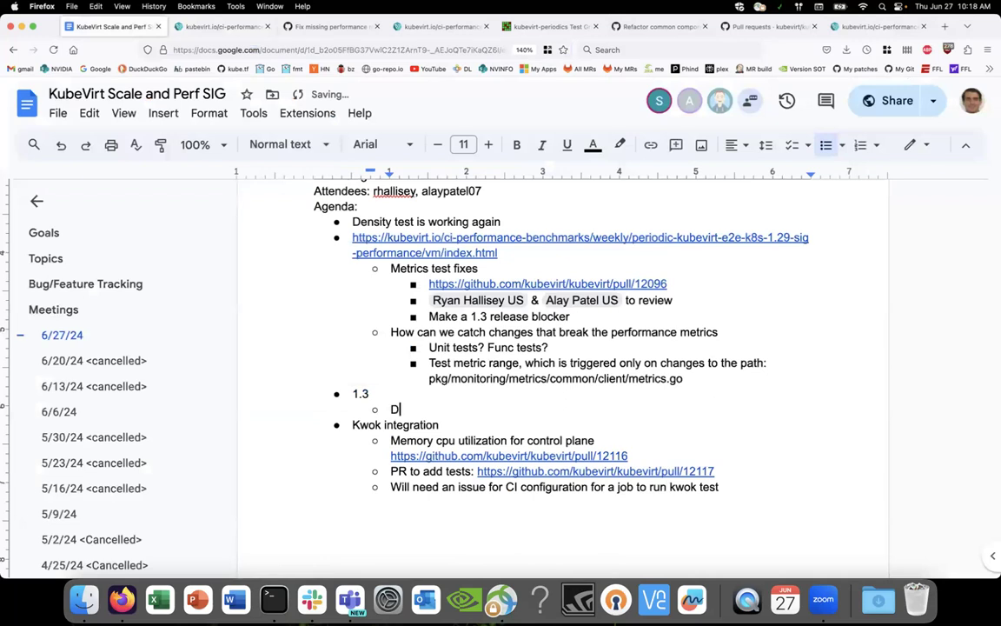
{"action": "type", "text": "iscus"}
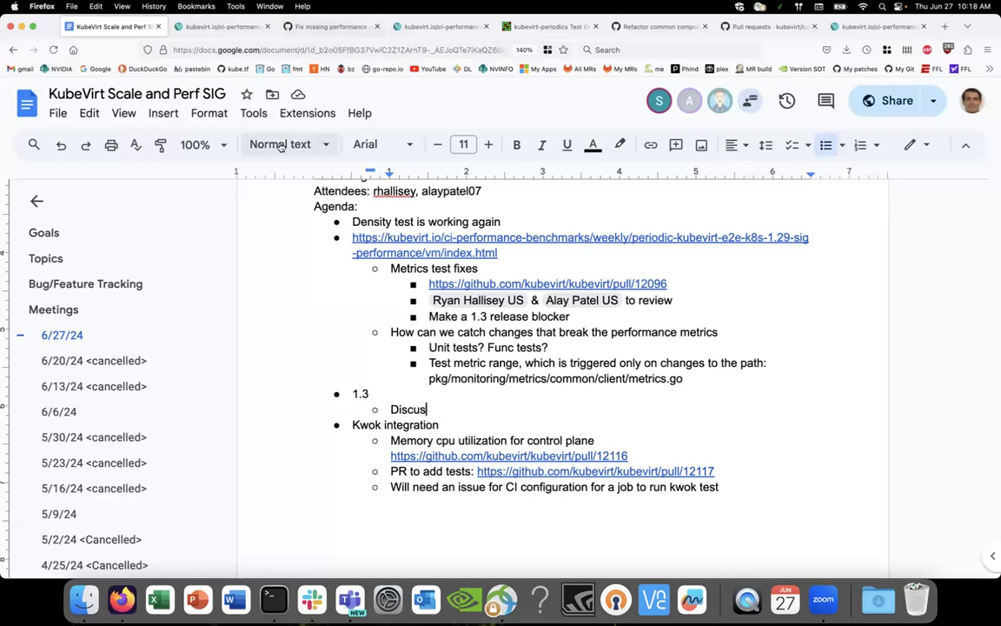
Replace the 'Discus' draft with the sub-item text 'Create 1.3 performance benchmarks'
{"action": "key", "text": "Backspace"}
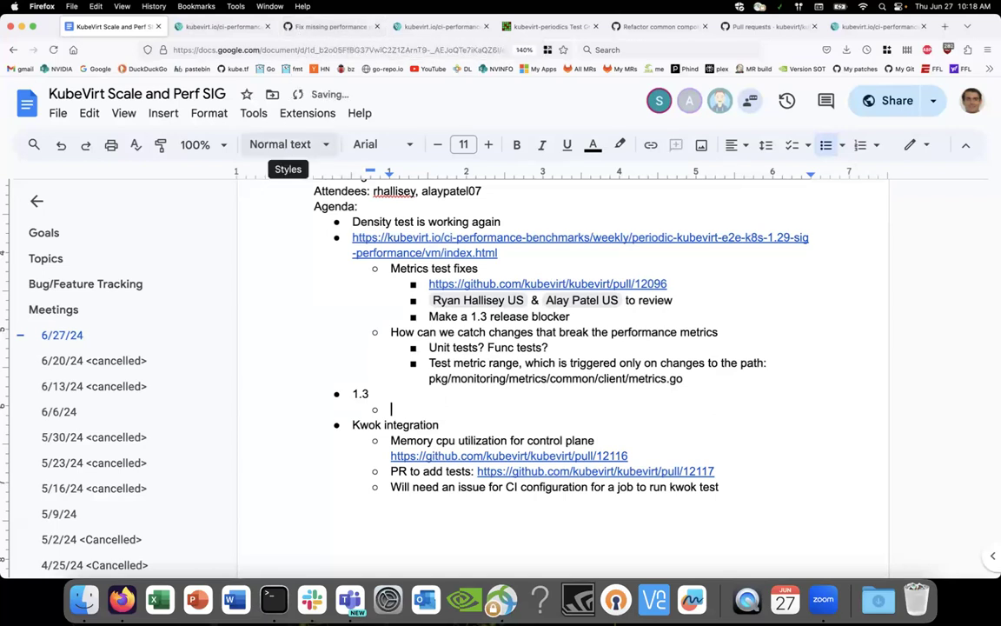
{"action": "type", "text": "Create perf"}
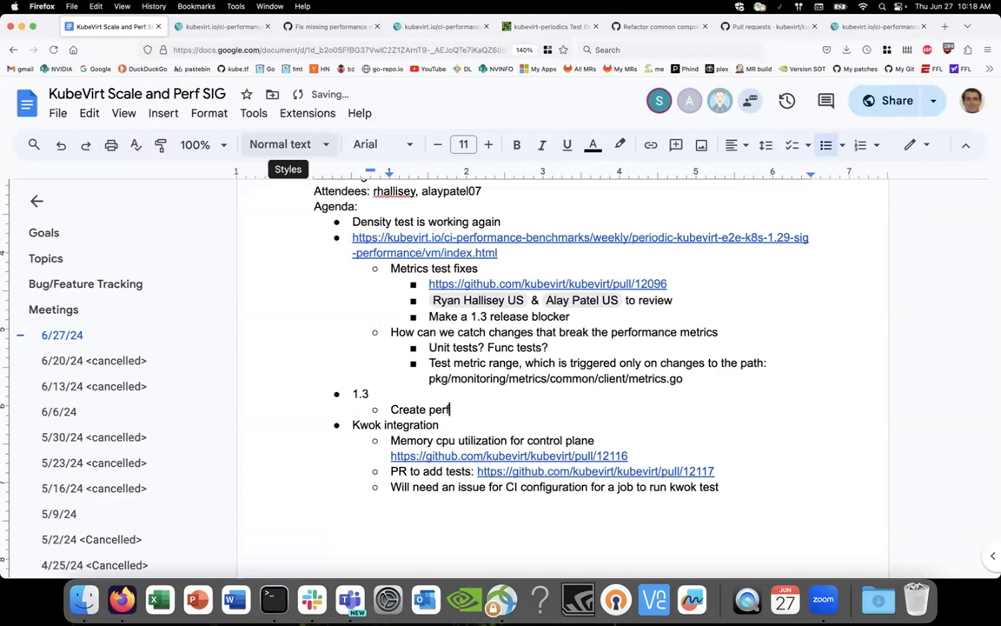
{"action": "type", "text": "ormance metrics"}
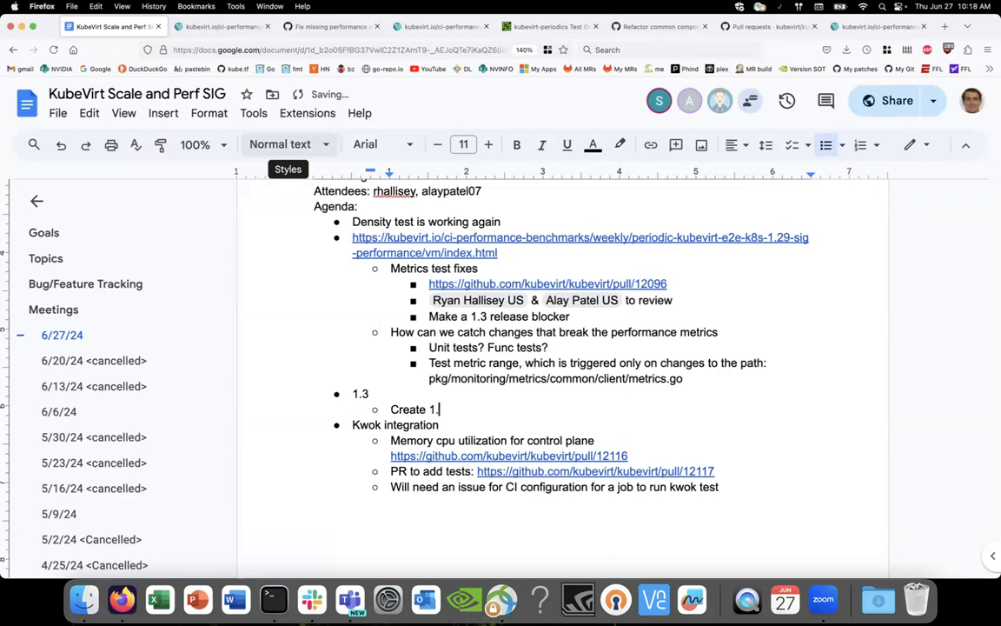
{"action": "type", "text": "oe"}
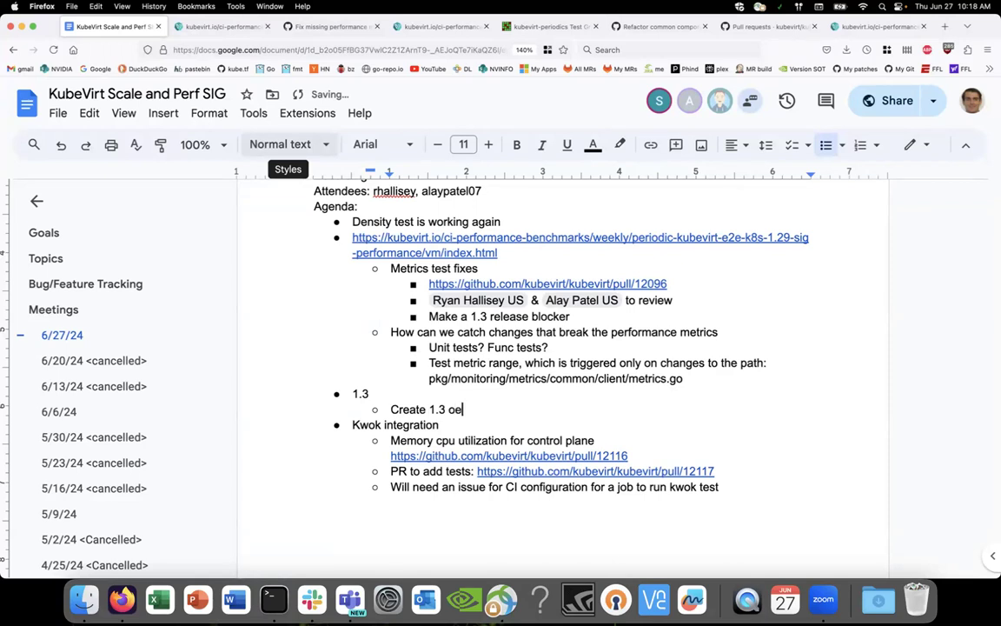
{"action": "type", "text": "performanc"}
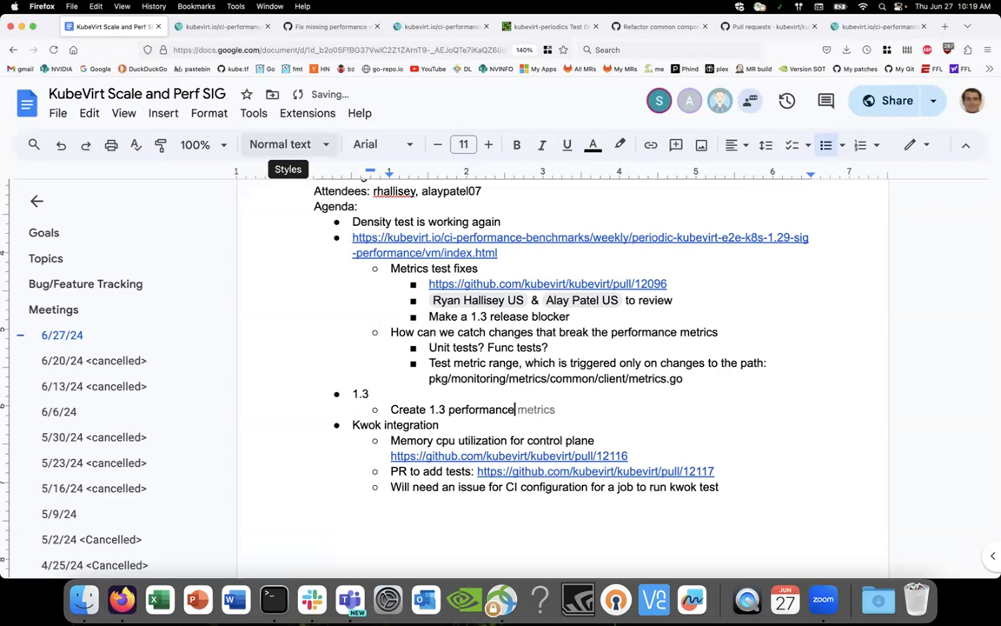
{"action": "type", "text": "benchmark"}
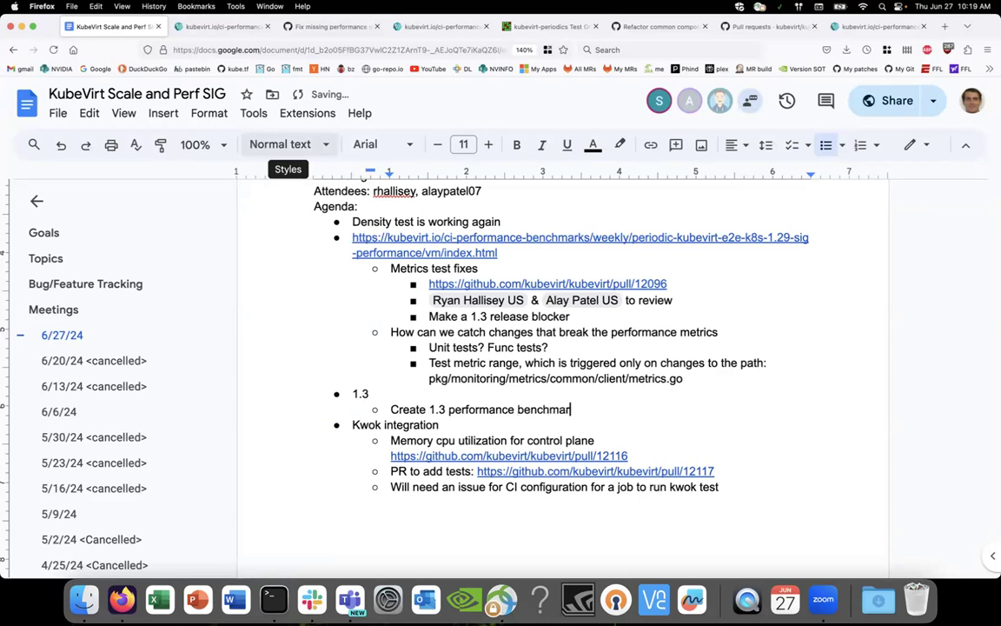
{"action": "type", "text": "ks"}
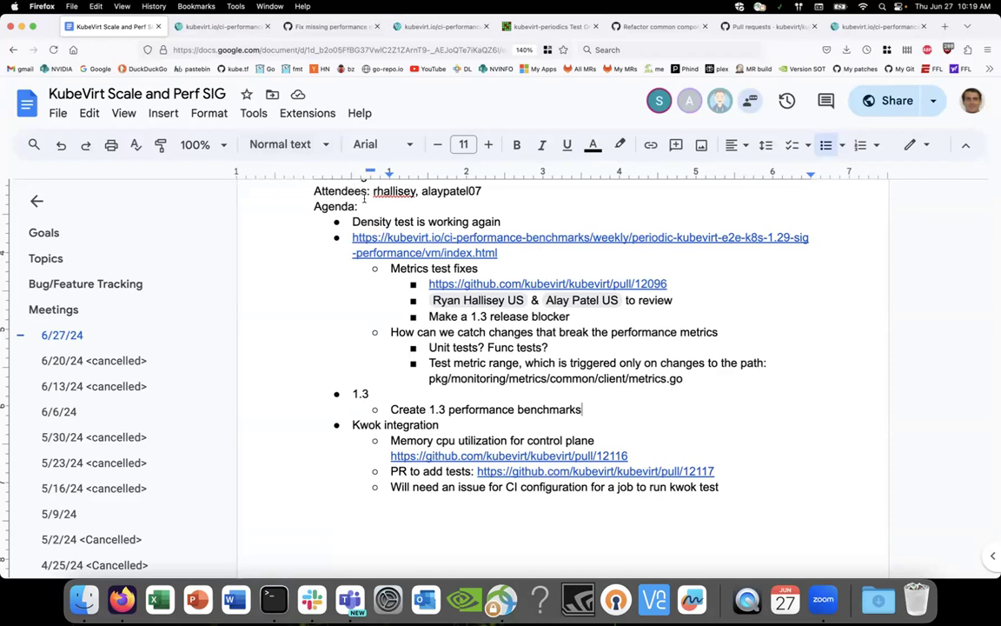
{"action": "mouse_move", "coordinate": [406, 363]}
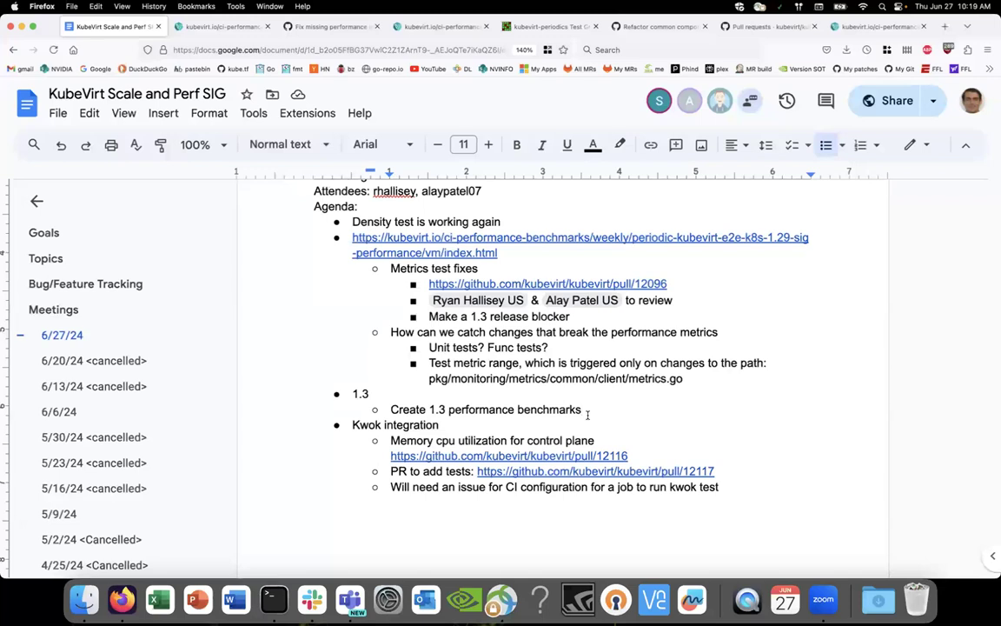
{"action": "mouse_move", "coordinate": [491, 395]}
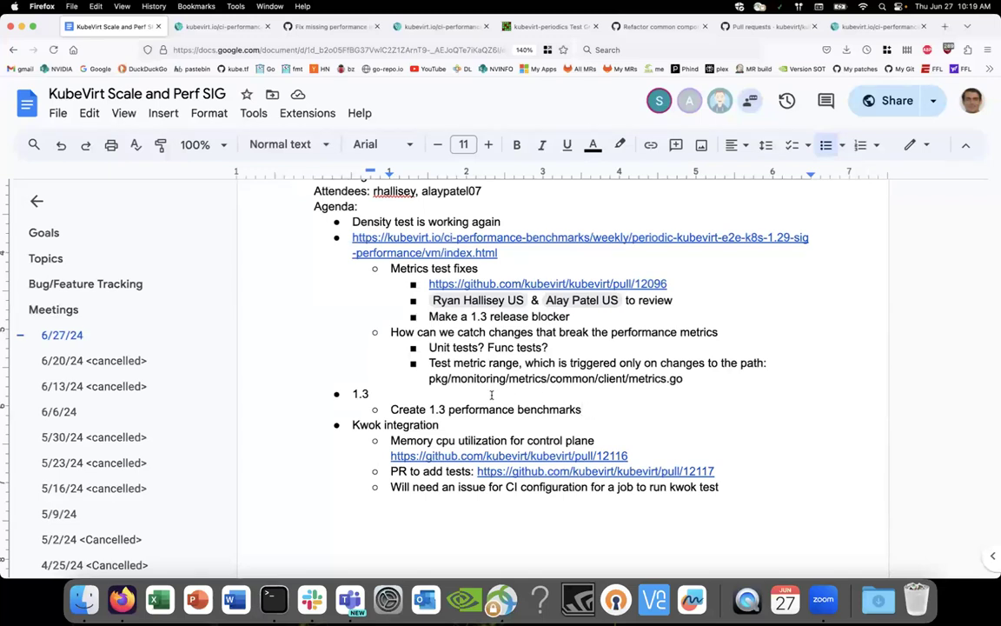
Open pull request #12116 from the pull/12116 link under the Kwok integration item
{"action": "left_click", "coordinate": [369, 394]}
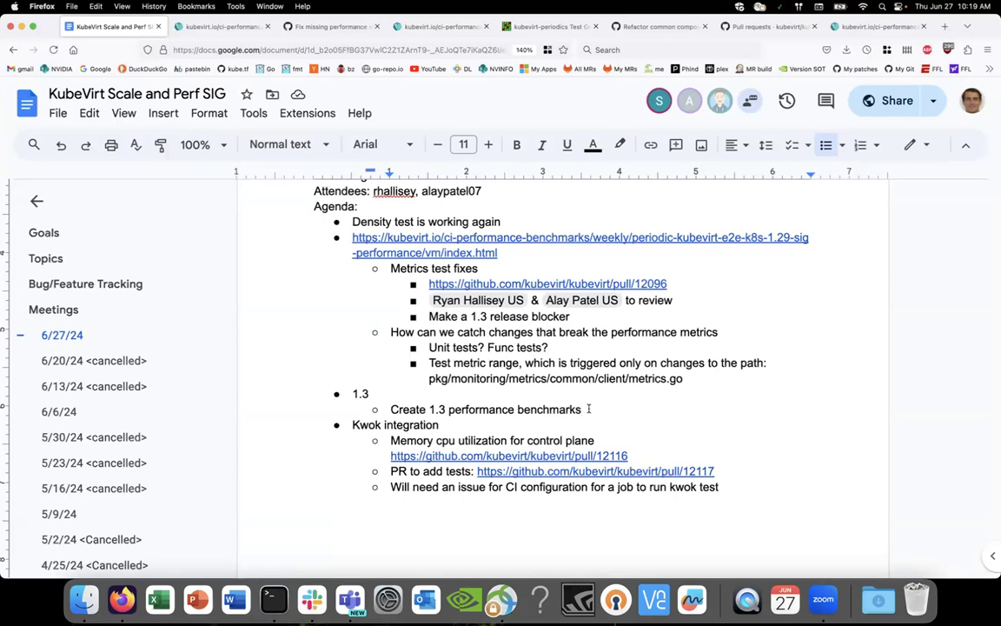
{"action": "mouse_move", "coordinate": [501, 422]}
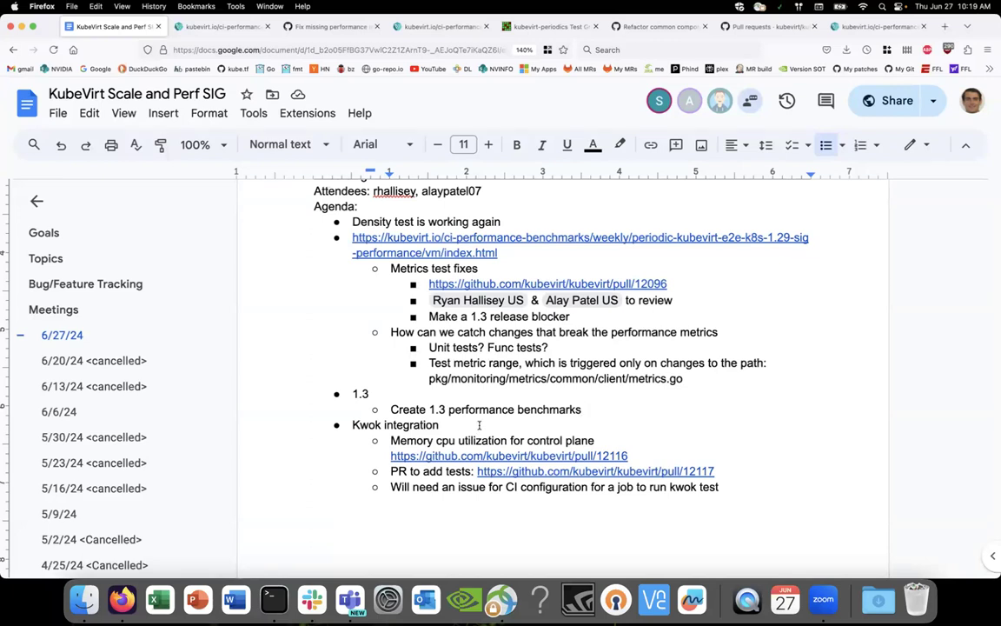
{"action": "left_click", "coordinate": [582, 409]}
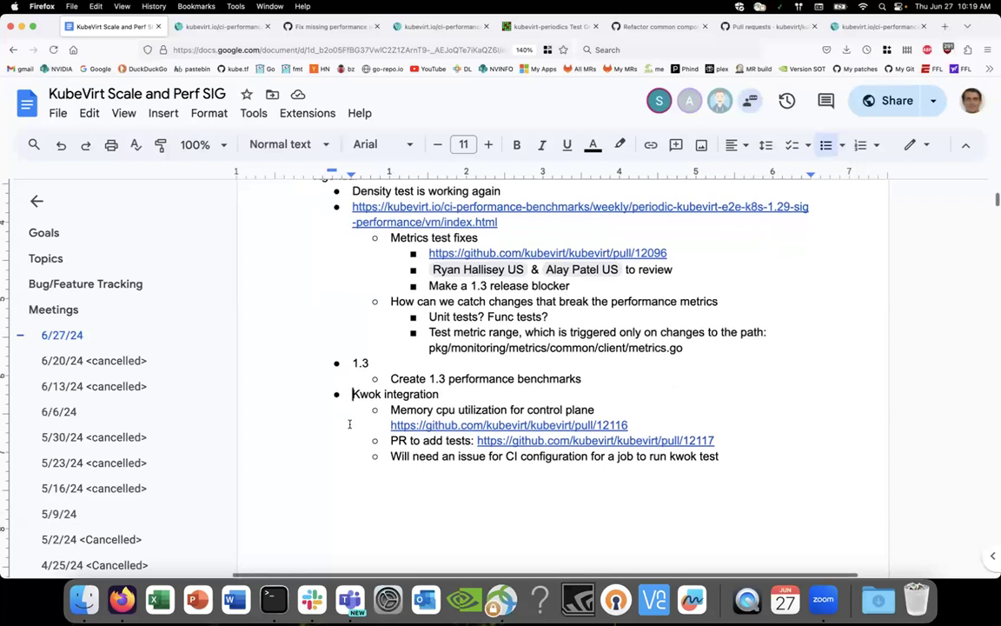
{"action": "scroll", "scroll_direction": "down", "scroll_amount": 3}
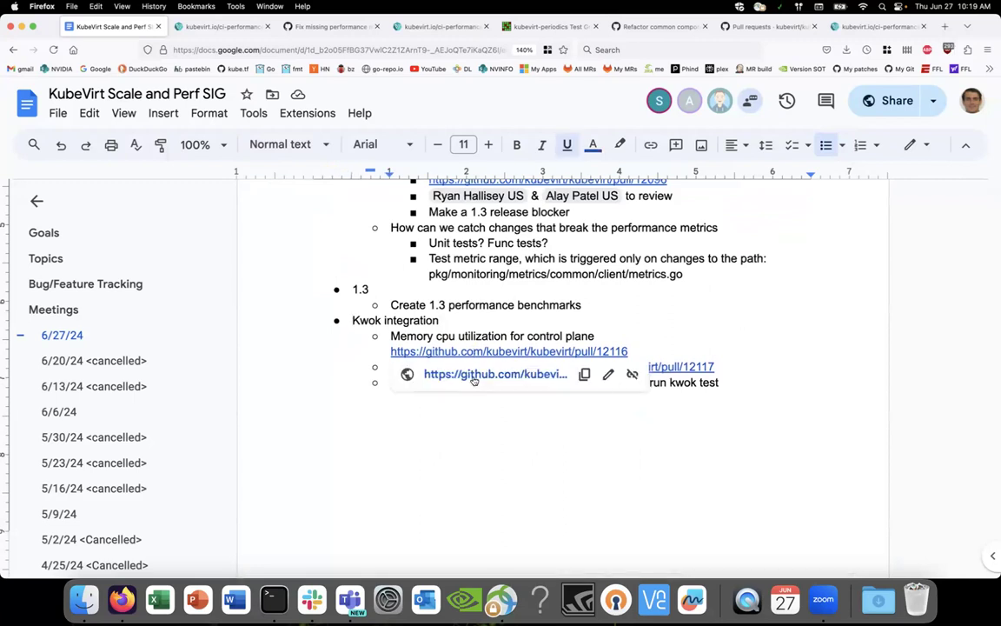
{"action": "left_click", "coordinate": [509, 351]}
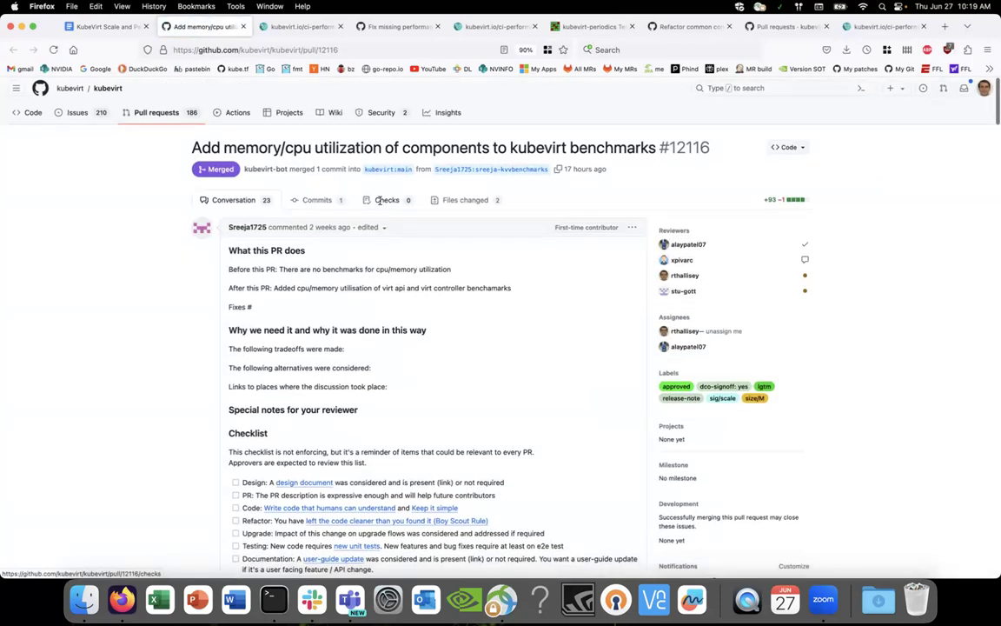
Read PR #12116's description down to its release note, then return to the SIG notes
{"action": "left_click", "coordinate": [104, 26]}
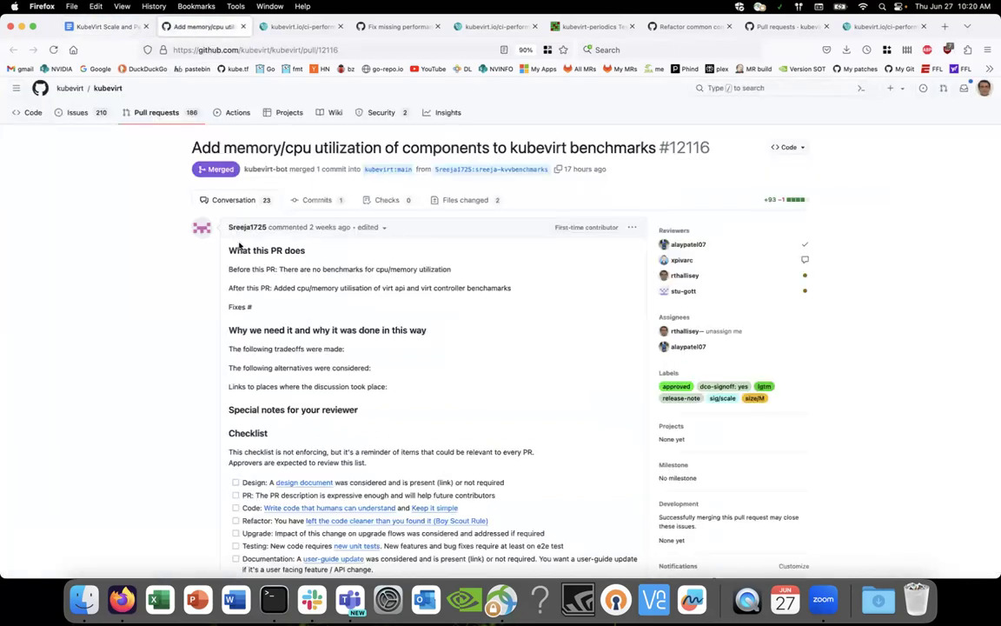
{"action": "scroll", "scroll_direction": "down", "scroll_amount": 3}
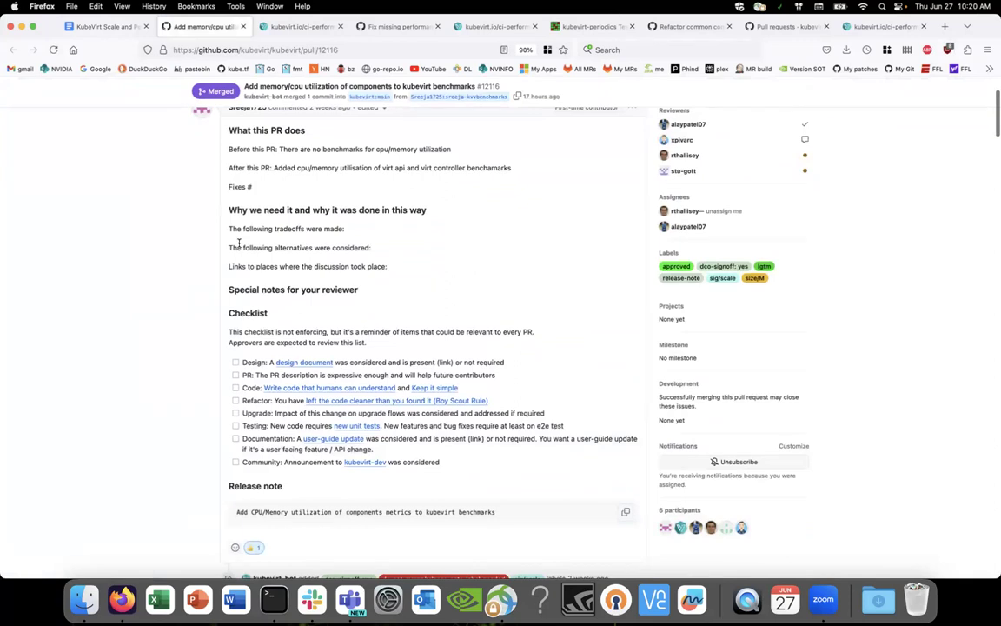
{"action": "scroll", "scroll_direction": "up", "scroll_amount": 3}
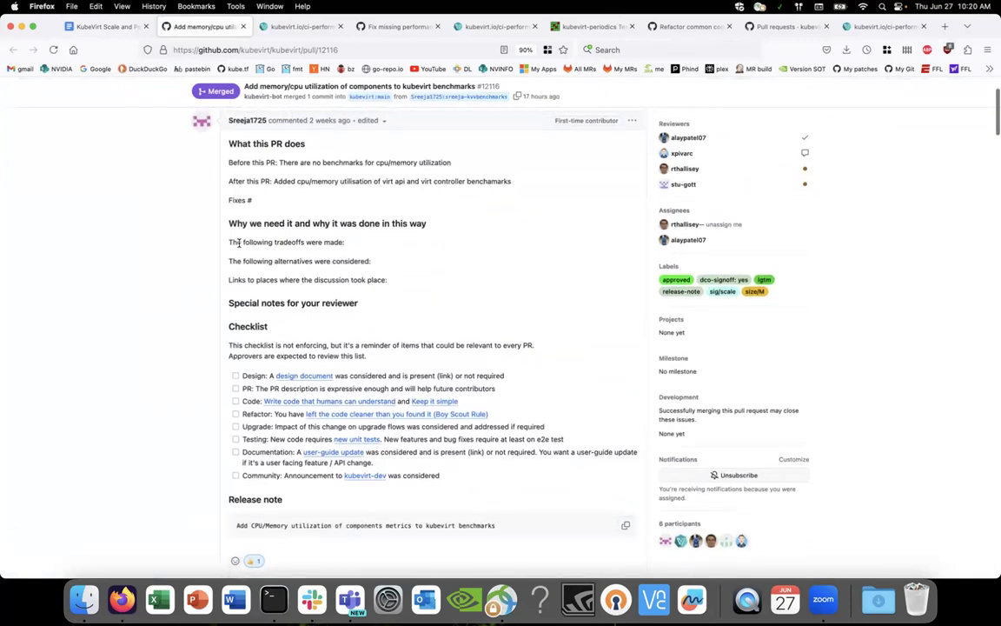
{"action": "scroll", "scroll_direction": "up", "scroll_amount": 3}
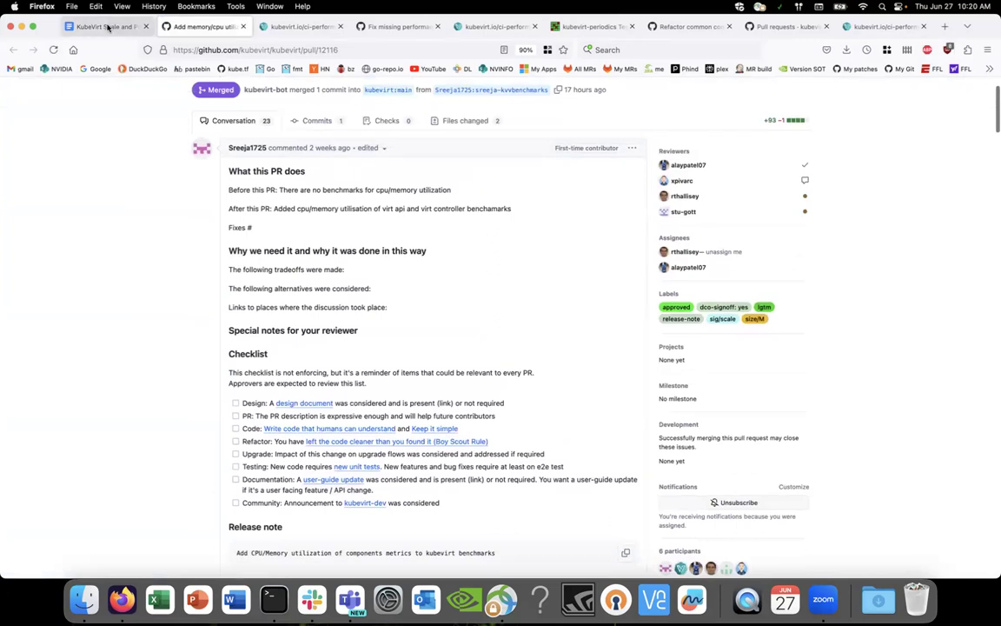
{"action": "left_click", "coordinate": [104, 26]}
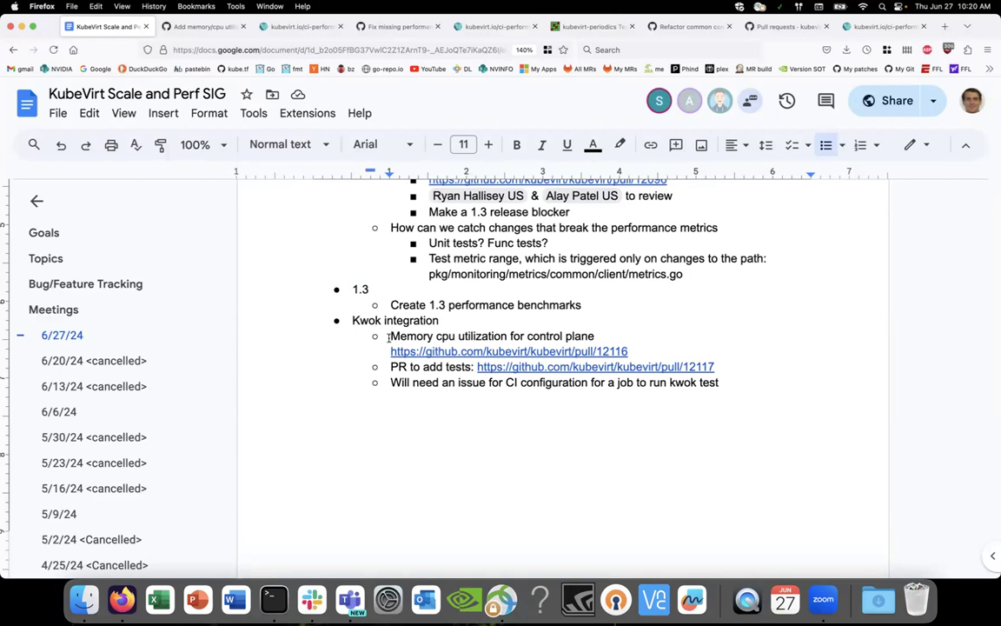
Go back to PR #12116 and read from 'What this PR does' to its release note
{"action": "left_click", "coordinate": [509, 351]}
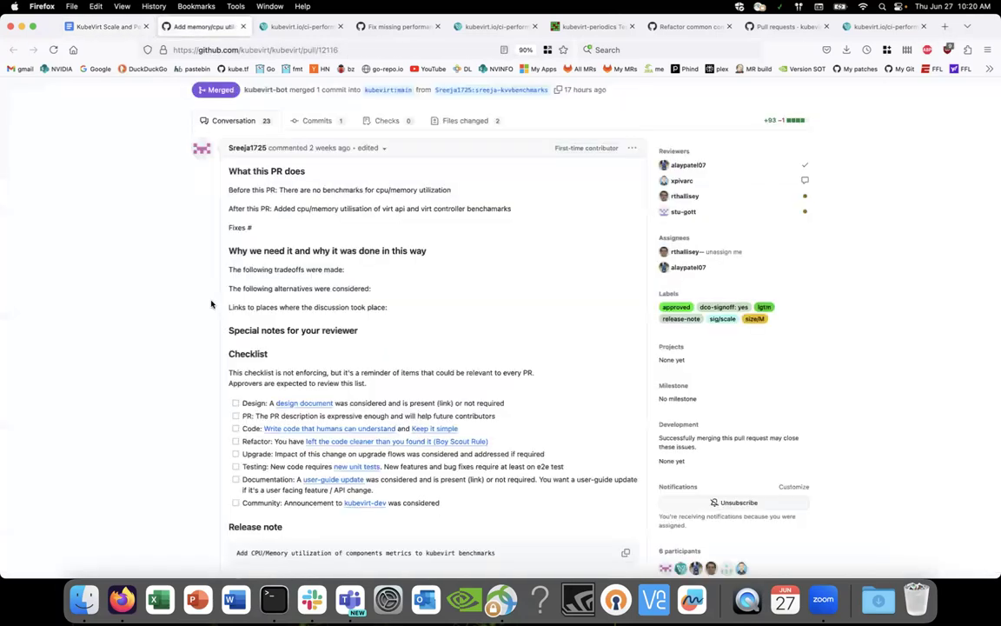
{"action": "scroll", "scroll_direction": "up", "scroll_amount": 3}
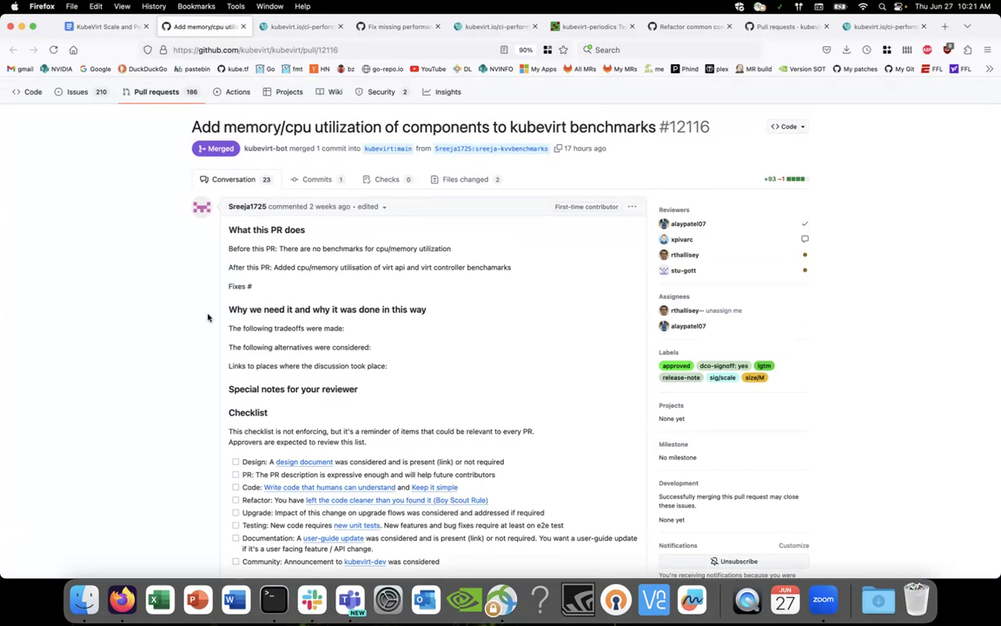
{"action": "scroll", "scroll_direction": "down", "scroll_amount": 3}
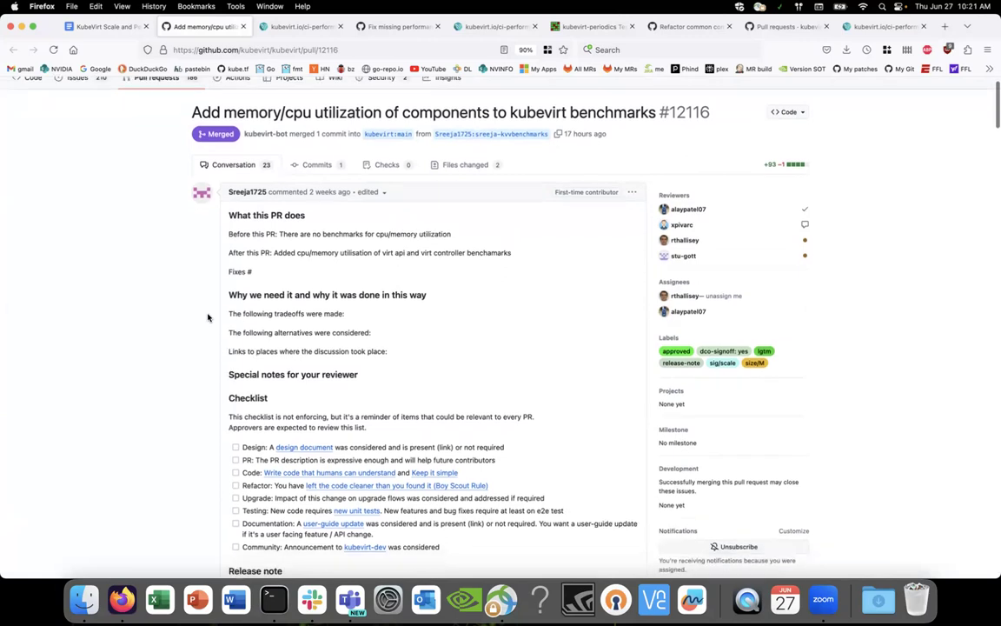
{"action": "scroll", "scroll_direction": "down", "scroll_amount": 3}
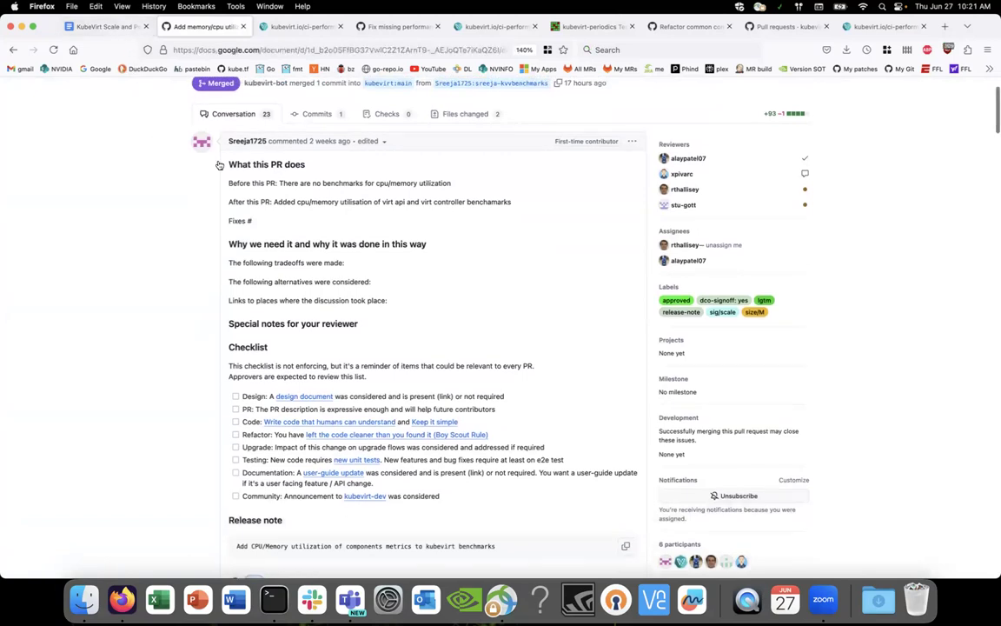
{"action": "left_click", "coordinate": [104, 26]}
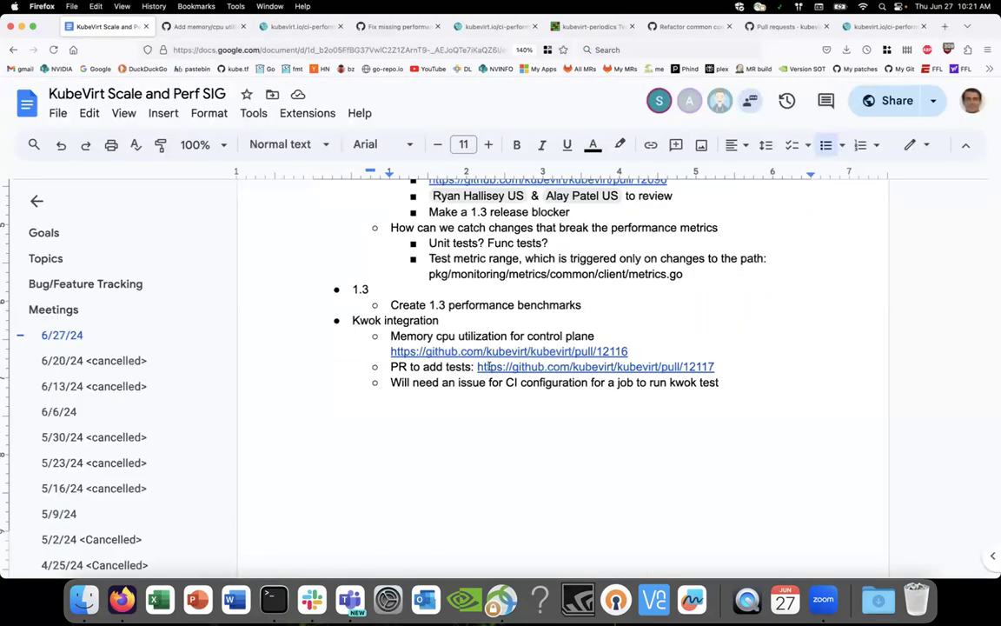
{"action": "left_click", "coordinate": [509, 351]}
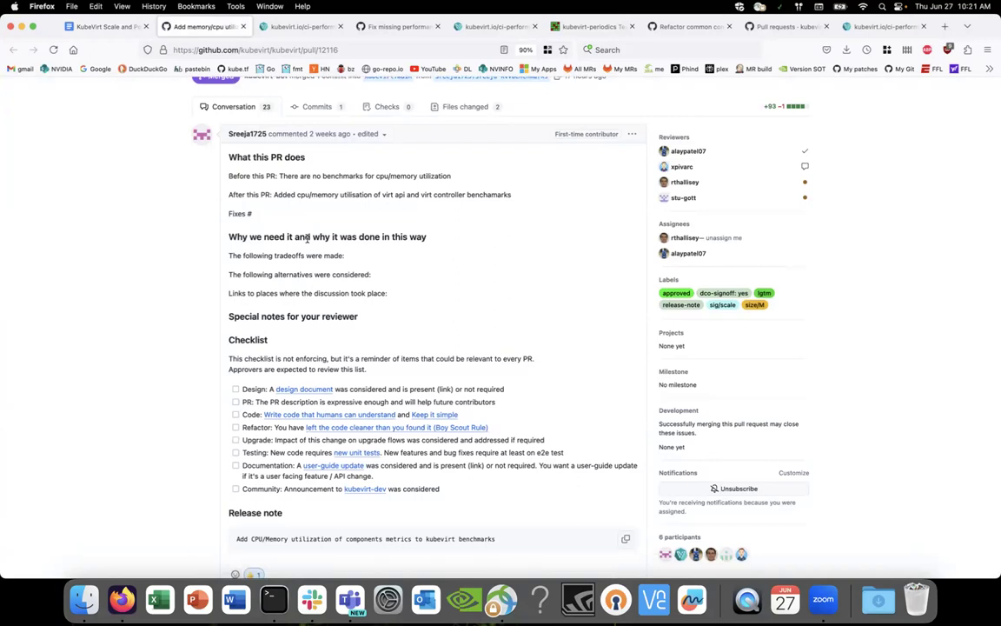
{"action": "scroll", "scroll_direction": "down", "scroll_amount": 3}
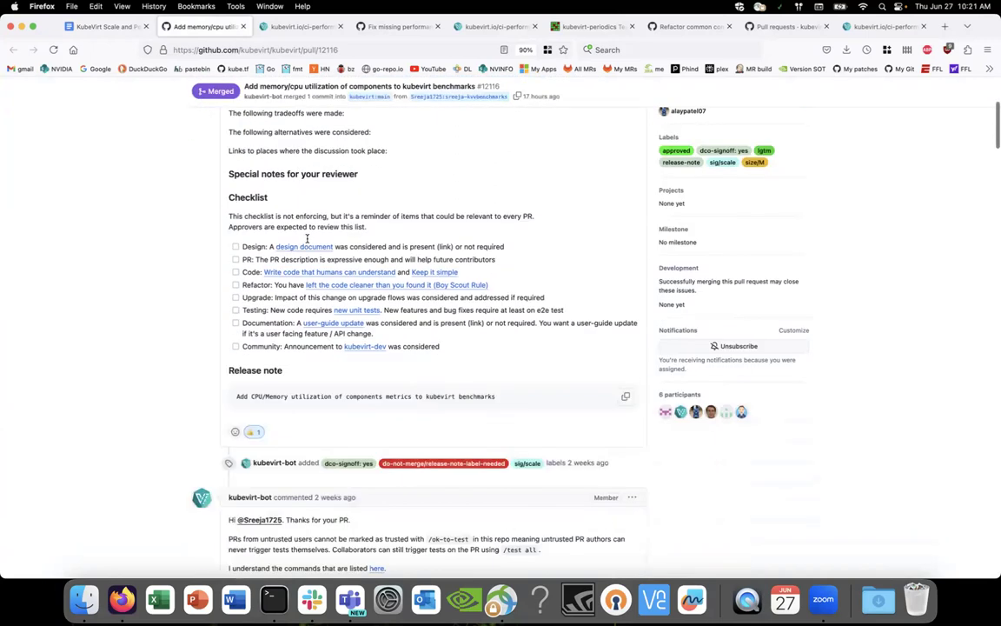
{"action": "scroll", "scroll_direction": "down", "scroll_amount": 3}
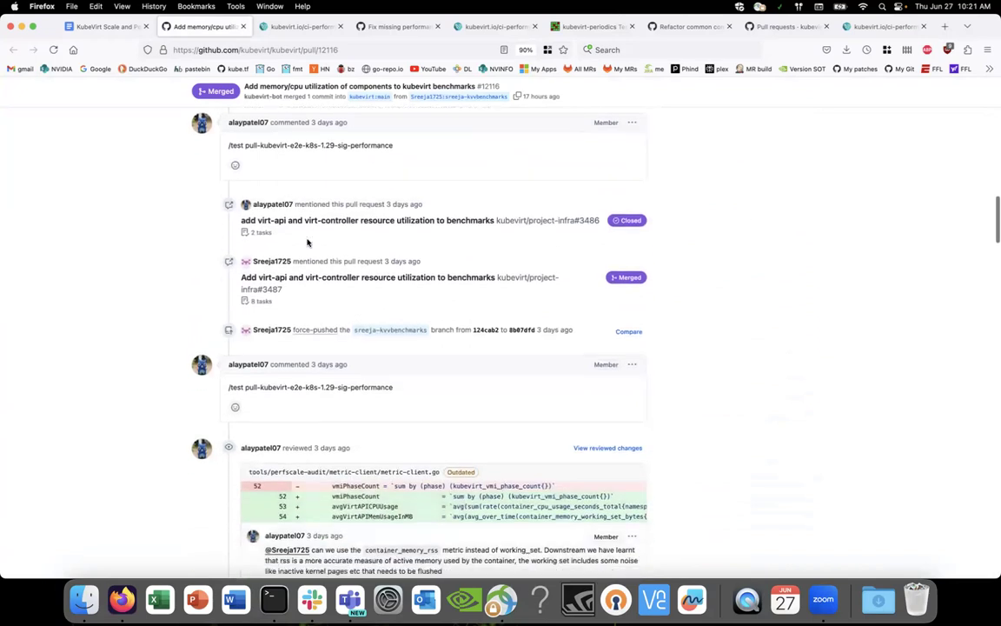
{"action": "scroll", "scroll_direction": "down", "scroll_amount": 3}
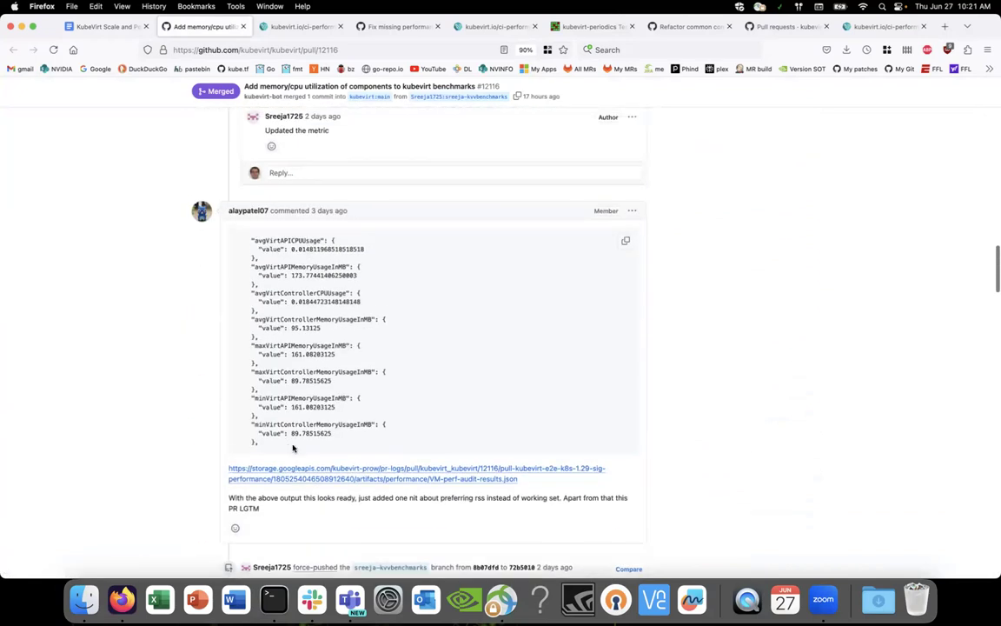
{"action": "mouse_move", "coordinate": [329, 467]}
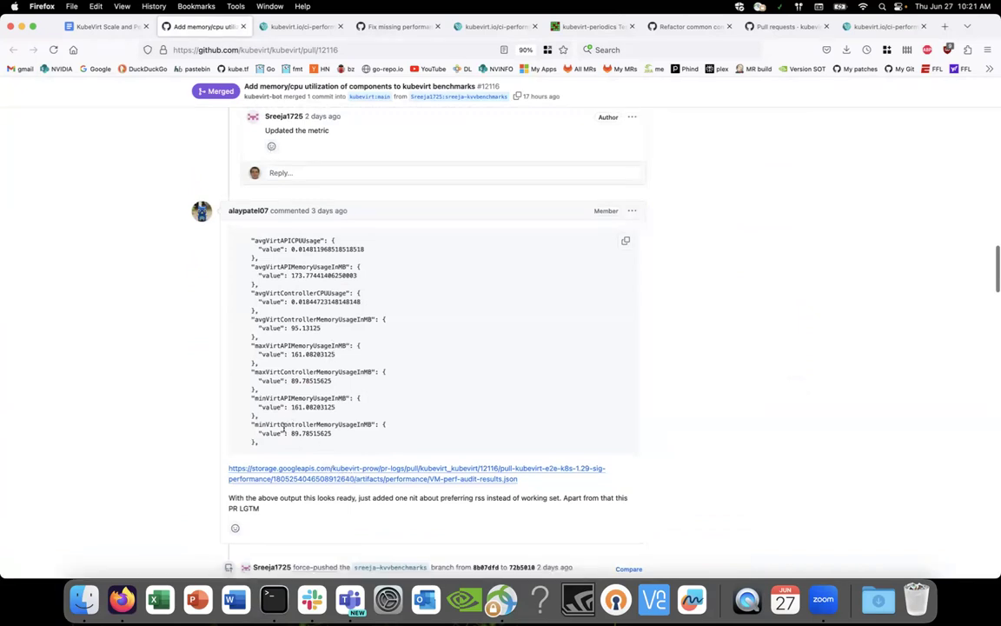
{"action": "mouse_move", "coordinate": [267, 450]}
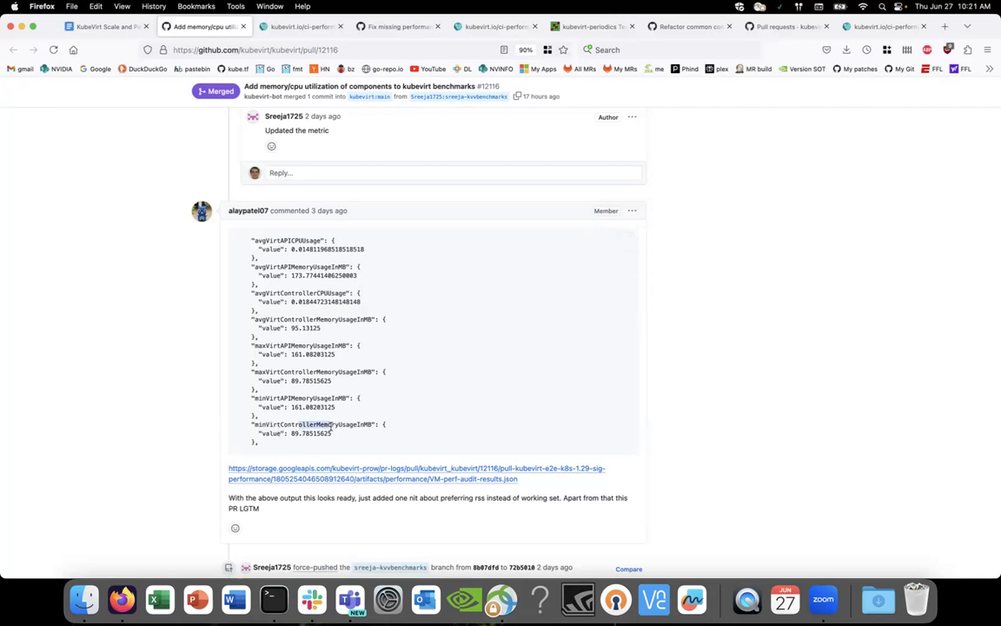
{"action": "mouse_move", "coordinate": [311, 417]}
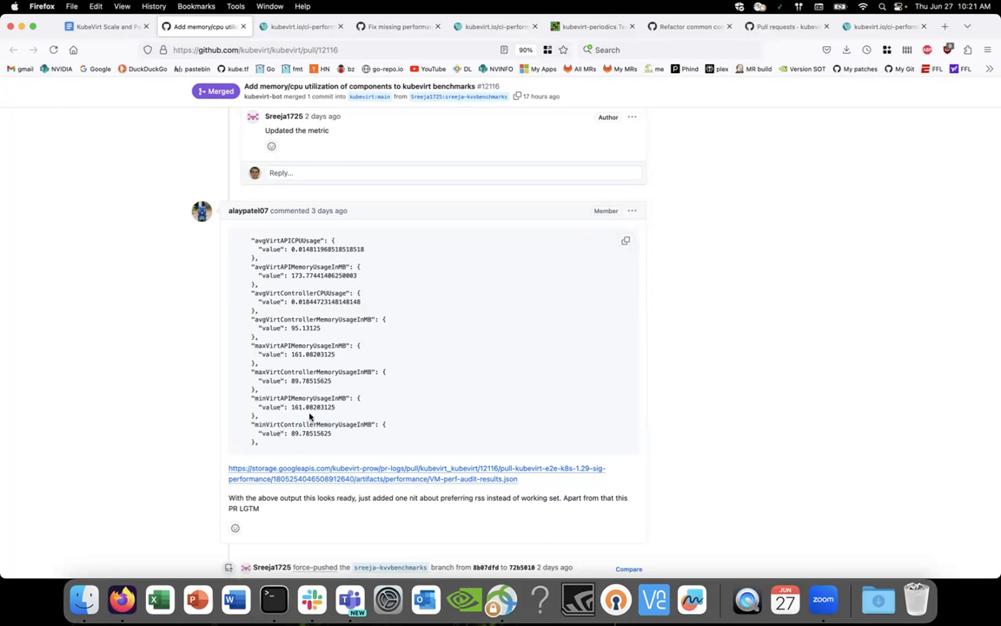
{"action": "mouse_move", "coordinate": [267, 346]}
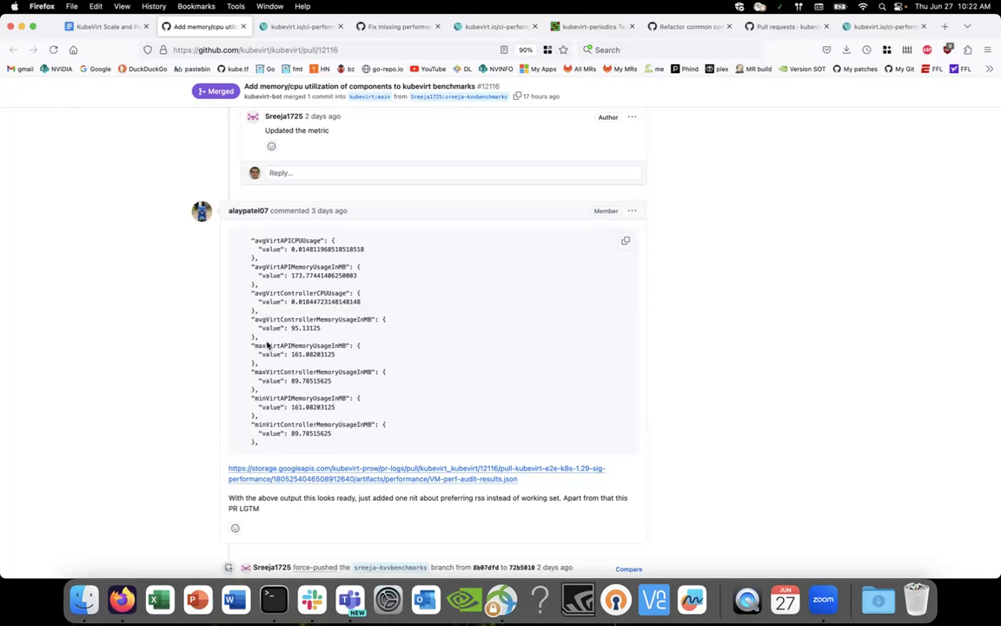
{"action": "mouse_move", "coordinate": [186, 319]}
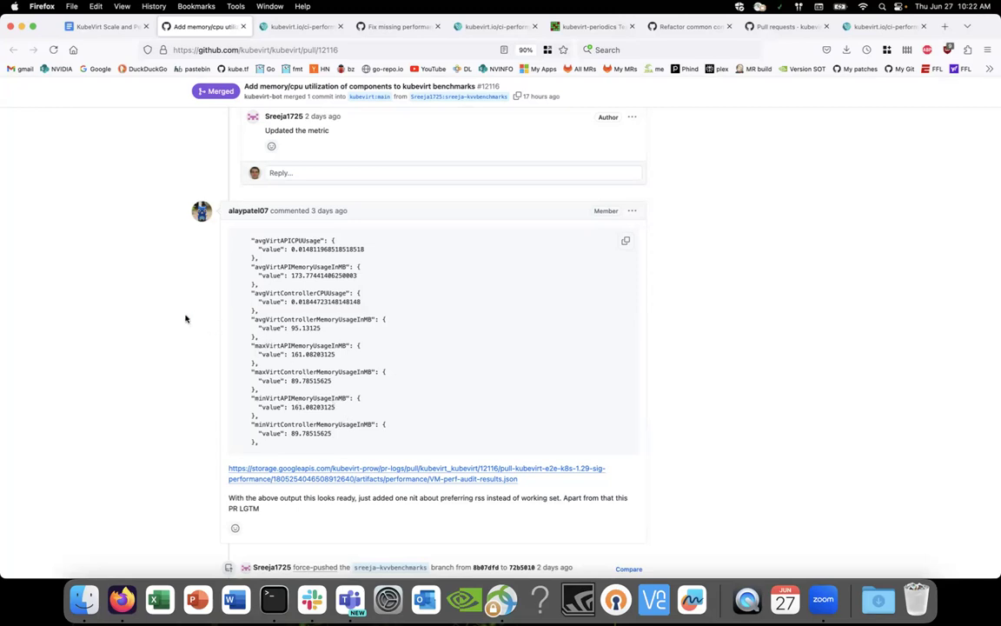
{"action": "scroll", "scroll_direction": "down", "scroll_amount": 3}
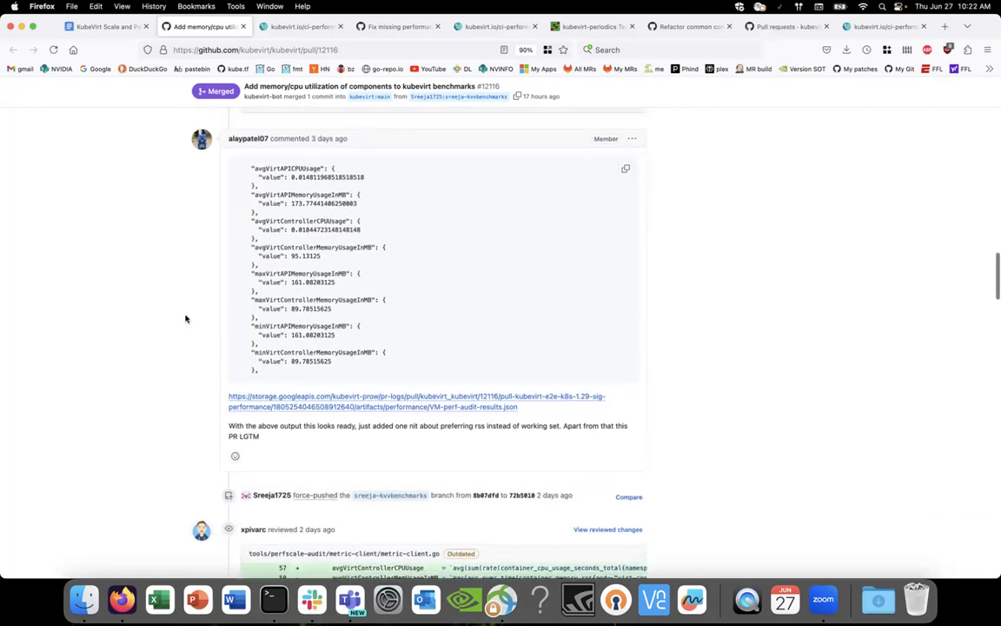
{"action": "scroll", "scroll_direction": "down", "scroll_amount": 3}
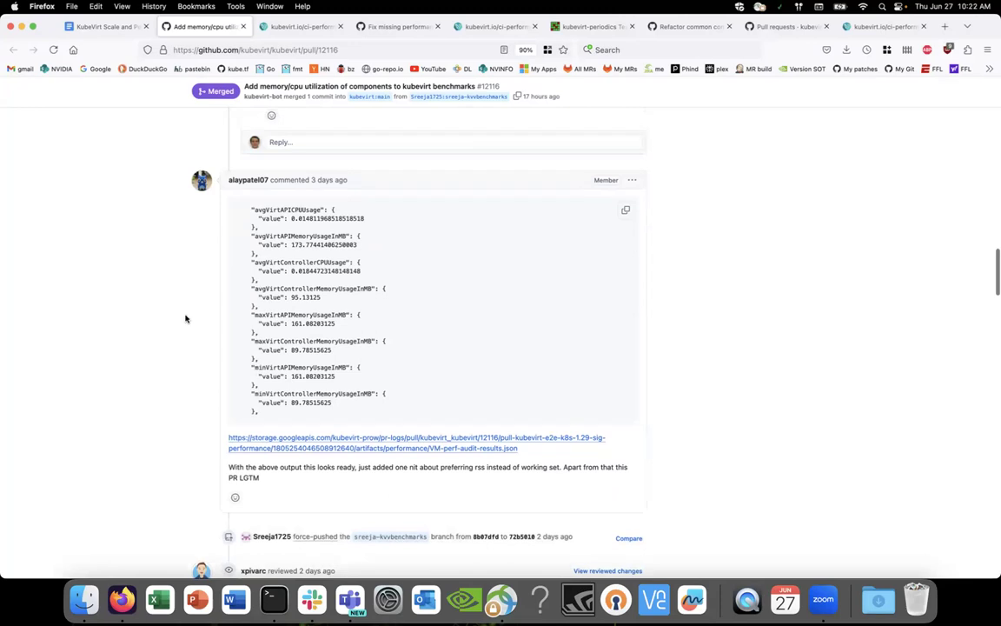
{"action": "left_click", "coordinate": [104, 26]}
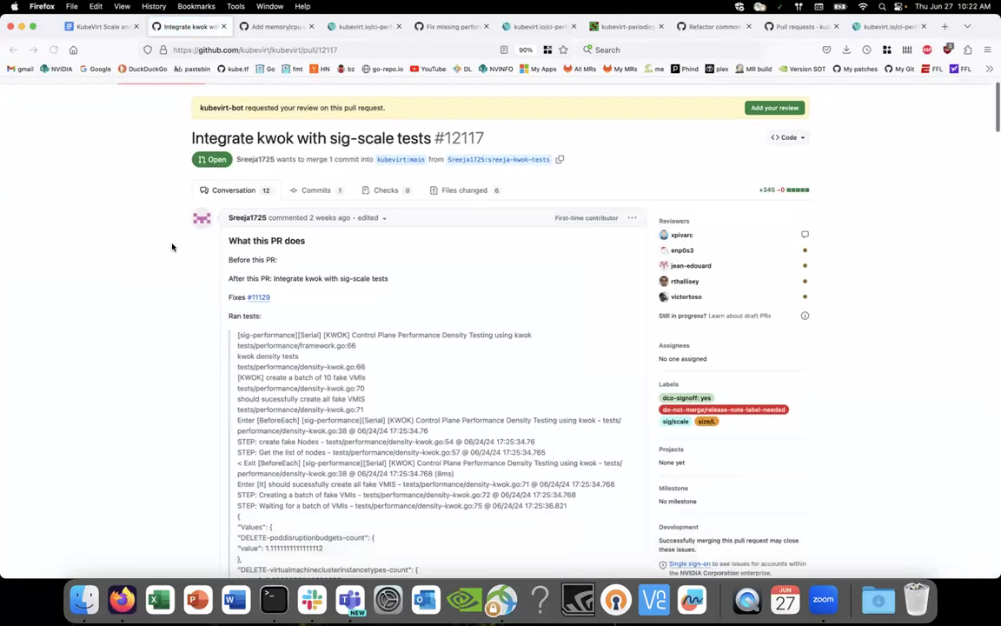
{"action": "scroll", "scroll_direction": "down", "scroll_amount": 3}
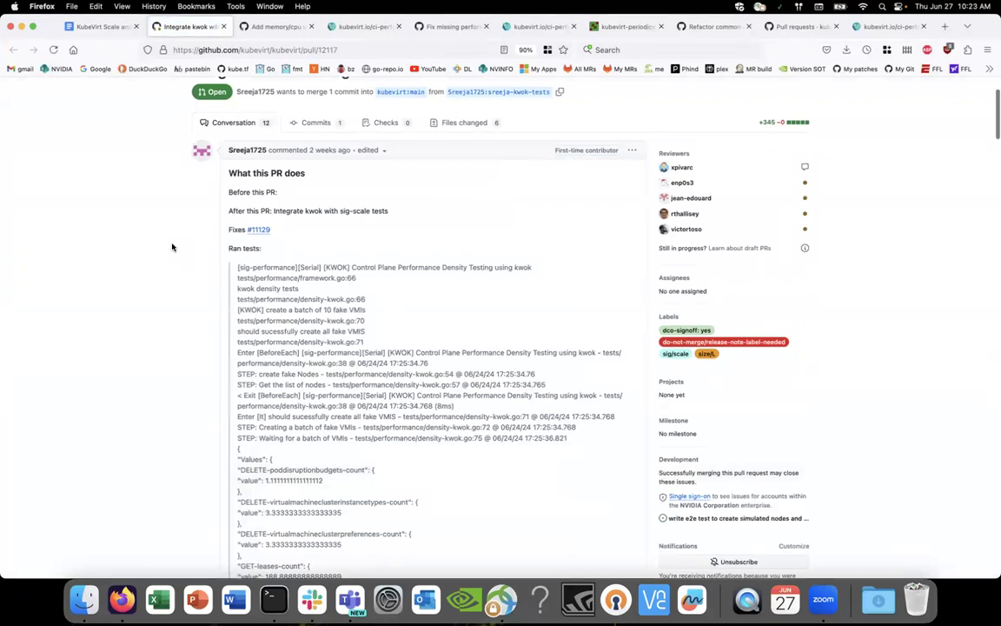
{"action": "scroll", "scroll_direction": "down", "scroll_amount": 3}
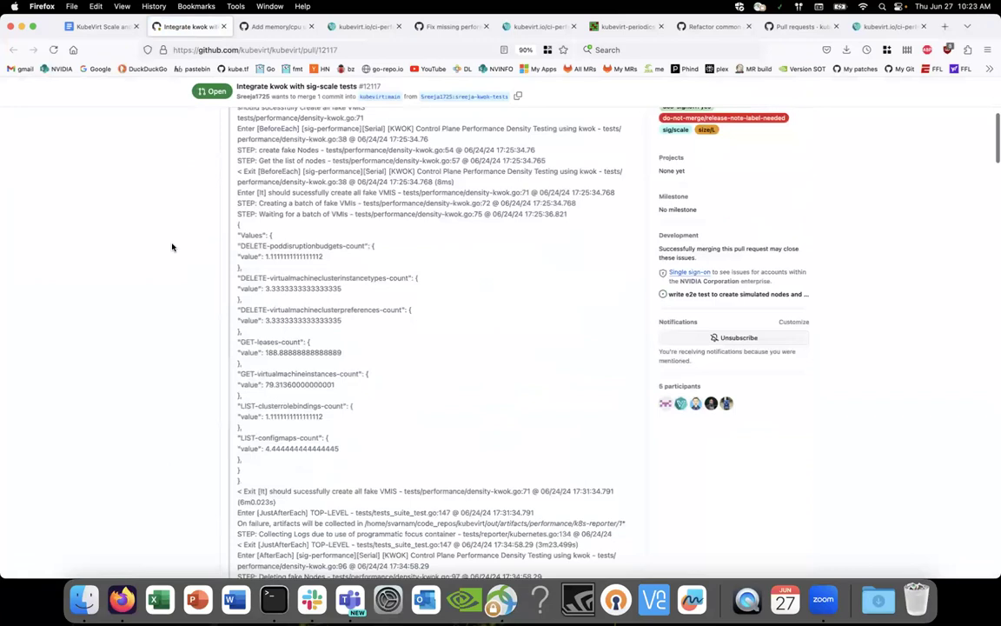
{"action": "scroll", "scroll_direction": "down", "scroll_amount": 3}
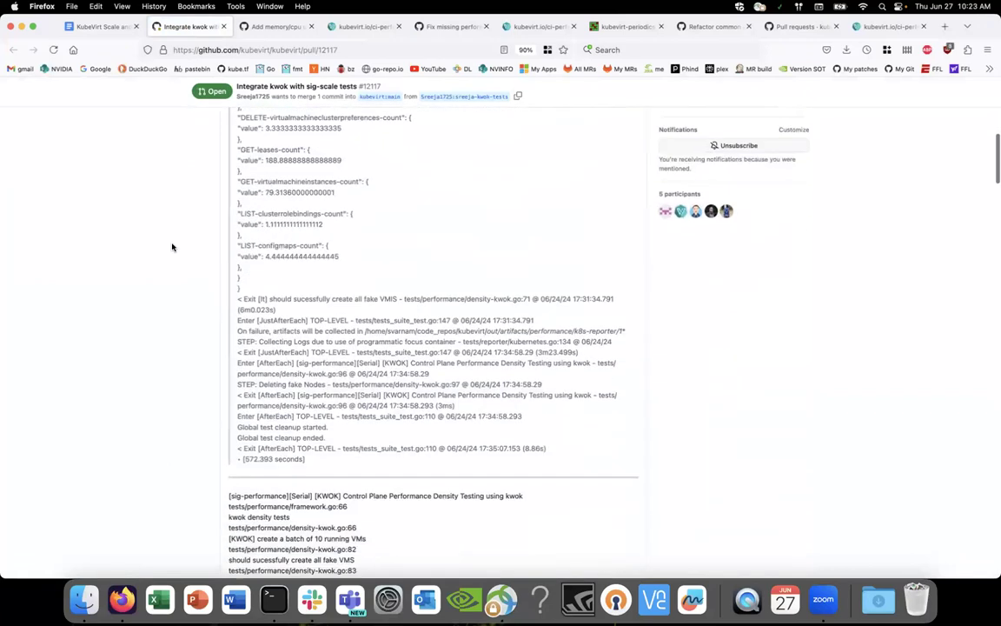
{"action": "scroll", "scroll_direction": "up", "scroll_amount": 3}
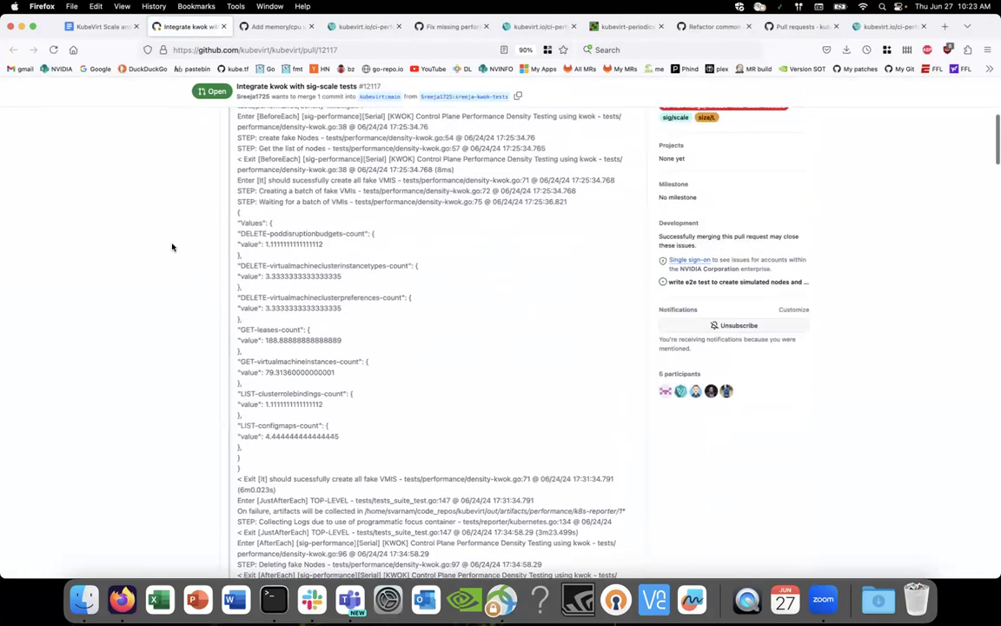
{"action": "scroll", "scroll_direction": "down", "scroll_amount": 3}
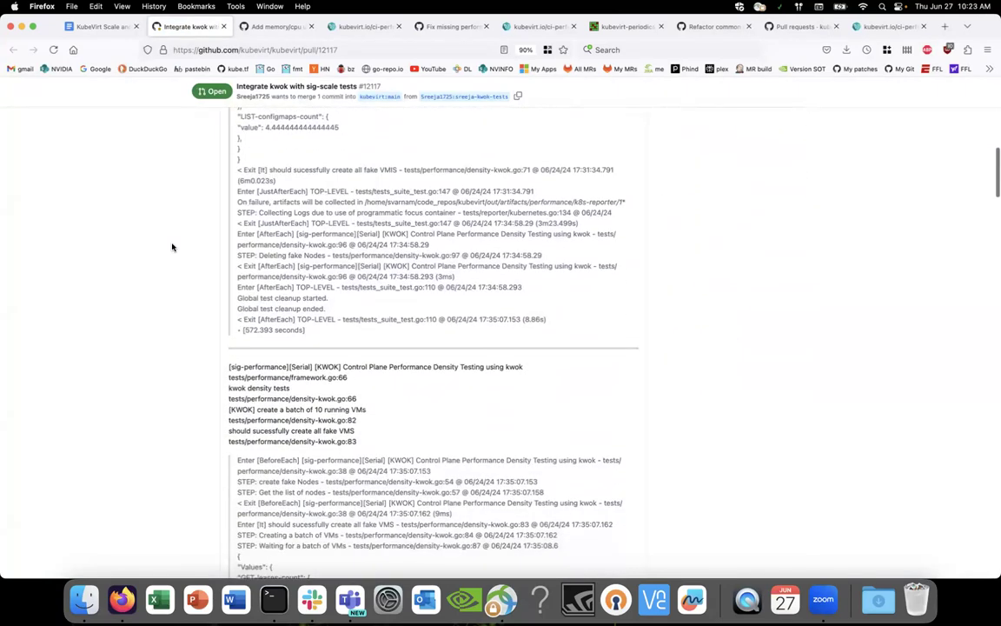
{"action": "scroll", "scroll_direction": "up", "scroll_amount": 3}
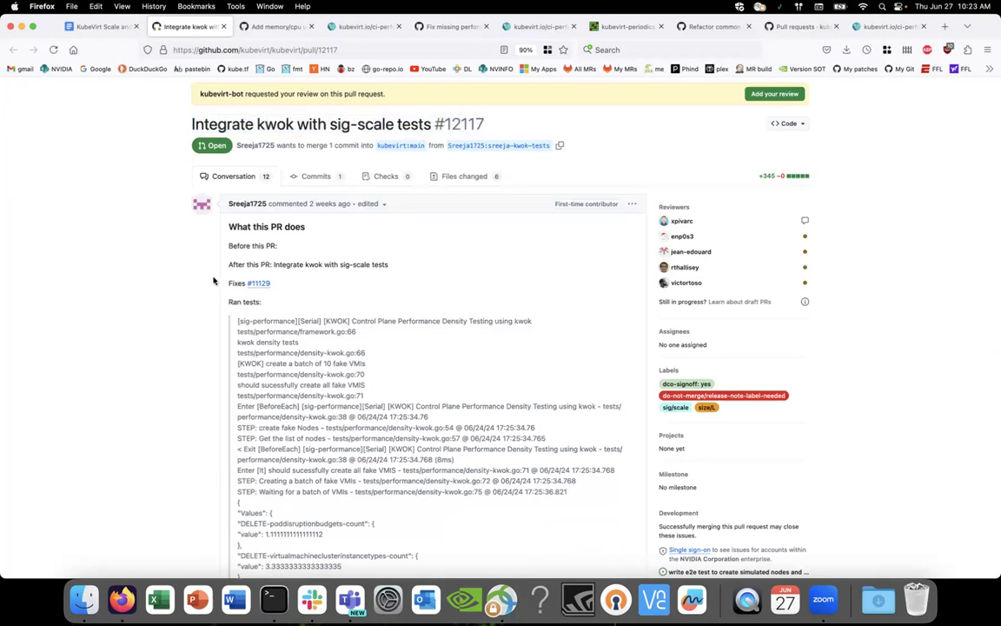
{"action": "scroll", "scroll_direction": "up", "scroll_amount": 3}
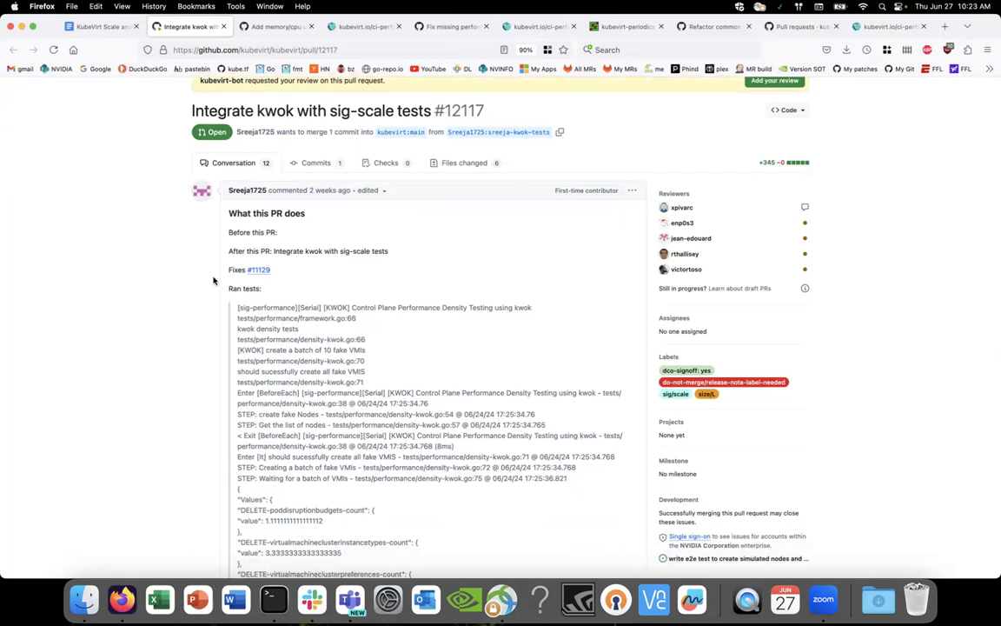
{"action": "scroll", "scroll_direction": "down", "scroll_amount": 3}
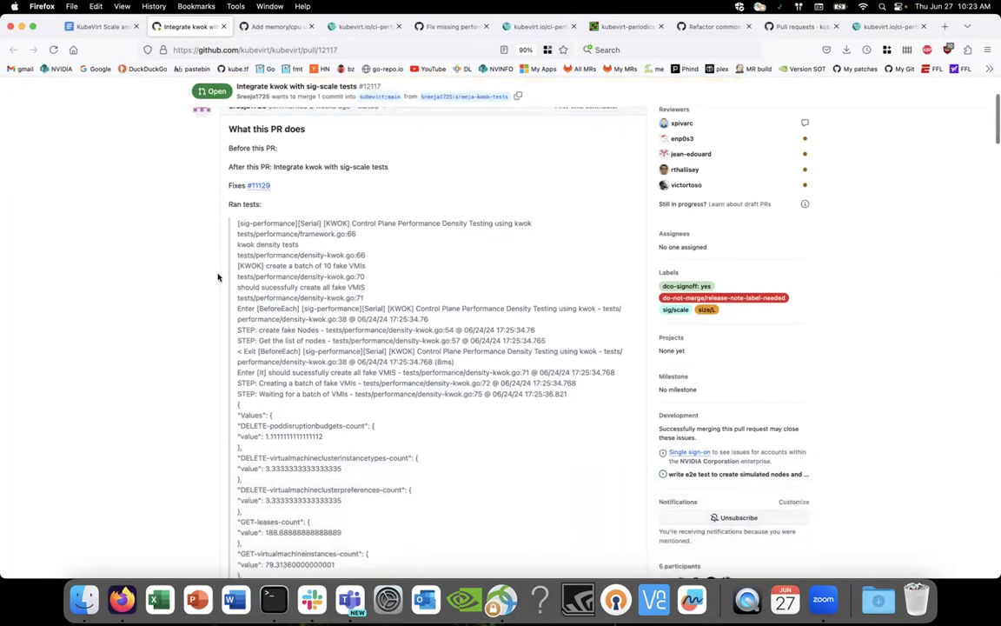
{"action": "scroll", "scroll_direction": "down", "scroll_amount": 3}
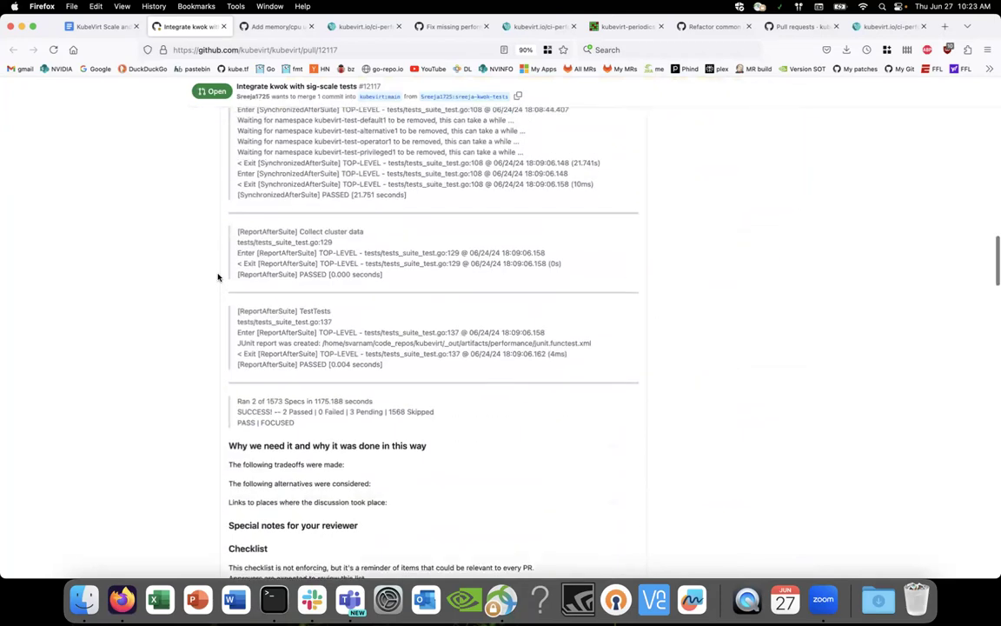
{"action": "scroll", "scroll_direction": "up", "scroll_amount": 3}
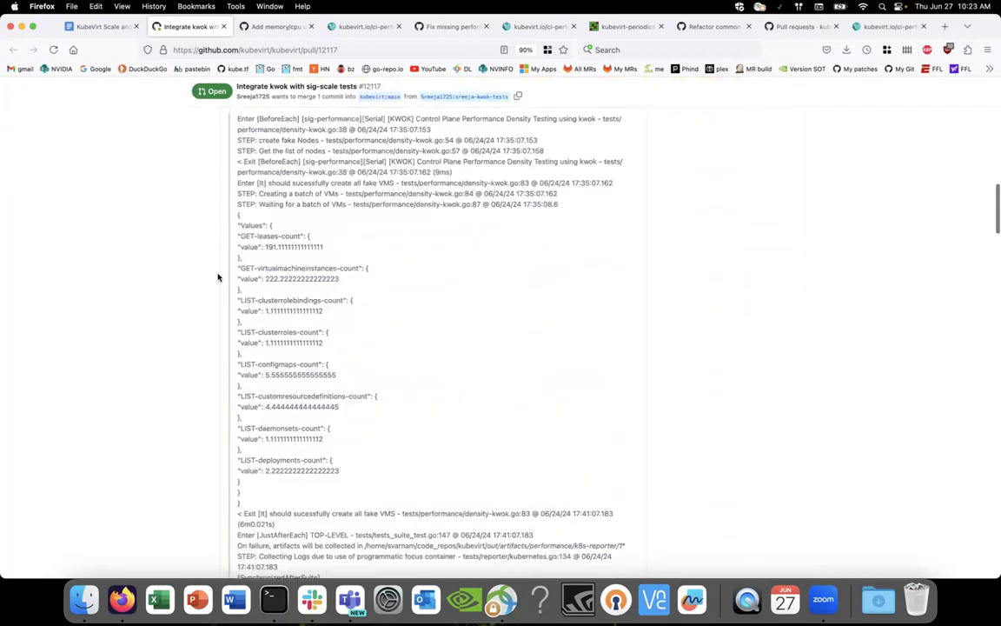
{"action": "scroll", "scroll_direction": "up", "scroll_amount": 3}
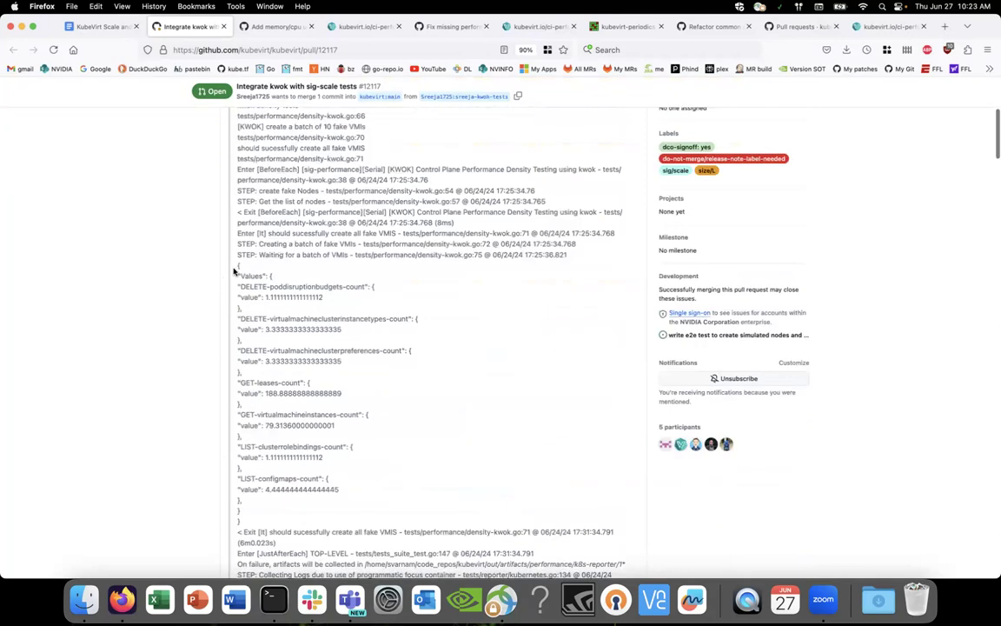
{"action": "scroll", "scroll_direction": "up", "scroll_amount": 3}
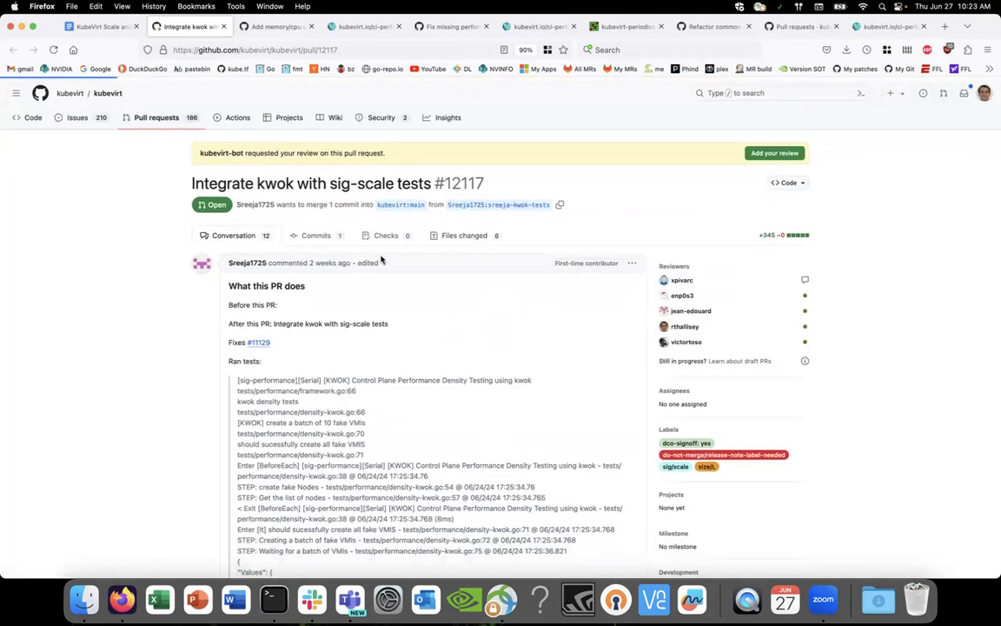
Review PR 12117's density-kwok.go diff and review thread, then jump to kwok-perftests.sh
{"action": "left_click", "coordinate": [464, 235]}
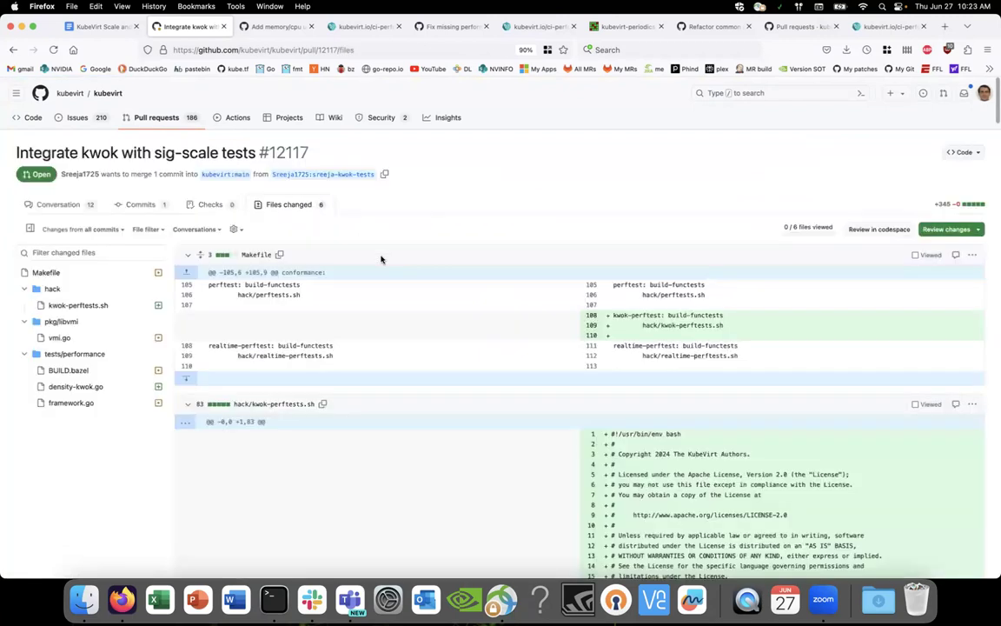
{"action": "scroll", "scroll_direction": "down", "scroll_amount": 3}
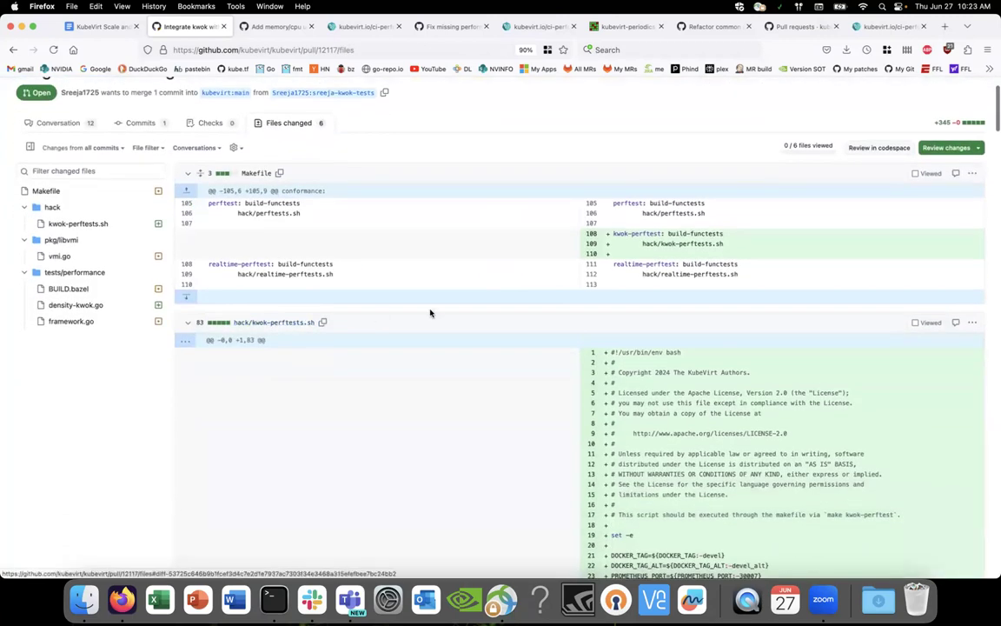
{"action": "scroll", "scroll_direction": "down", "scroll_amount": 3}
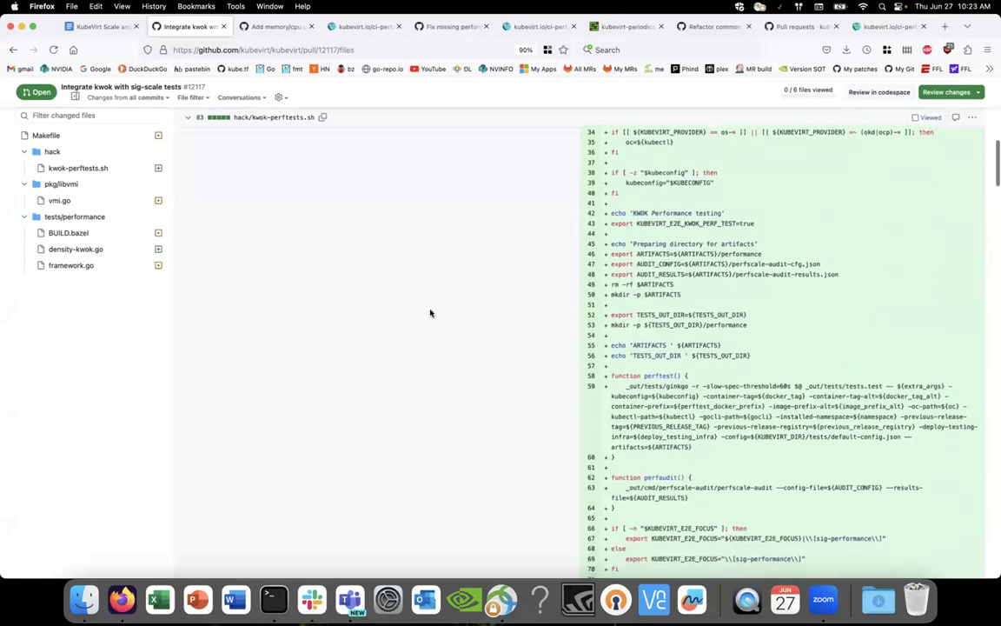
{"action": "scroll", "scroll_direction": "down", "scroll_amount": 3}
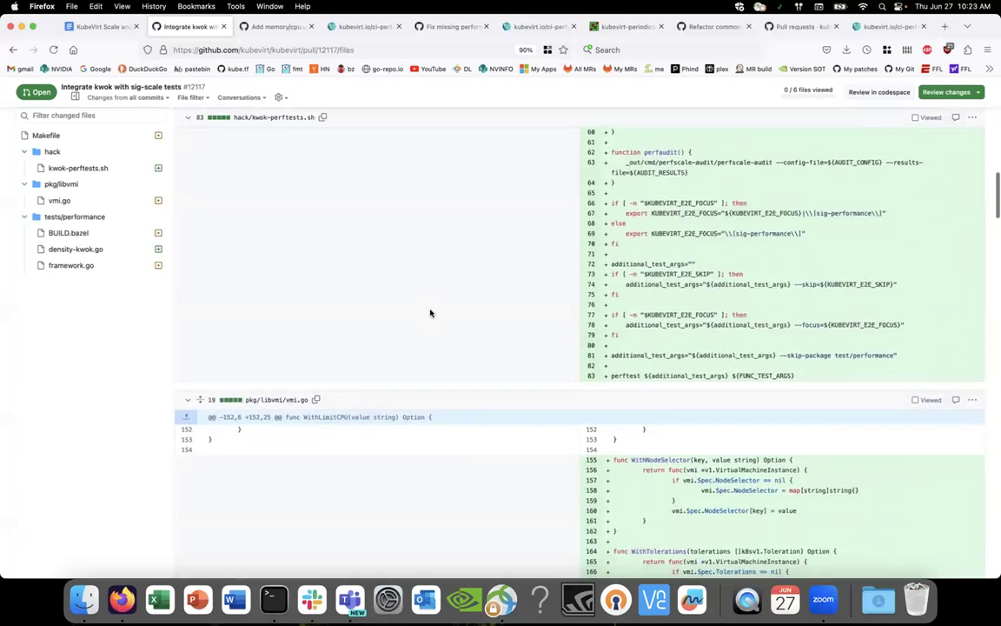
{"action": "scroll", "scroll_direction": "down", "scroll_amount": 3}
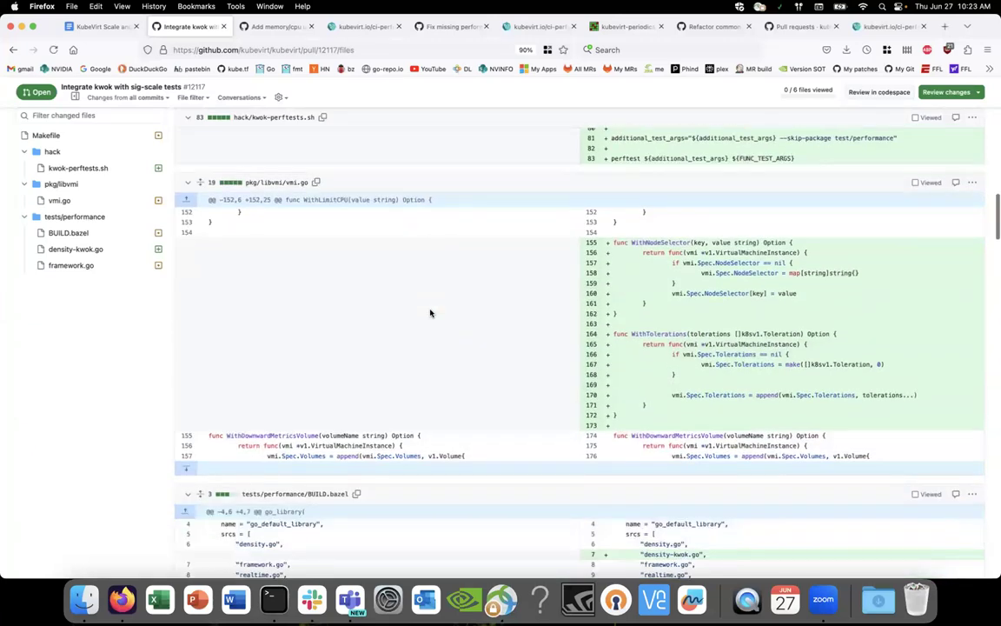
{"action": "scroll", "scroll_direction": "down", "scroll_amount": 3}
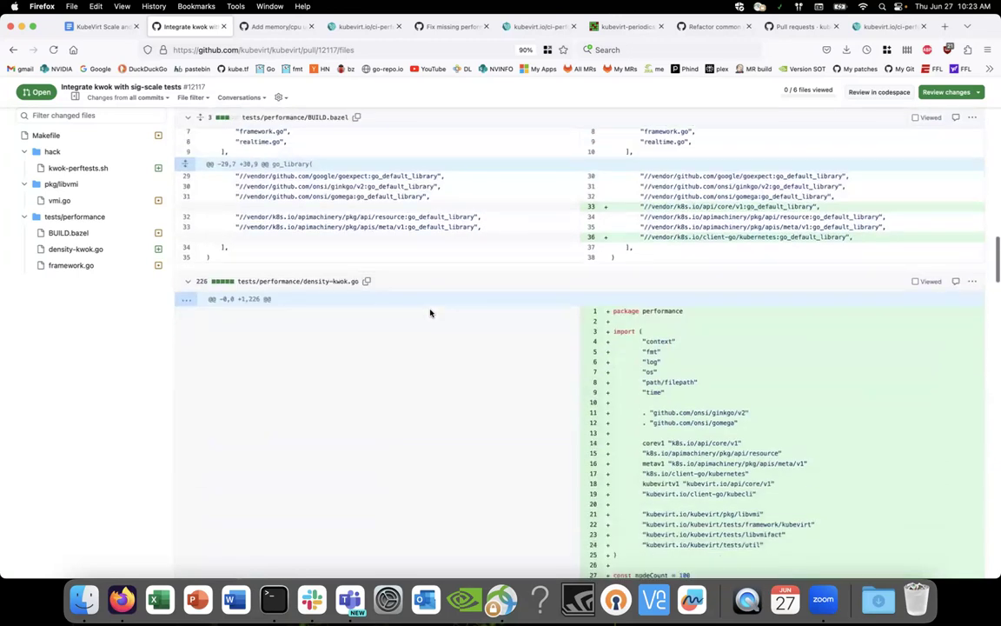
{"action": "scroll", "scroll_direction": "down", "scroll_amount": 3}
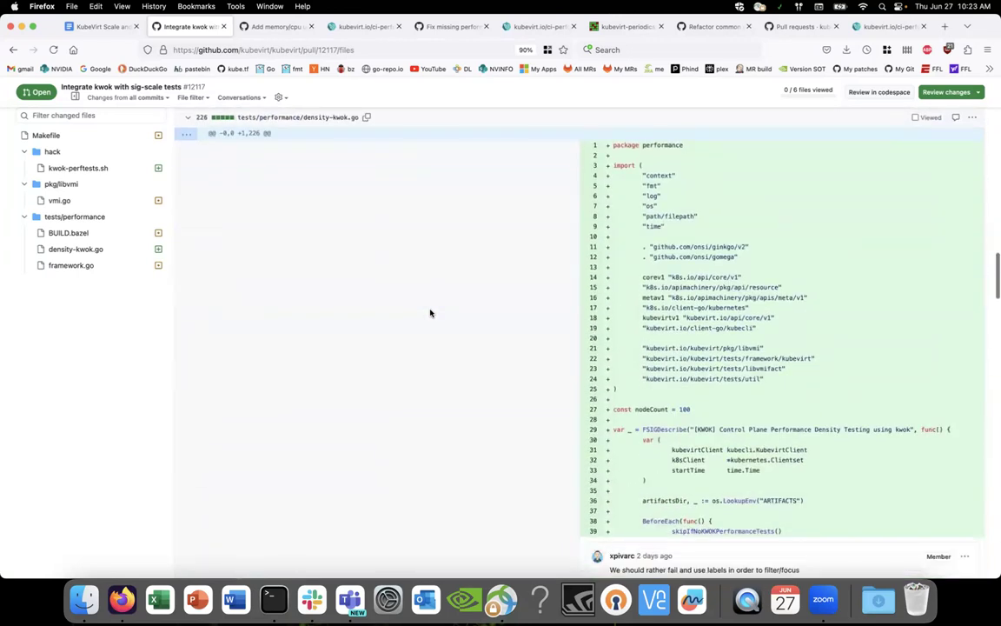
{"action": "scroll", "scroll_direction": "down", "scroll_amount": 3}
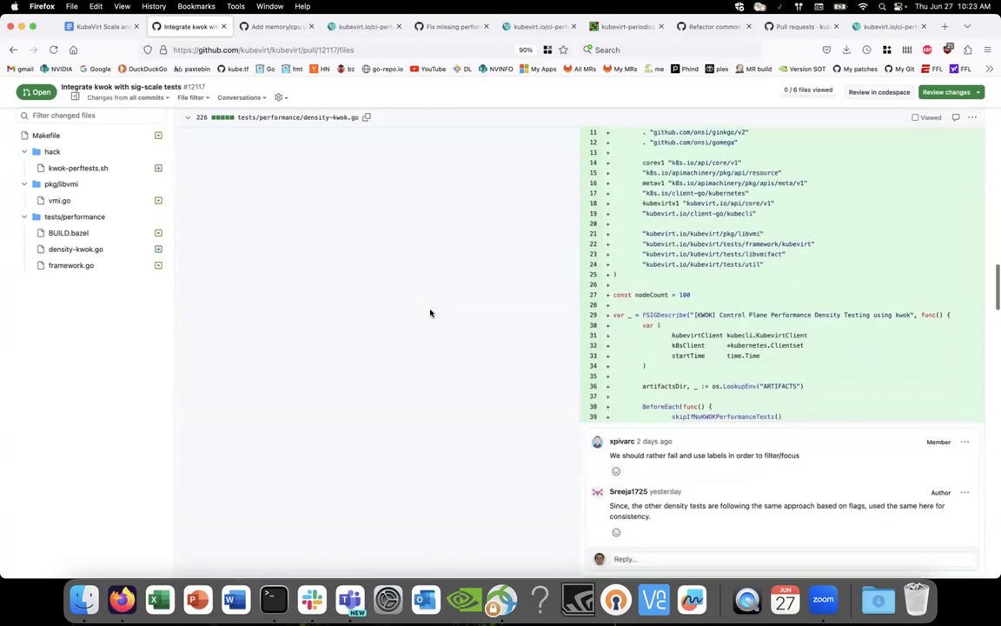
{"action": "scroll", "scroll_direction": "down", "scroll_amount": 3}
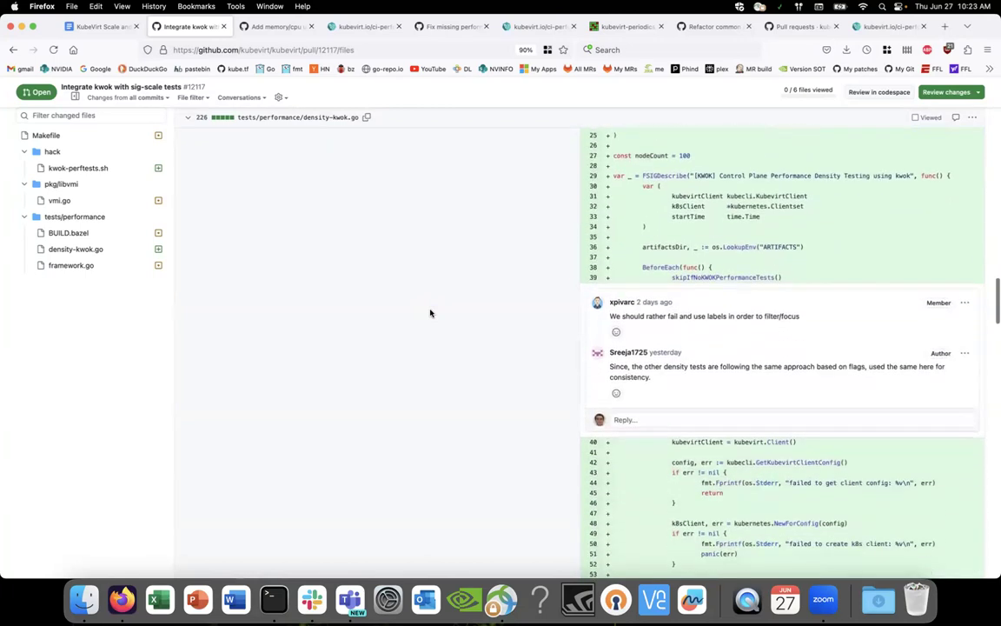
{"action": "scroll", "scroll_direction": "down", "scroll_amount": 3}
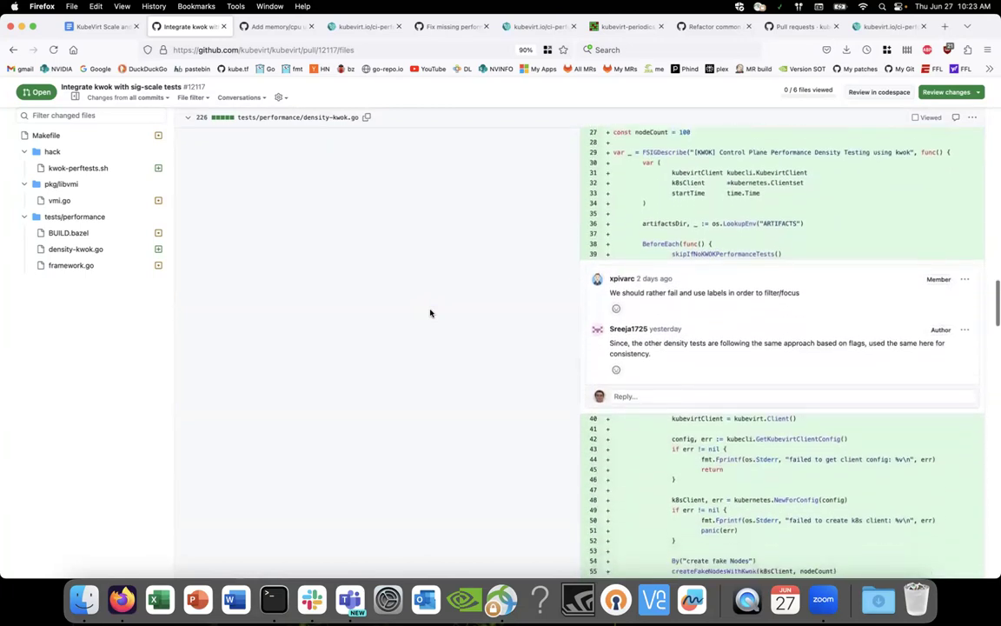
{"action": "scroll", "scroll_direction": "down", "scroll_amount": 3}
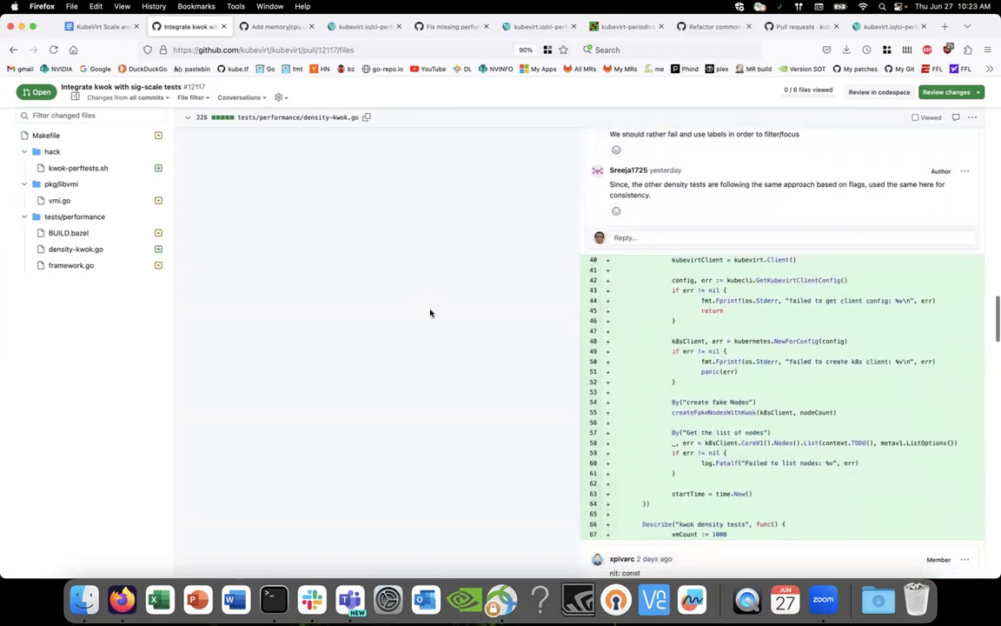
{"action": "scroll", "scroll_direction": "down", "scroll_amount": 3}
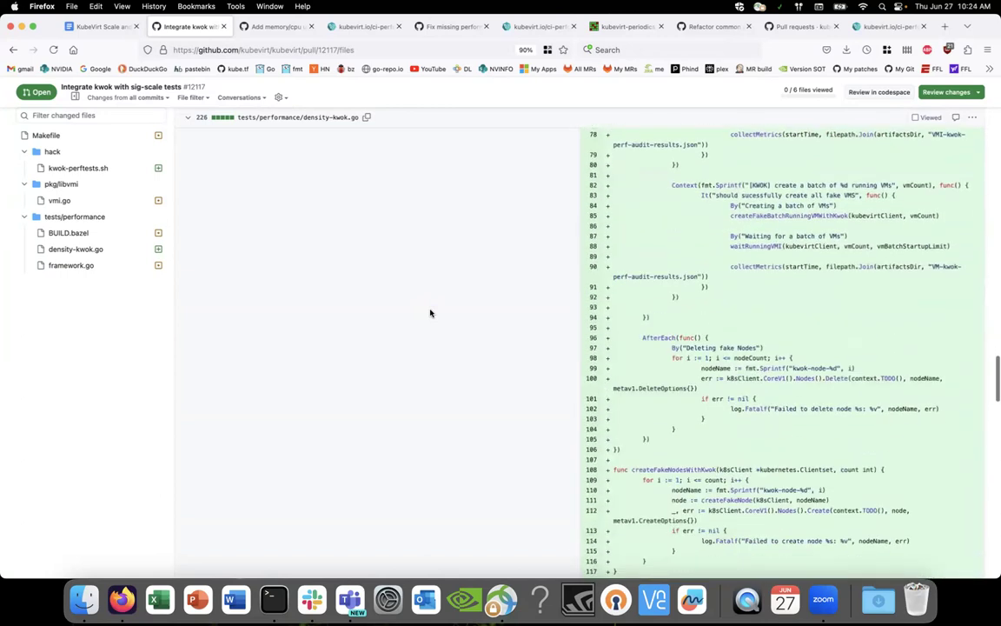
{"action": "left_click", "coordinate": [78, 168]}
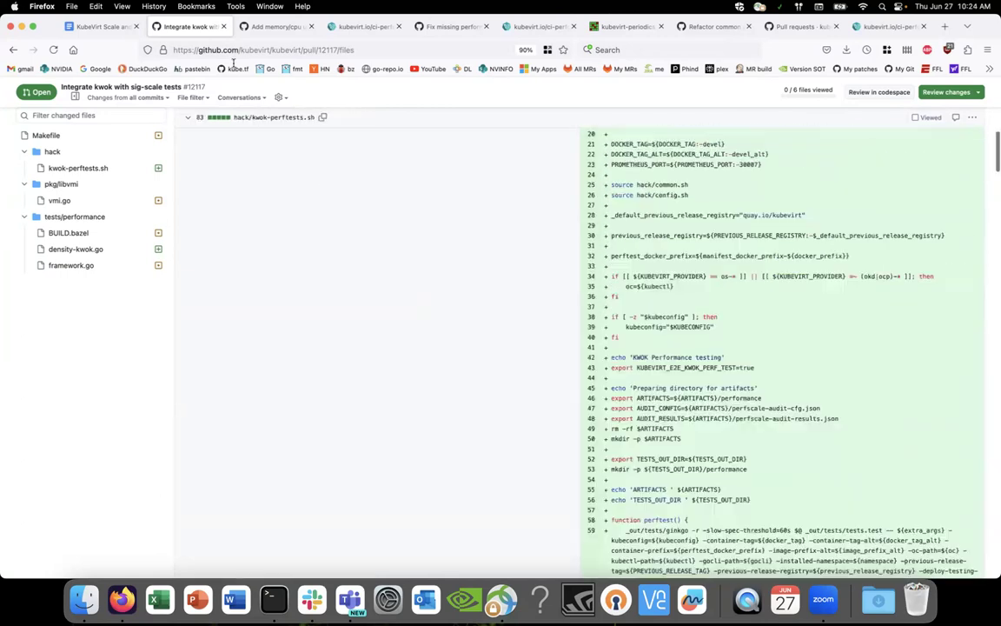
Read PR 12117's conversation past the kubevirtci setup comment to the pending reviewers and checks
{"action": "scroll", "scroll_direction": "up", "scroll_amount": 3}
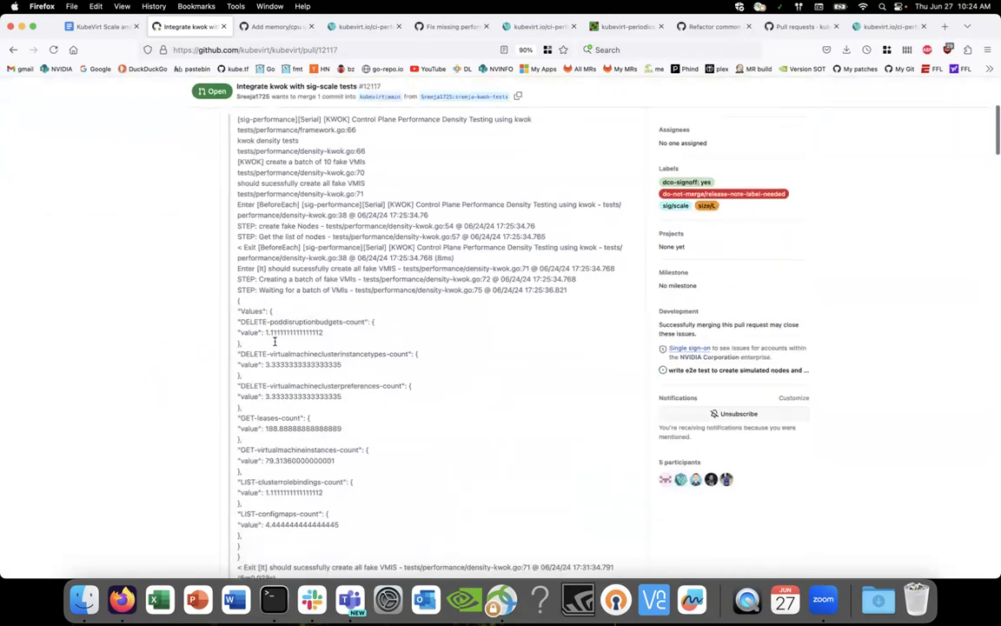
{"action": "scroll", "scroll_direction": "down", "scroll_amount": 3}
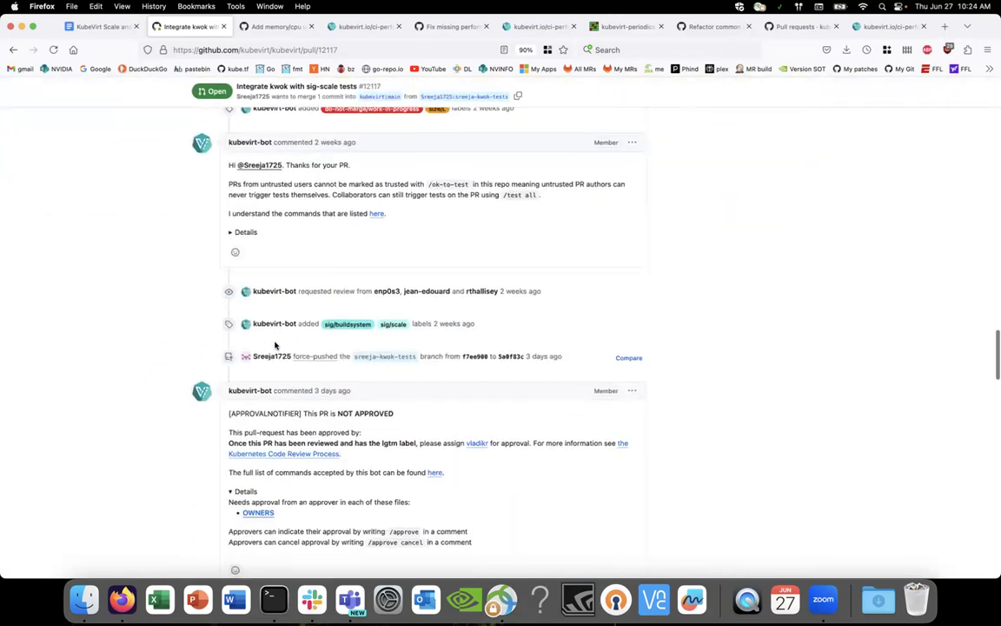
{"action": "scroll", "scroll_direction": "down", "scroll_amount": 3}
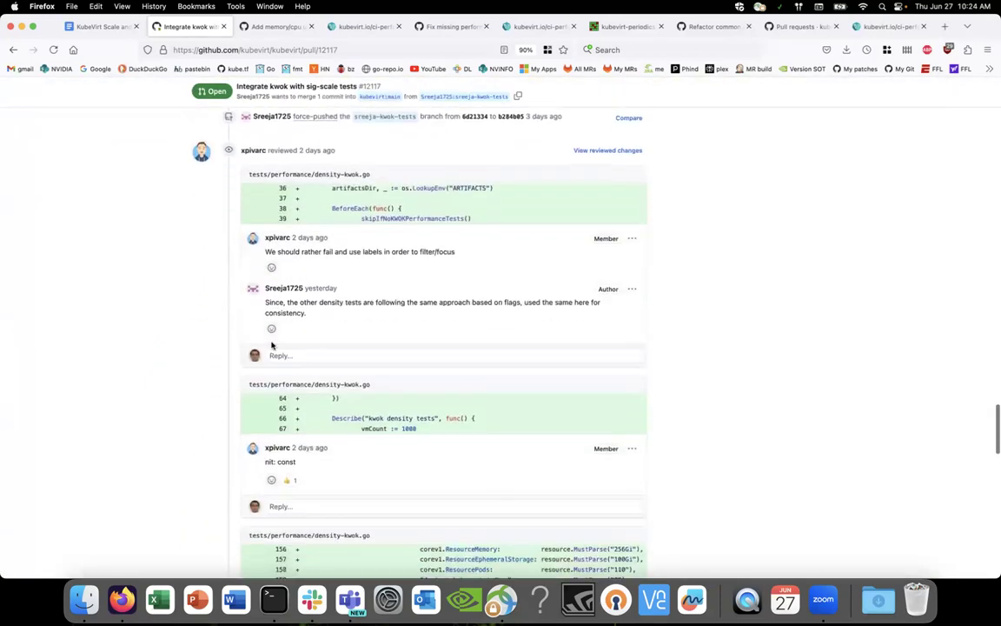
{"action": "scroll", "scroll_direction": "down", "scroll_amount": 3}
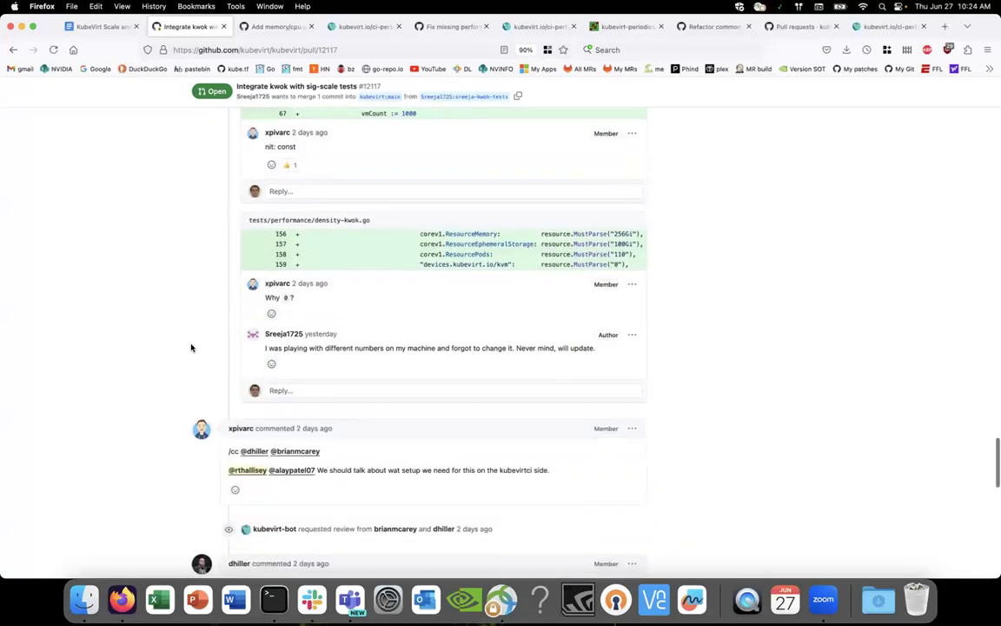
{"action": "scroll", "scroll_direction": "down", "scroll_amount": 3}
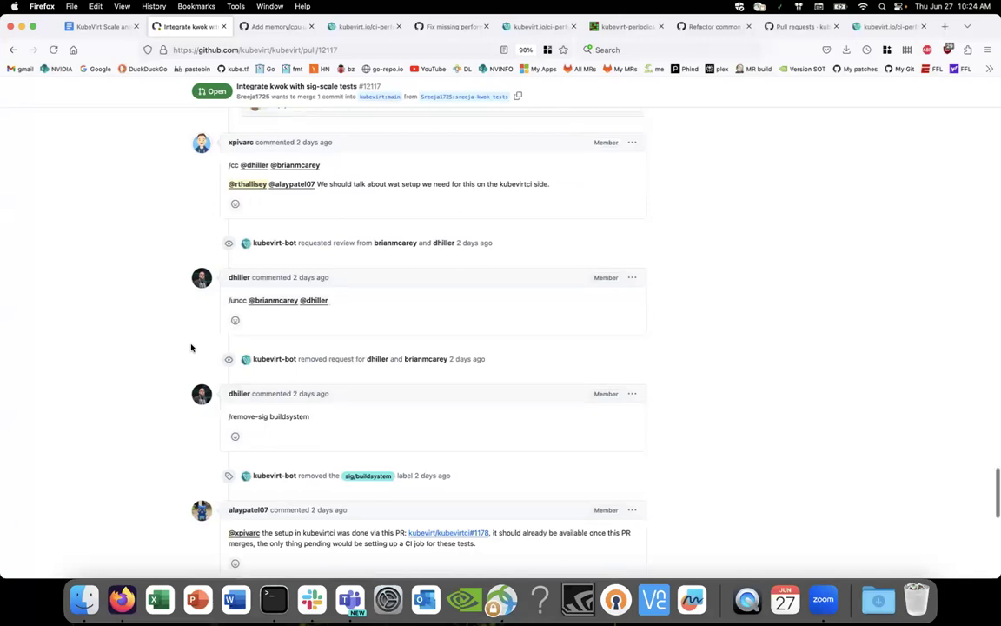
{"action": "scroll", "scroll_direction": "down", "scroll_amount": 3}
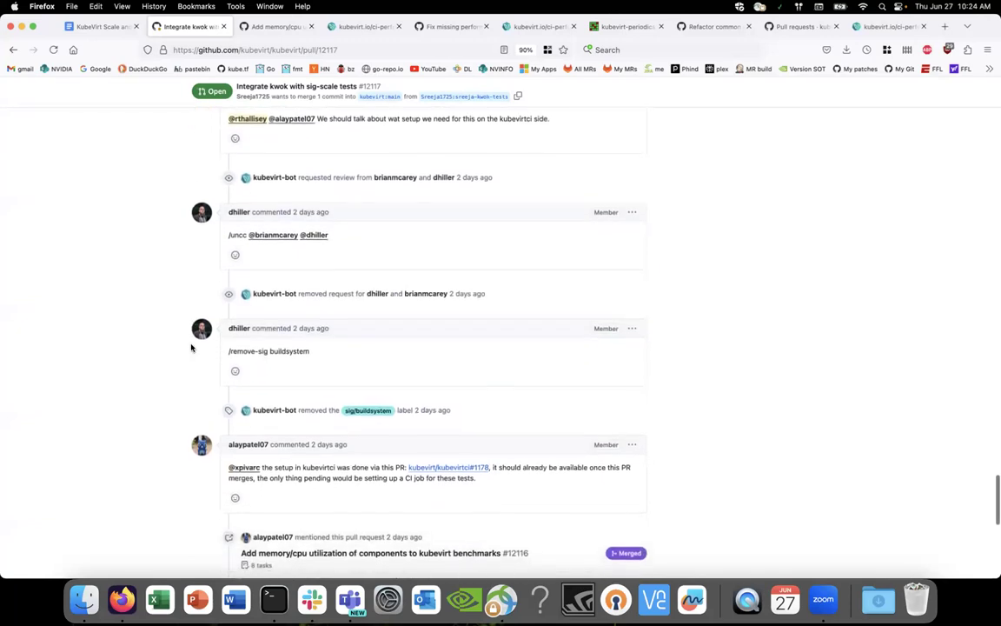
{"action": "scroll", "scroll_direction": "down", "scroll_amount": 3}
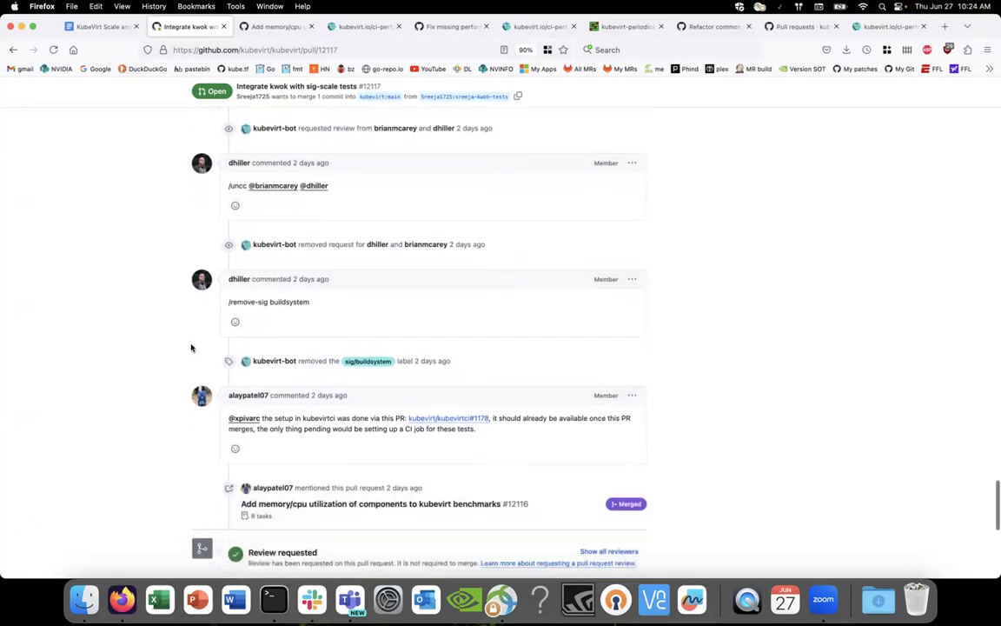
{"action": "scroll", "scroll_direction": "down", "scroll_amount": 3}
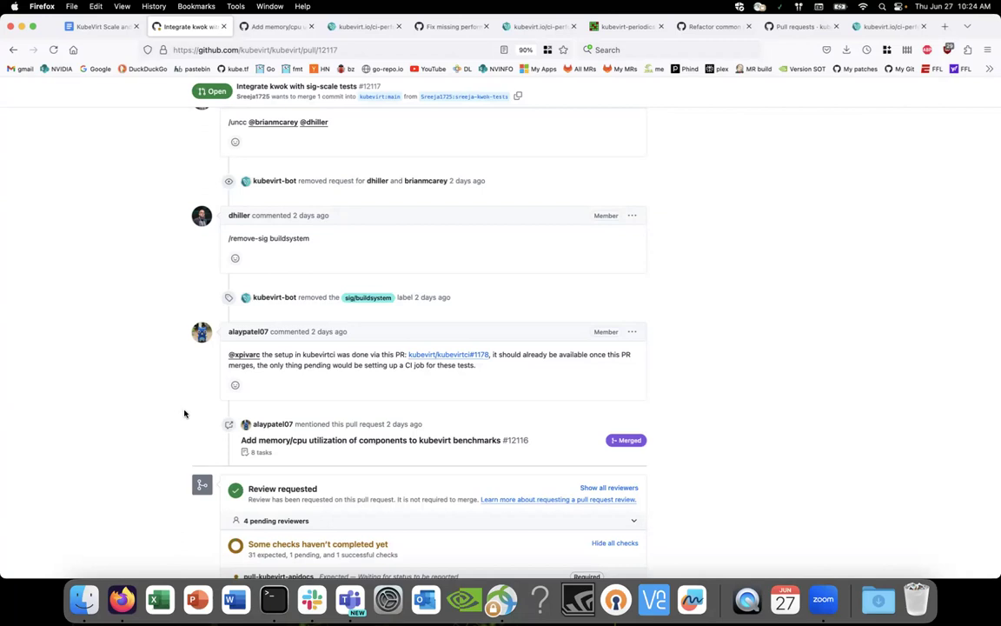
{"action": "mouse_move", "coordinate": [136, 282]}
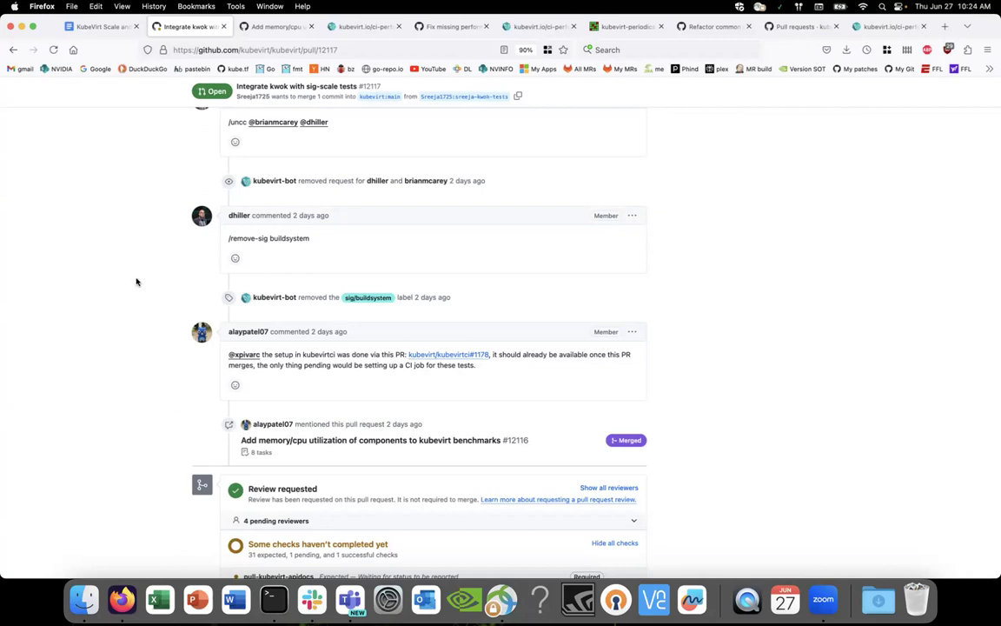
Keep PR 12117's conversation at the four pending reviewers and unfinished checks
{"action": "scroll", "scroll_direction": "down", "scroll_amount": 3}
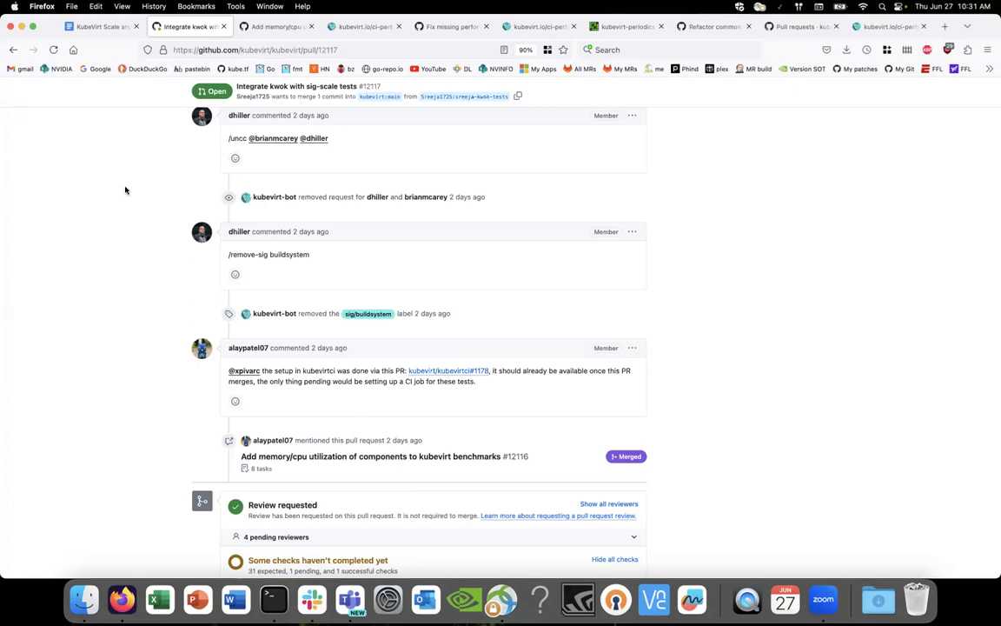
{"action": "mouse_move", "coordinate": [95, 26]}
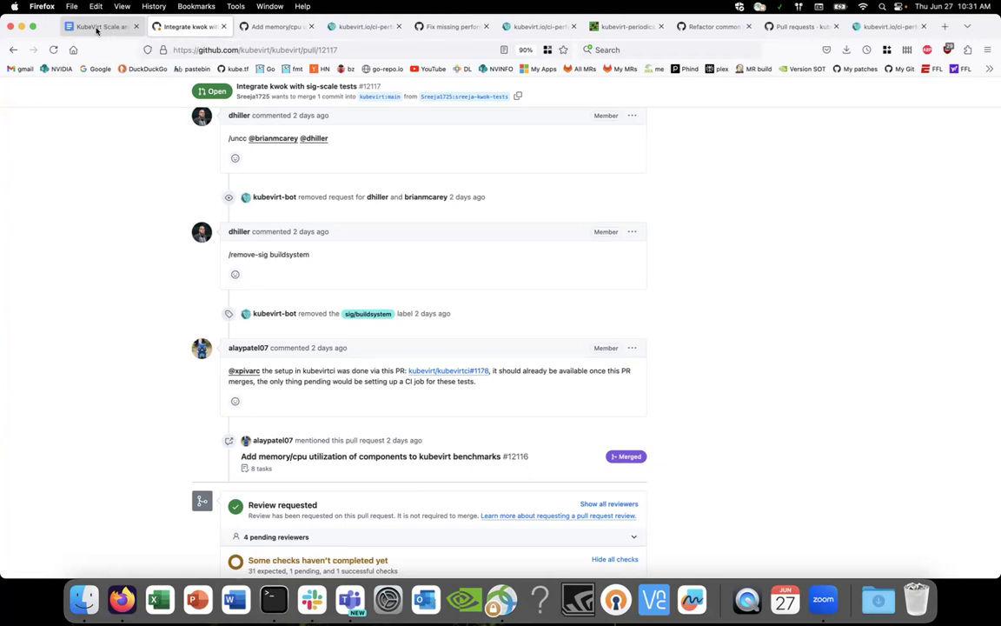
Return to the SIG notes and view the 6/27/24 agenda through the PR 12117 link
{"action": "left_click", "coordinate": [96, 26]}
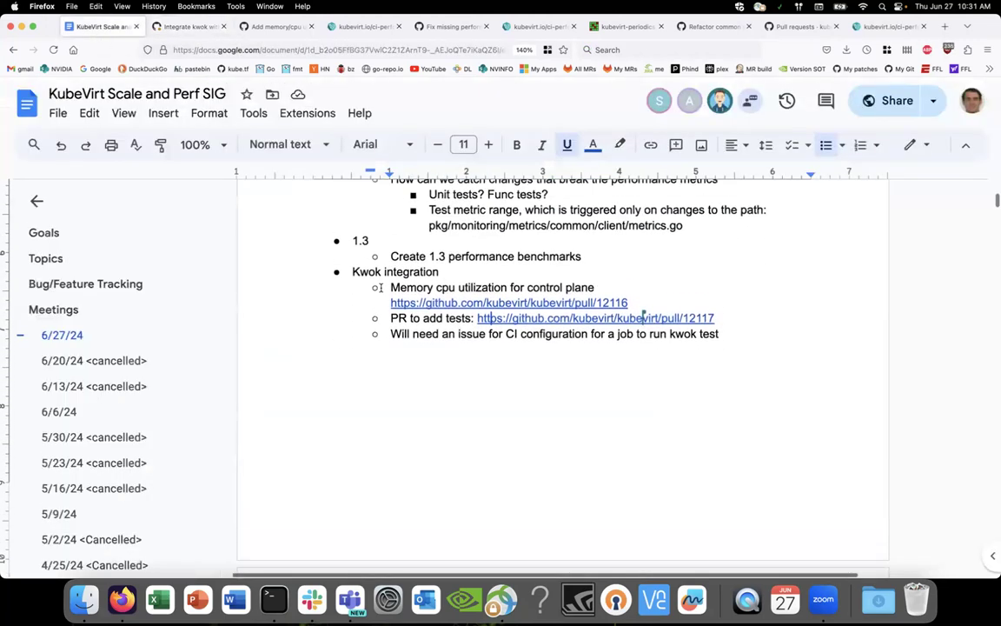
{"action": "scroll", "scroll_direction": "up", "scroll_amount": 3}
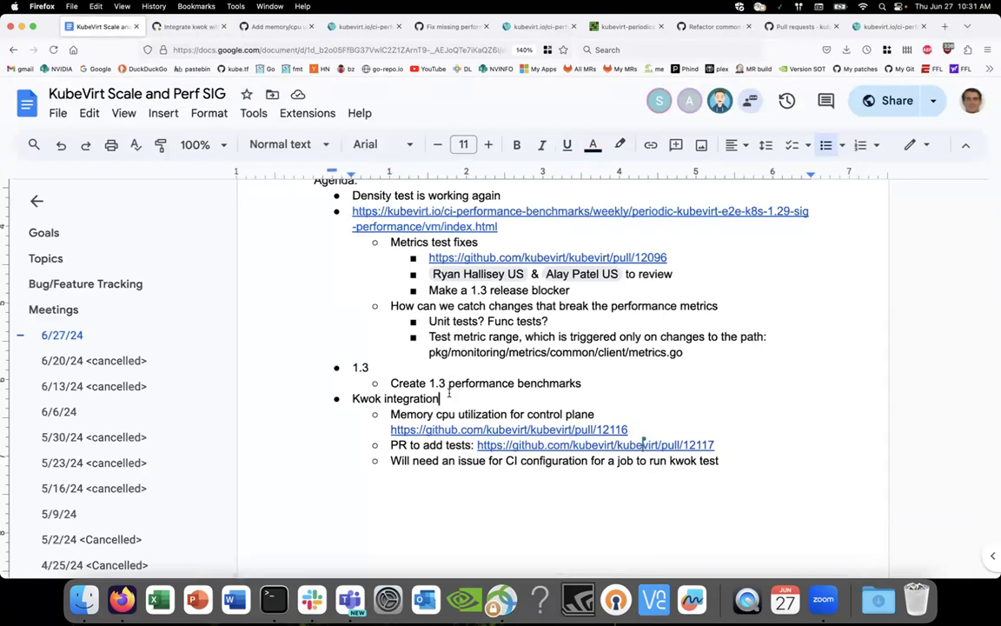
{"action": "scroll", "scroll_direction": "down", "scroll_amount": 3}
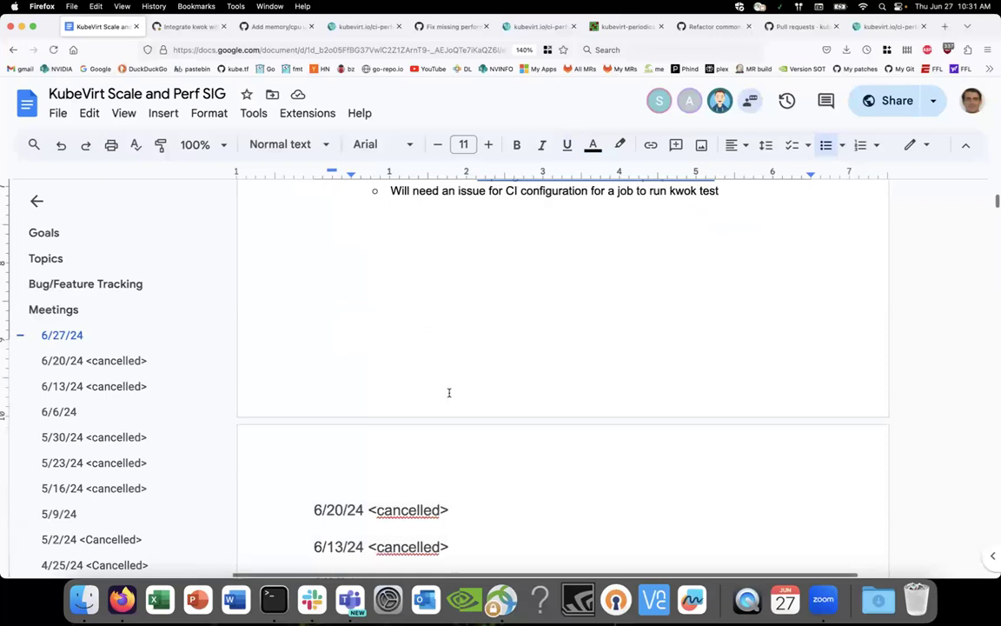
{"action": "scroll", "scroll_direction": "up", "scroll_amount": 3}
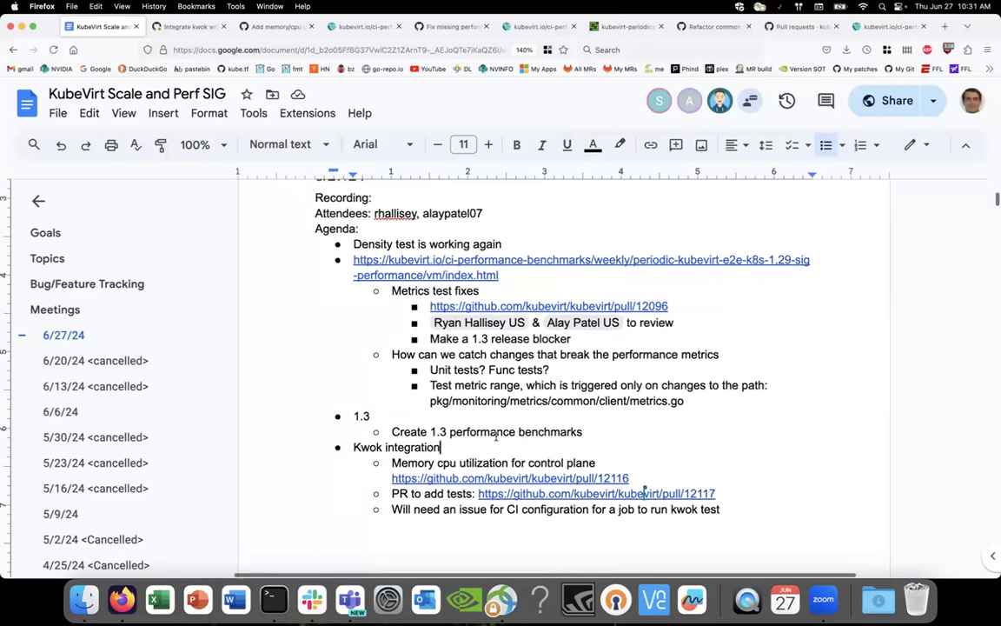
{"action": "scroll", "scroll_direction": "up", "scroll_amount": 3}
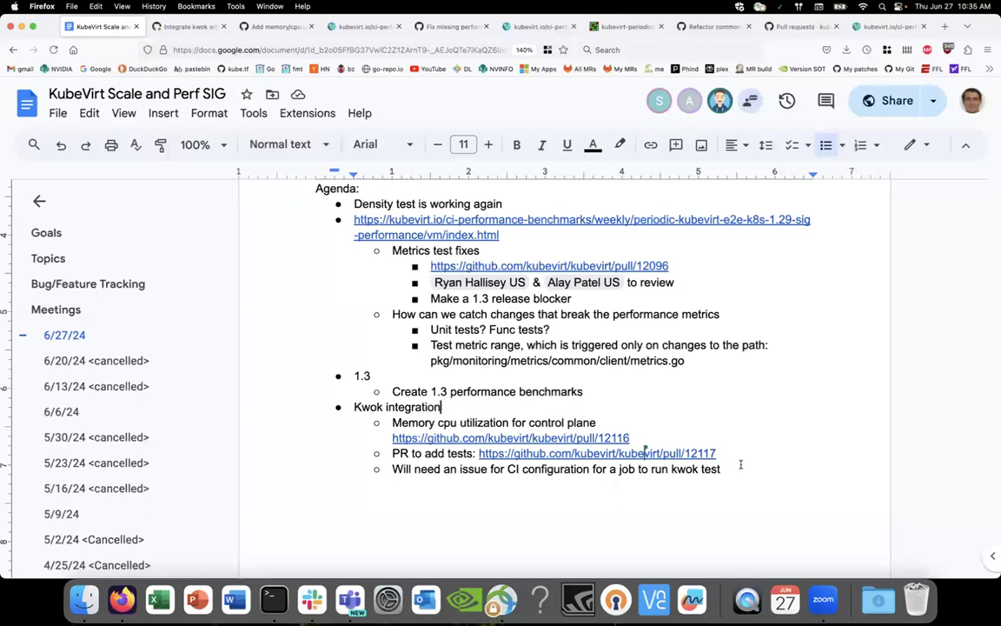
Add the top-level agenda bullet 'Metrics capture for virt-handlers' after the Kwok integration items
{"action": "key", "text": "Return"}
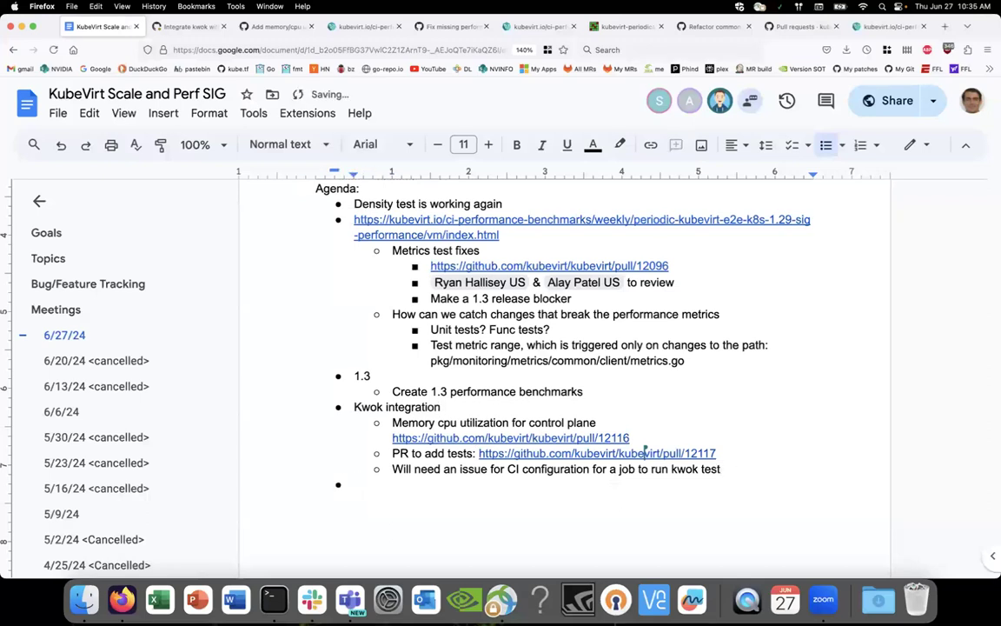
{"action": "type", "text": "Metrics"}
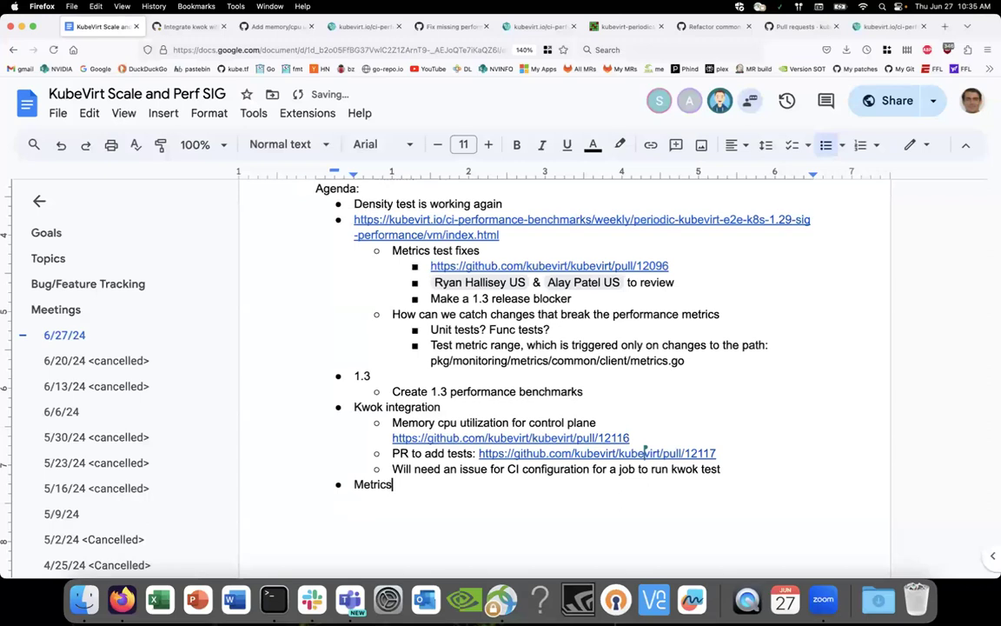
{"action": "type", "text": "captu"}
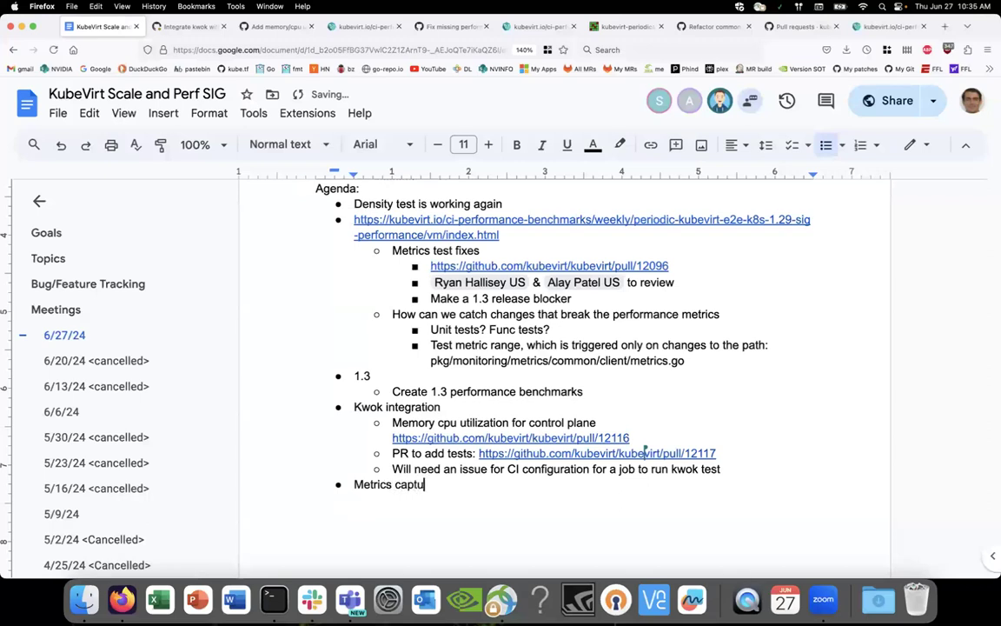
{"action": "type", "text": "re for virt-handlers"}
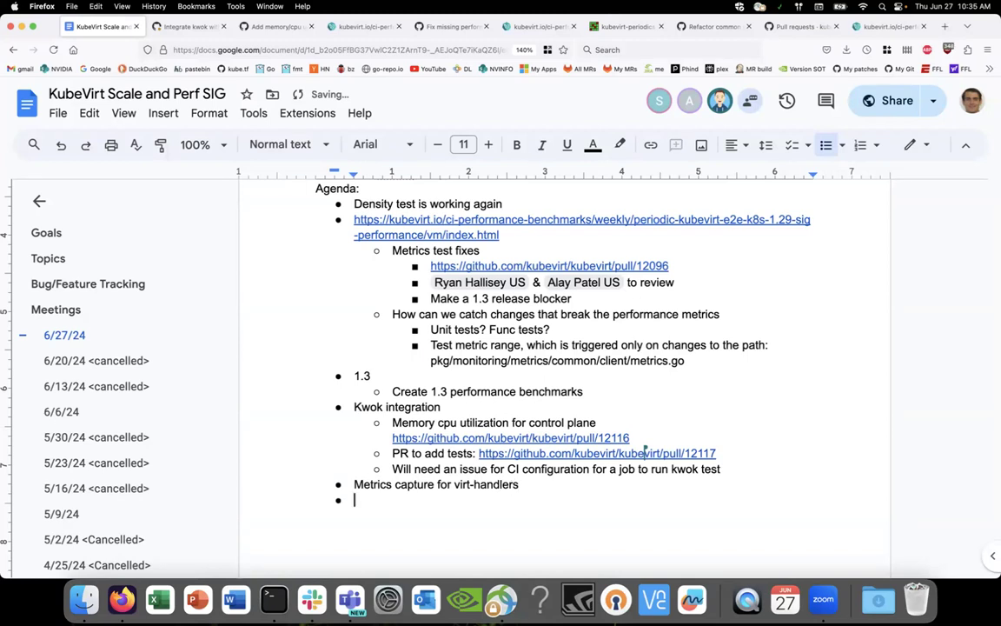
{"action": "scroll", "scroll_direction": "down", "scroll_amount": 3}
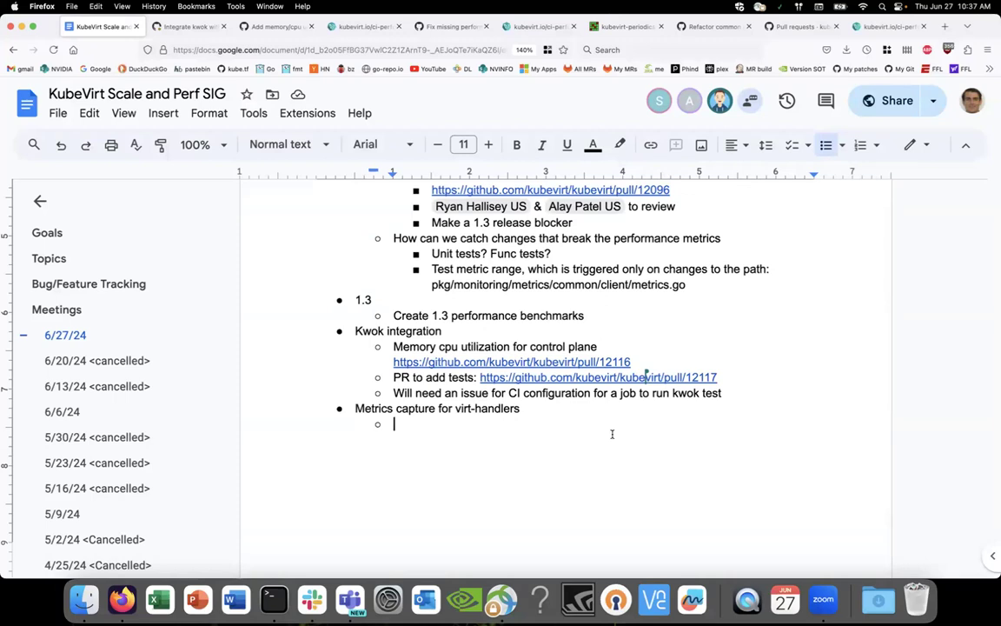
Type the sub-items 'Average mem usage of handlers' and 'Capture outliers'
{"action": "type", "text": "Average"}
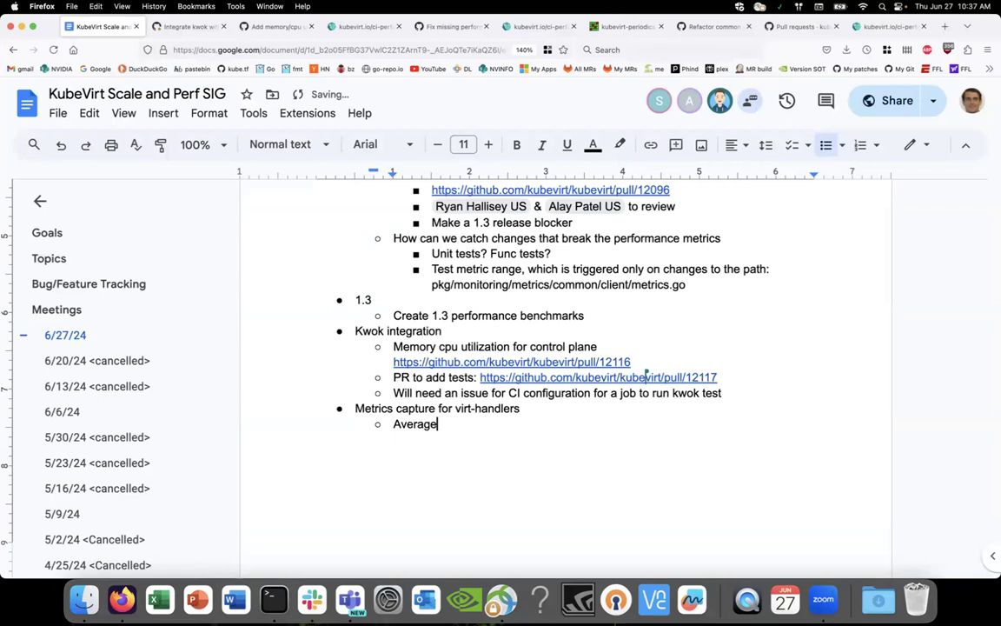
{"action": "type", "text": "mem usage"}
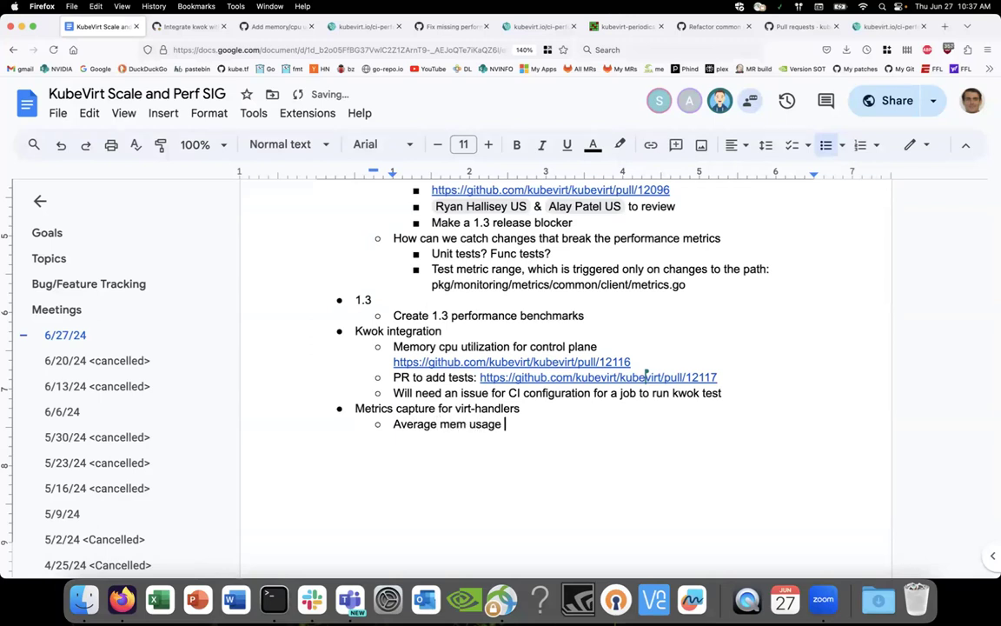
{"action": "type", "text": "of handlers"}
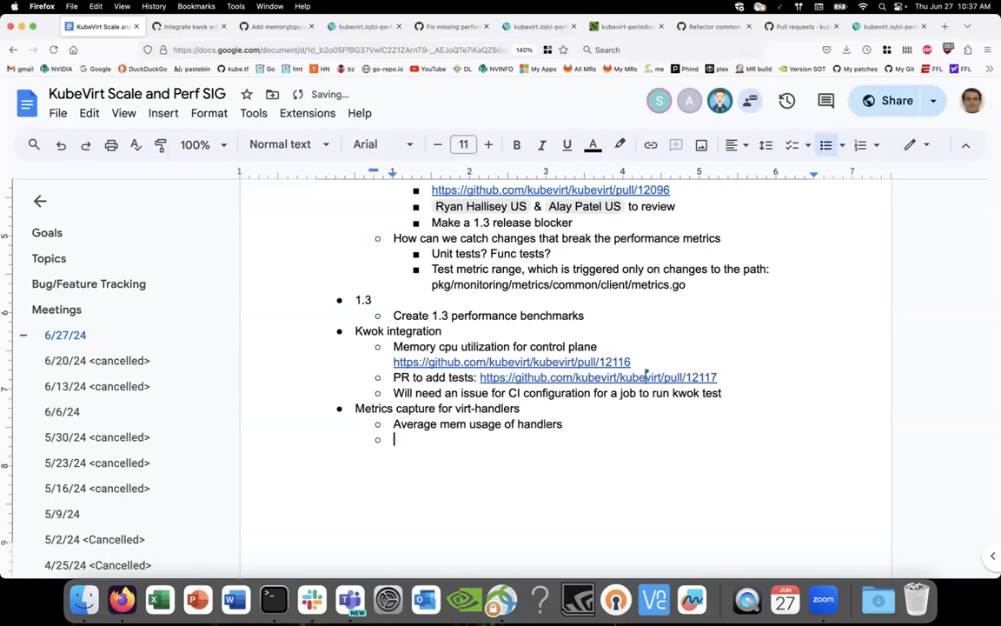
{"action": "type", "text": "Capture outlie"}
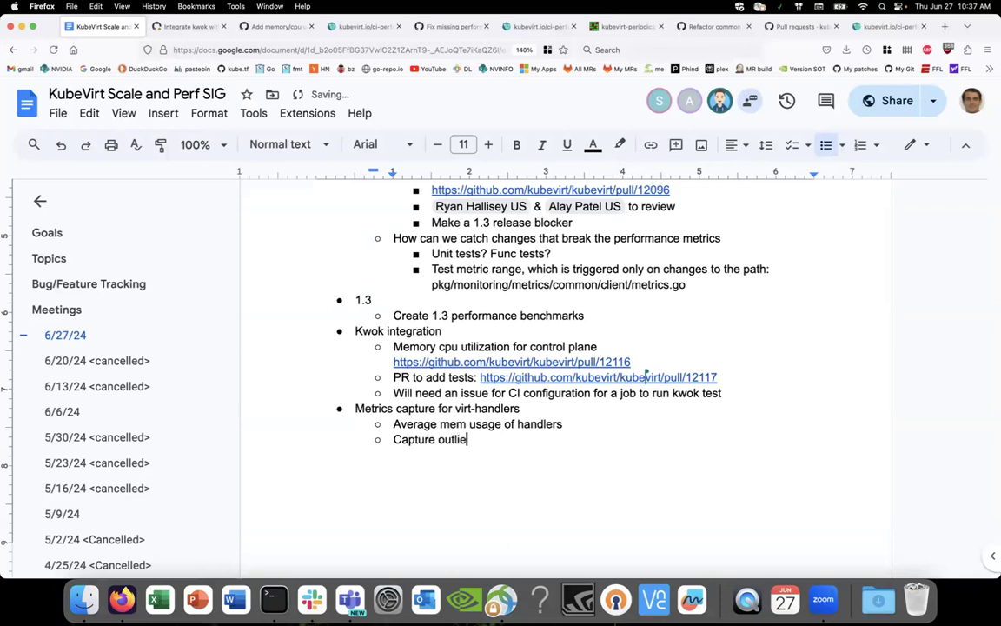
{"action": "type", "text": "rs"}
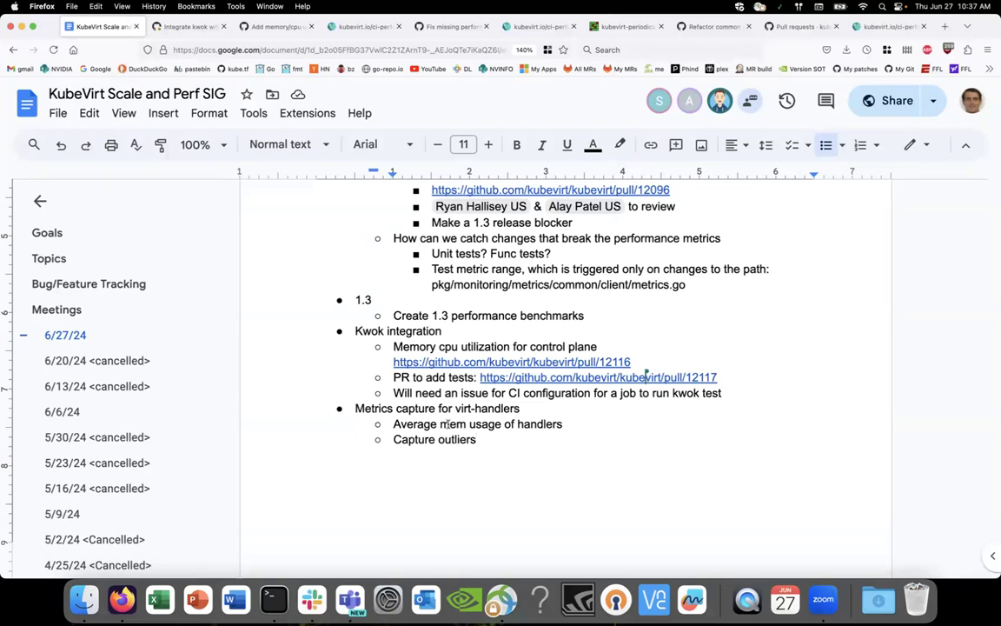
Add a sub-bullet above the memory item reading 'Find which handlers are outliers'
{"action": "key", "text": "Return"}
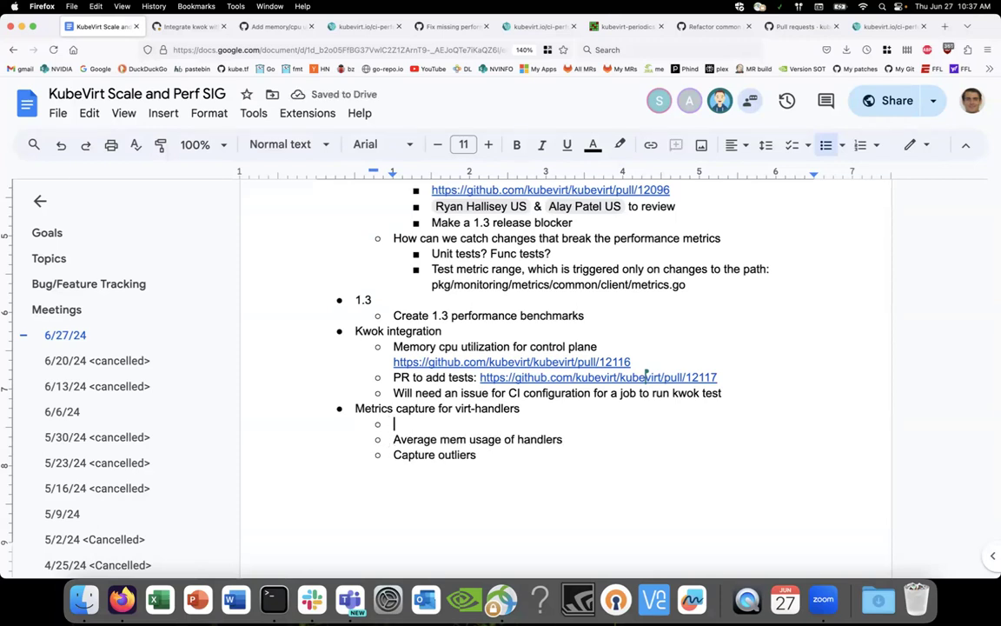
{"action": "type", "text": "Find"}
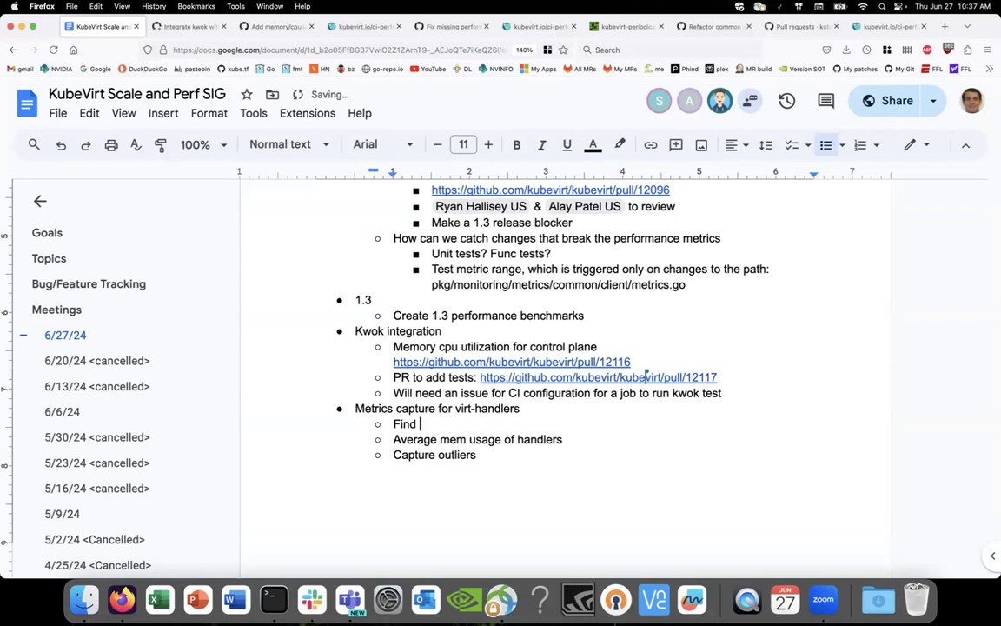
{"action": "type", "text": "which"}
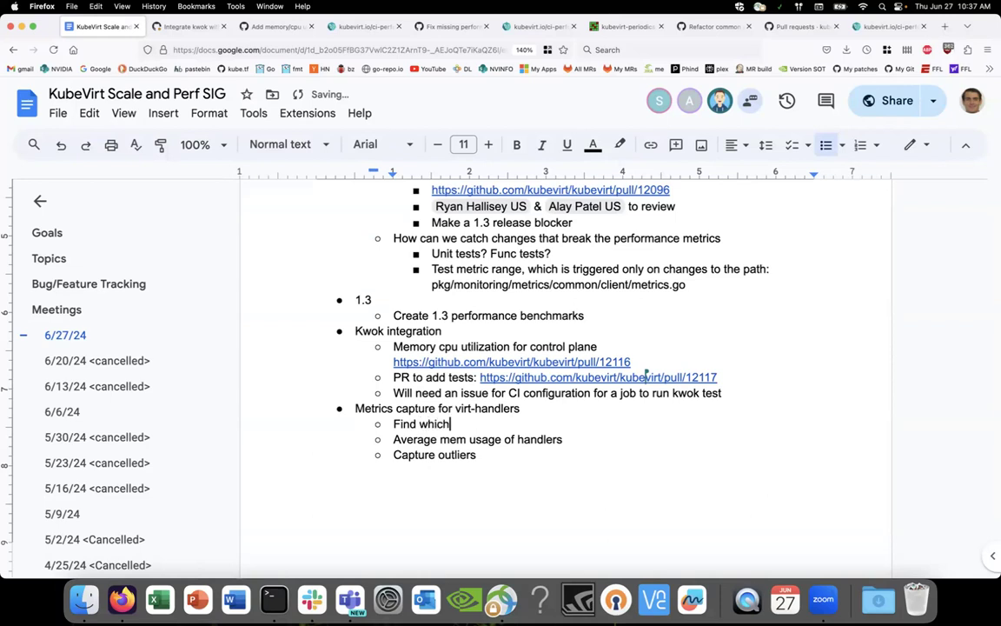
{"action": "type", "text": "handlers"}
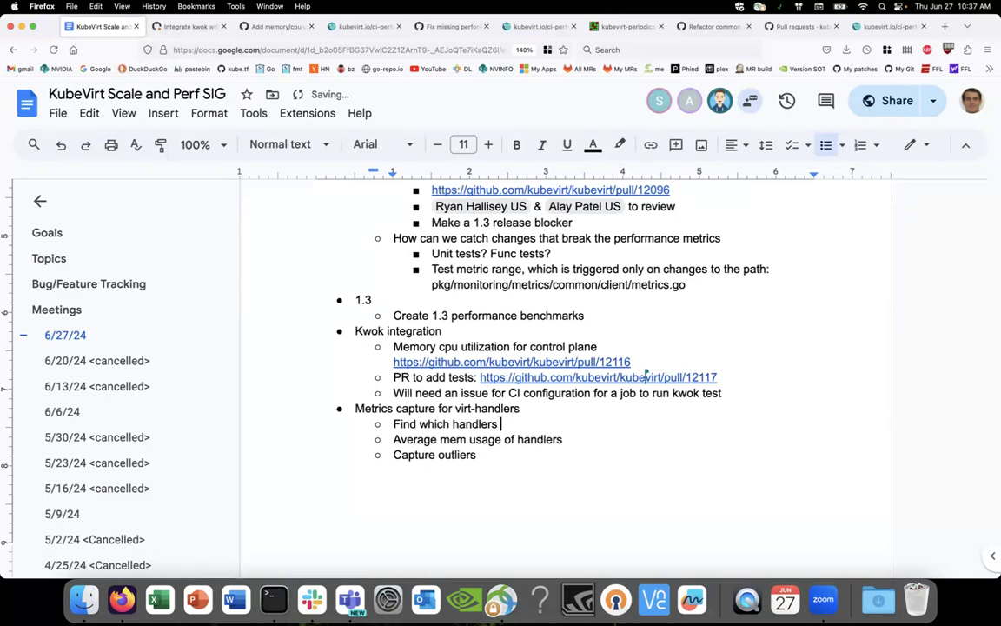
{"action": "type", "text": "are"}
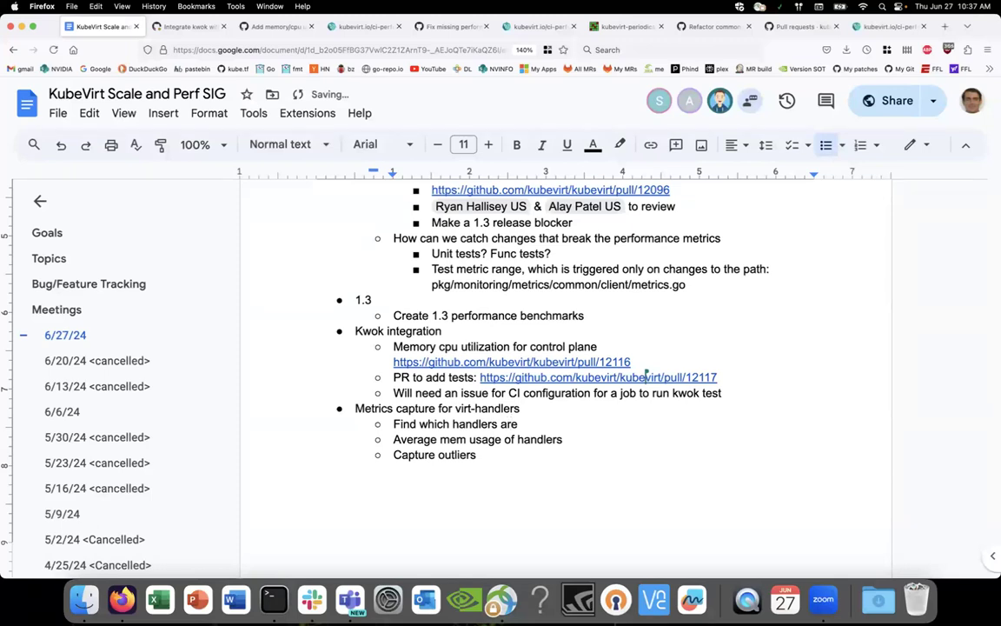
{"action": "type", "text": "using"}
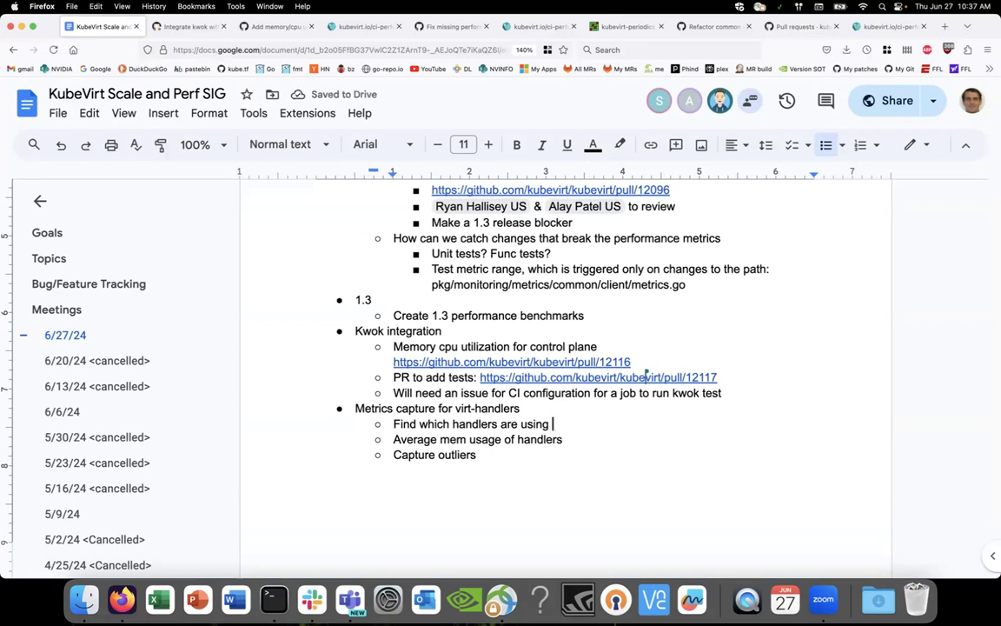
{"action": "key", "text": "Backspace"}
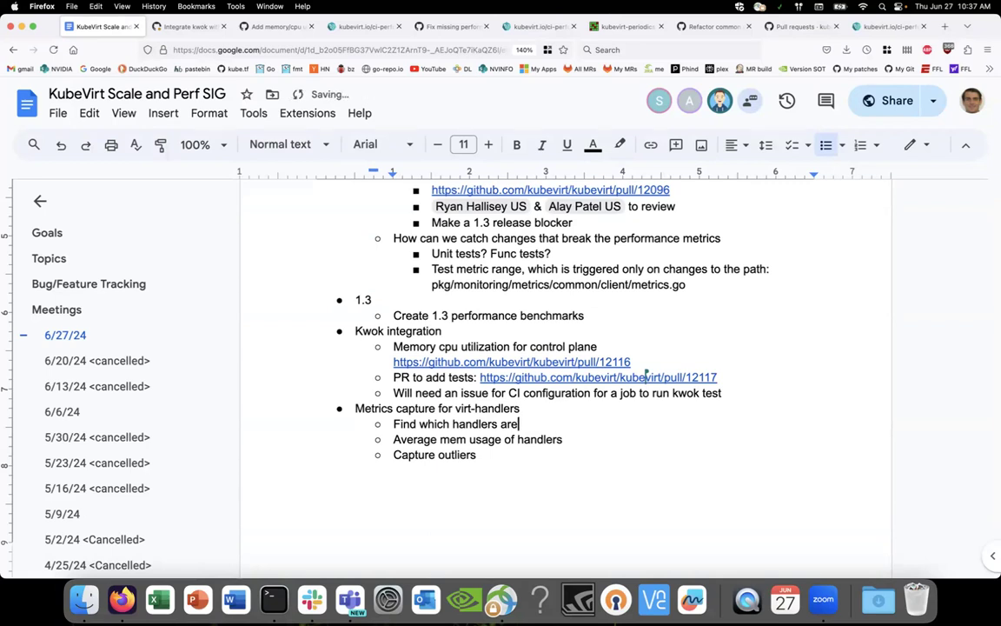
{"action": "key", "text": "Backspace"}
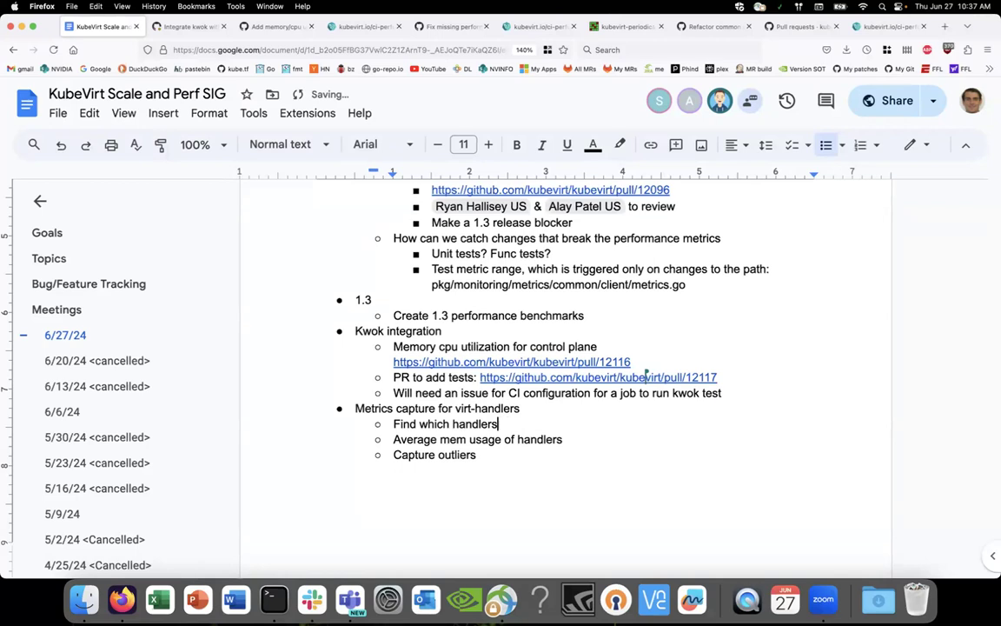
{"action": "type", "text": "are outliers"}
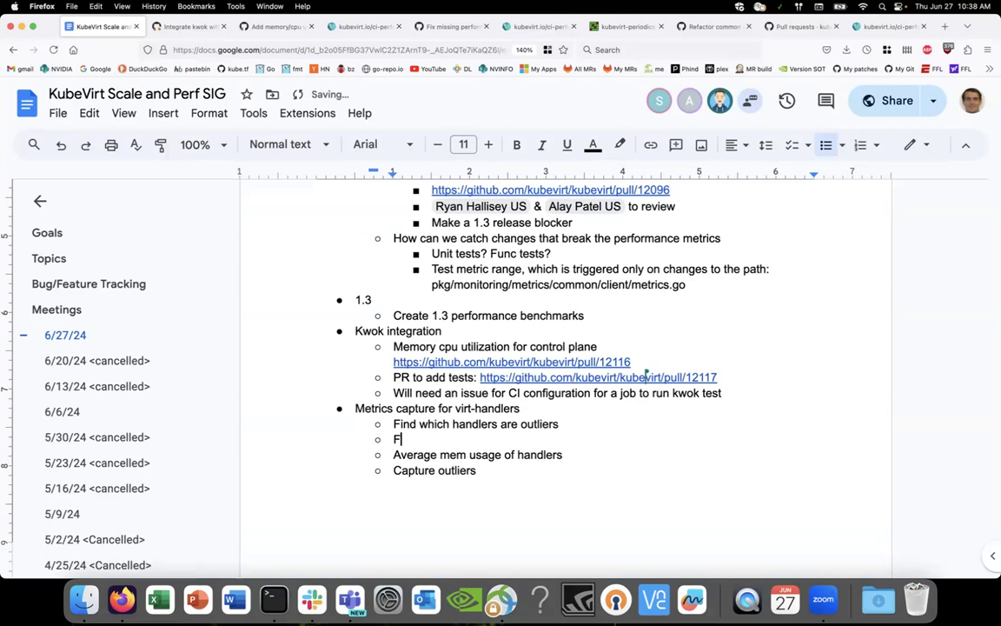
Add 'Find an average' and nest 'Metric: Average mem usage of handlers' beneath it
{"action": "type", "text": "ind a"}
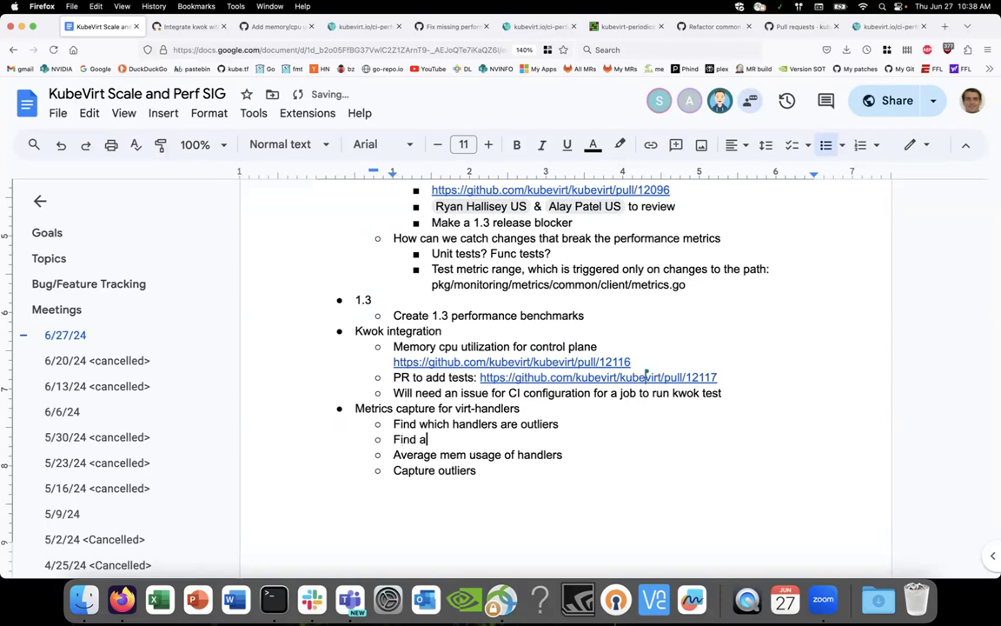
{"action": "type", "text": "n evers"}
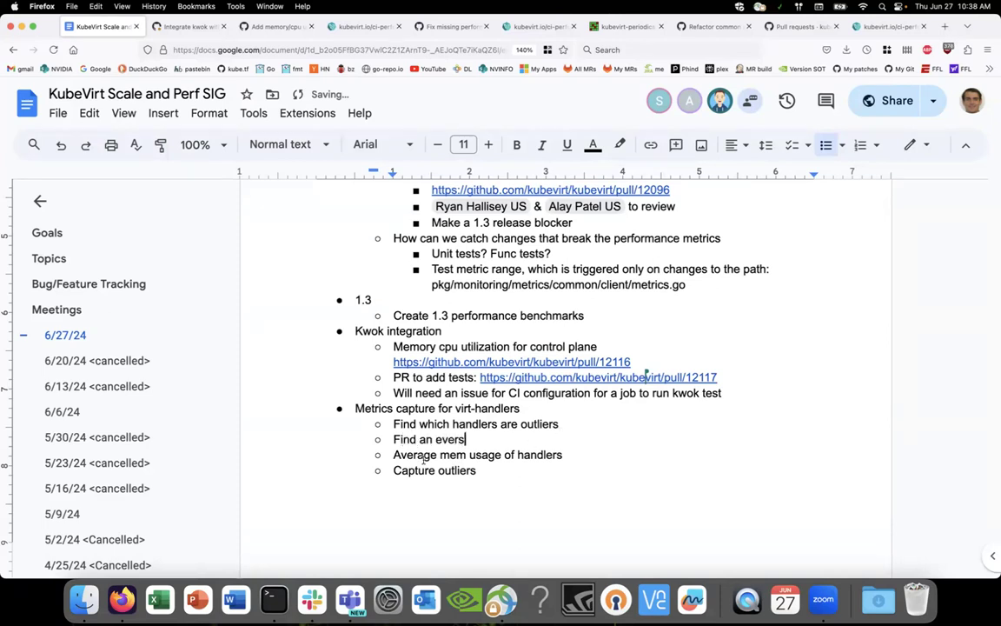
{"action": "key", "text": "Tab"}
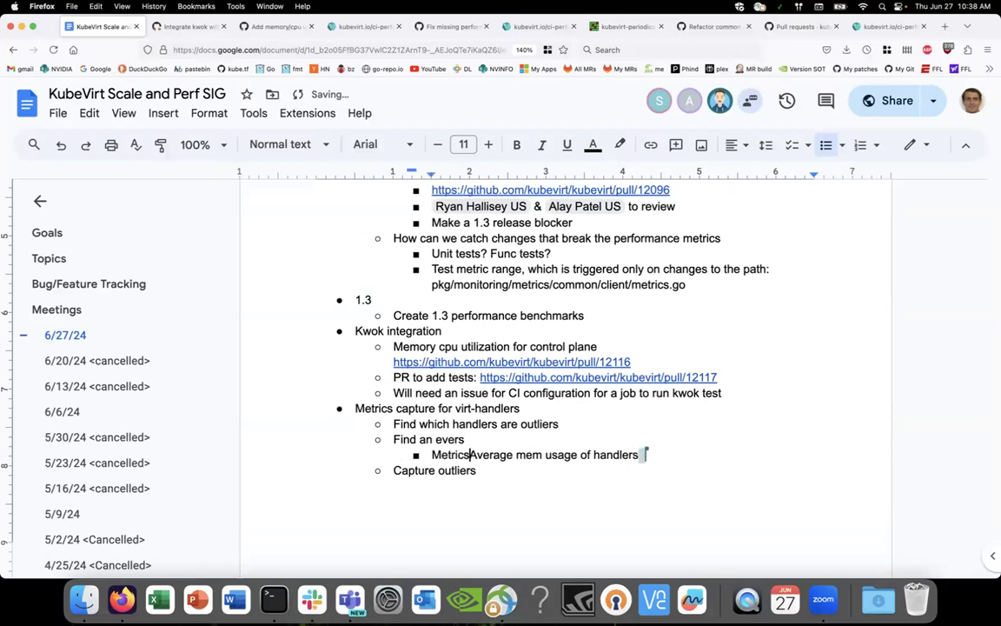
{"action": "type", "text": ":"}
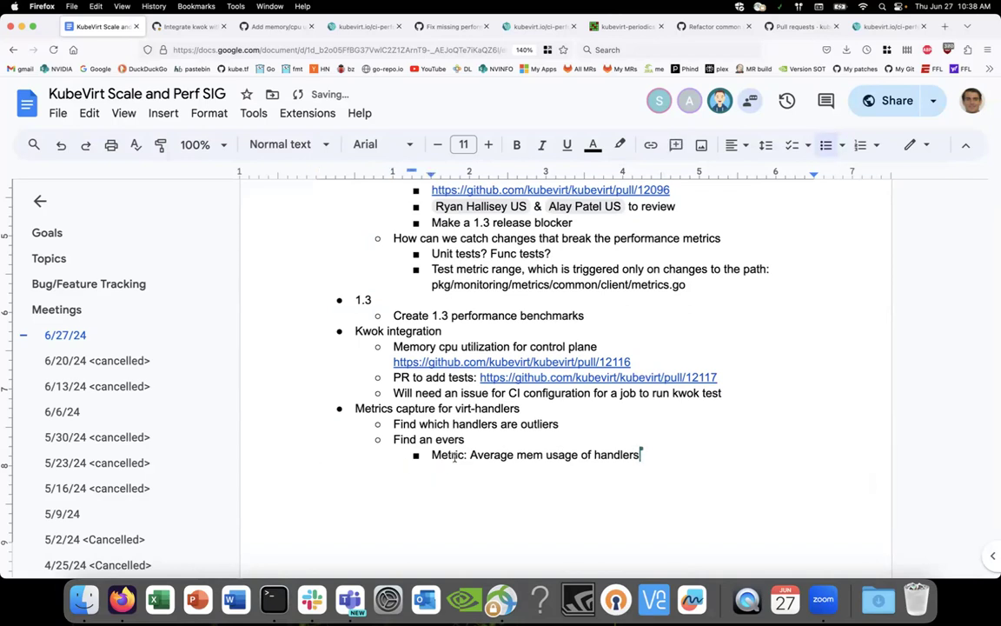
{"action": "type", "text": "average"}
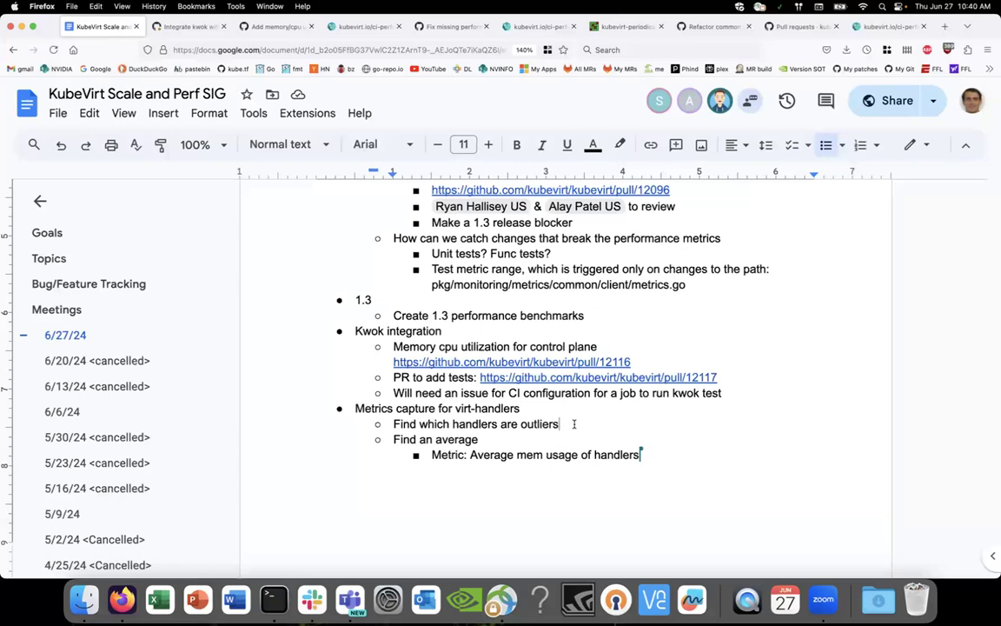
{"action": "mouse_move", "coordinate": [661, 454]}
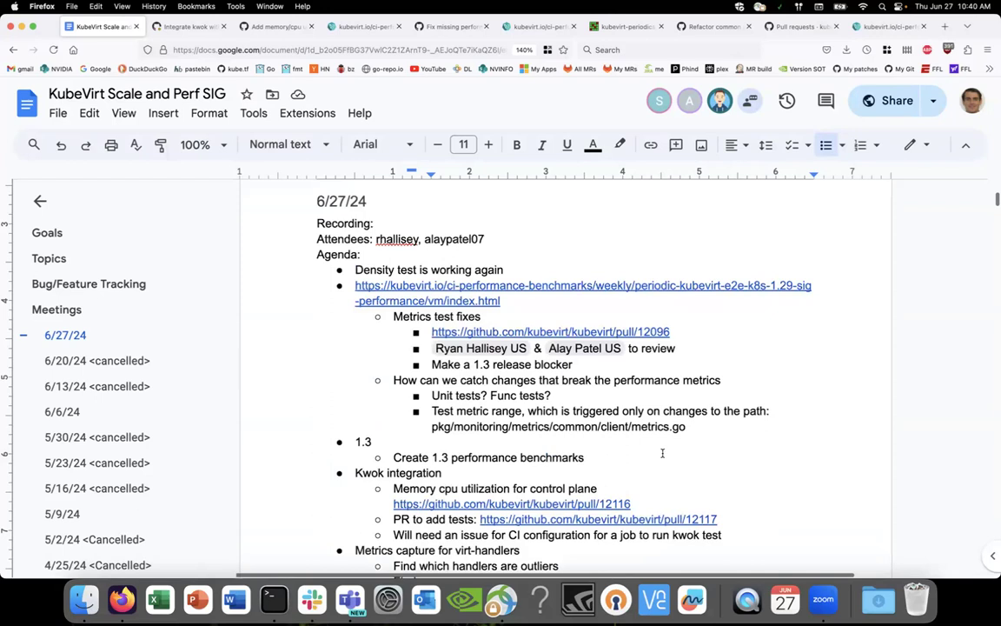
Scroll to the end of the 6/27 notes to view 'Find an average' and its memory metric
{"action": "scroll", "scroll_direction": "down", "scroll_amount": 3}
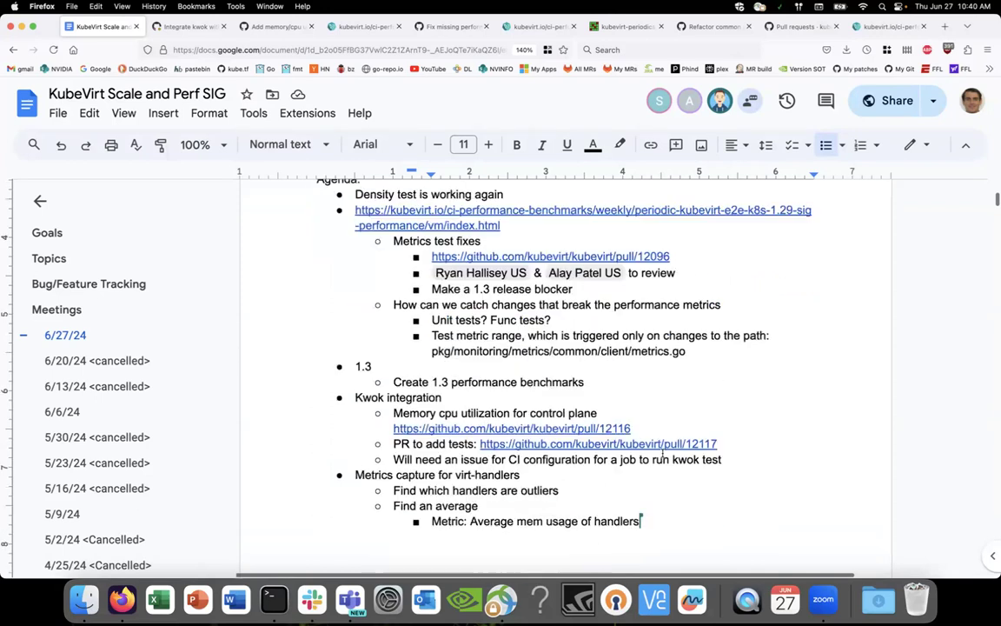
{"action": "scroll", "scroll_direction": "down", "scroll_amount": 3}
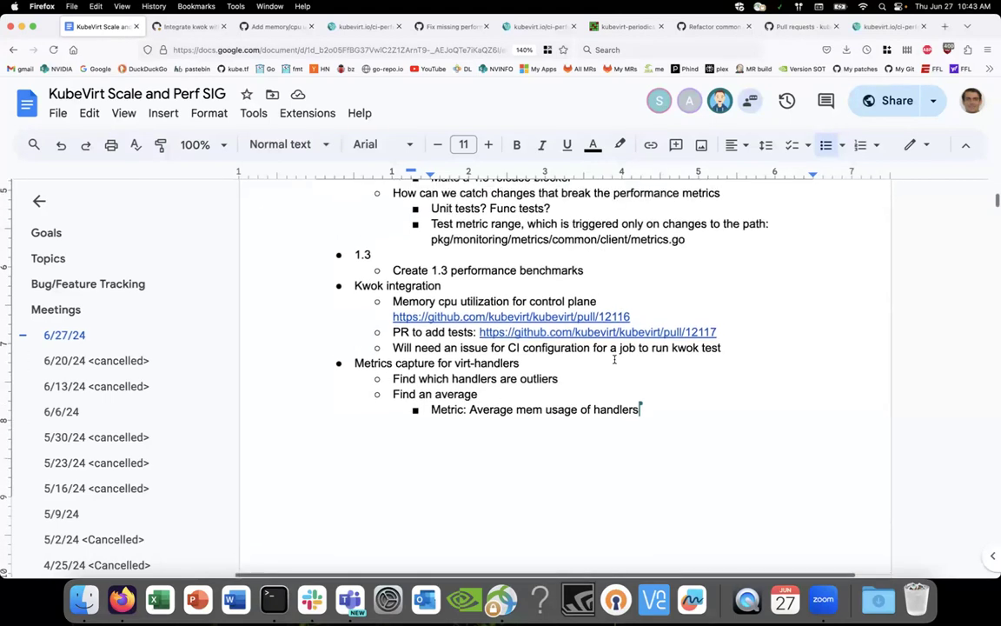
{"action": "scroll", "scroll_direction": "up", "scroll_amount": 3}
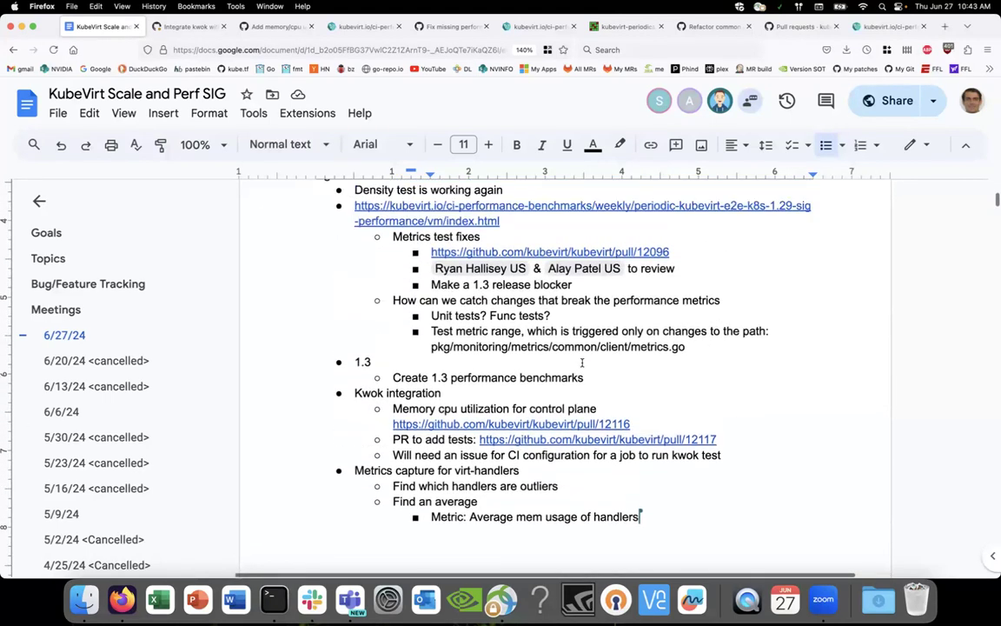
{"action": "scroll", "scroll_direction": "up", "scroll_amount": 3}
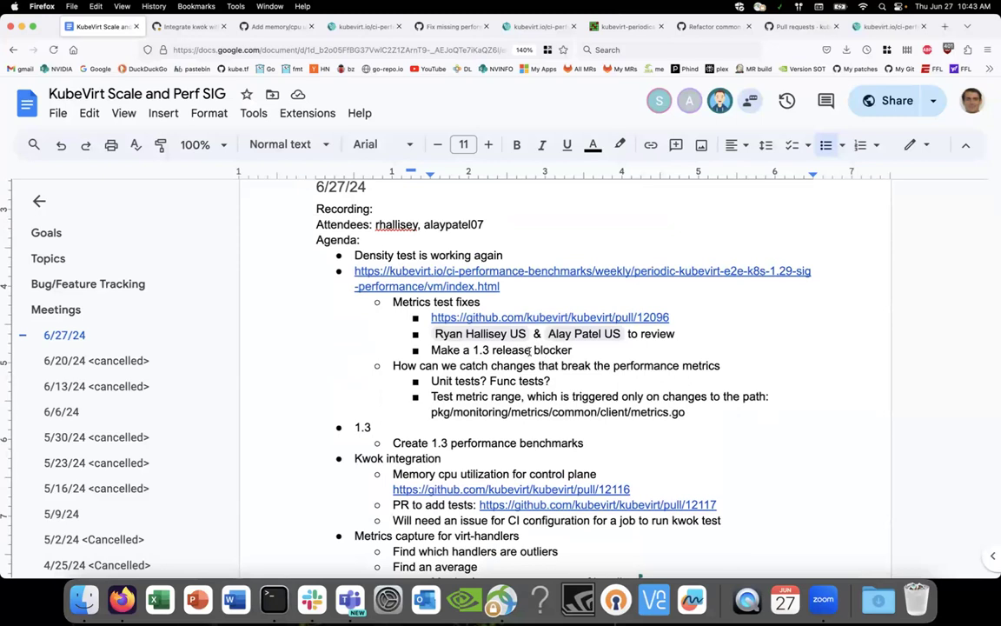
{"action": "scroll", "scroll_direction": "up", "scroll_amount": 3}
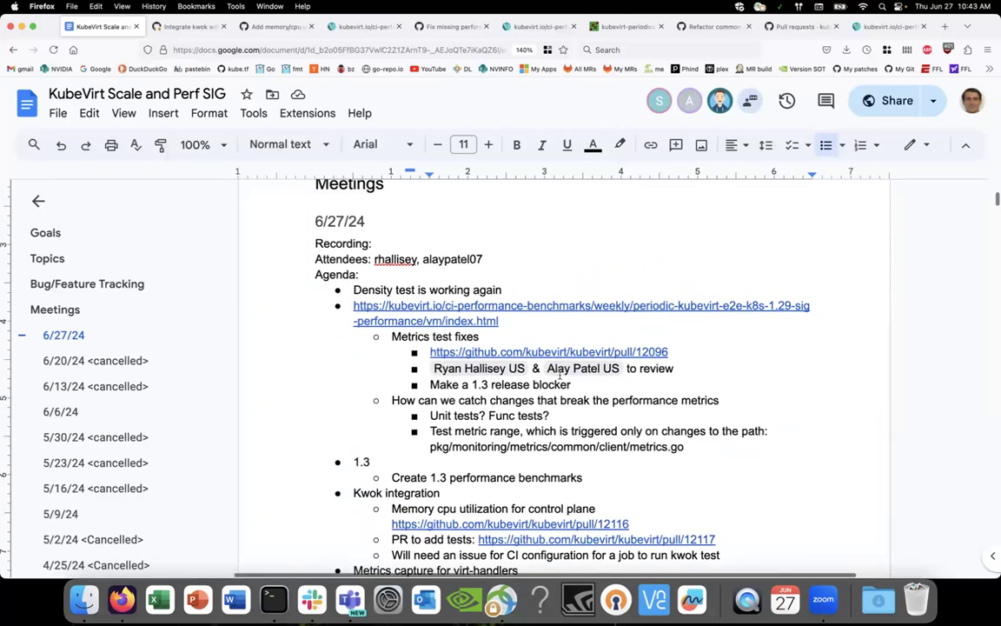
{"action": "mouse_move", "coordinate": [613, 504]}
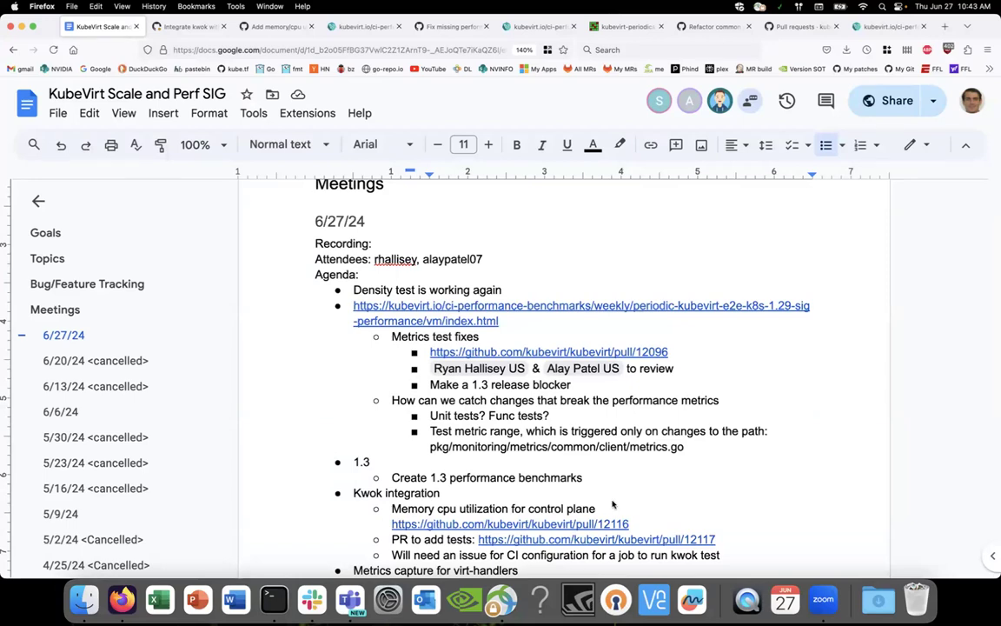